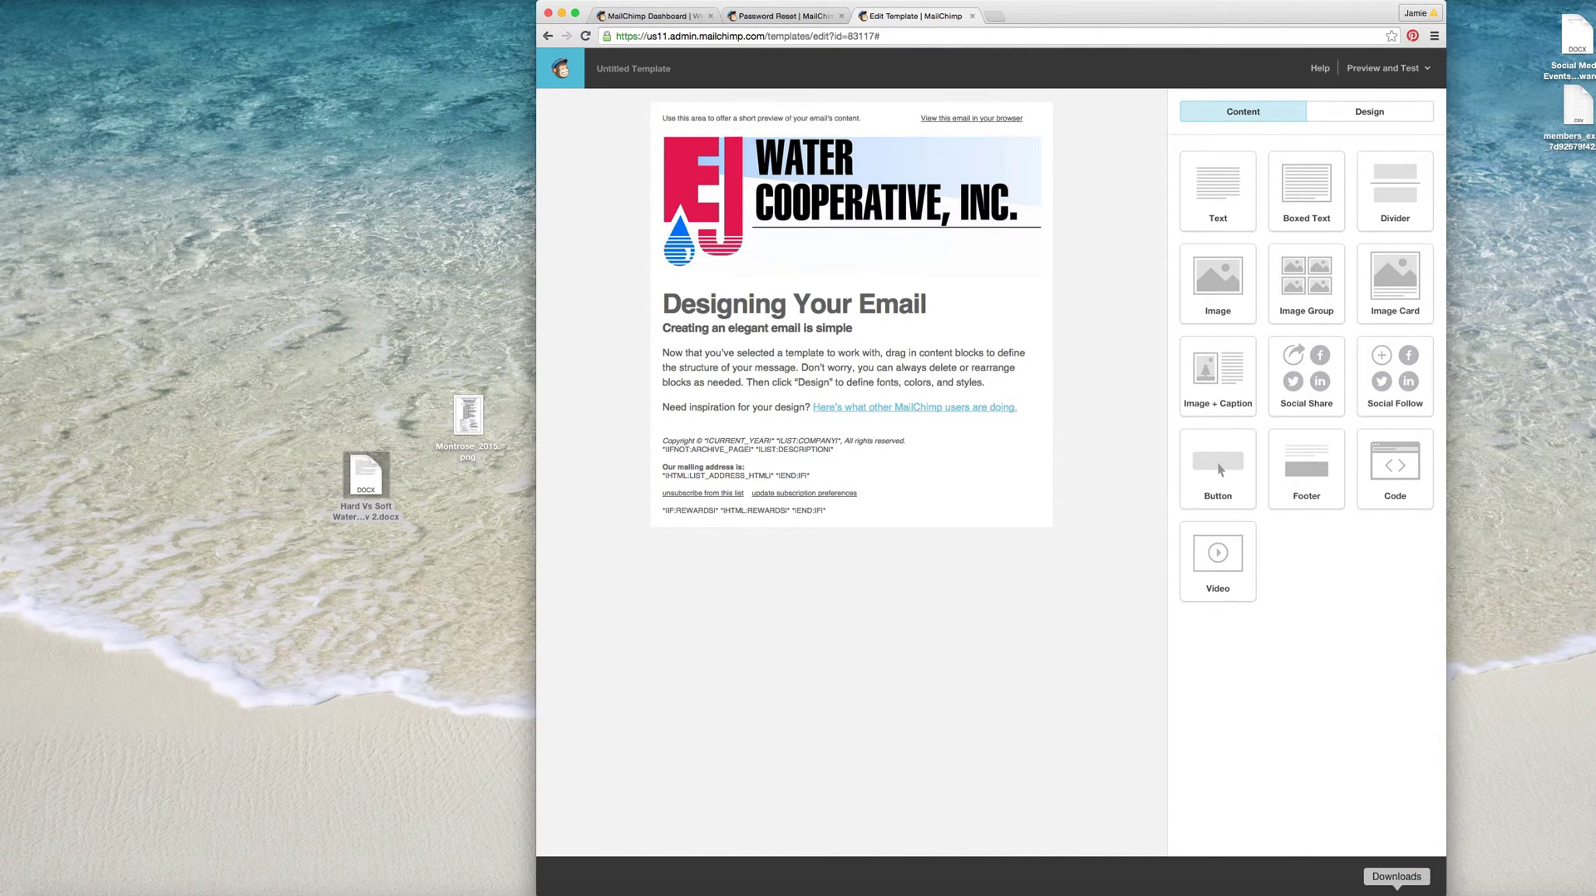
Select the intro text block and start inserting an image into it
left_click(1396, 878)
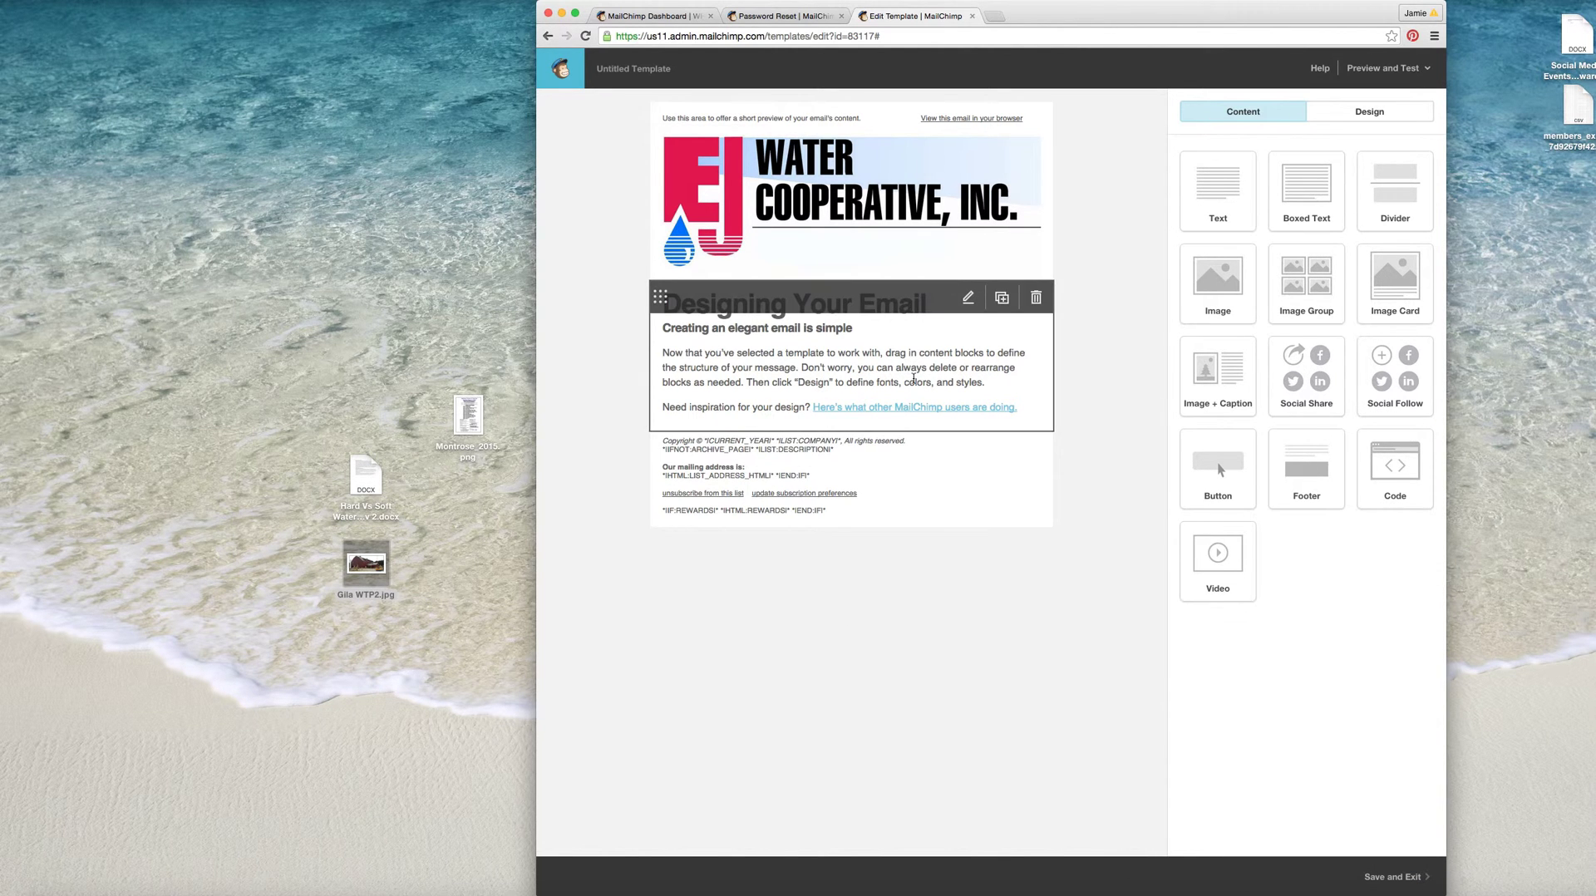
left_click(966, 296)
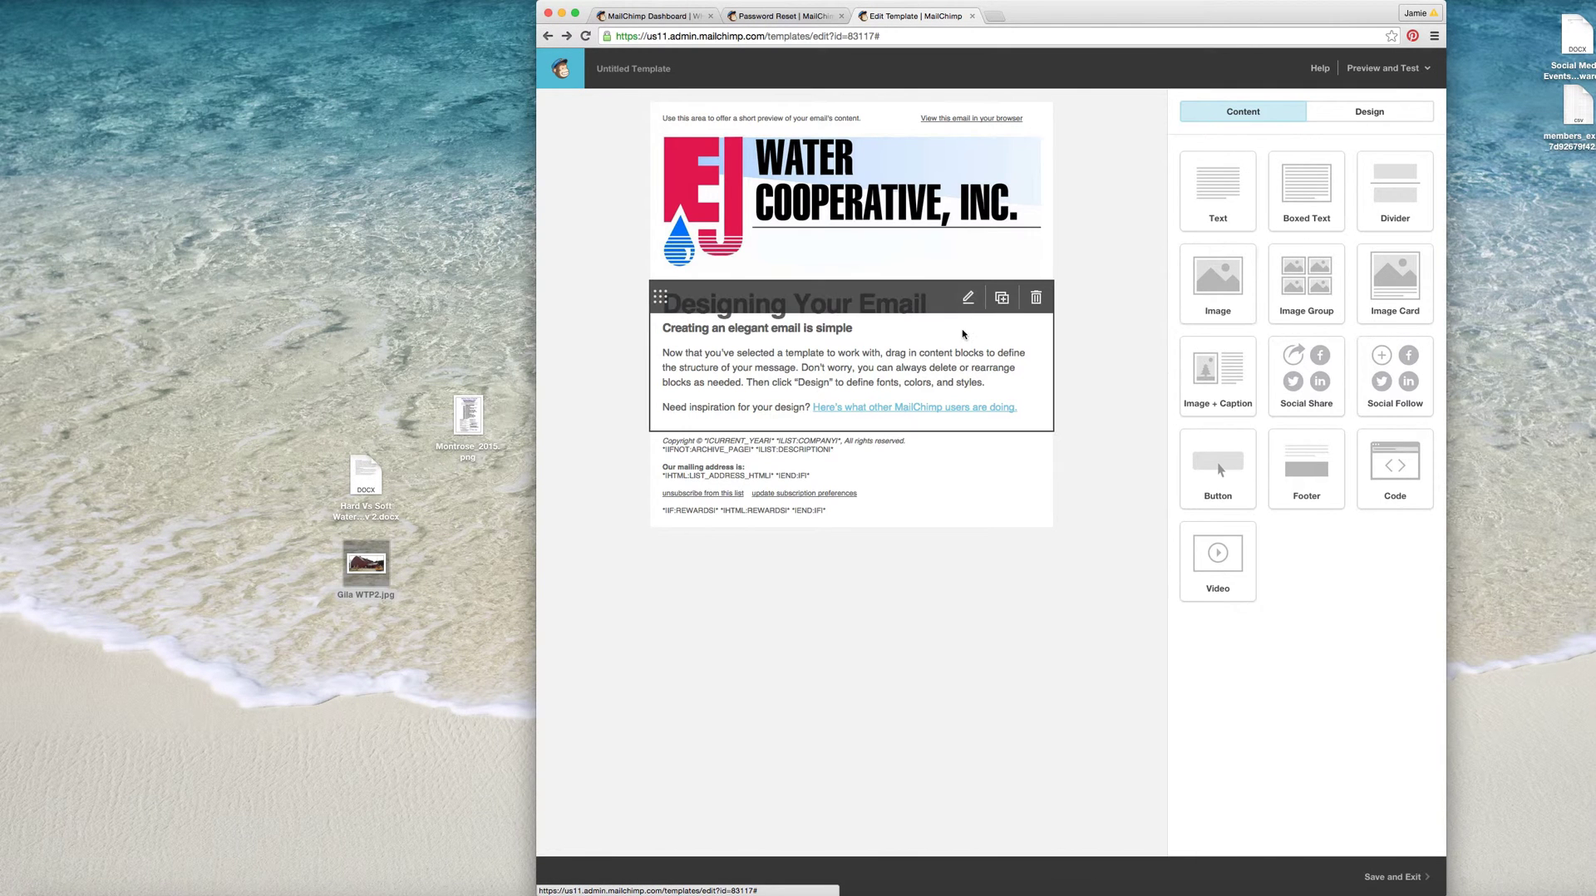
left_click(967, 298)
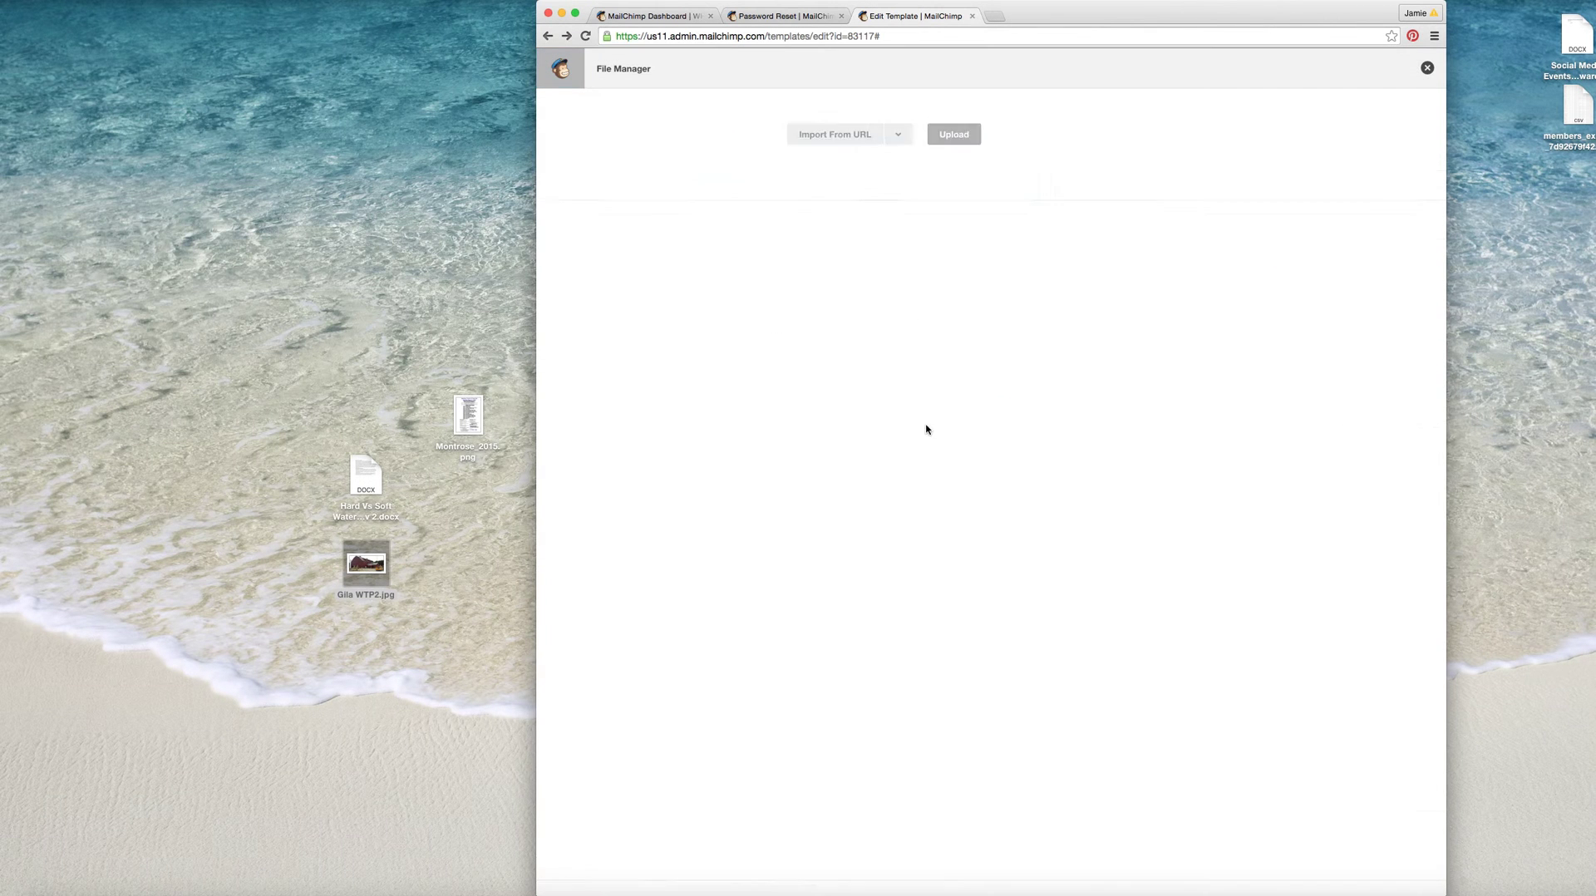
Upload Gila WTP2.jpg from the desktop and set its width to 500 (500 x 233)
left_click(953, 134)
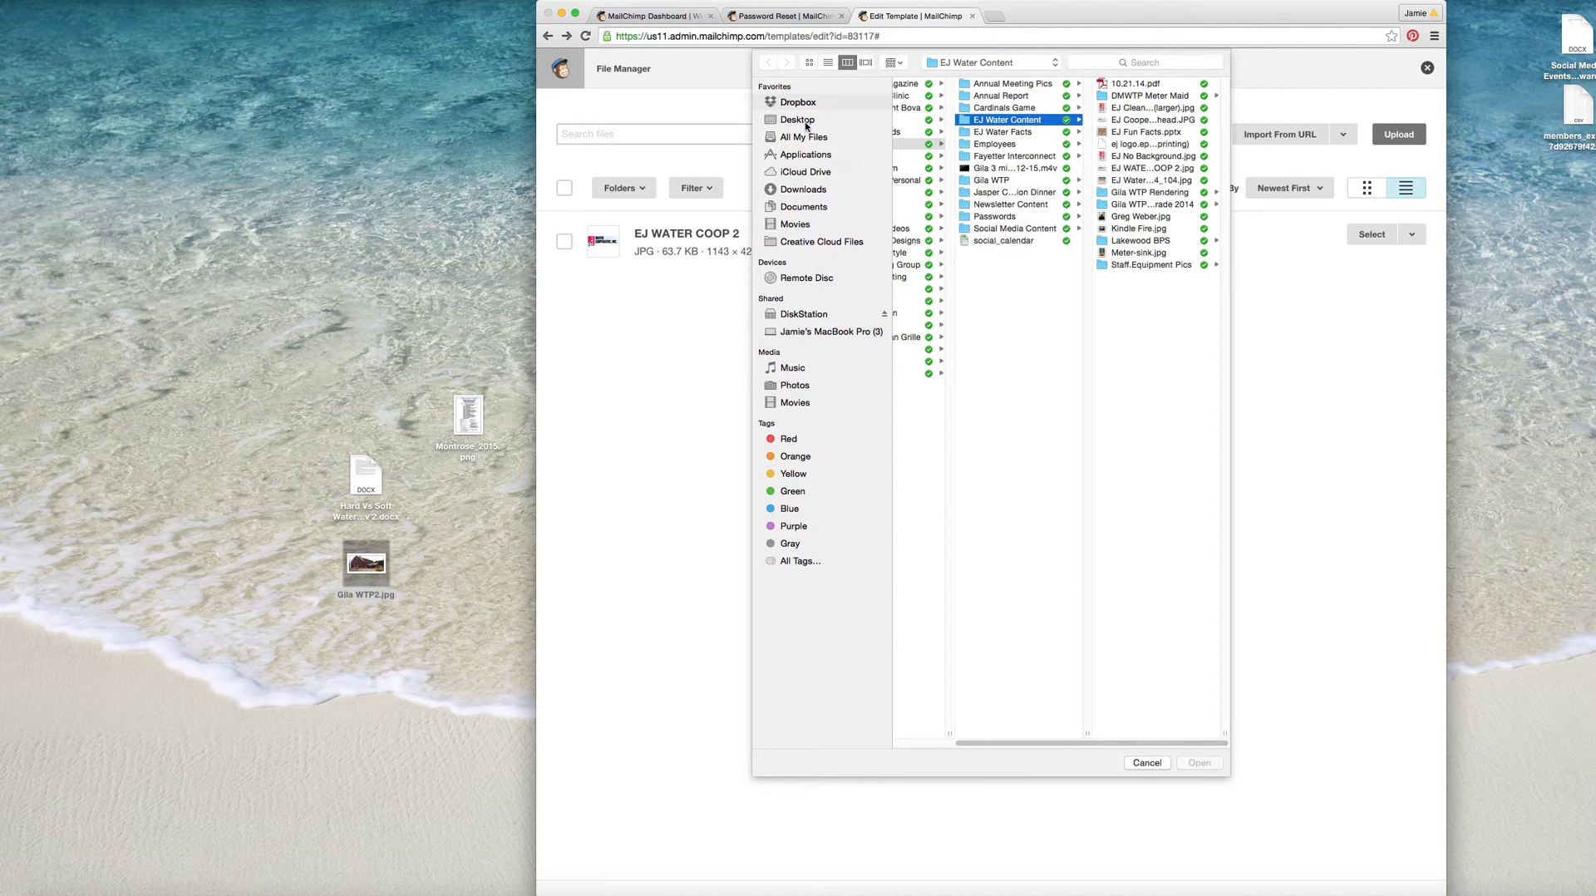
left_click(798, 119)
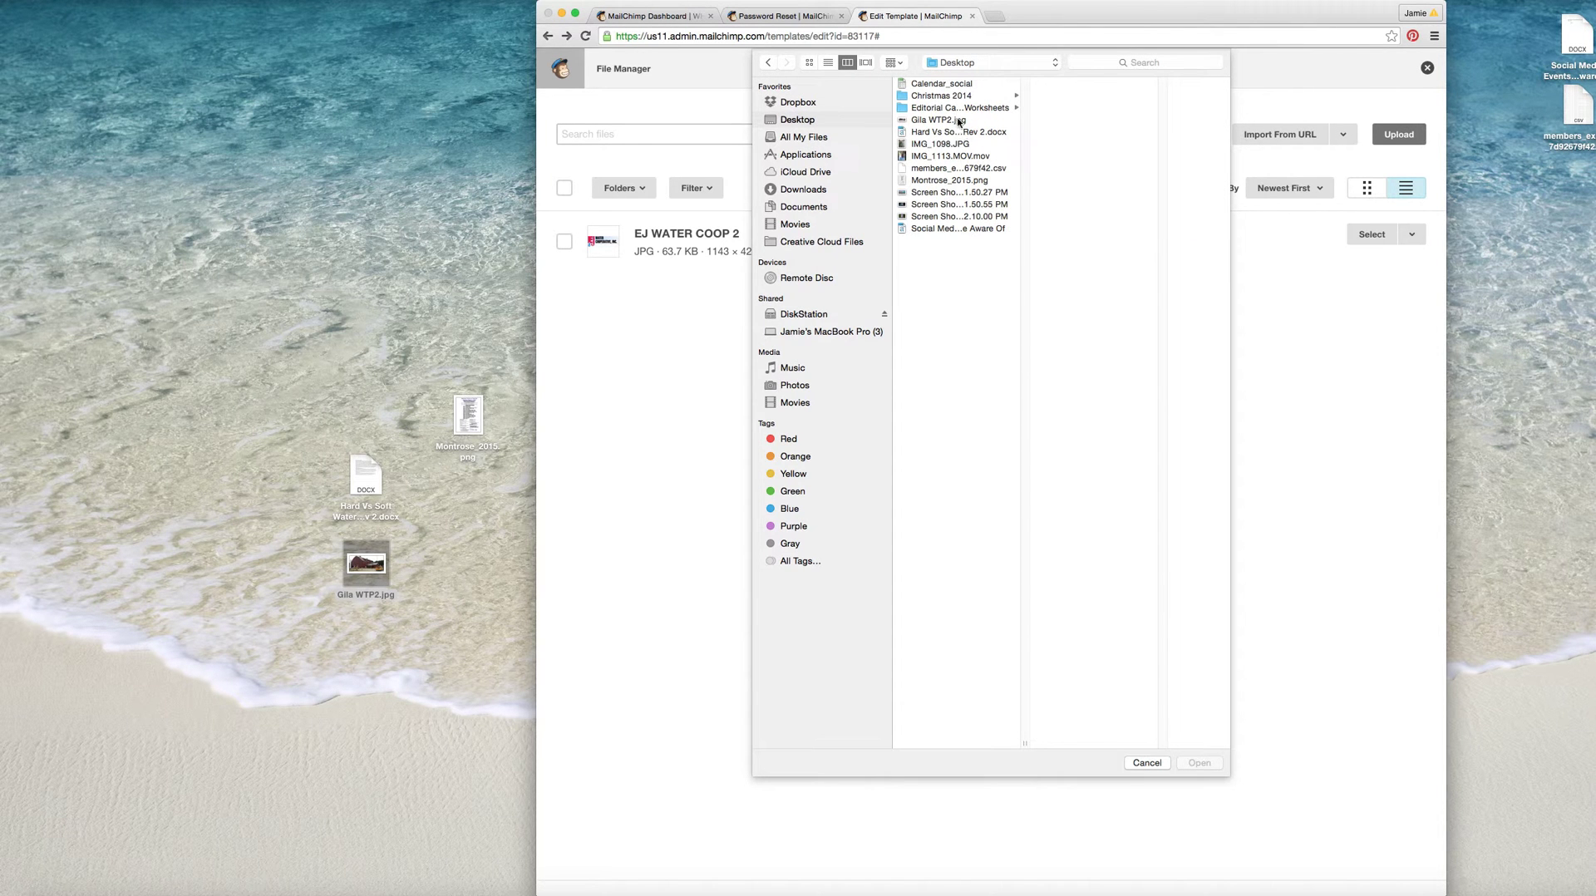
left_click(936, 119)
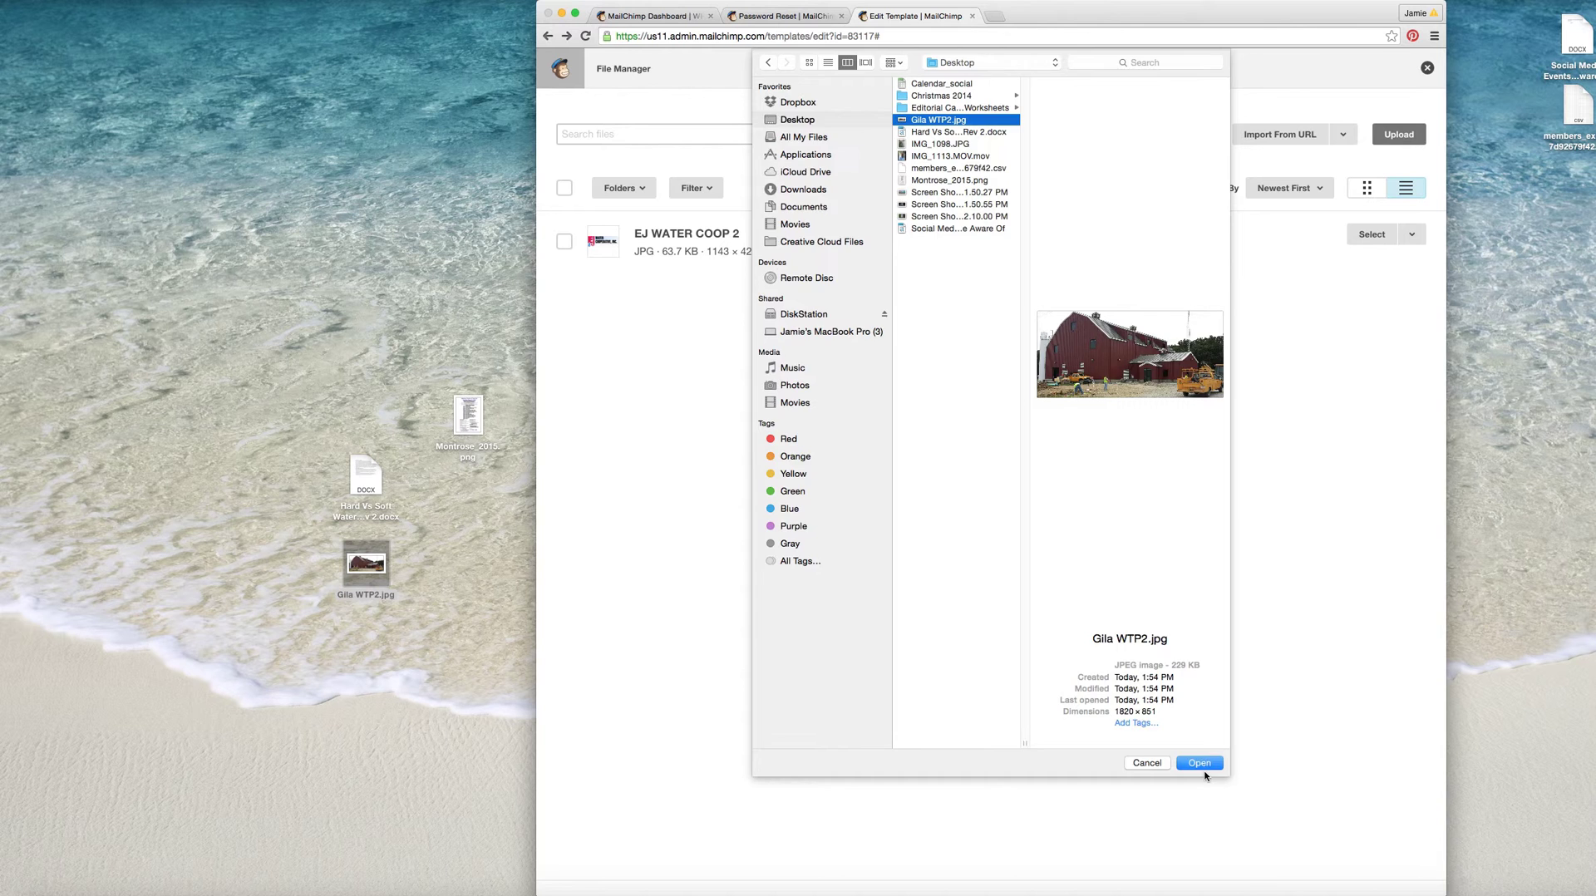
left_click(1198, 763)
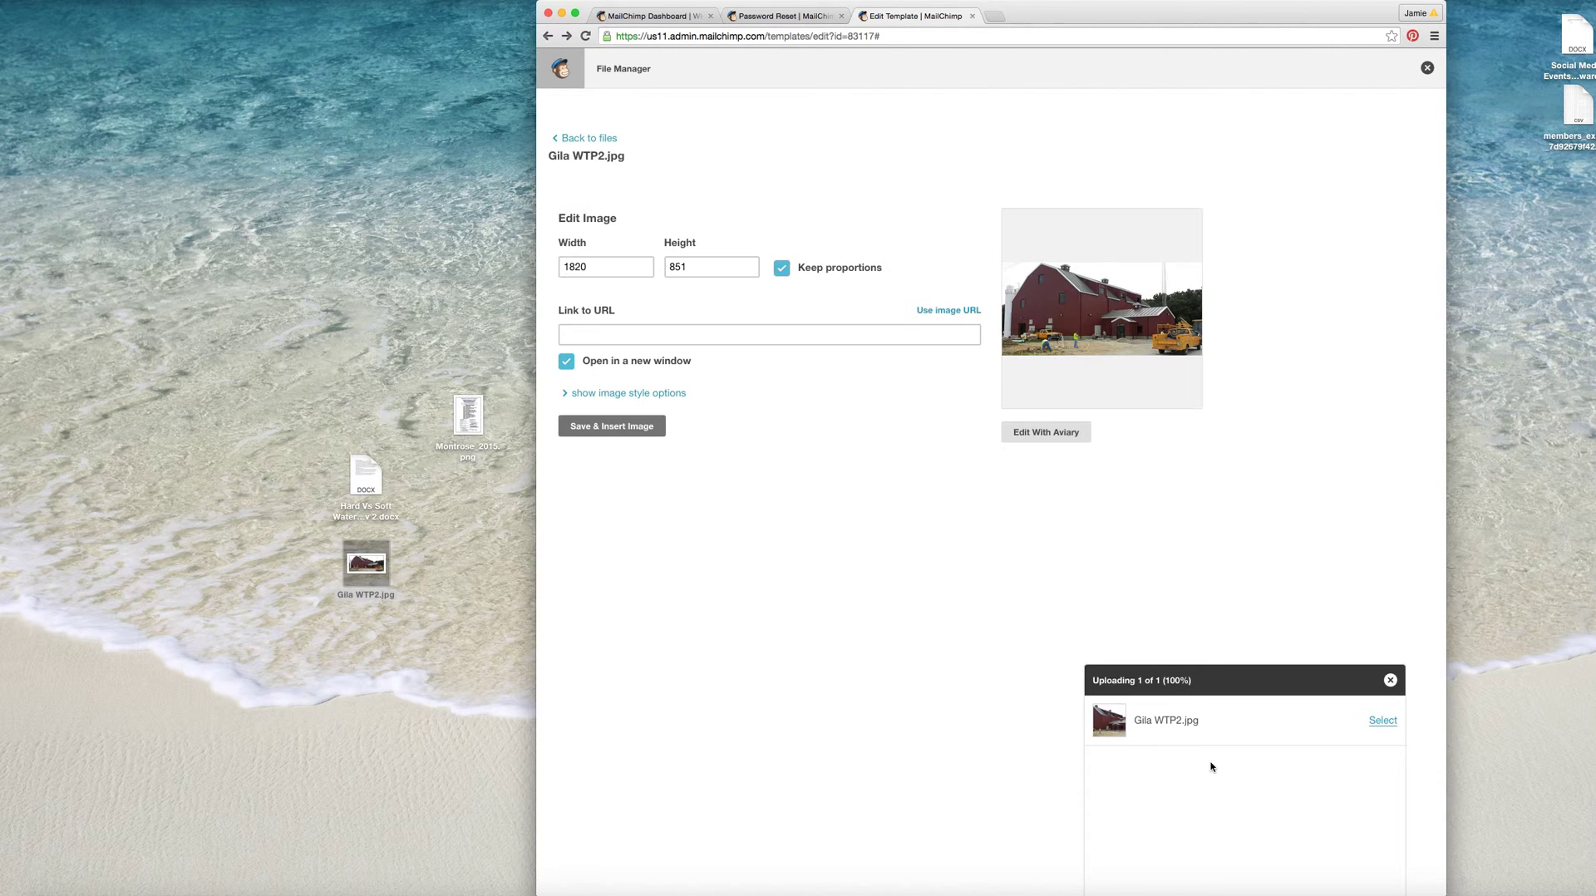
left_click(606, 267)
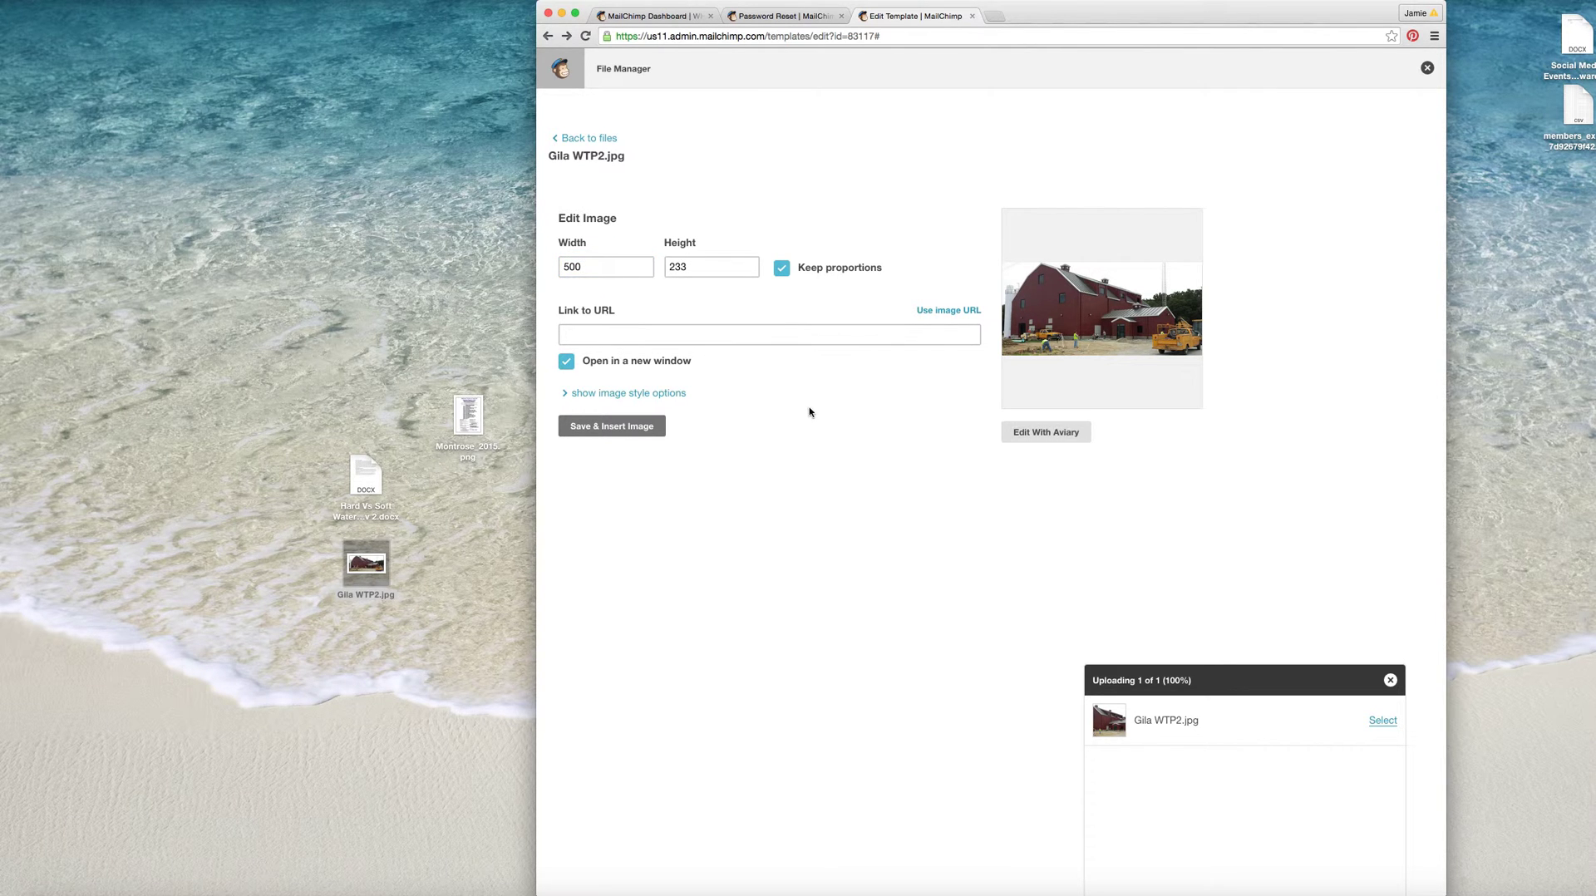
Crop the Gila WTP2.jpg photo in Aviary, save it, and insert it into the block
left_click(1044, 432)
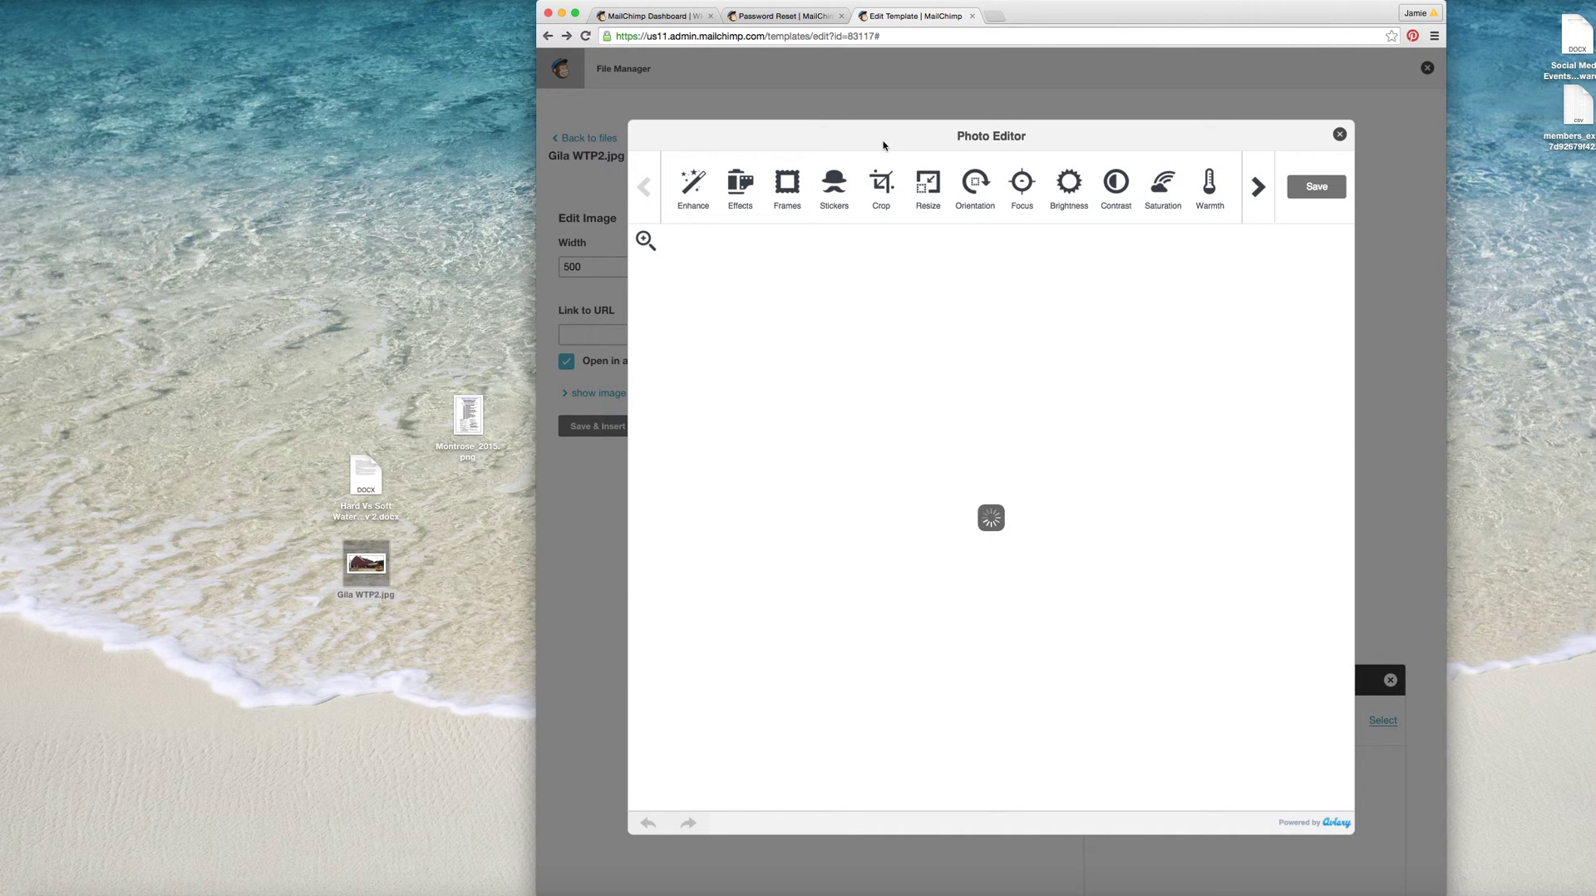
left_click(880, 187)
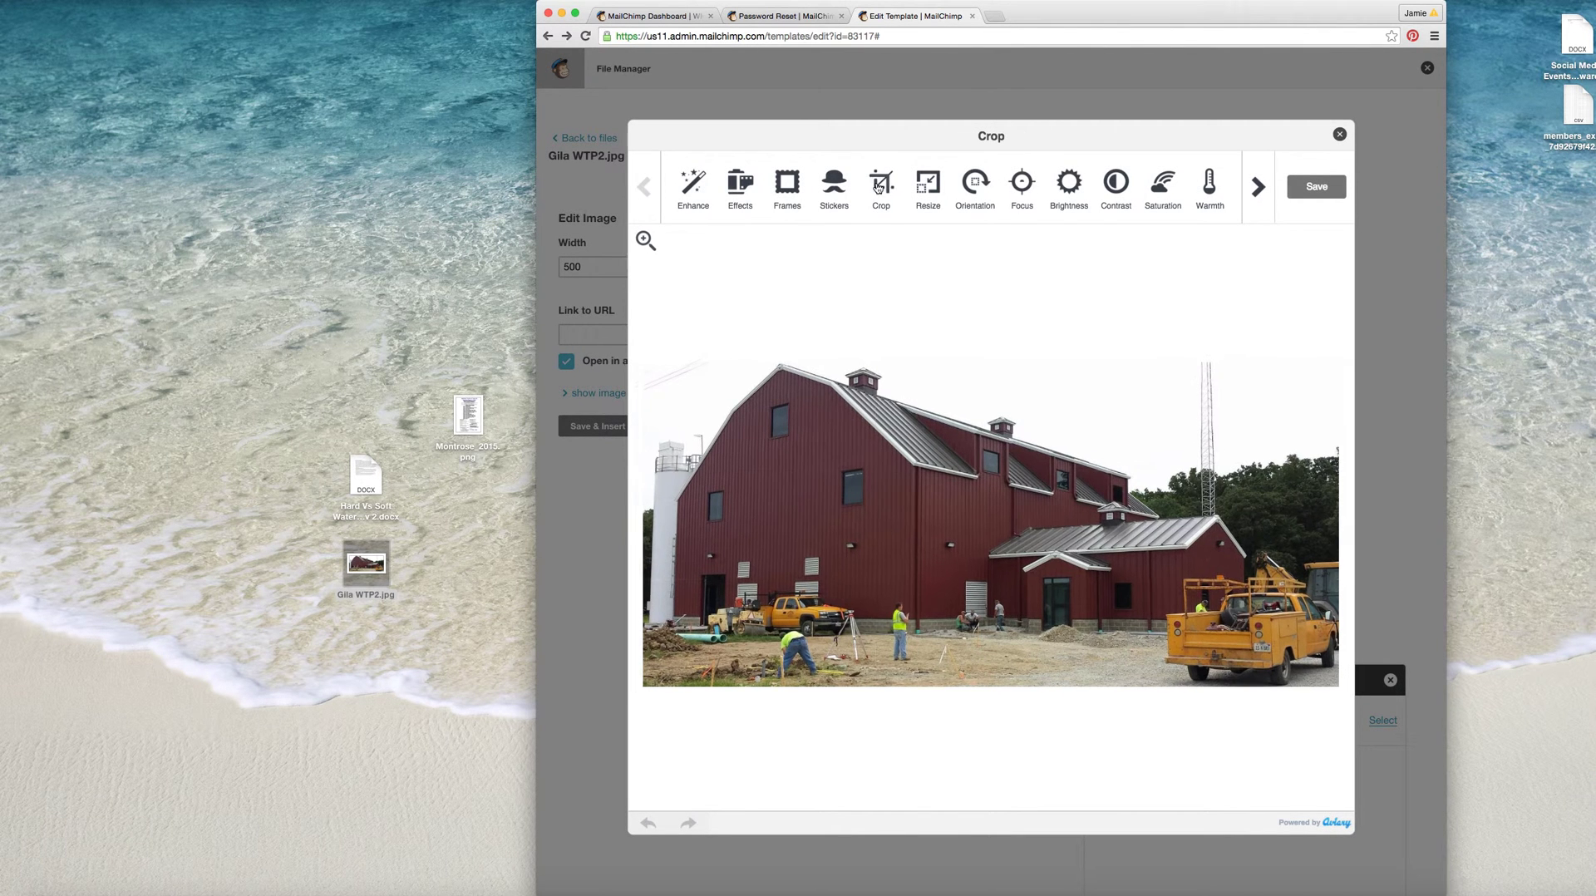
left_click(880, 186)
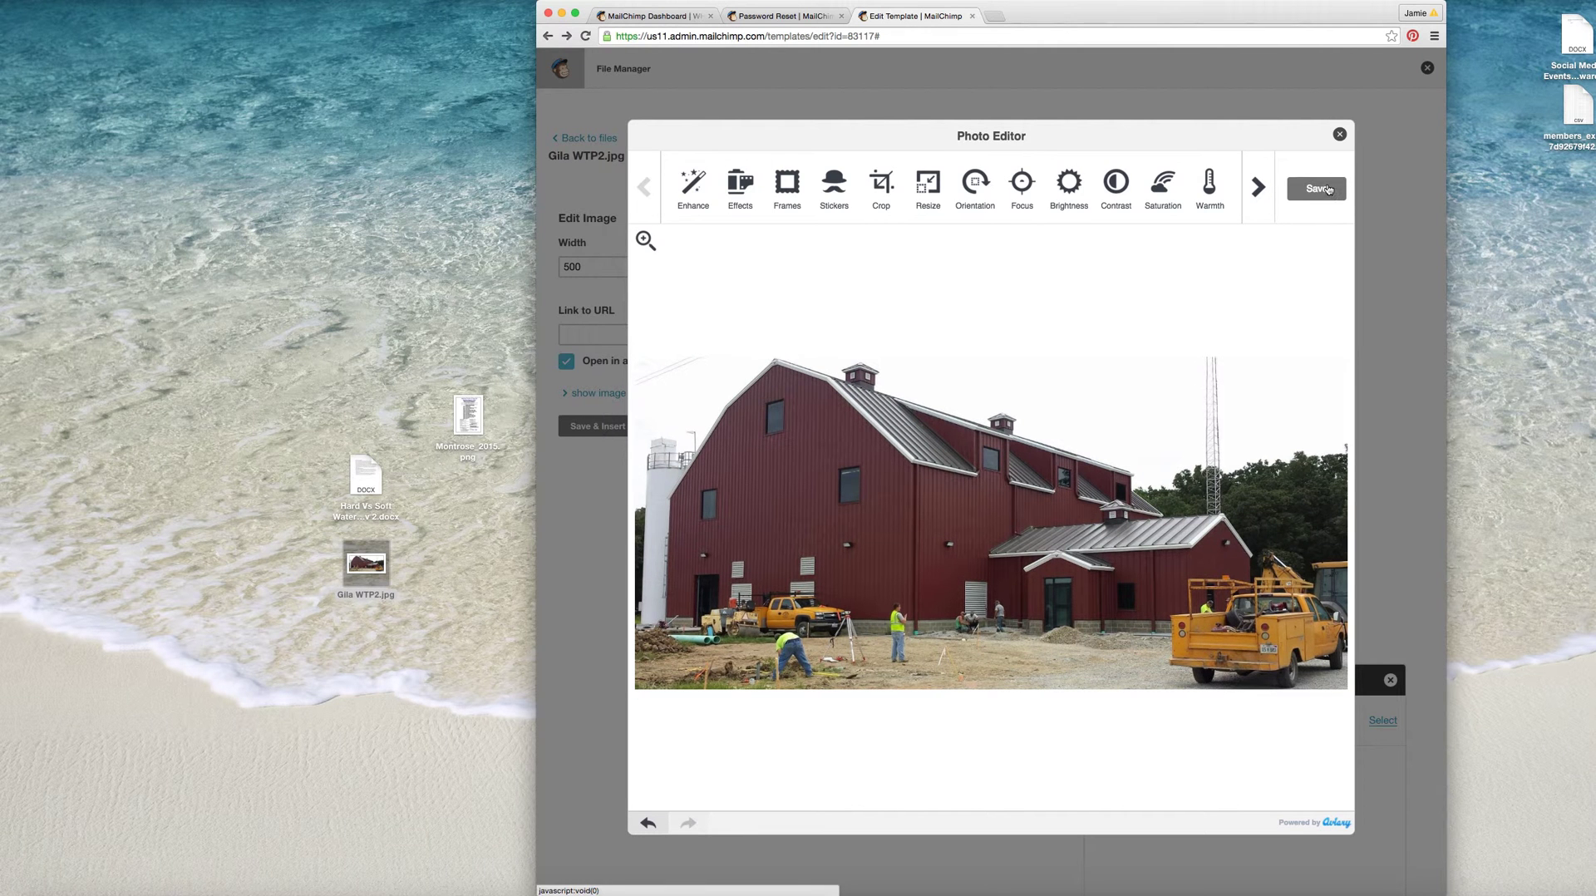
left_click(1315, 189)
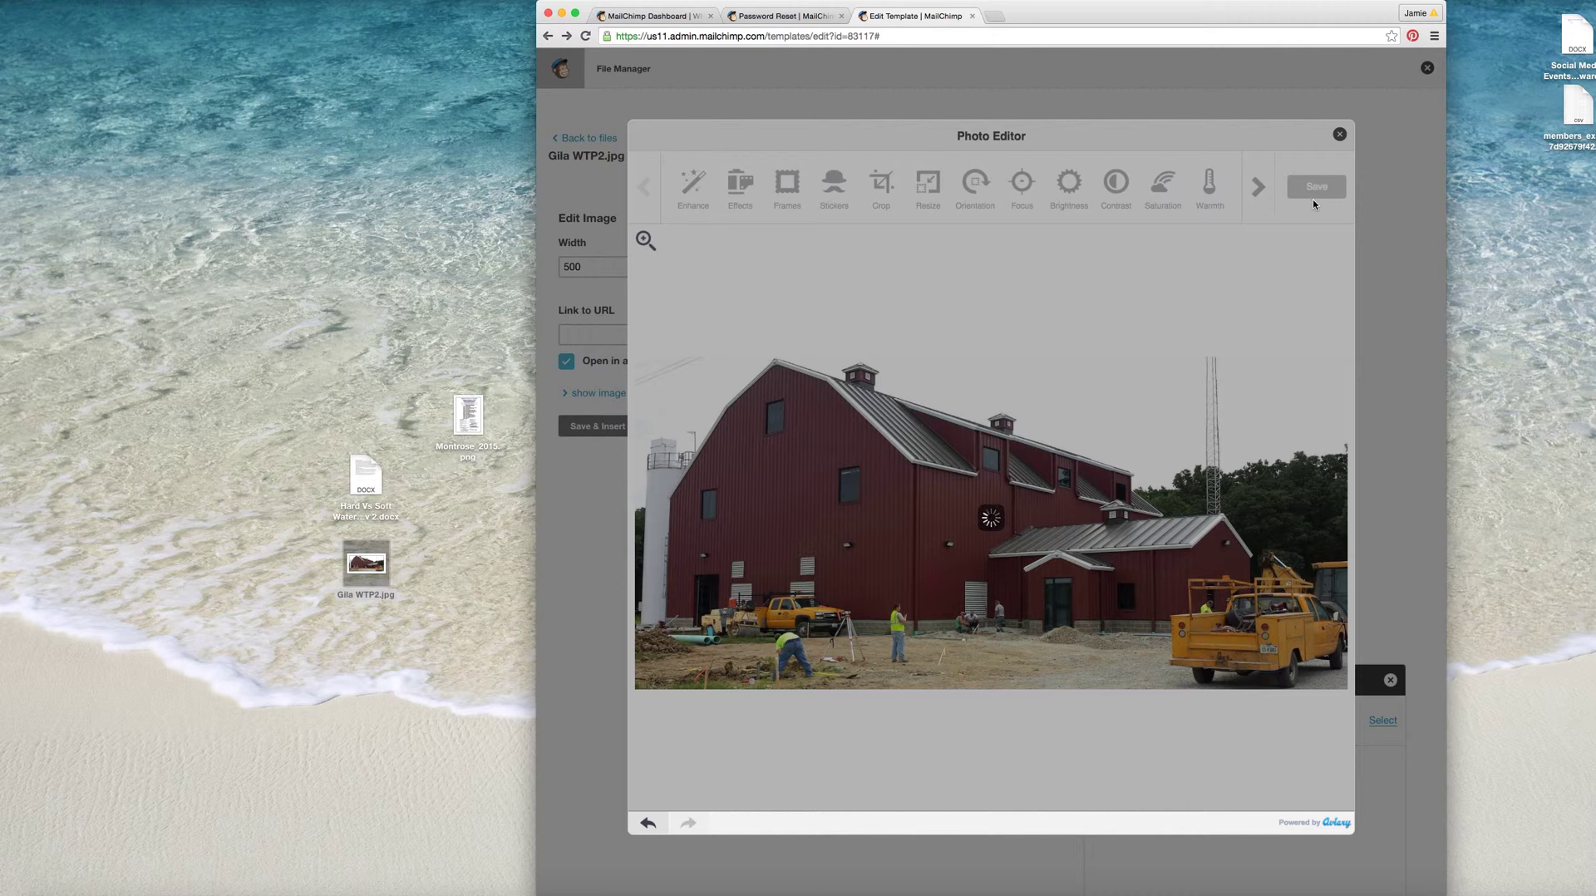
mouse_move(1337, 154)
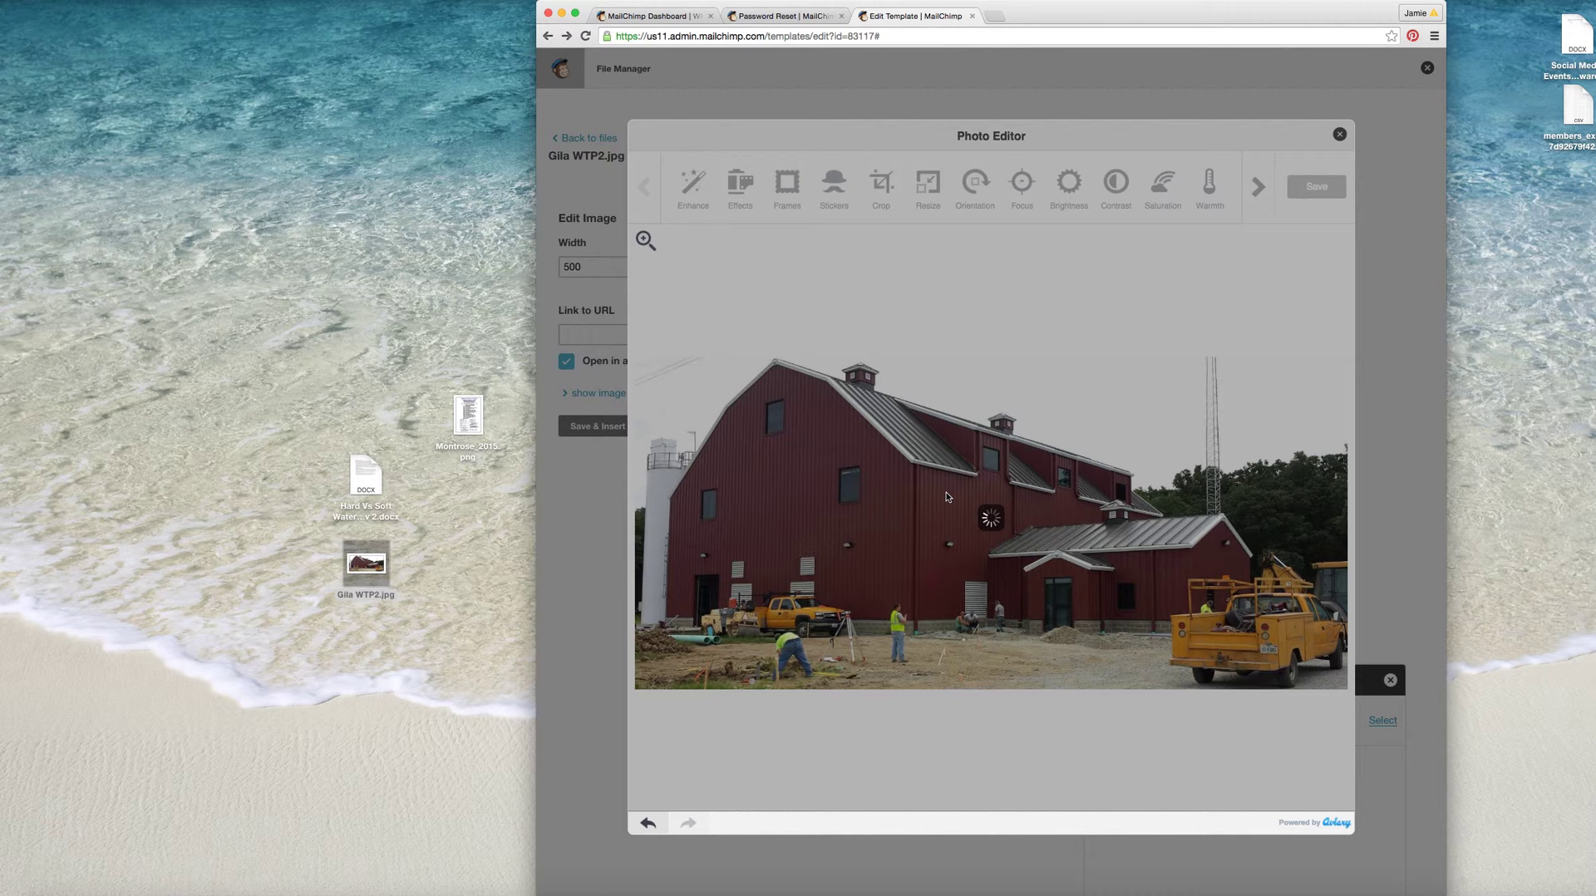
mouse_move(1383, 105)
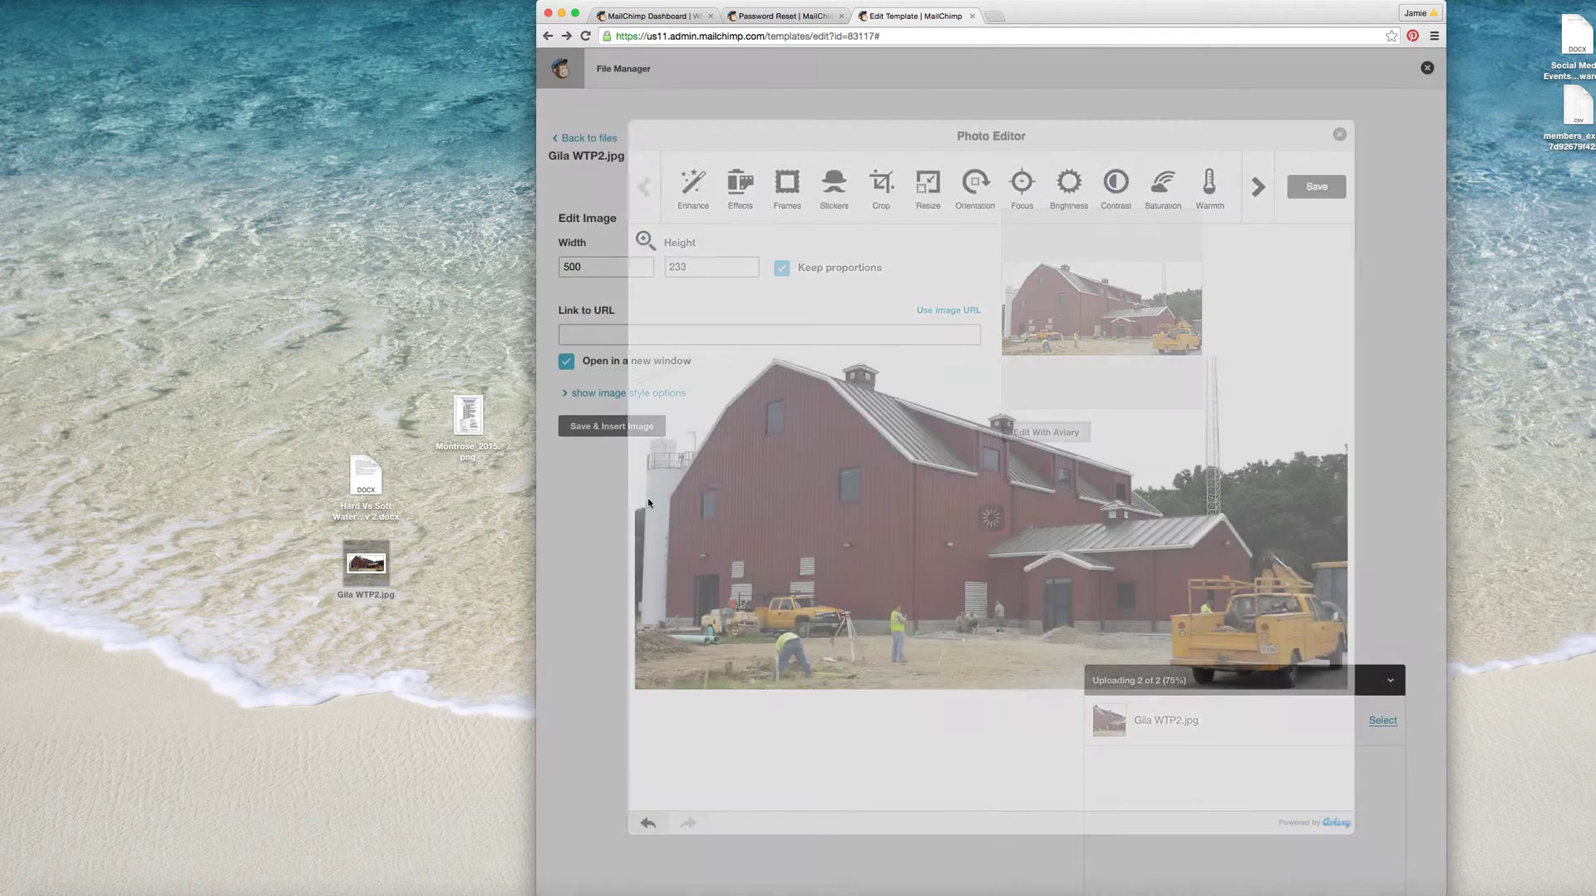
left_click(1339, 133)
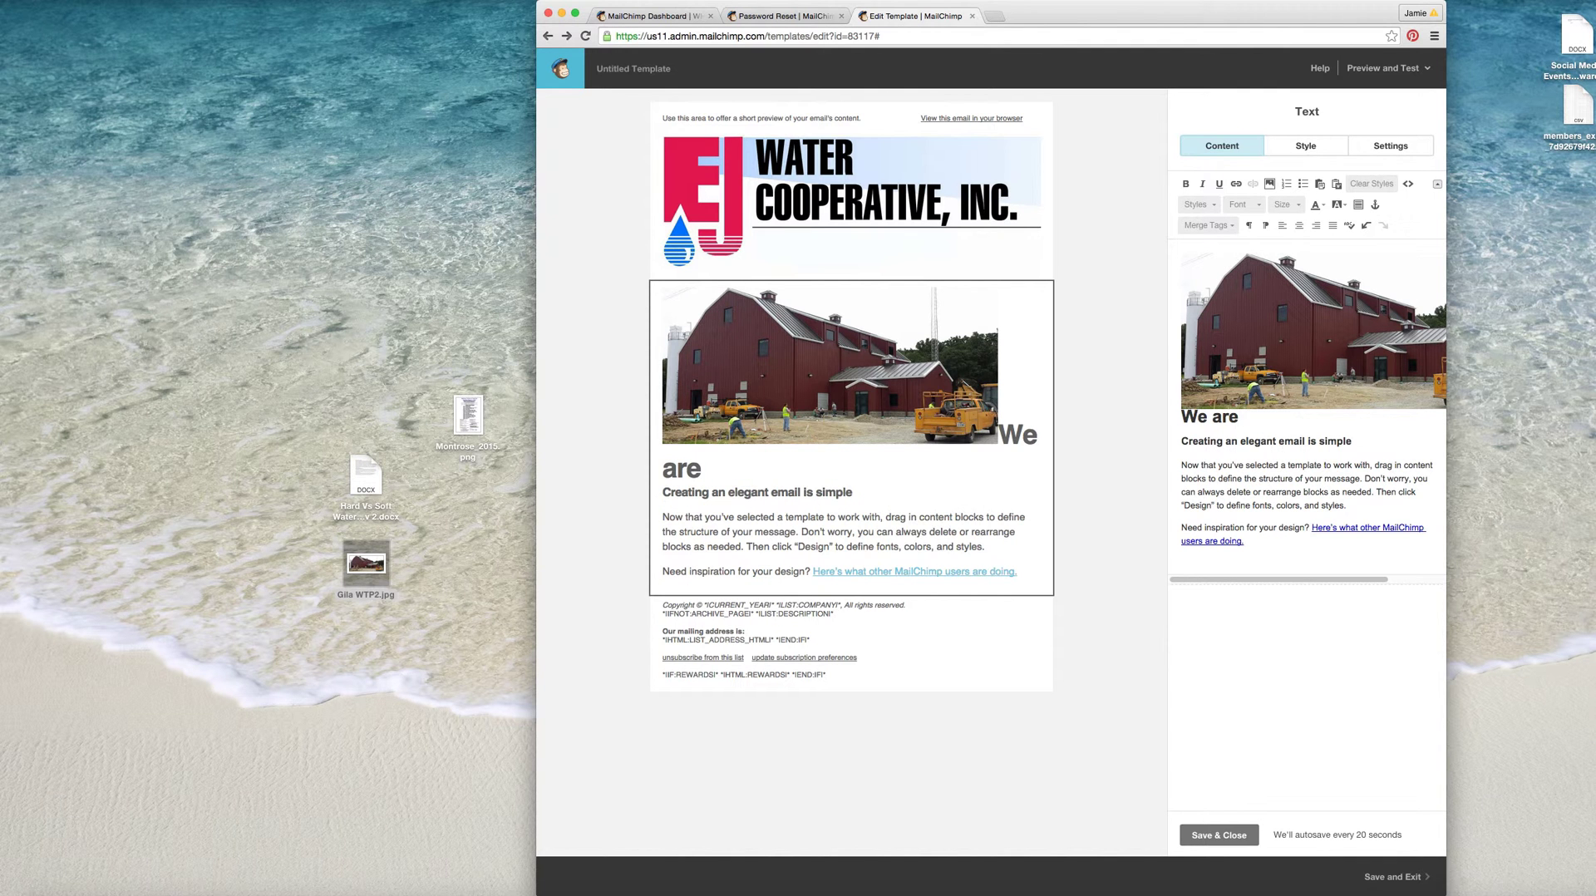
Type the heading 'We are excited to announce the GILA Water Treatment Plant Launching'
type("excited to a")
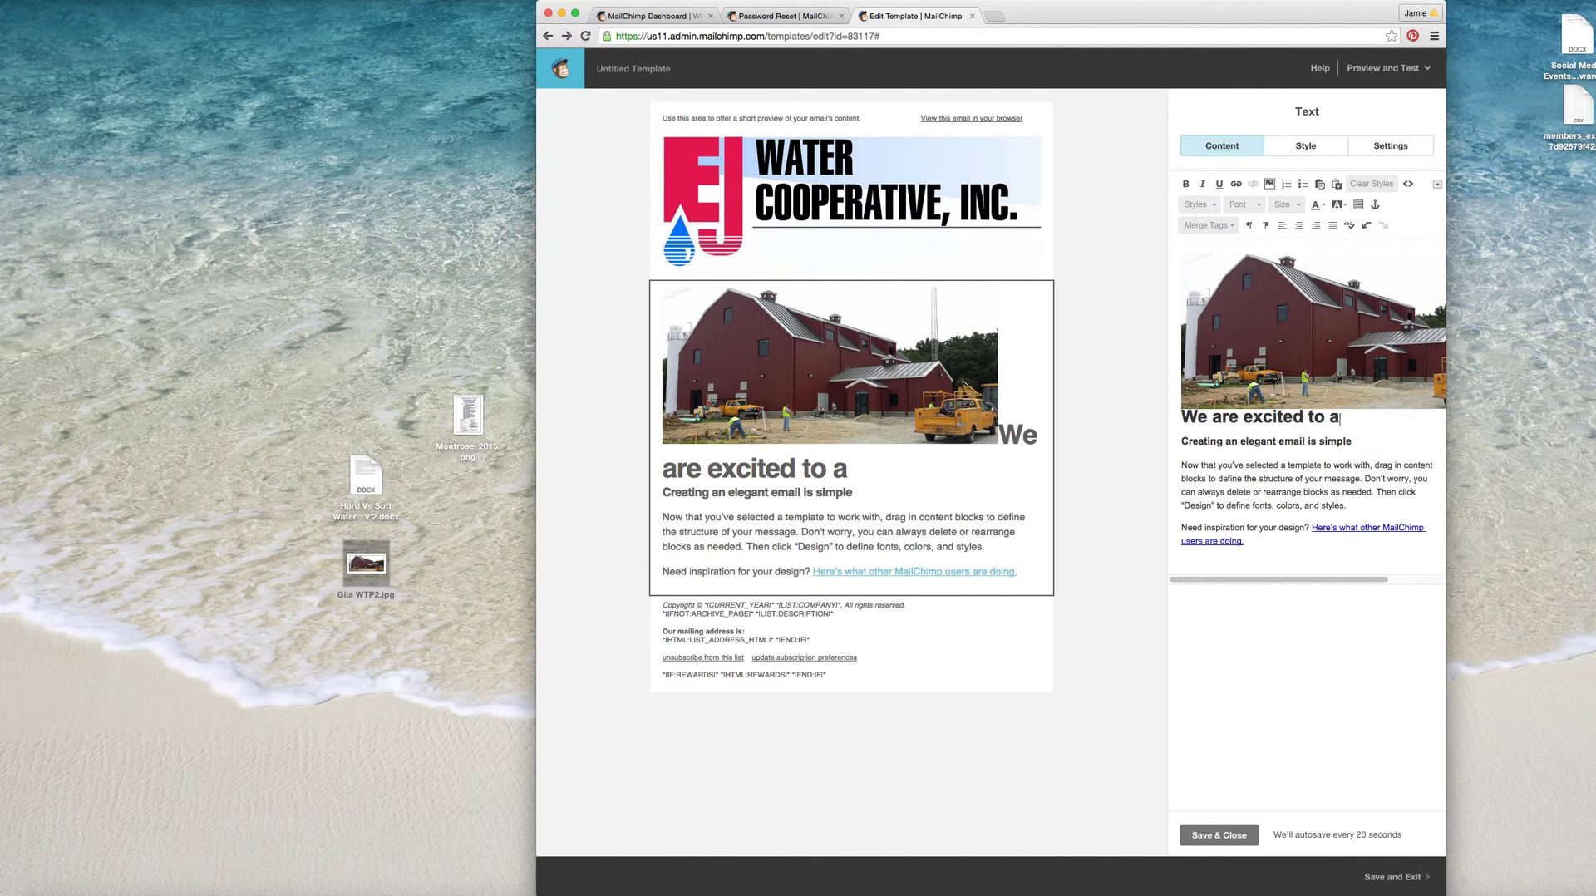
type("nnounce the GIL")
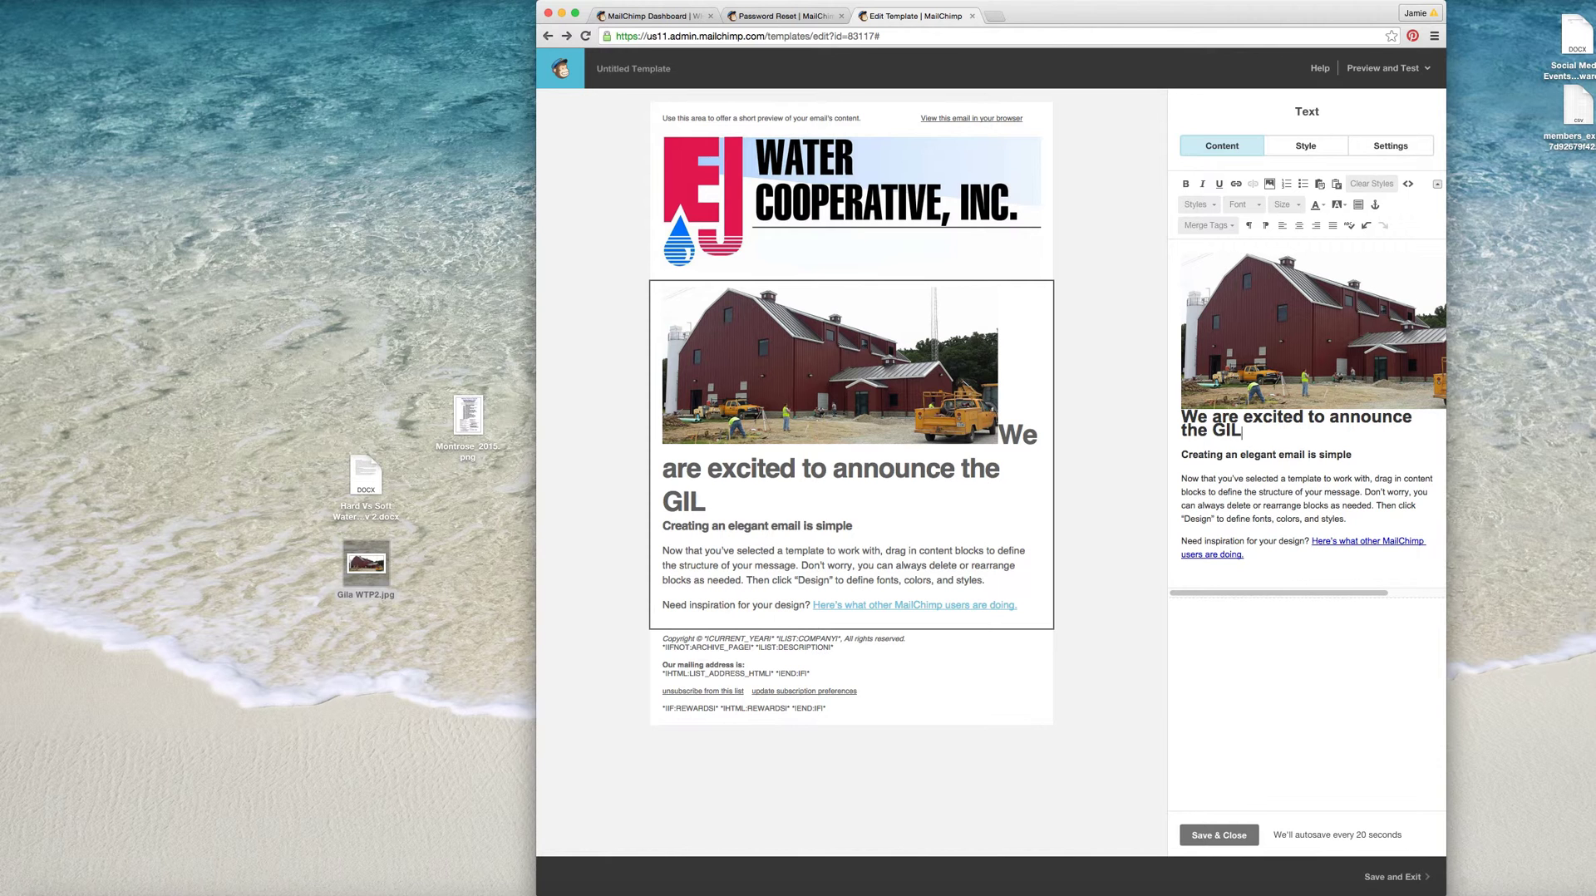
type("A Water T")
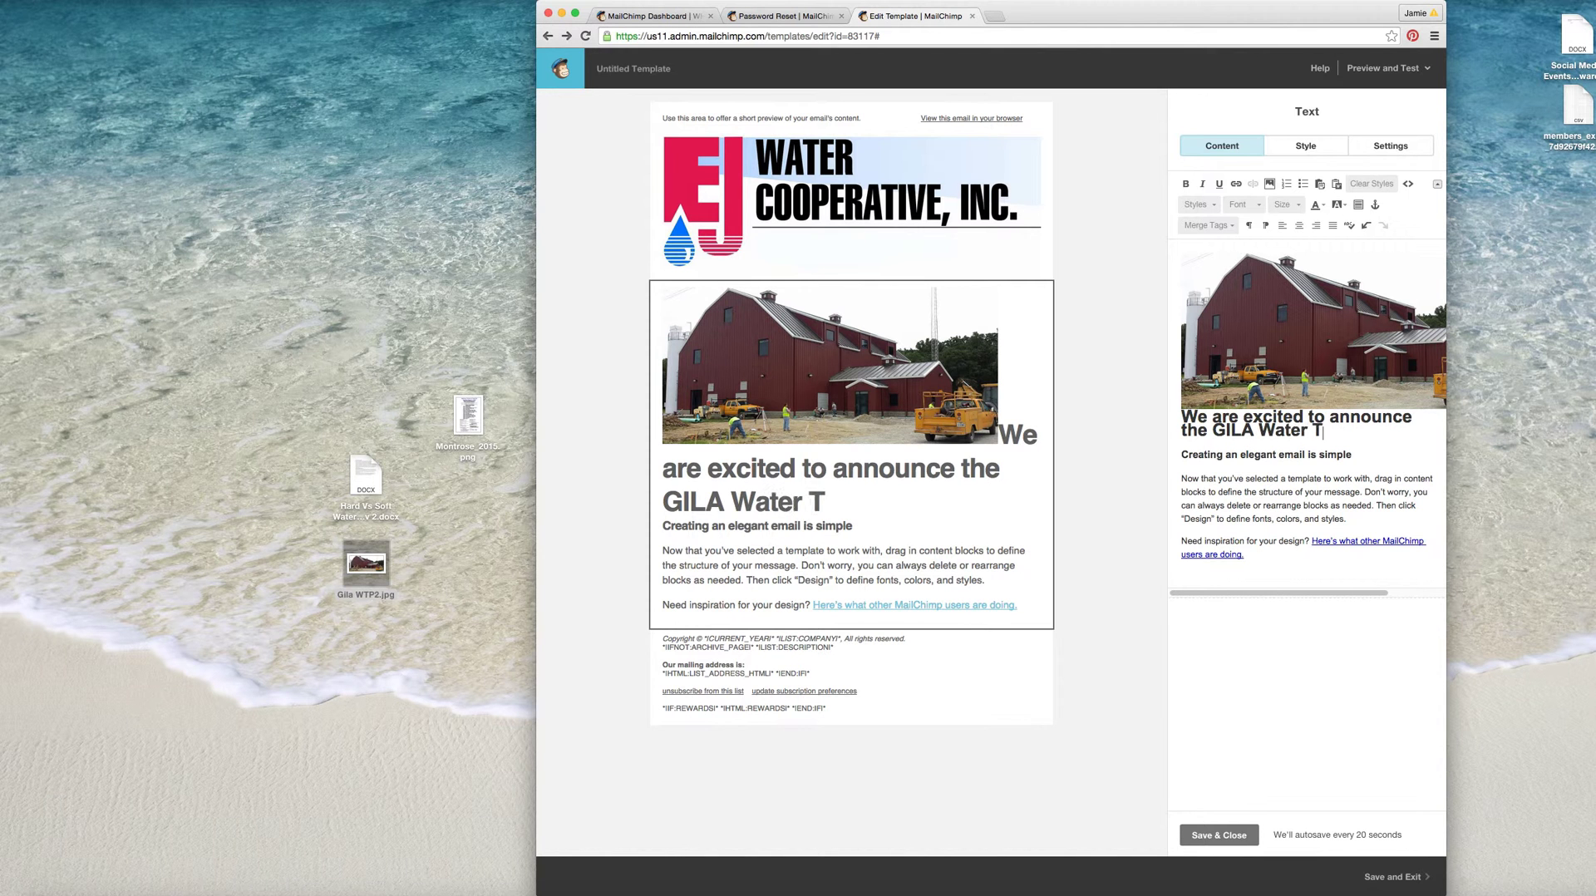
type("reatment Plea")
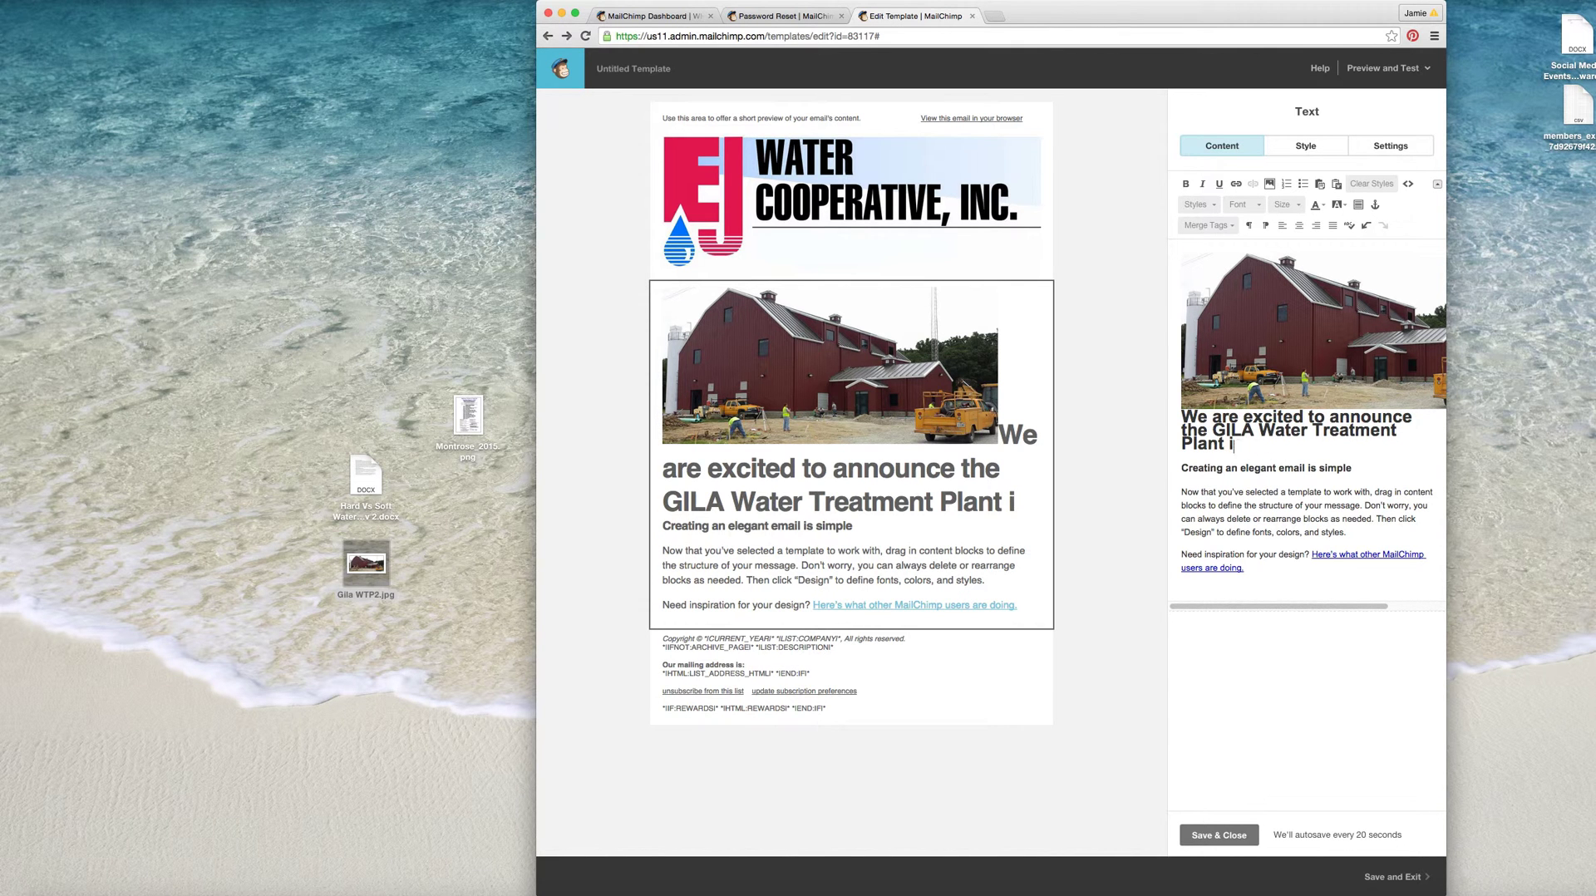
type("La")
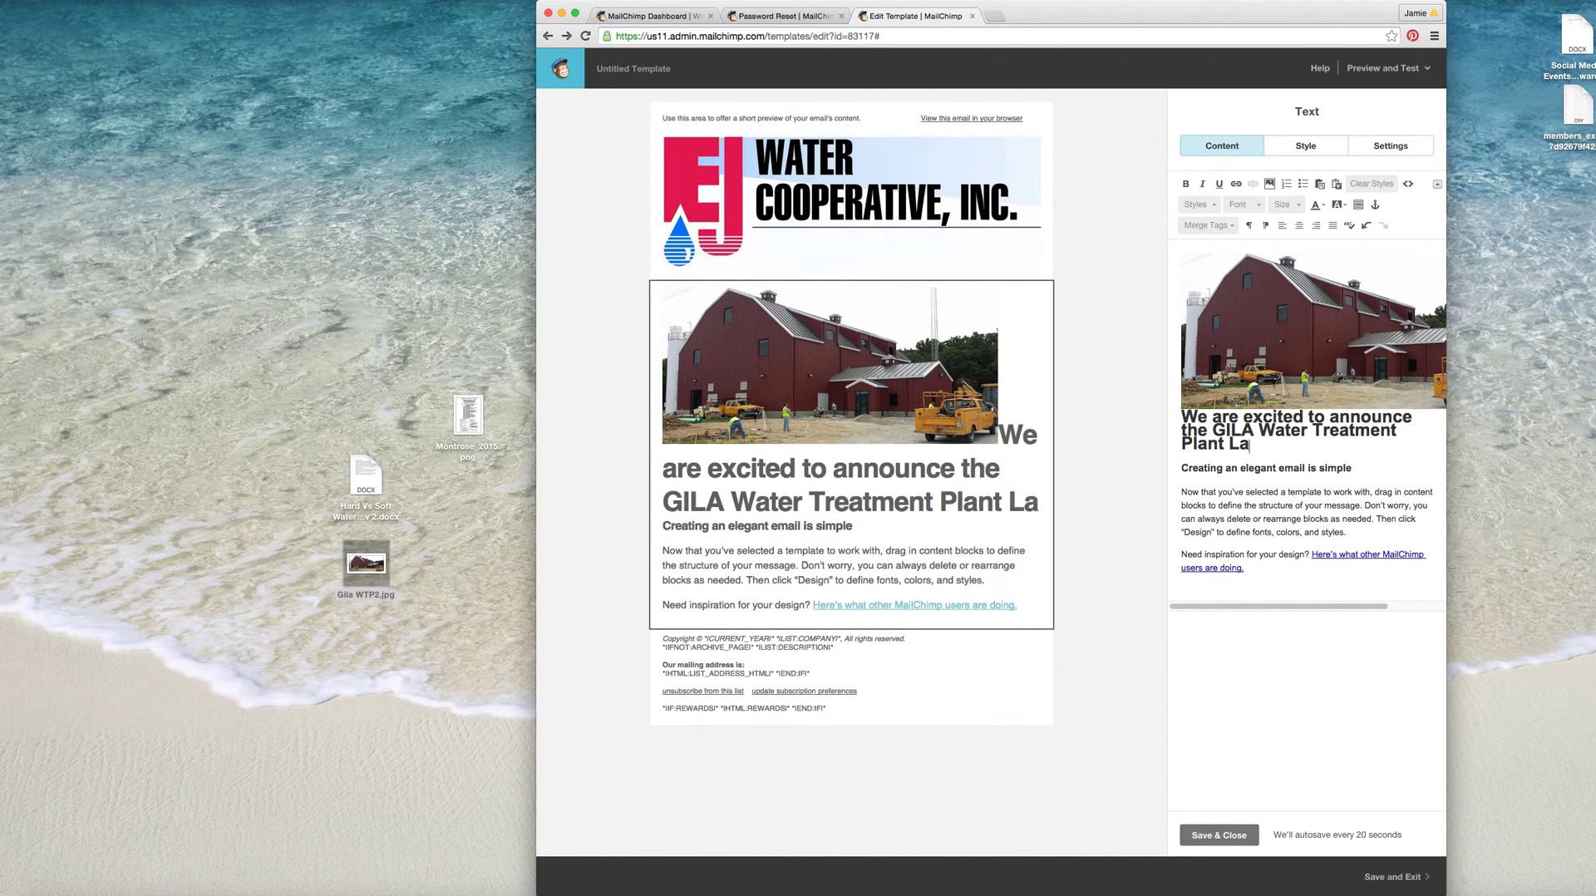
type("Launching")
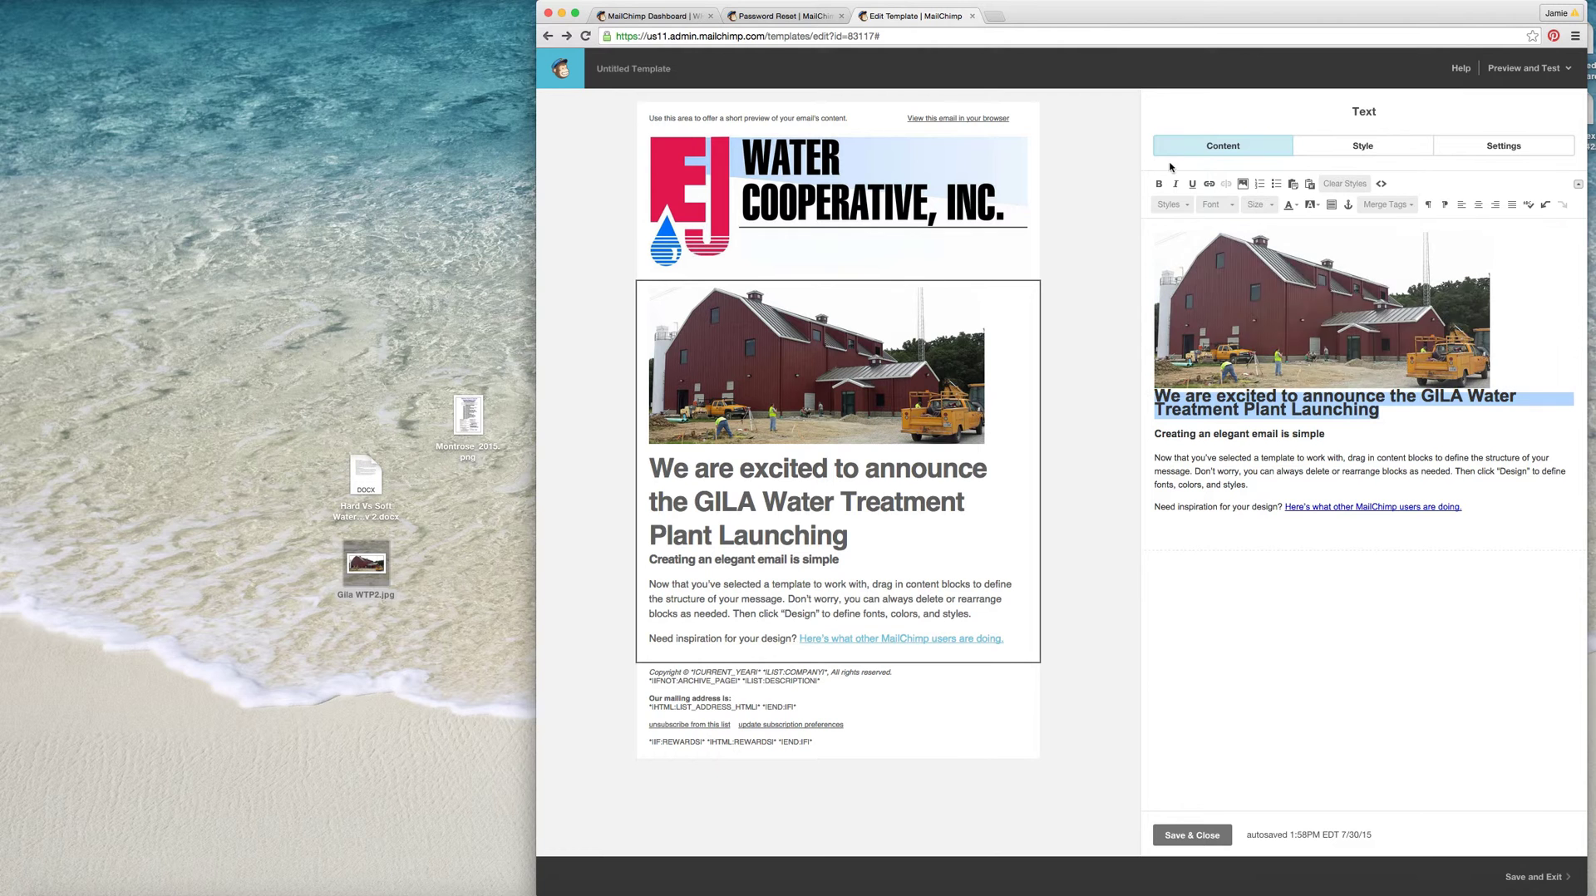
Resize the heading to 20, delete the 'Creating an elegant email is simple' subheading, and edit its wording
left_click(1257, 205)
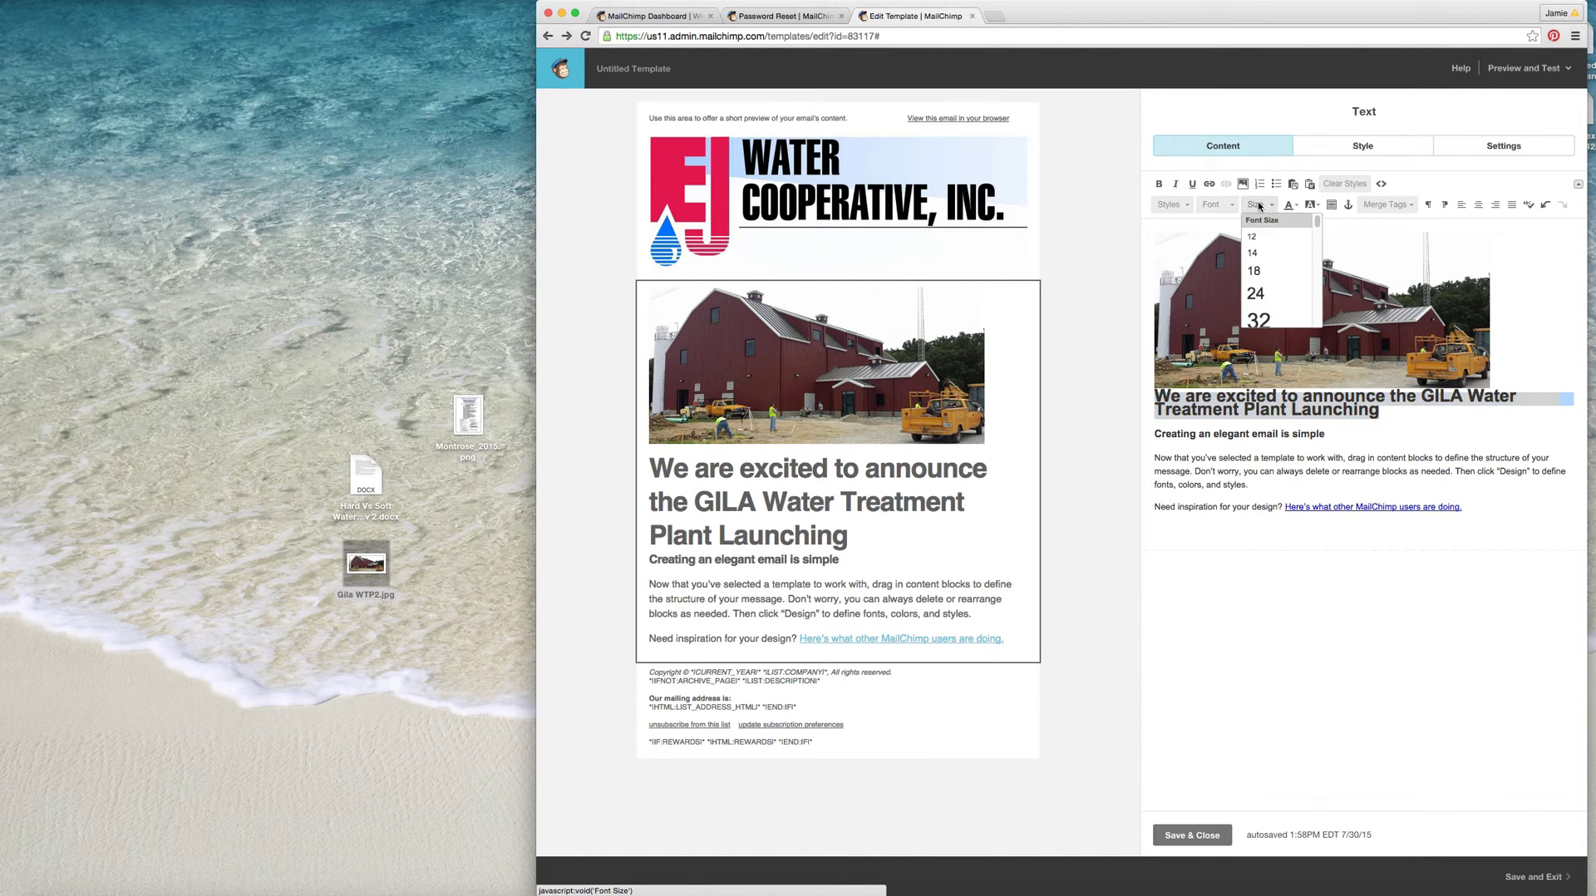
left_click(1253, 272)
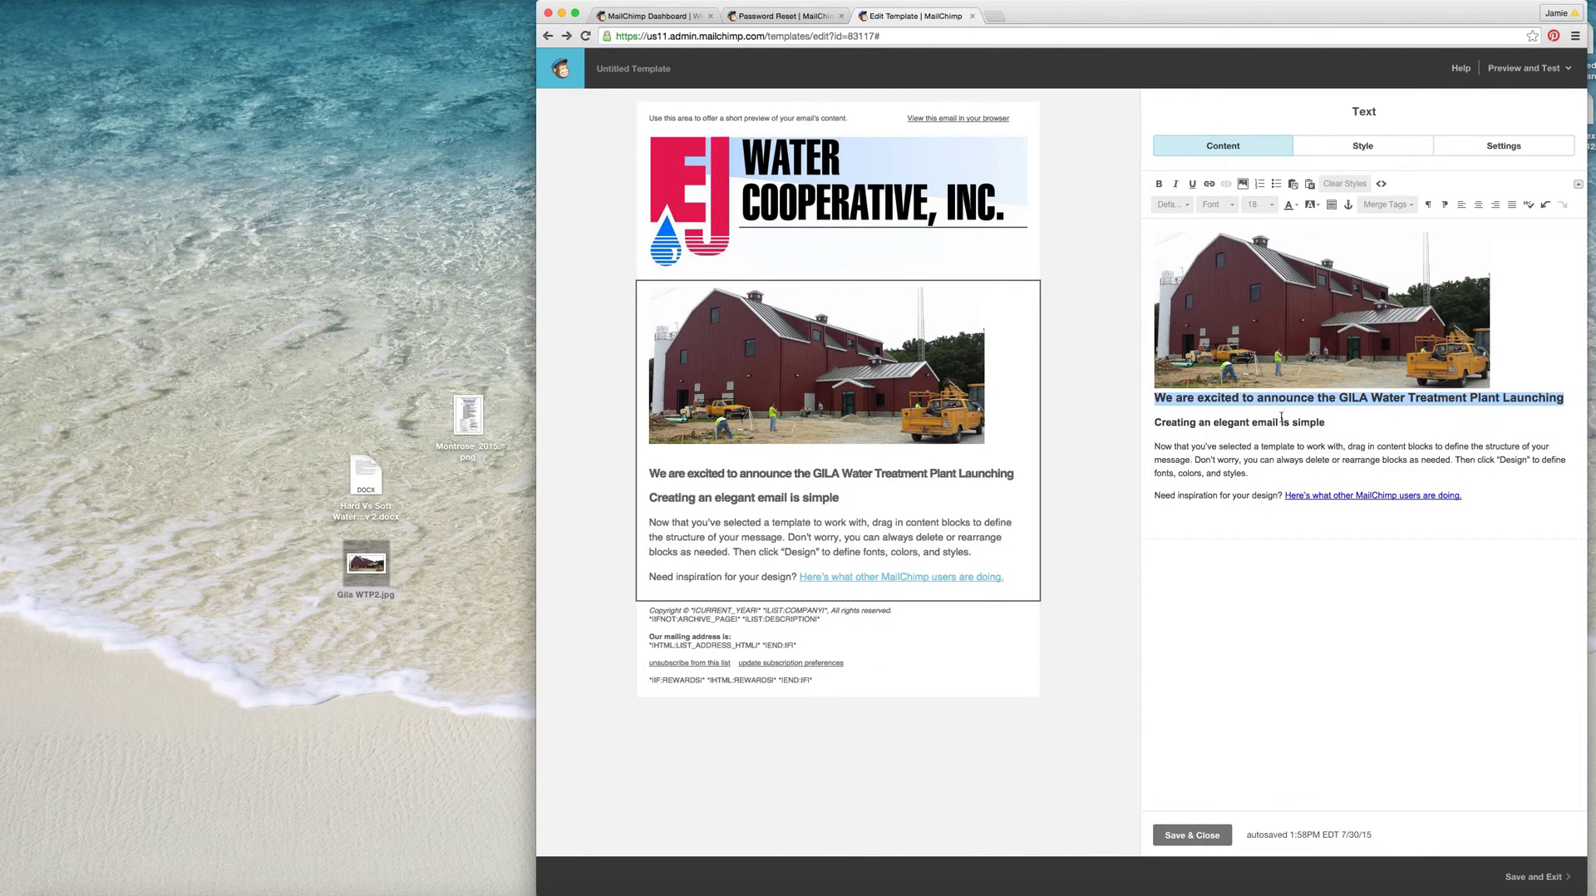
left_click(1267, 204)
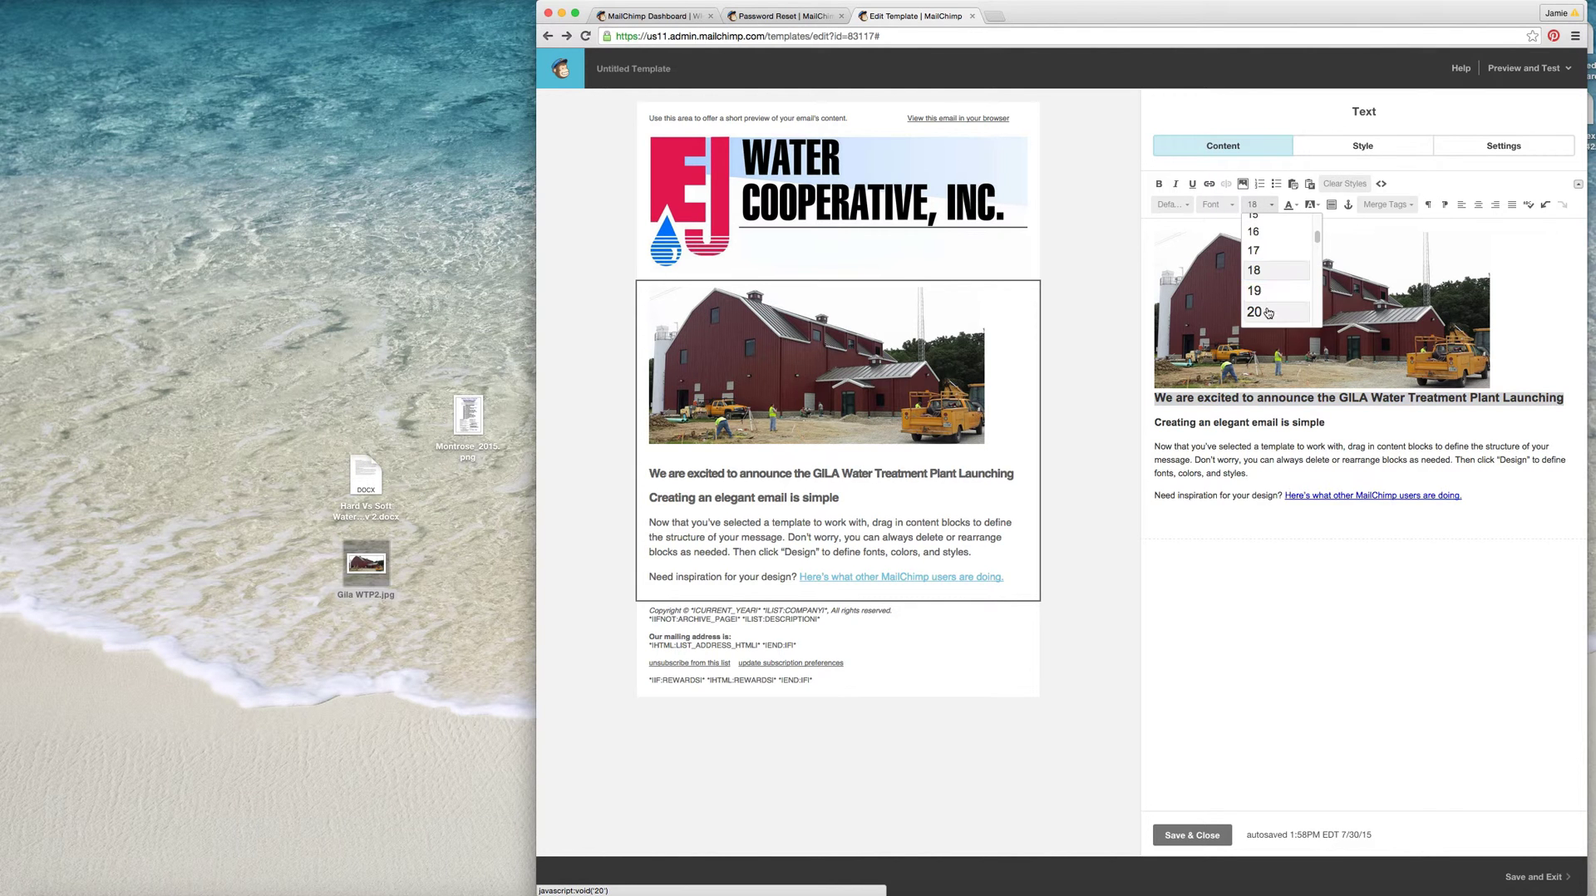
left_click(1255, 311)
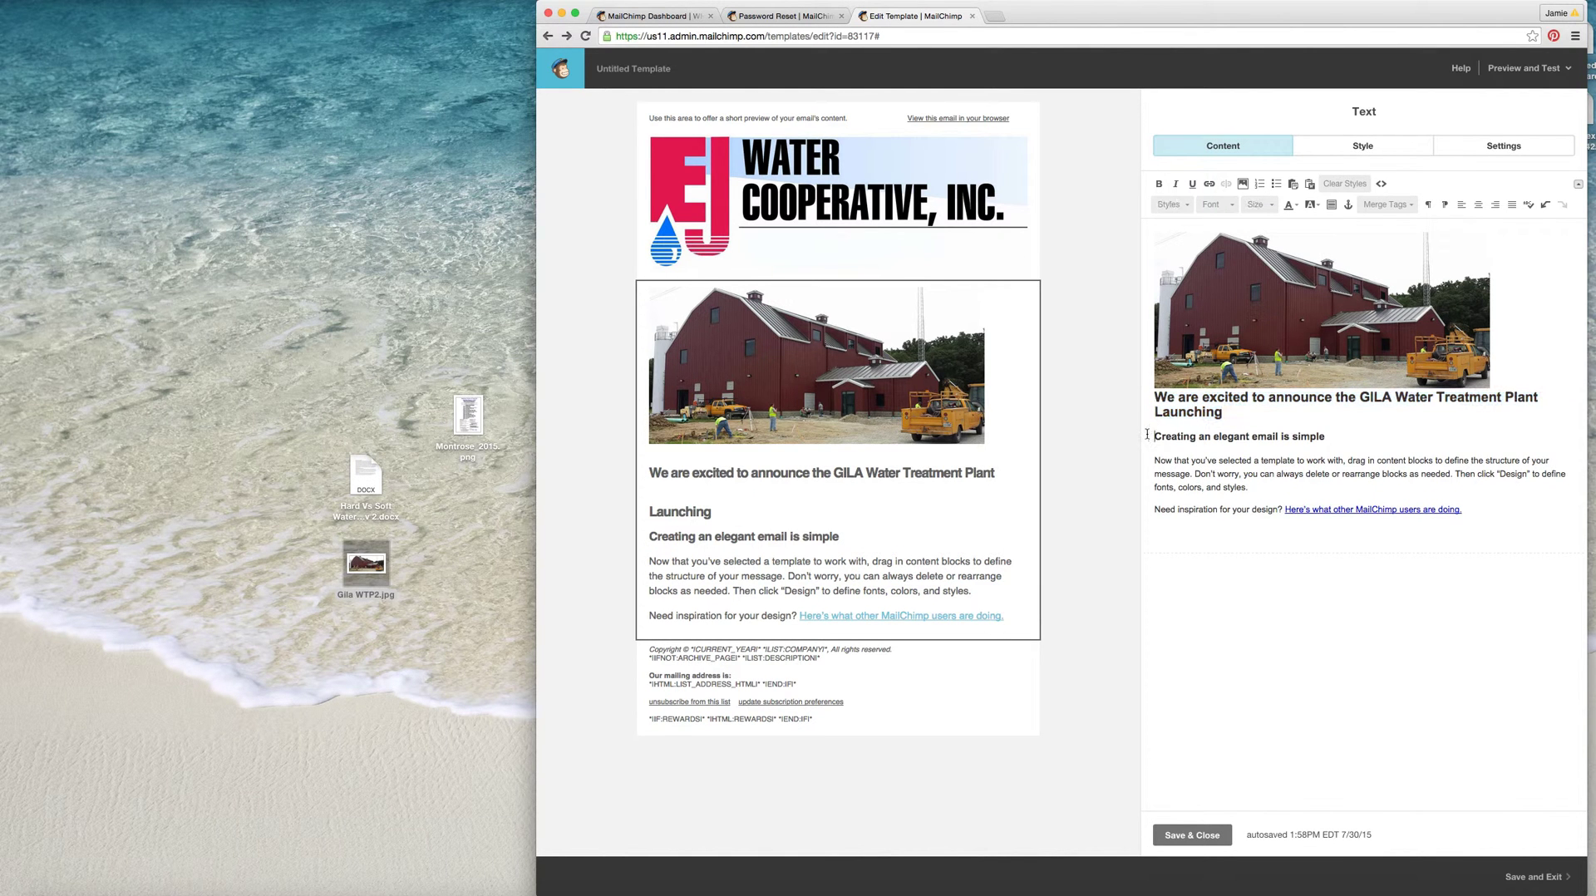
triple_click(1238, 435)
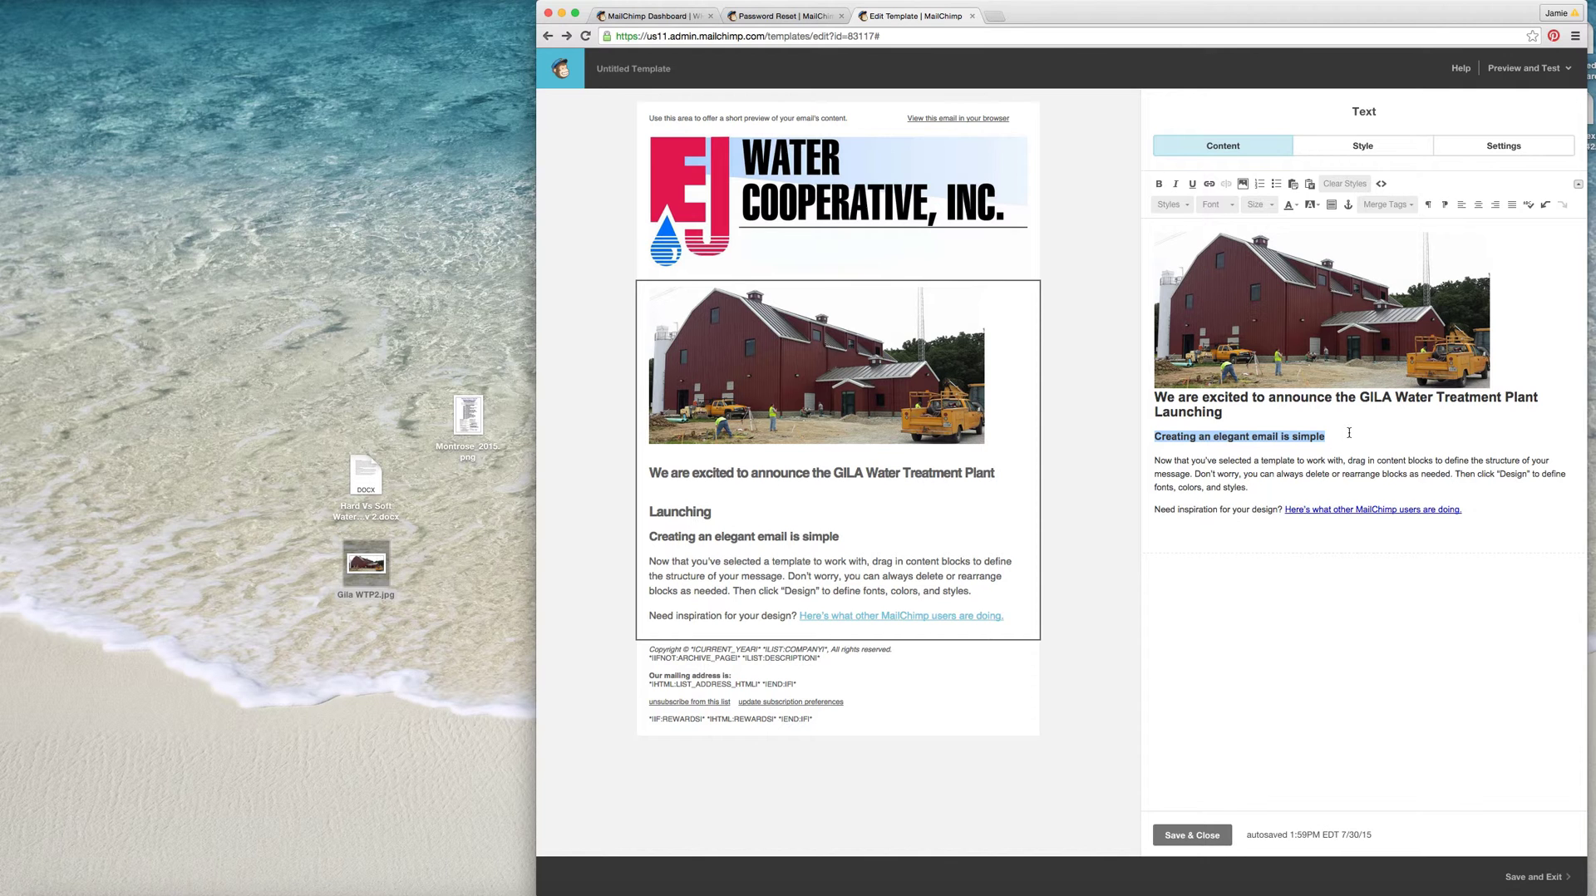
mouse_move(1297, 410)
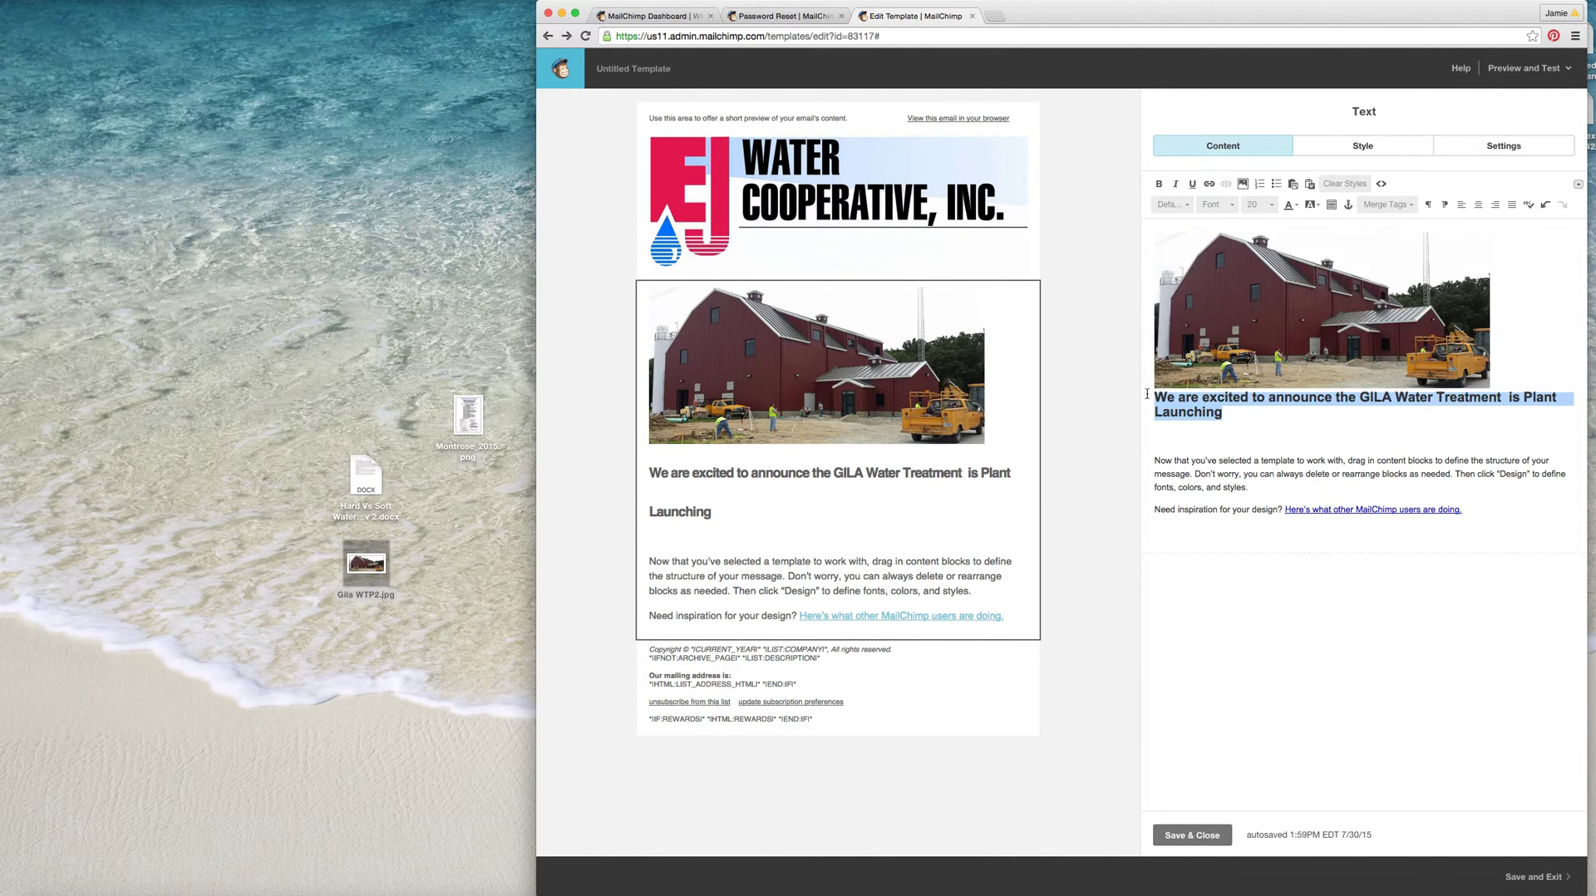
left_click(1266, 204)
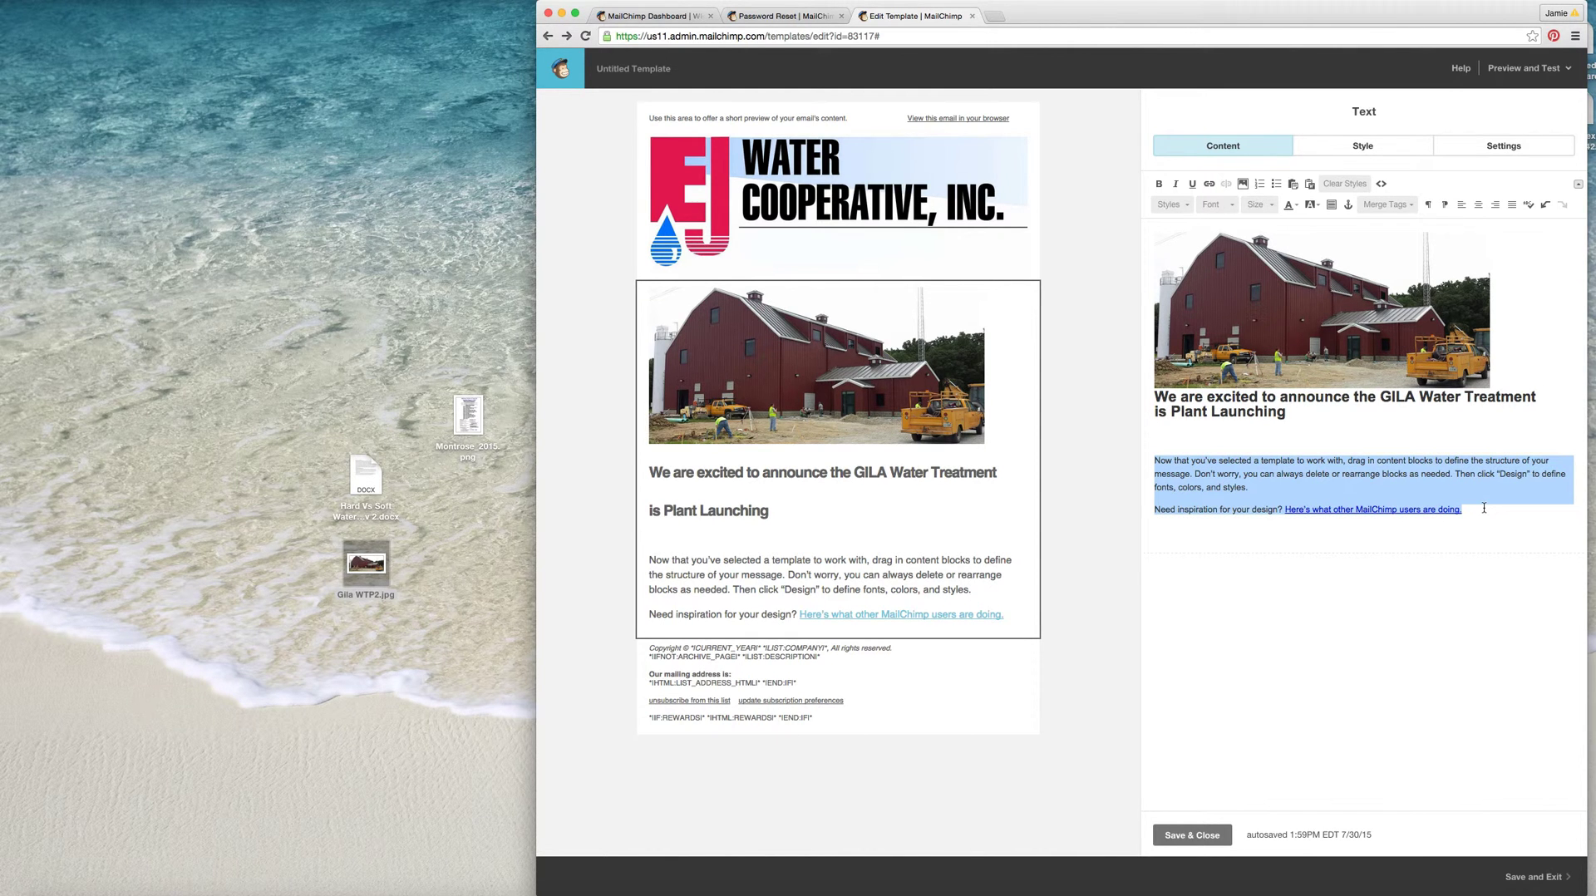
Type the body line 'Insert some information about how this helps the members.'
type("Inser")
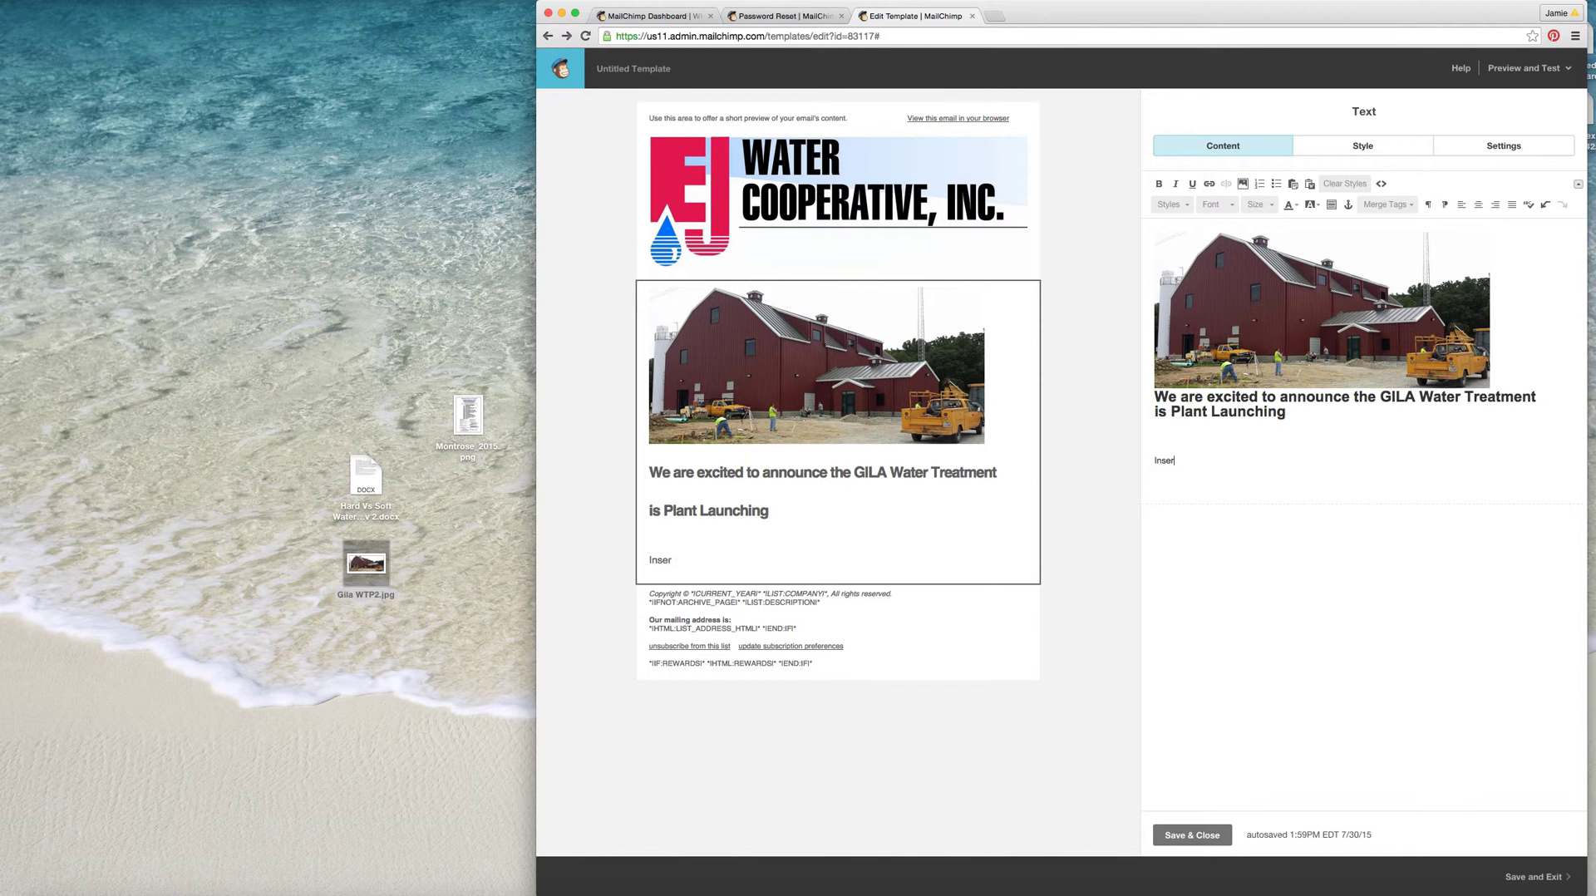
type("t some information")
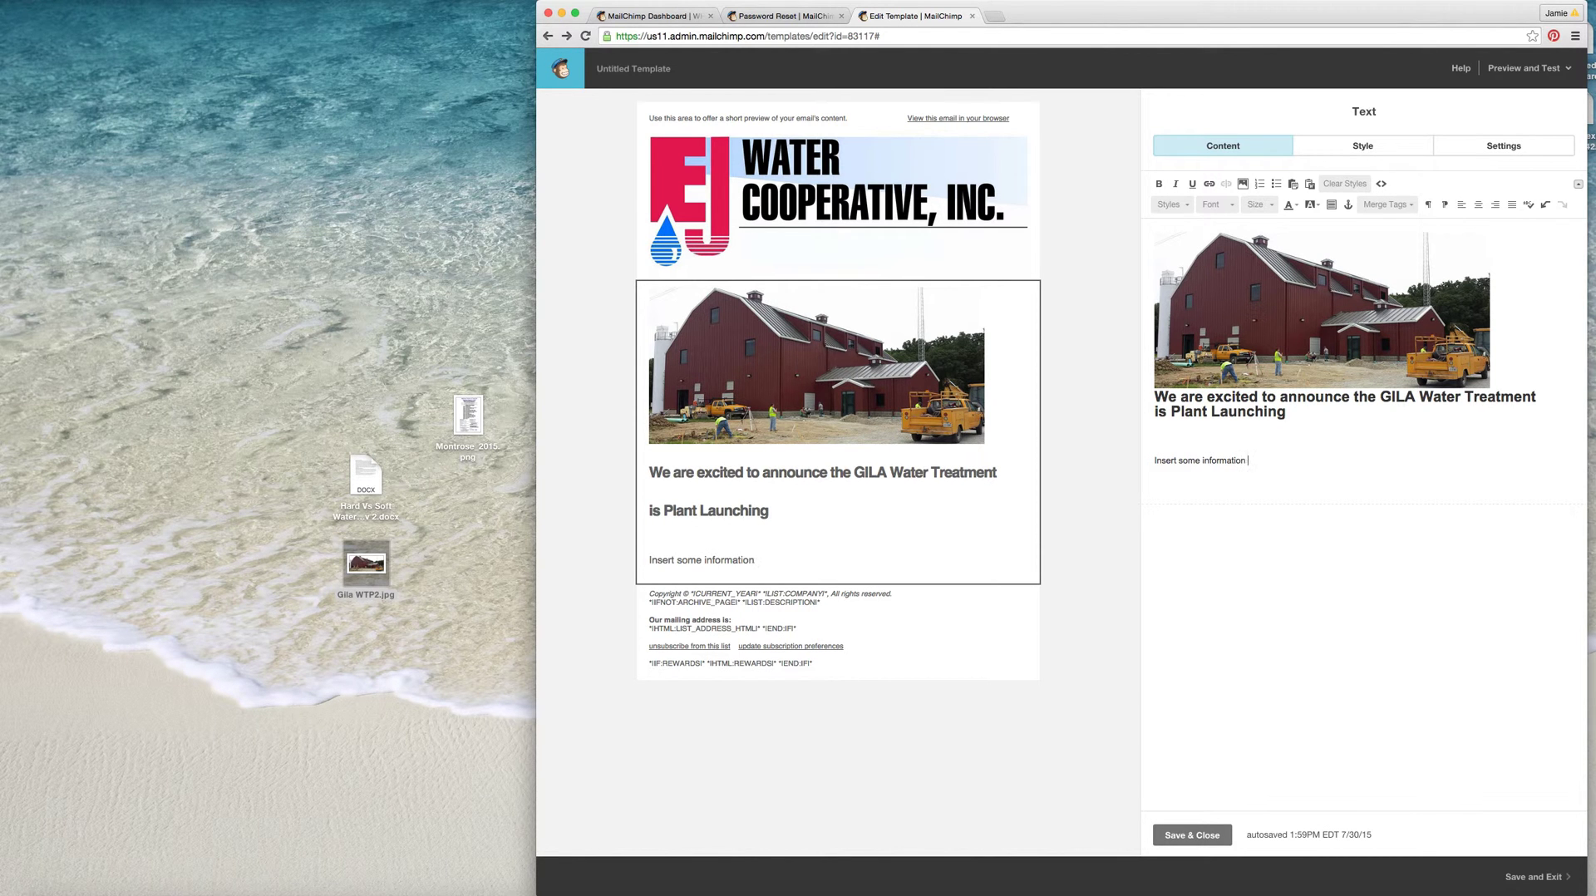
type("about how this he")
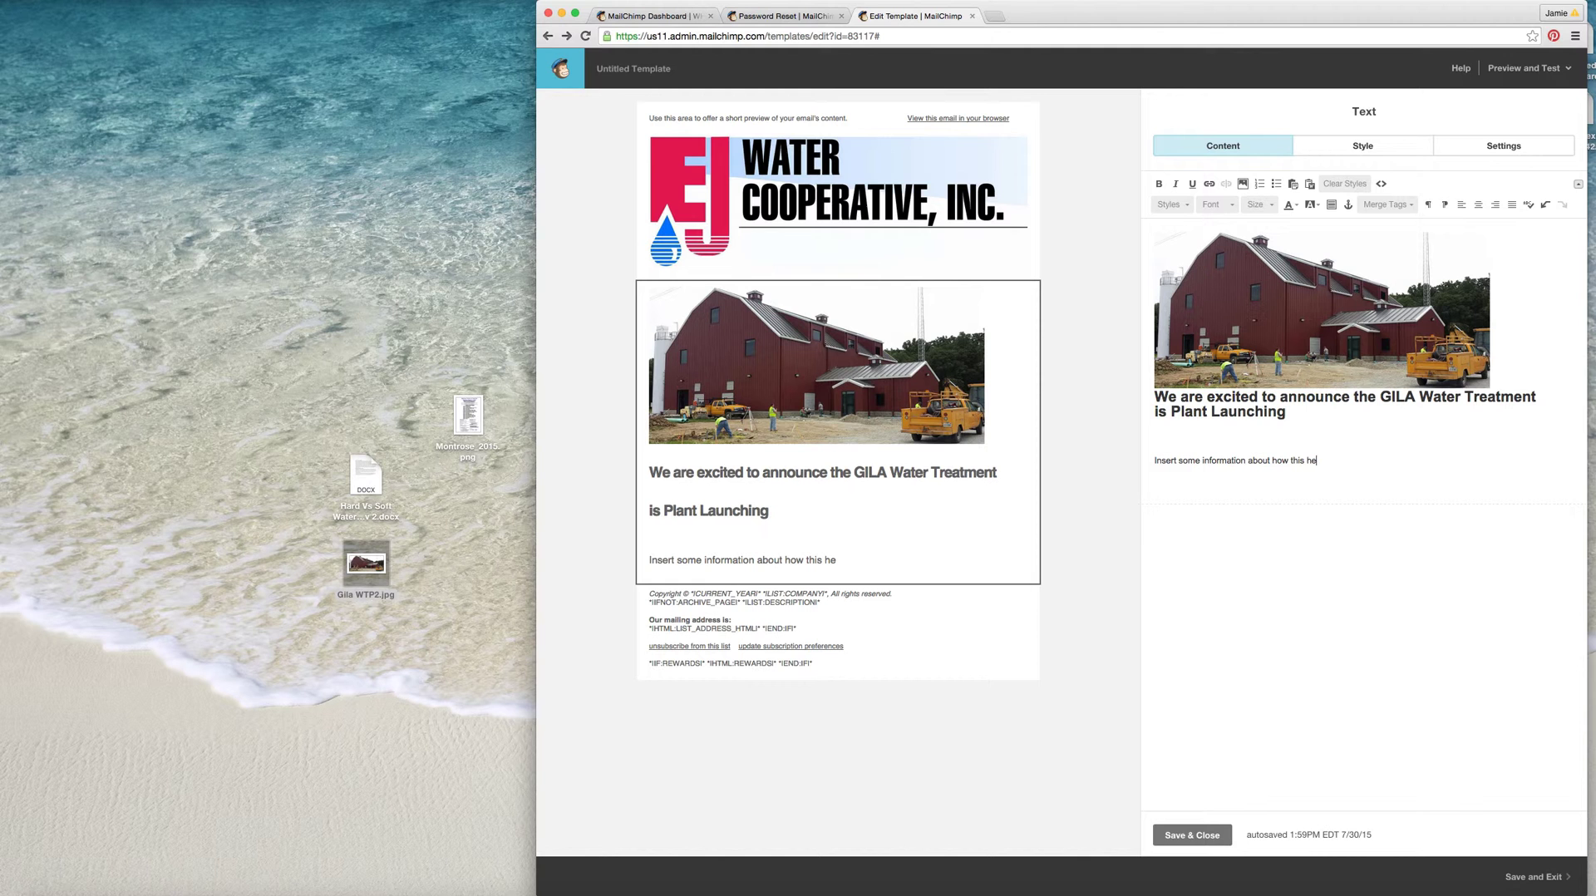
type("lps the")
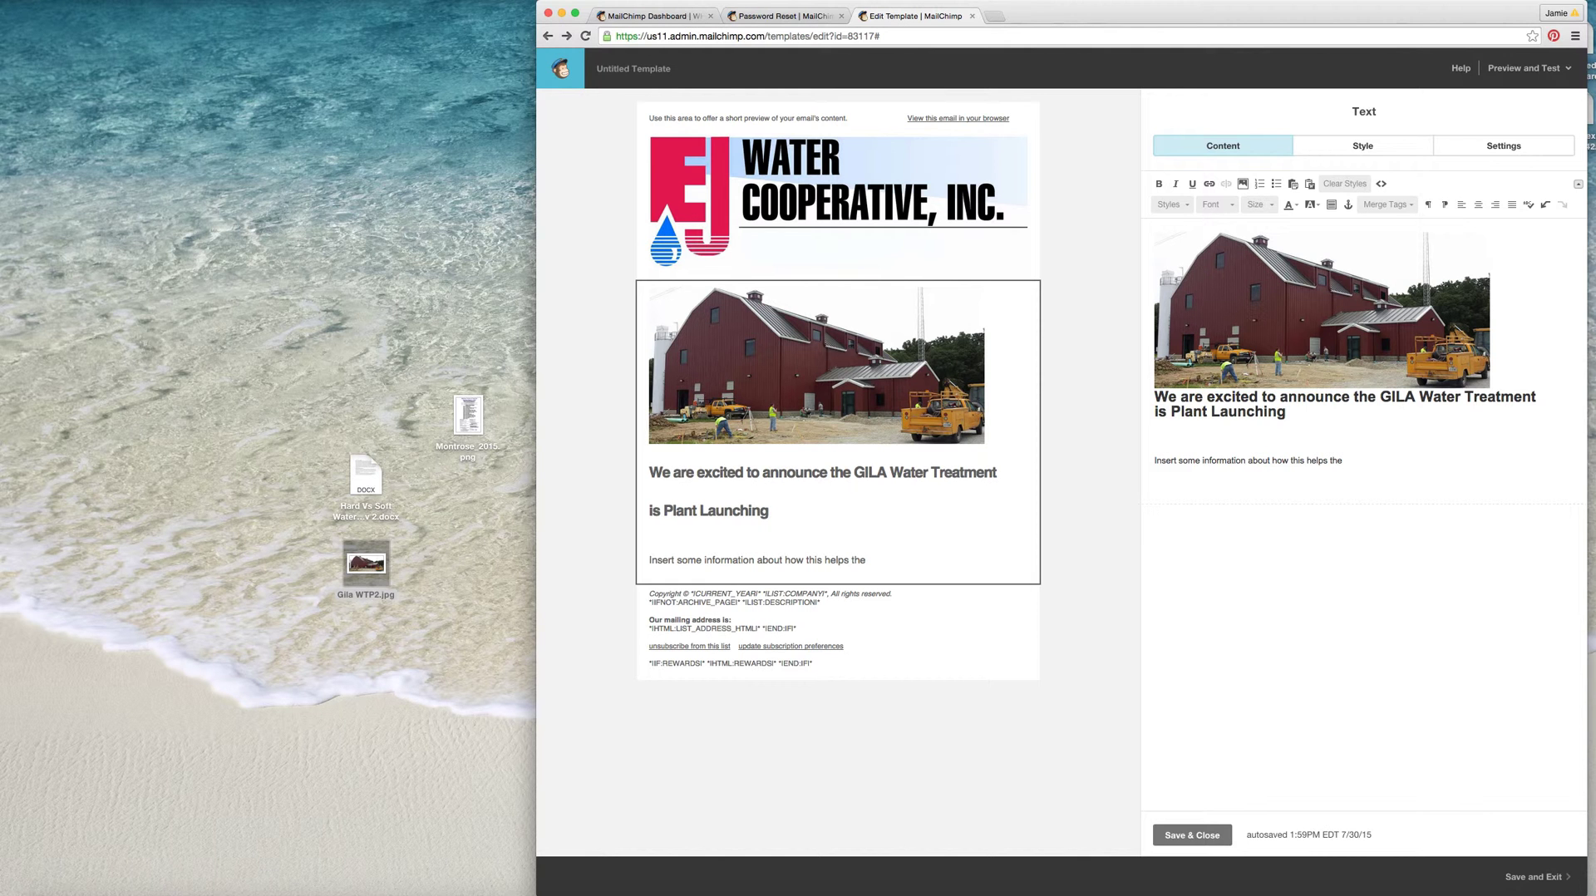
type("members.")
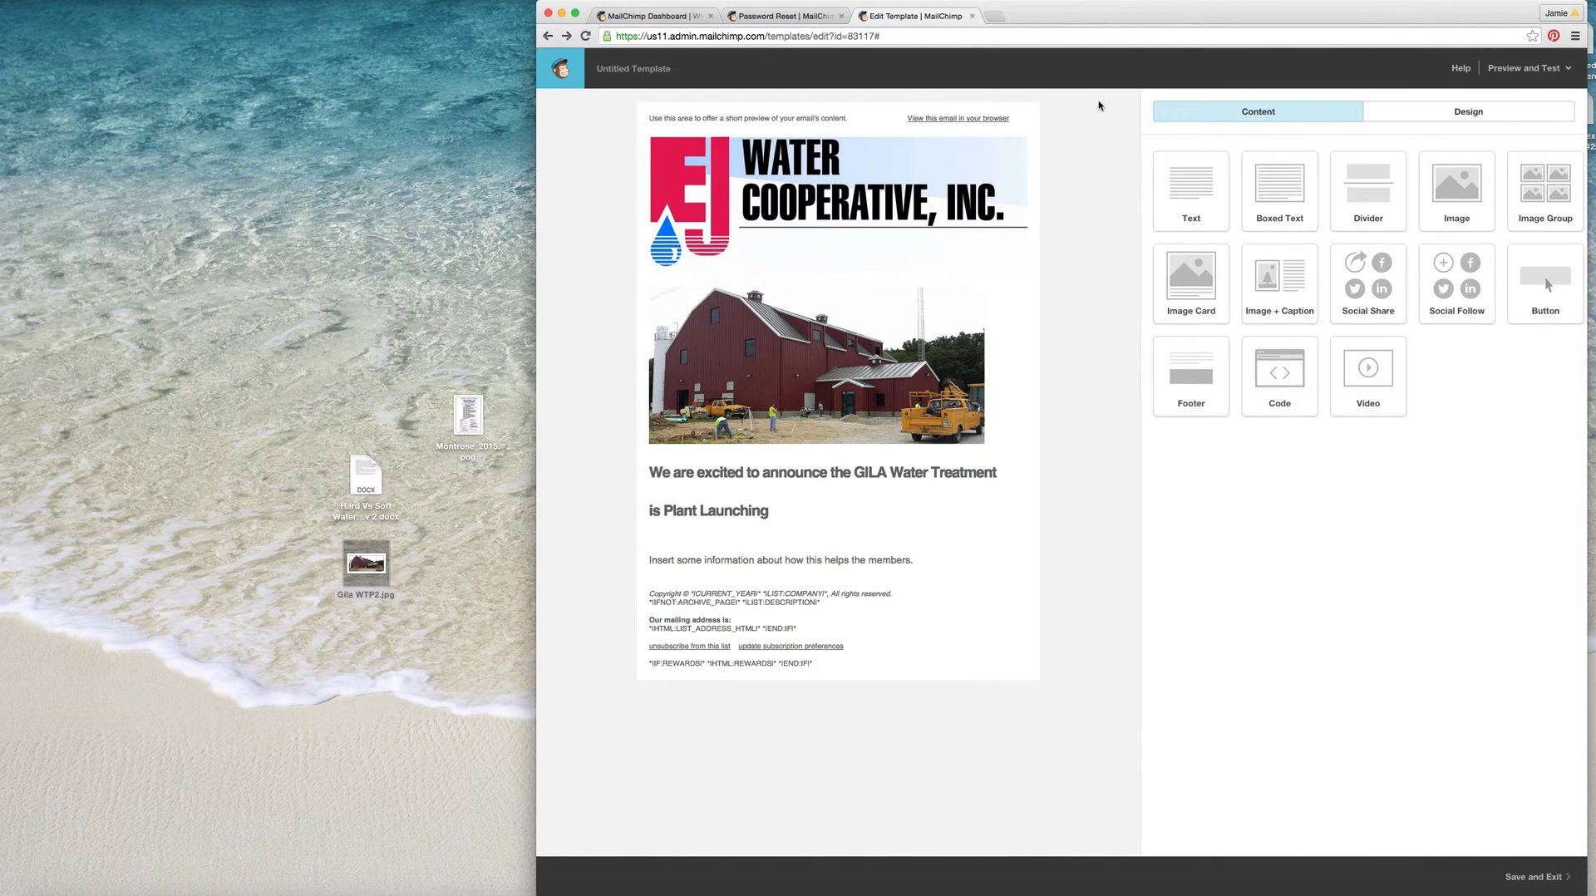
mouse_move(1190, 194)
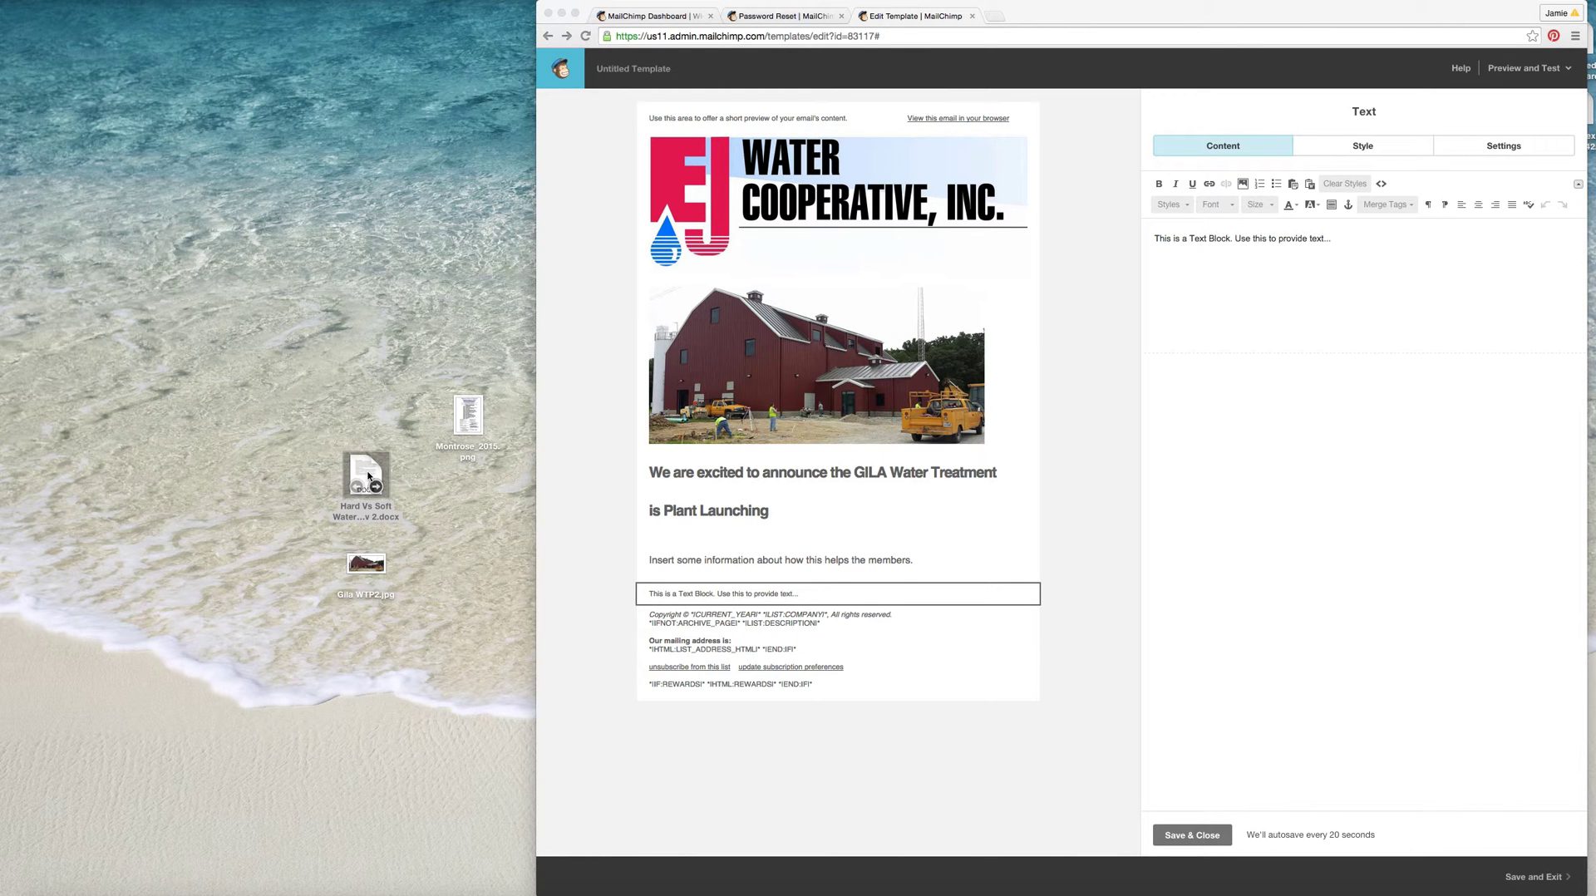
Open the Hard Vs Soft Water Explanation Word document from the desktop
double_click(364, 479)
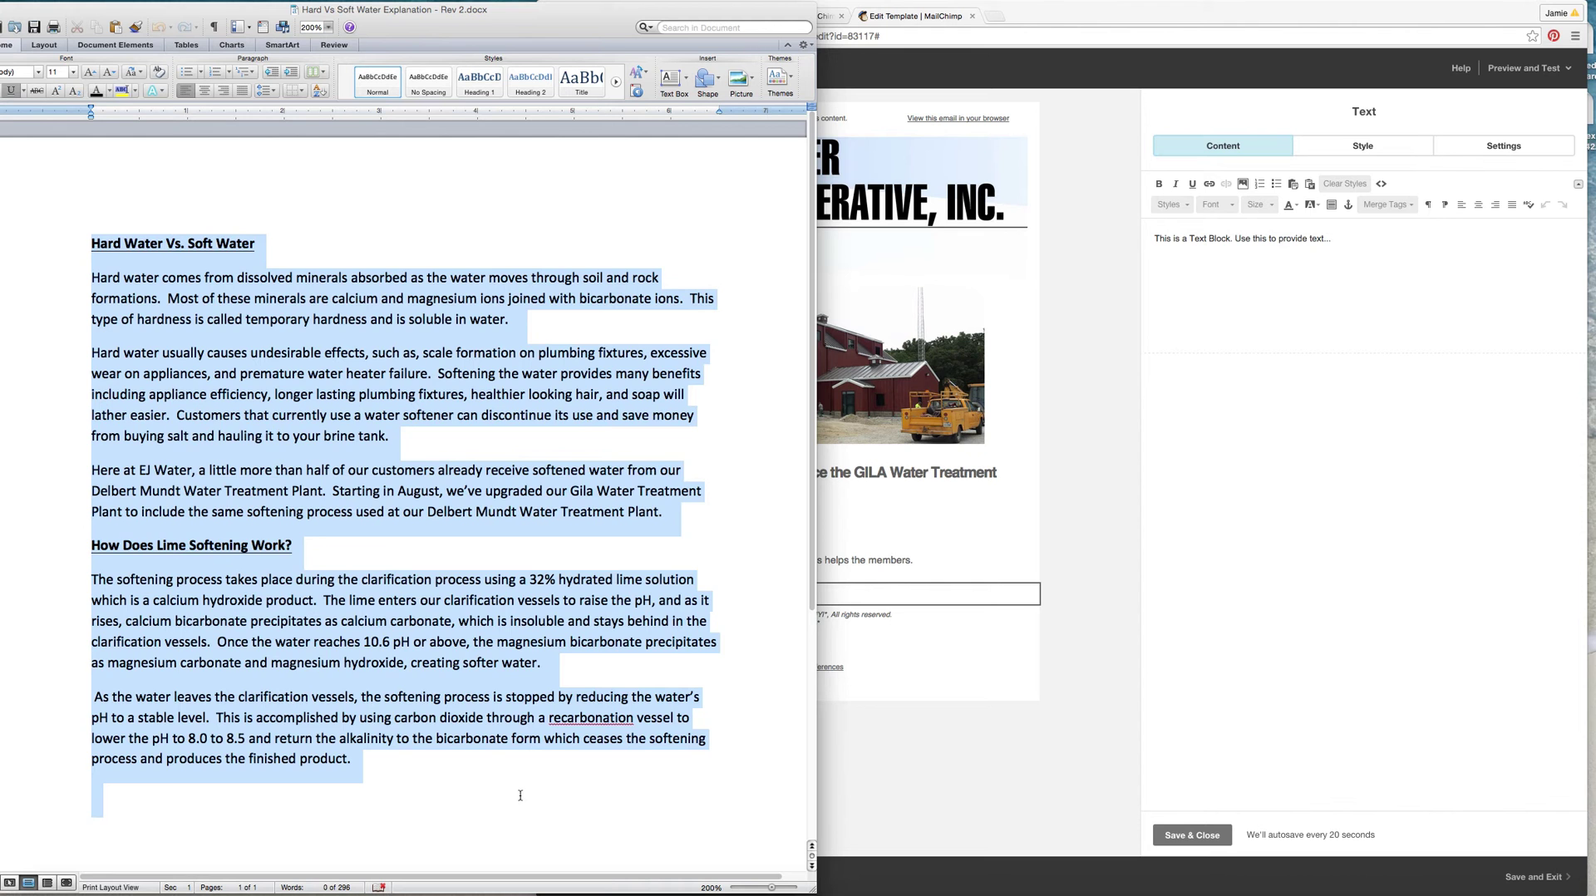
Set the pasted Hard Water Vs. Soft Water article text to size 14
scroll("down", 3)
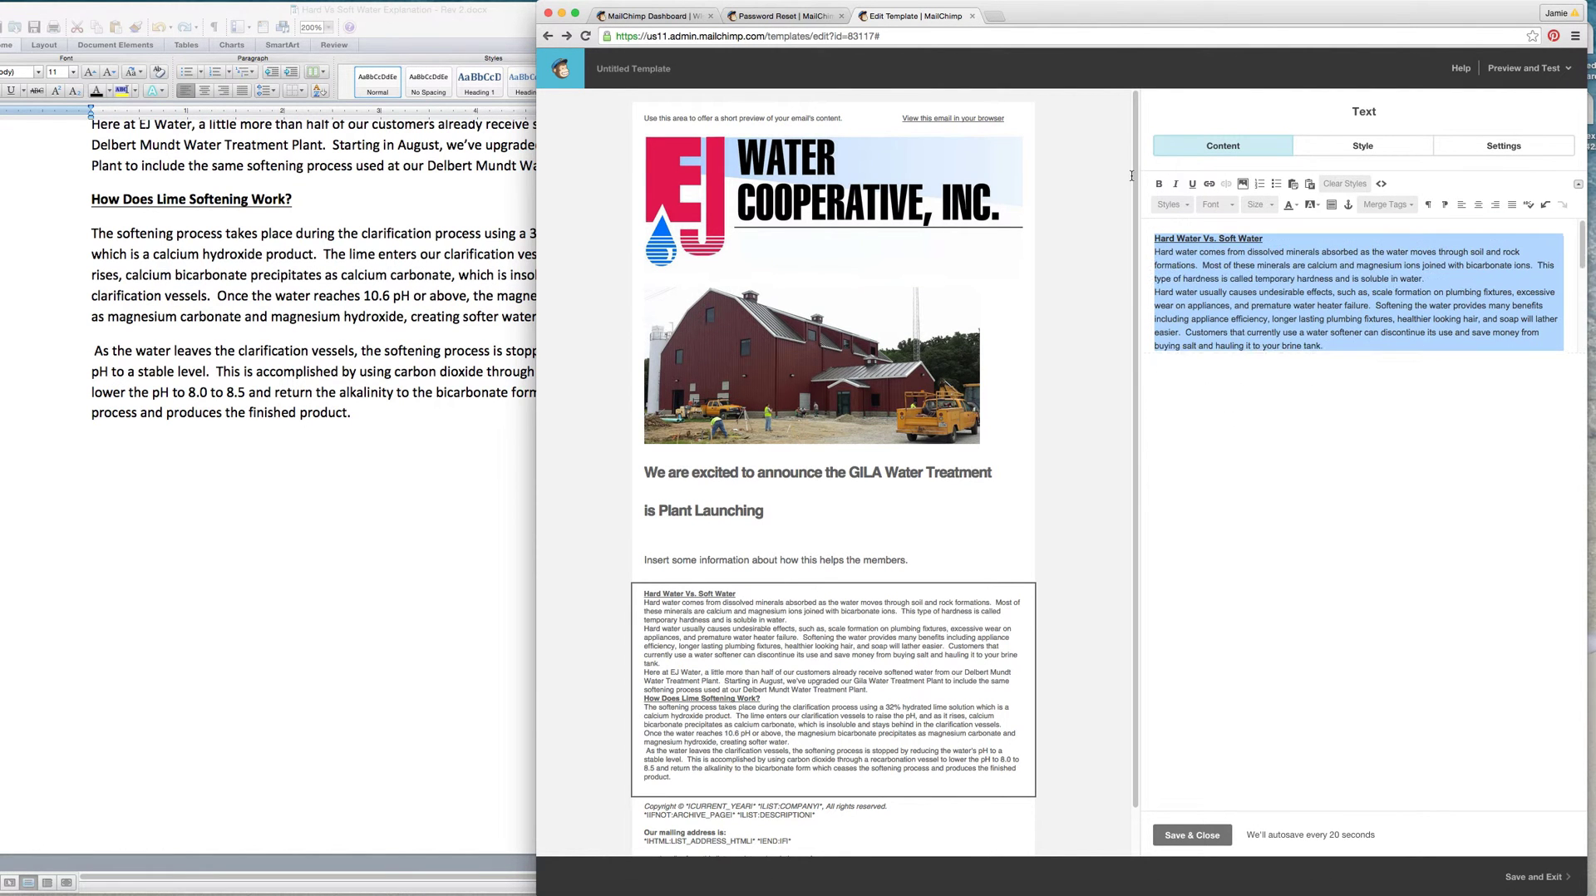
left_click(1259, 203)
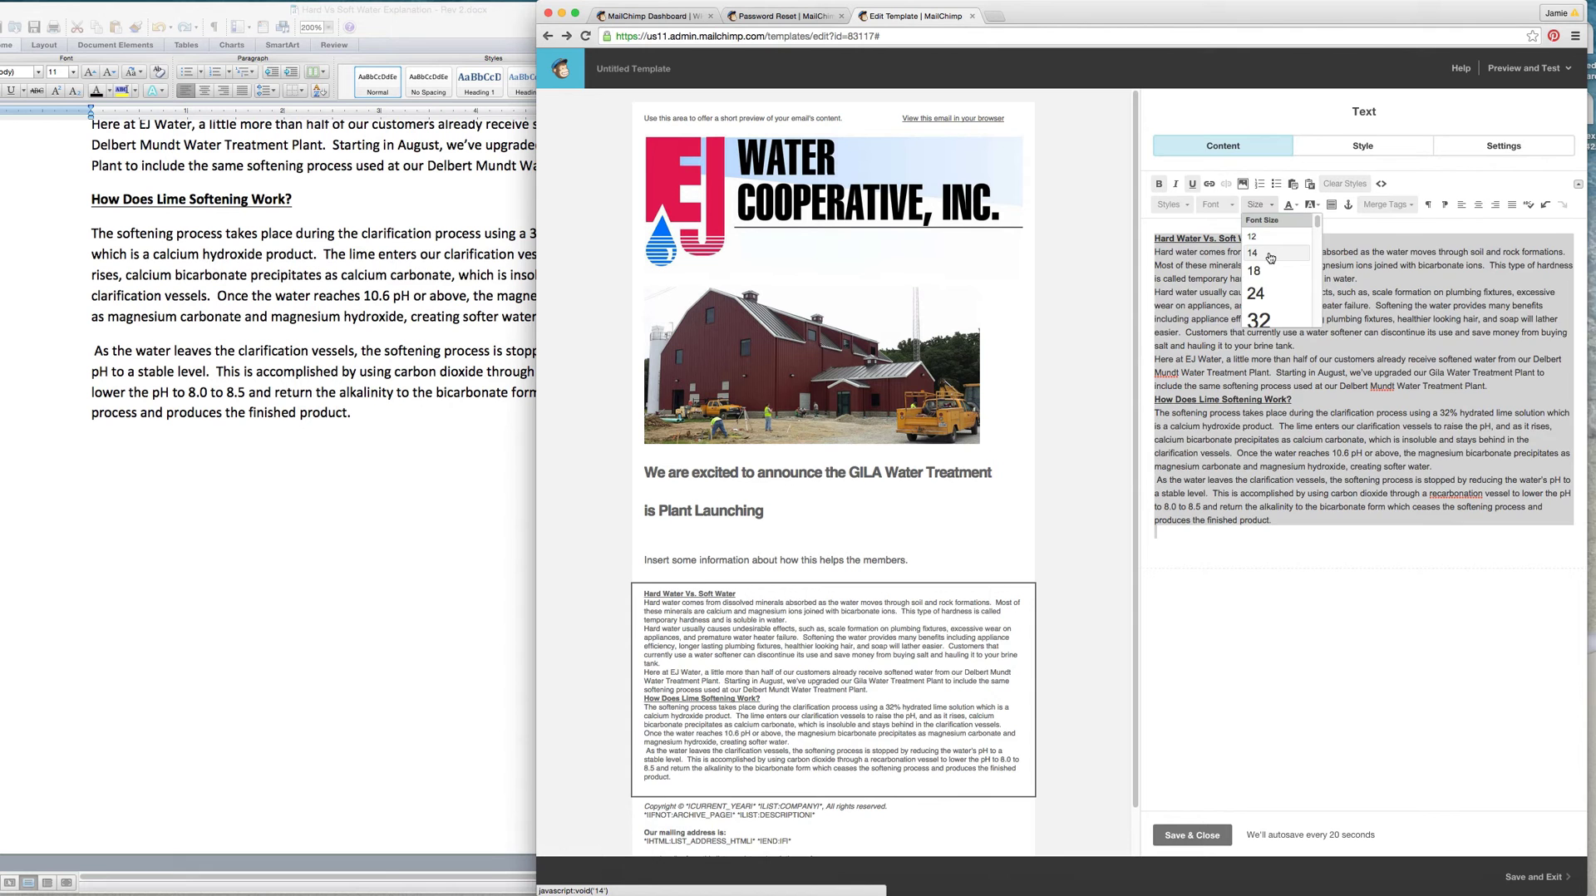
left_click(1253, 253)
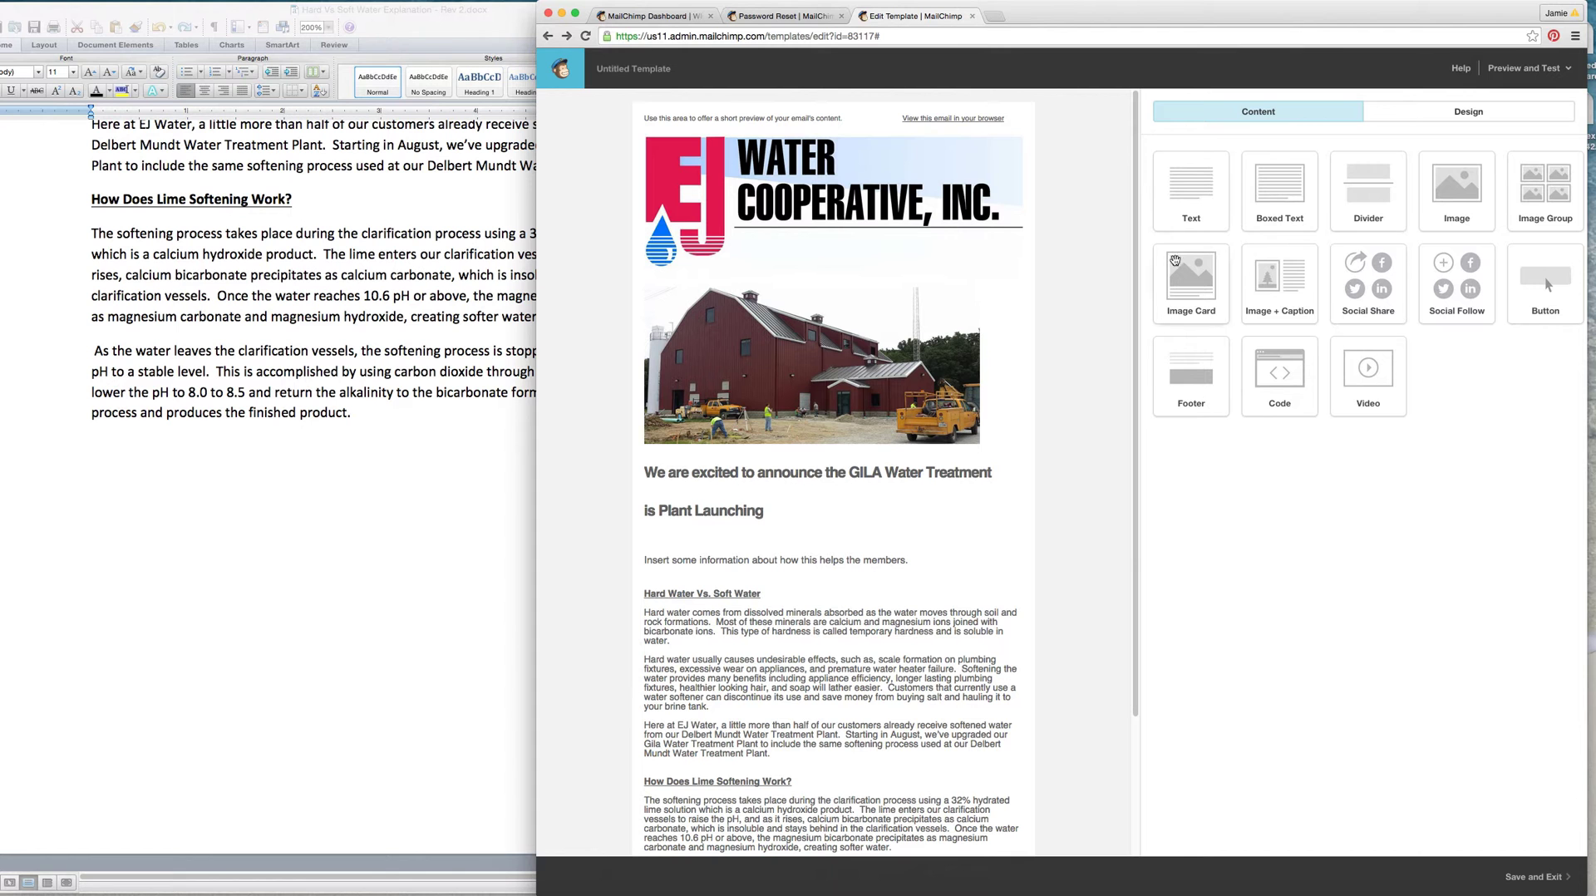
mouse_move(1279, 286)
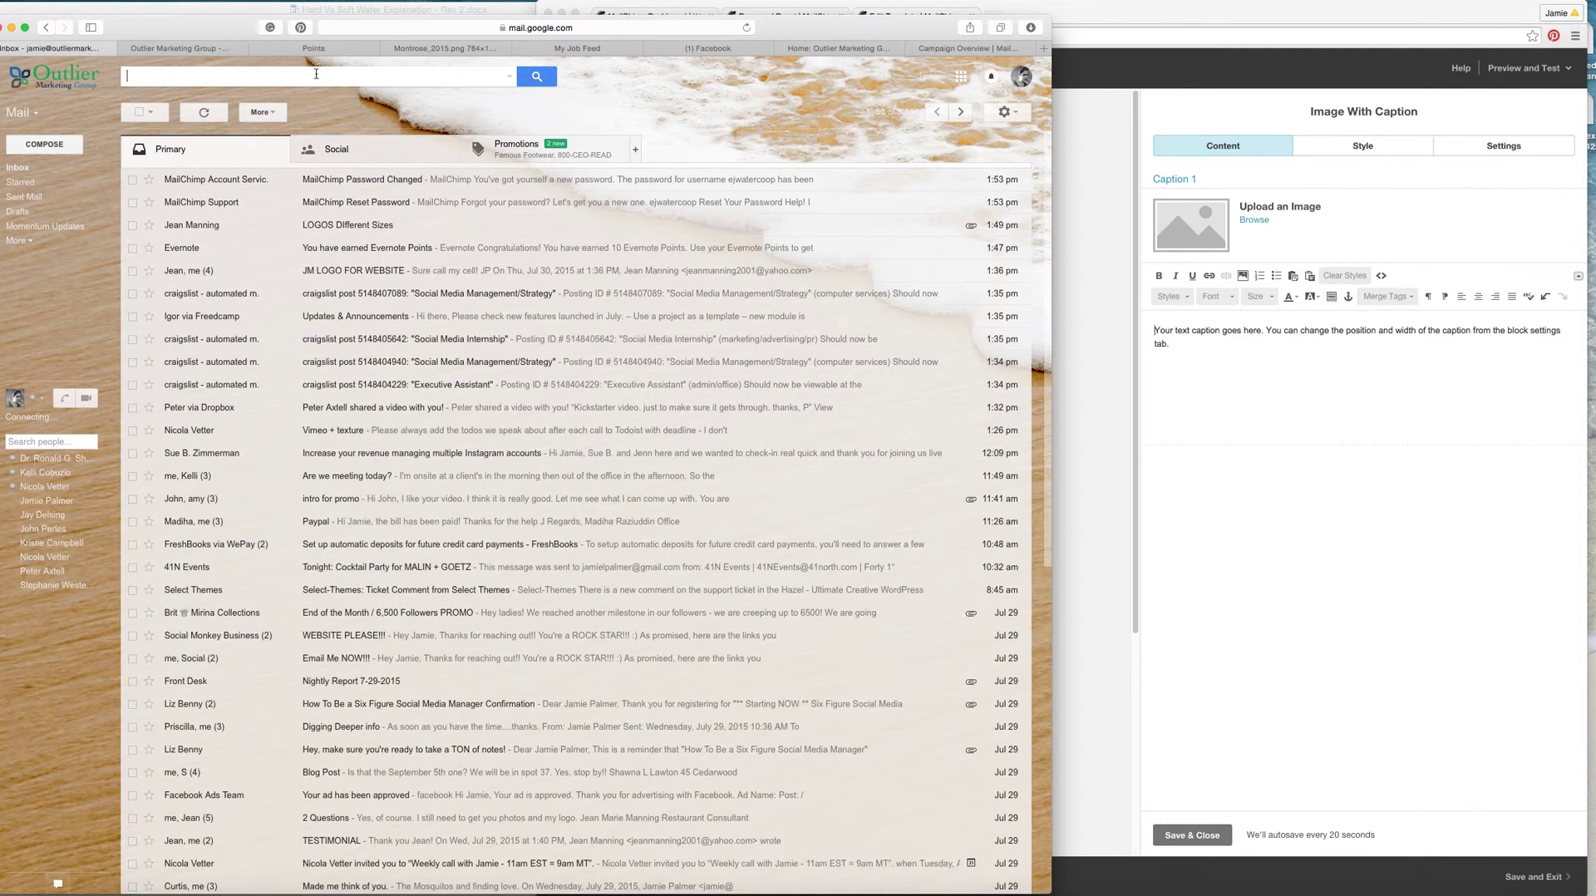
Search Gmail for 'ej water', open the June Newsletter test, and type 'Community Spotlight:'
type("ej water")
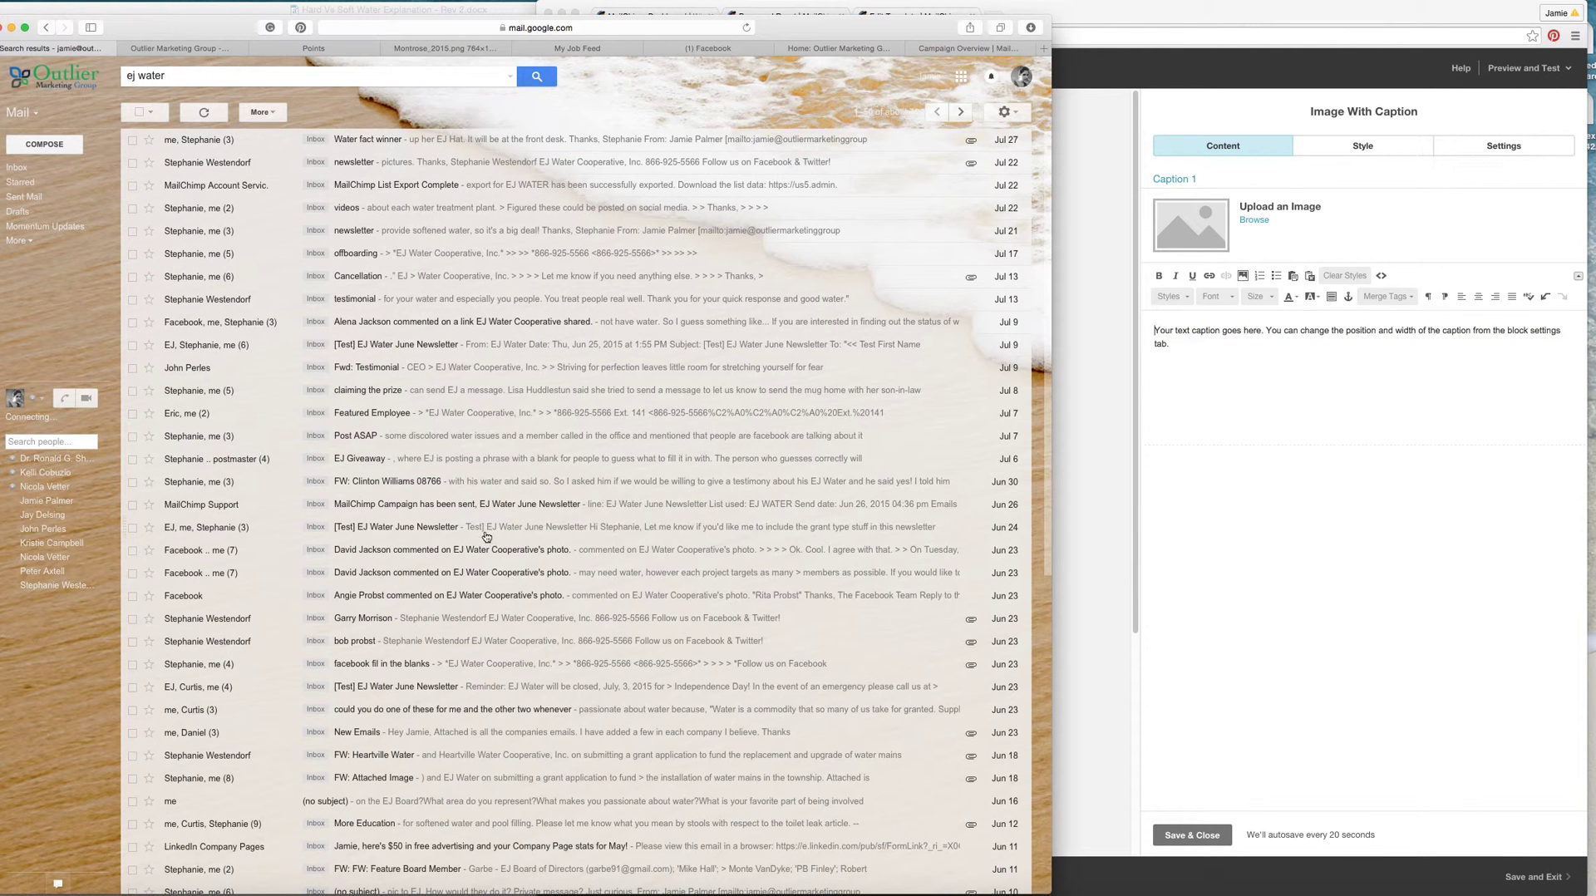
left_click(397, 527)
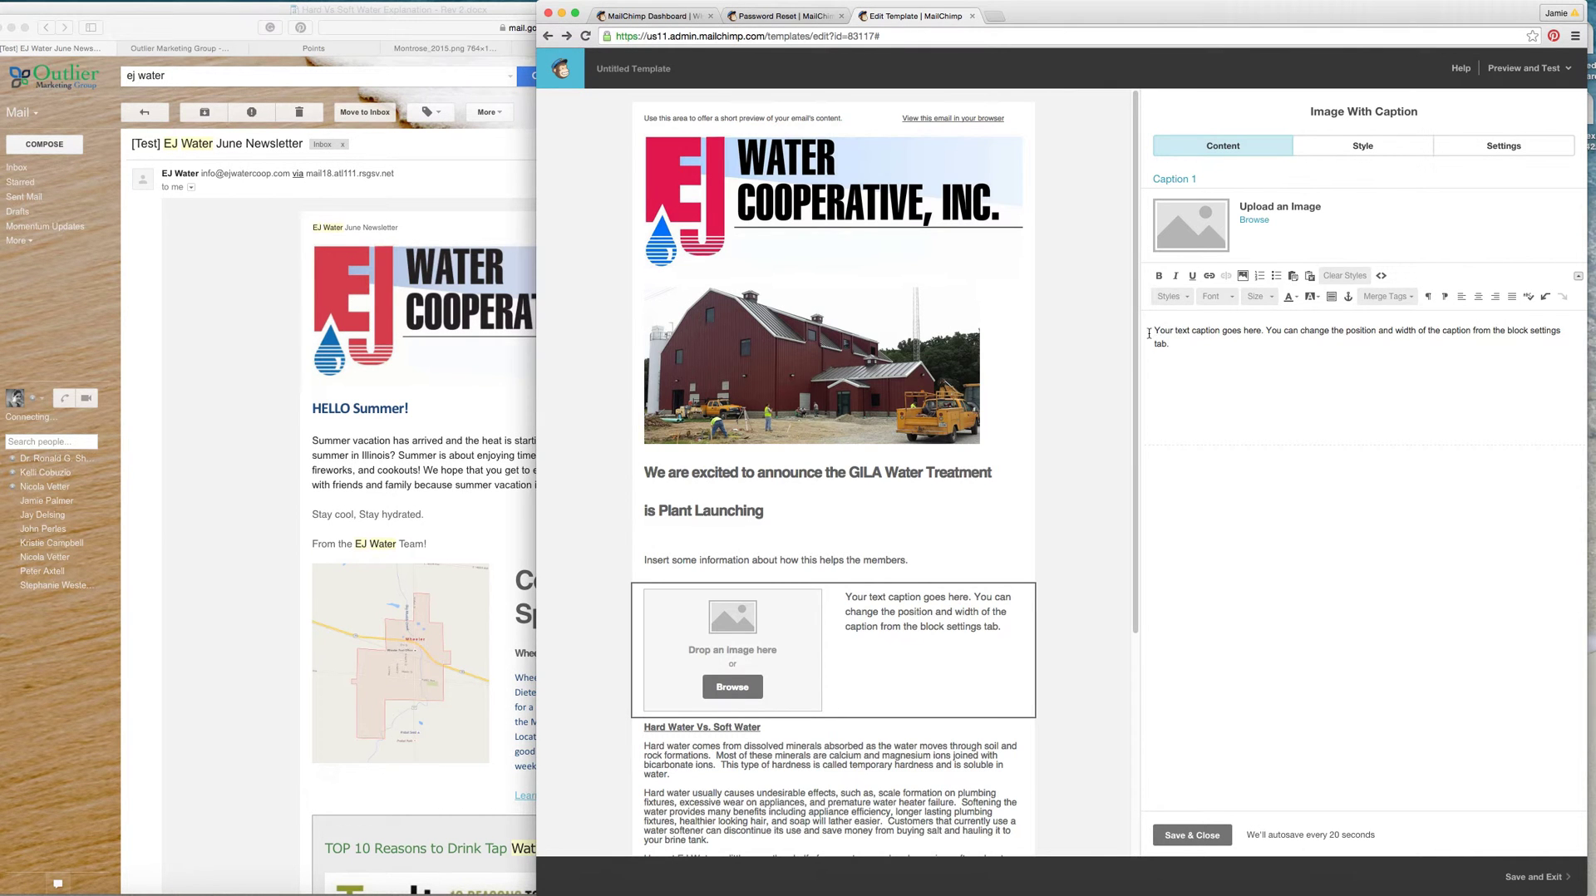
type("Community Spotlight:")
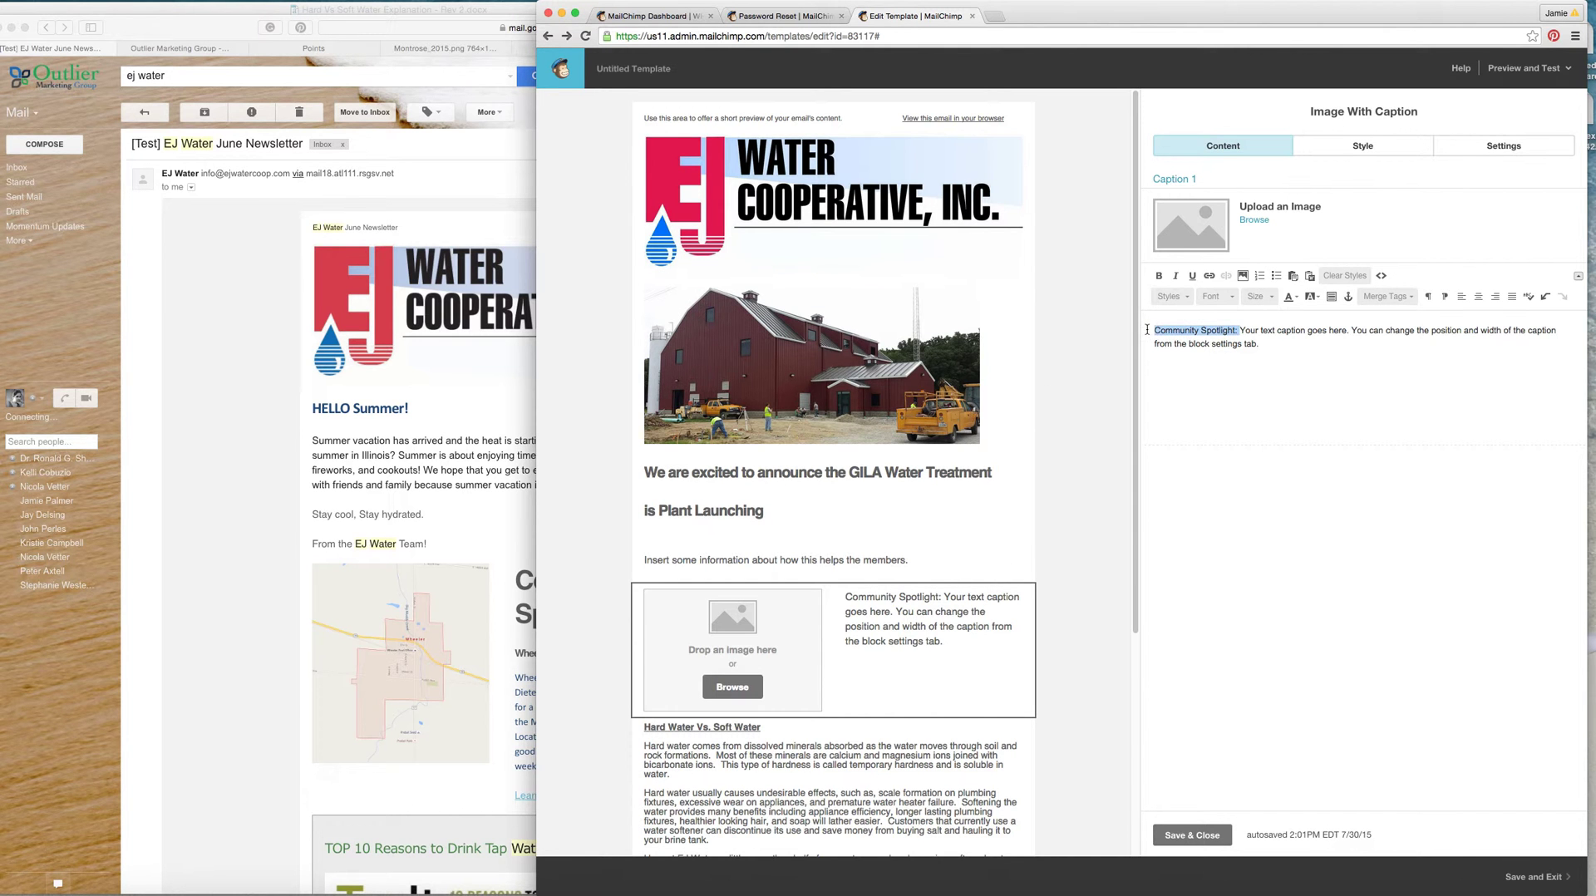
Set the 'Community Spotlight:' caption lead-in to font size 32
left_click(1256, 296)
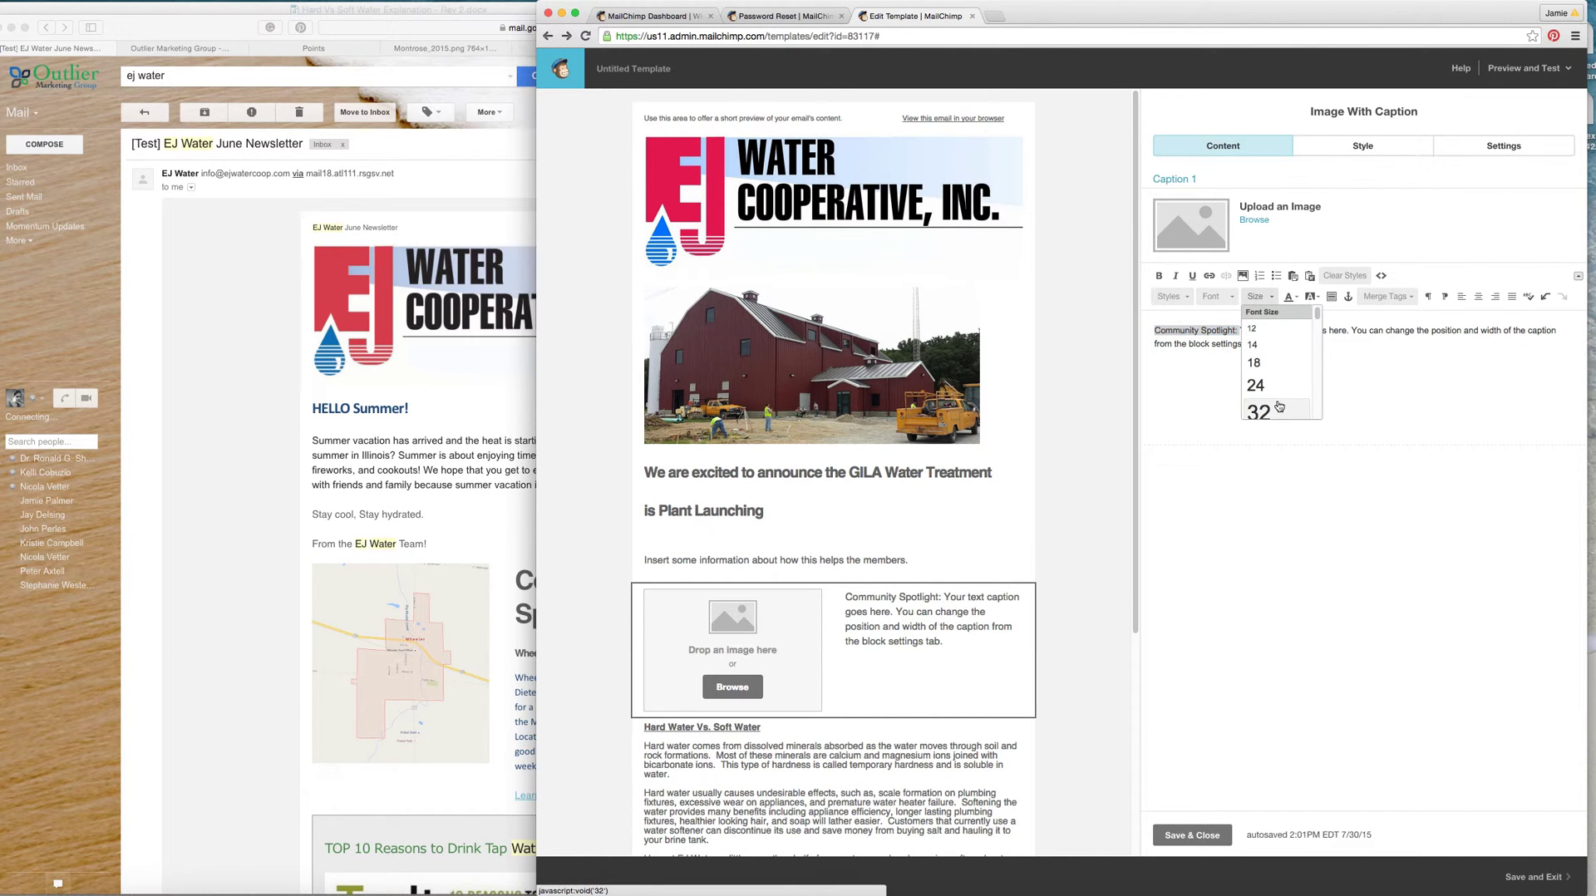
left_click(1256, 412)
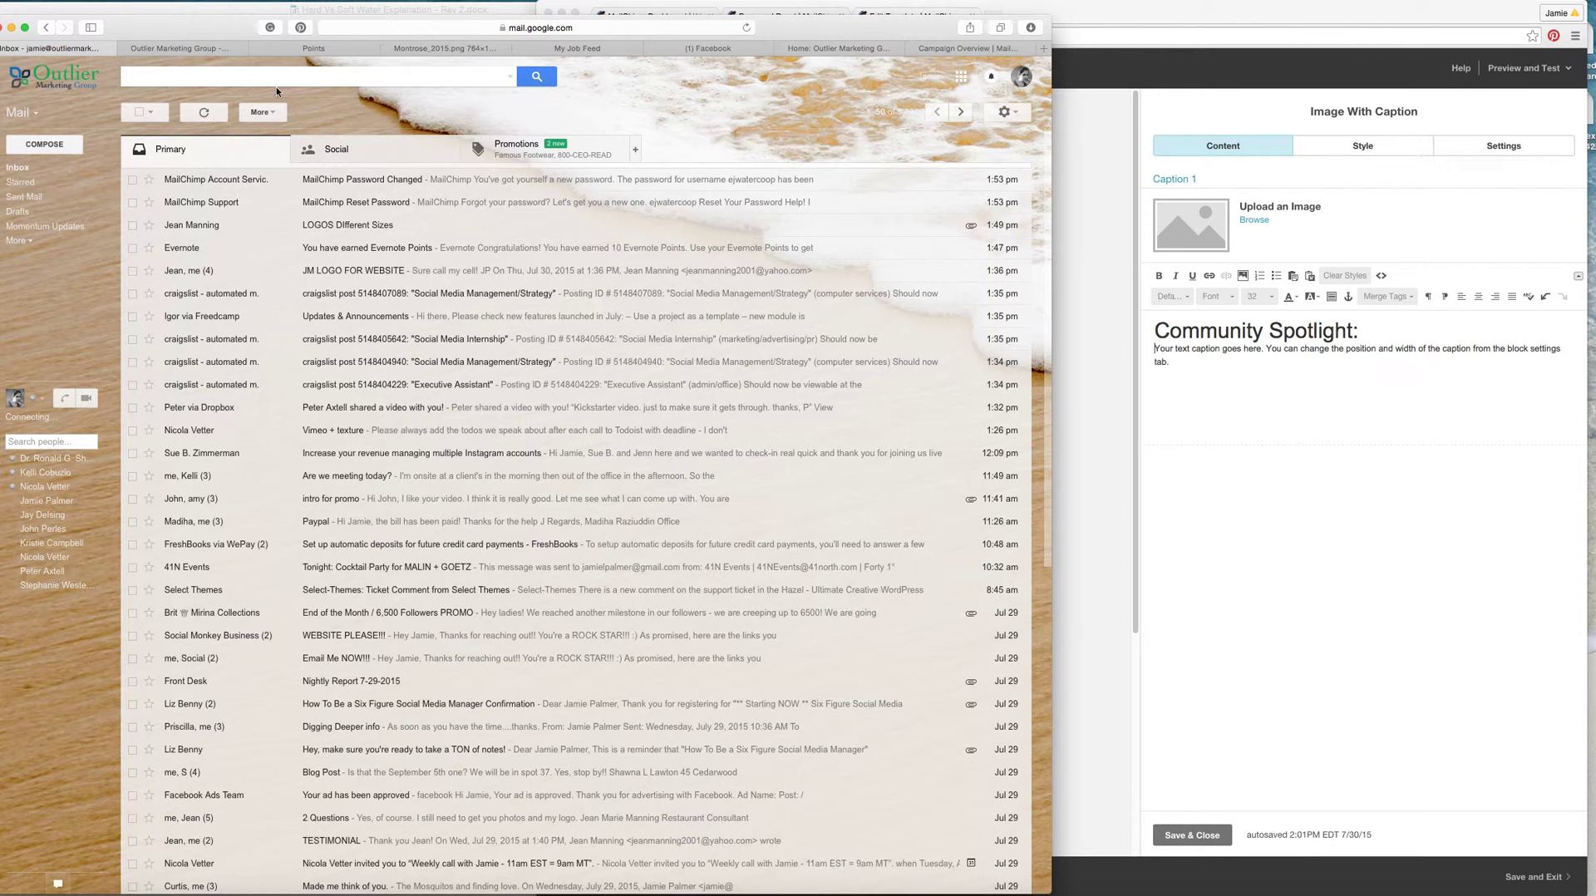
Find Stephanie's '2 questions' email naming Montrose and search Montrose, IL on Google
type("stephani")
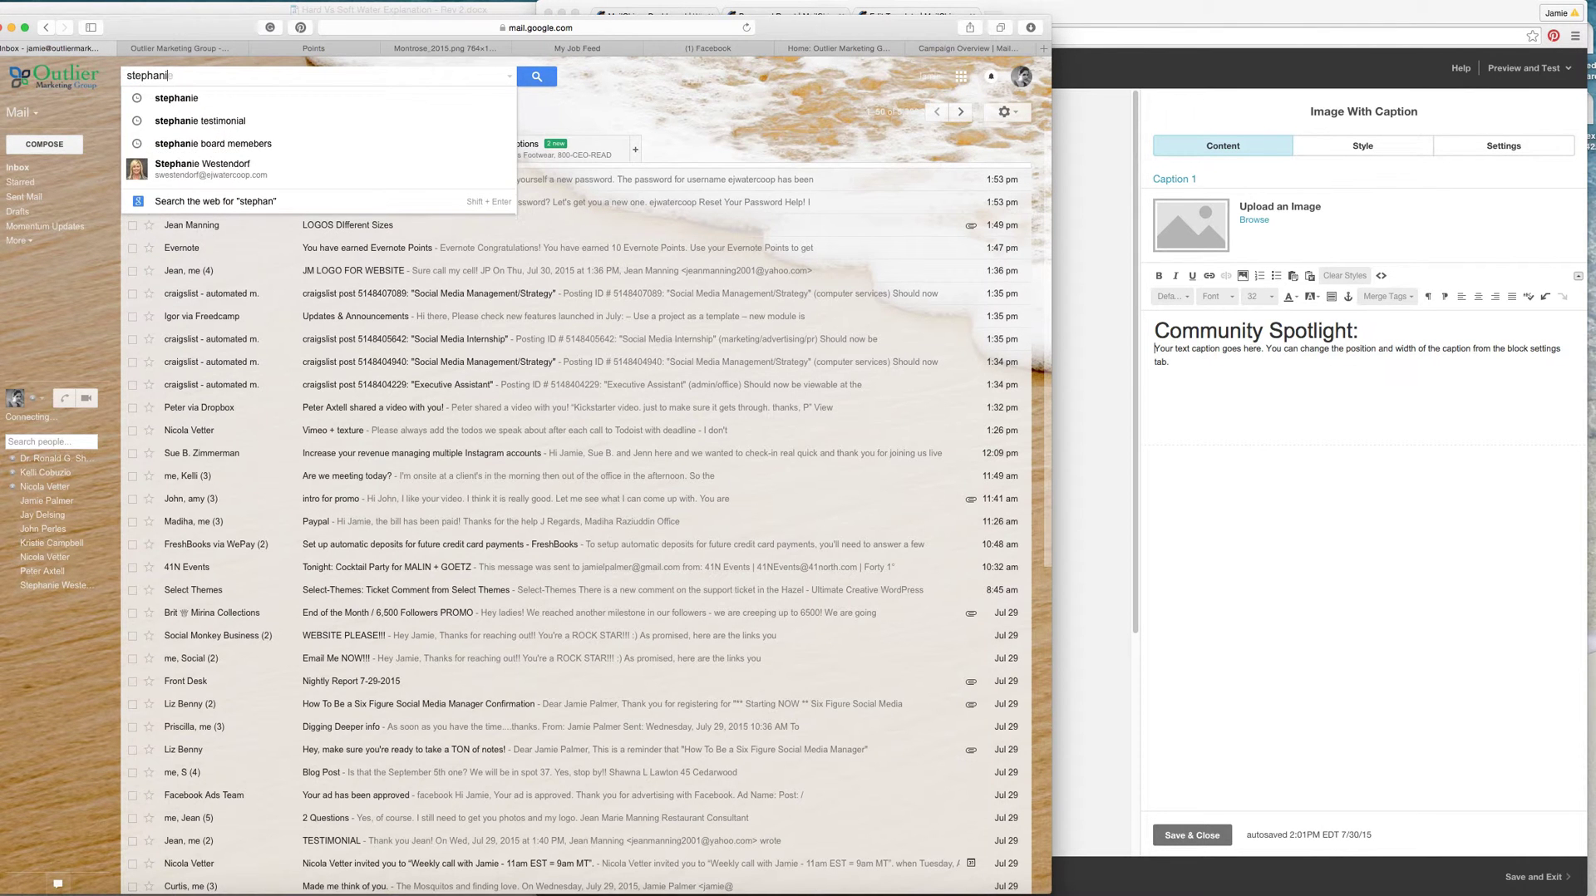
left_click(536, 76)
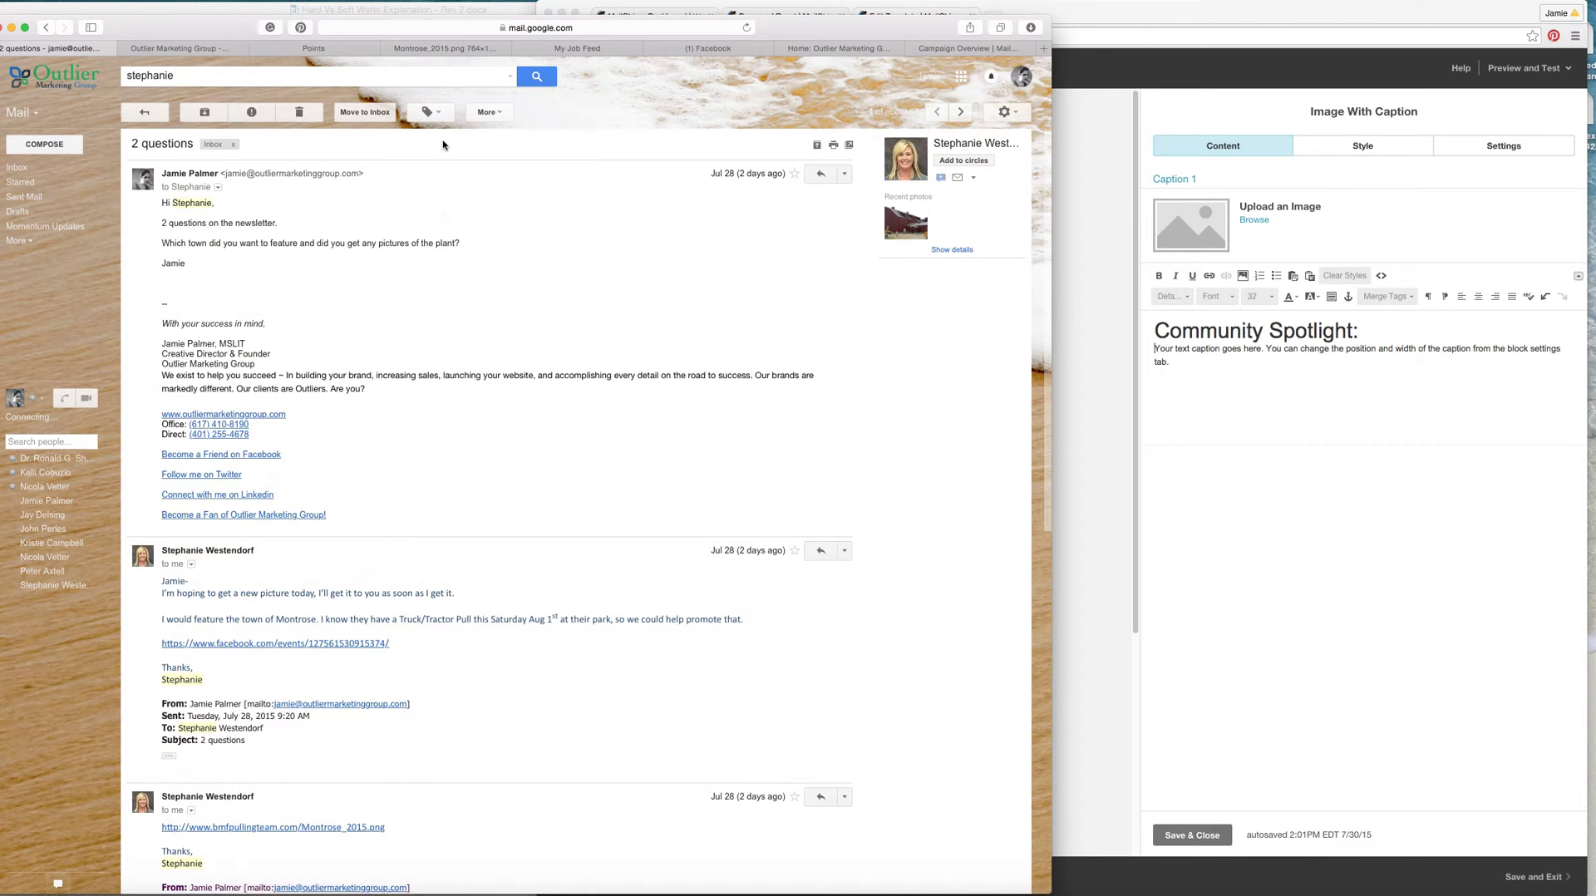
scroll("down", 3)
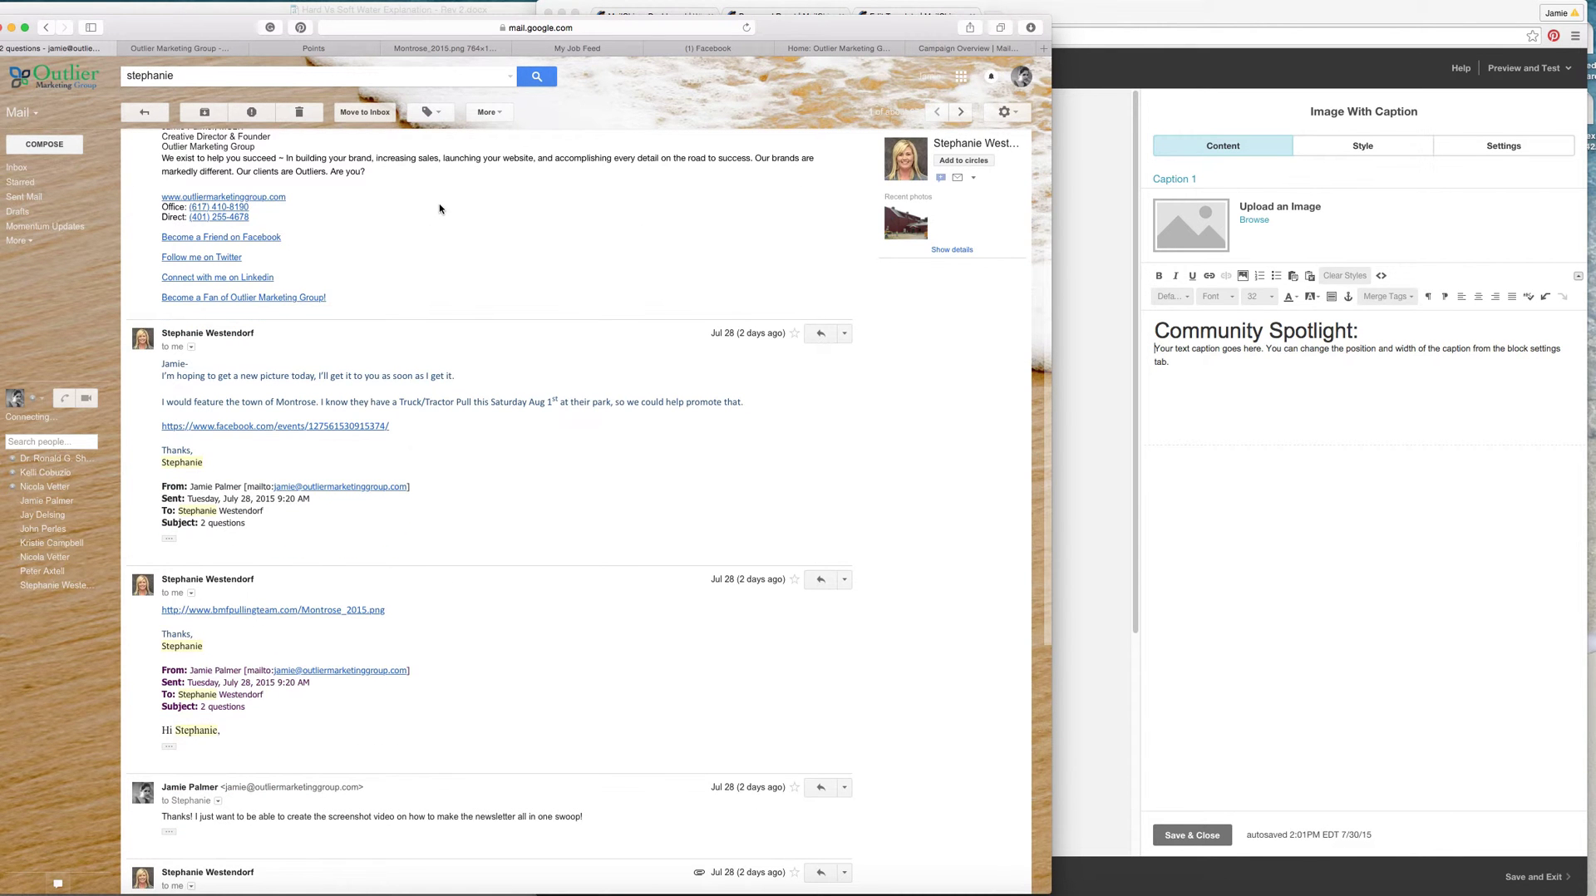
double_click(295, 402)
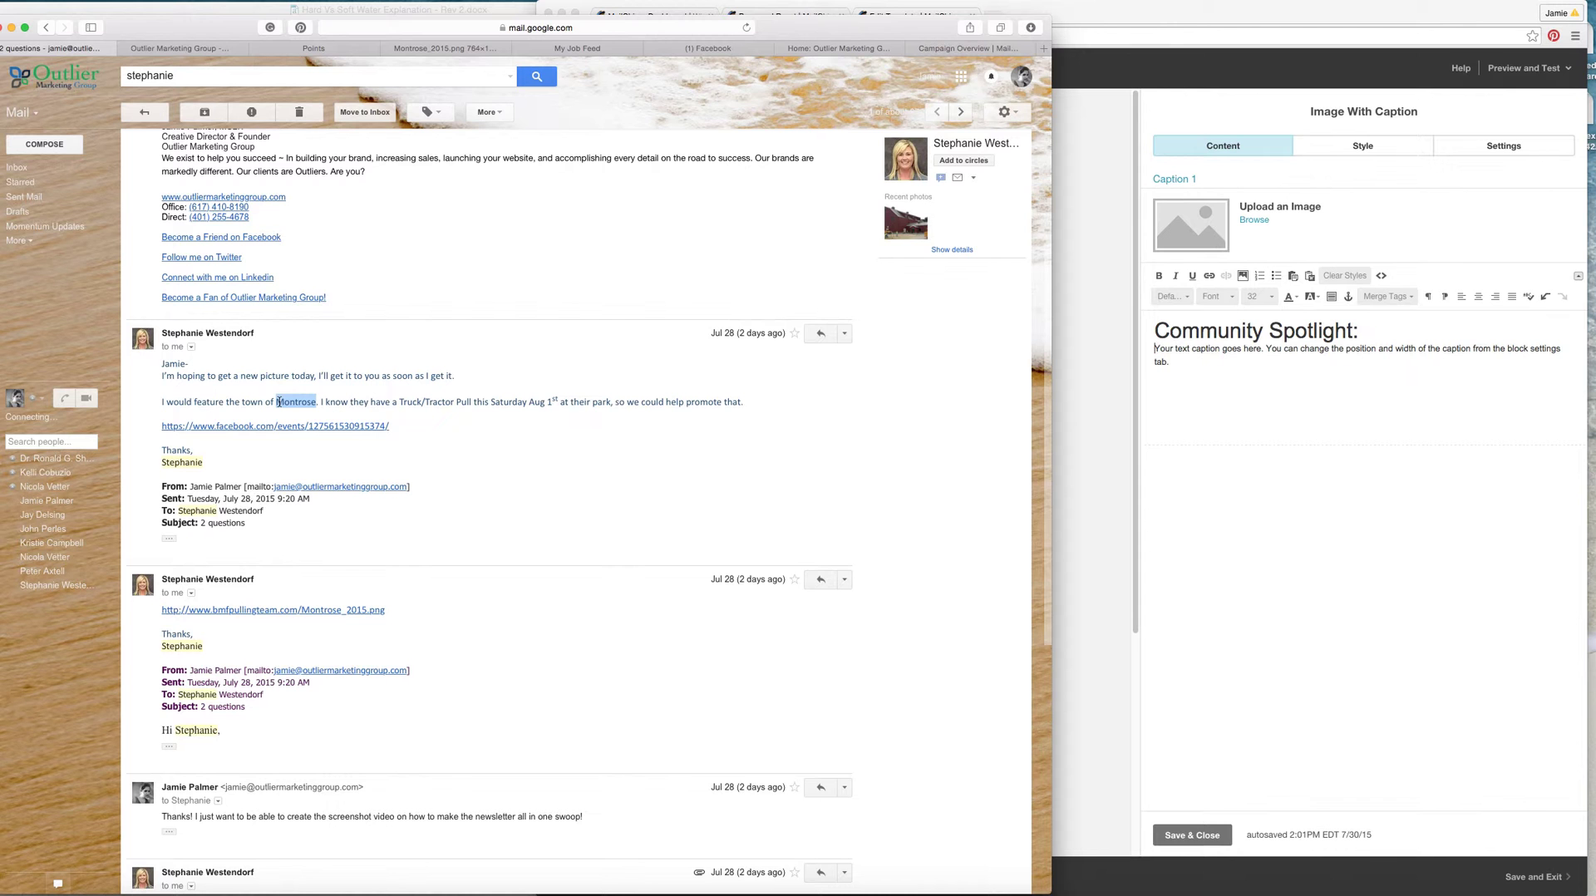
left_click(962, 48)
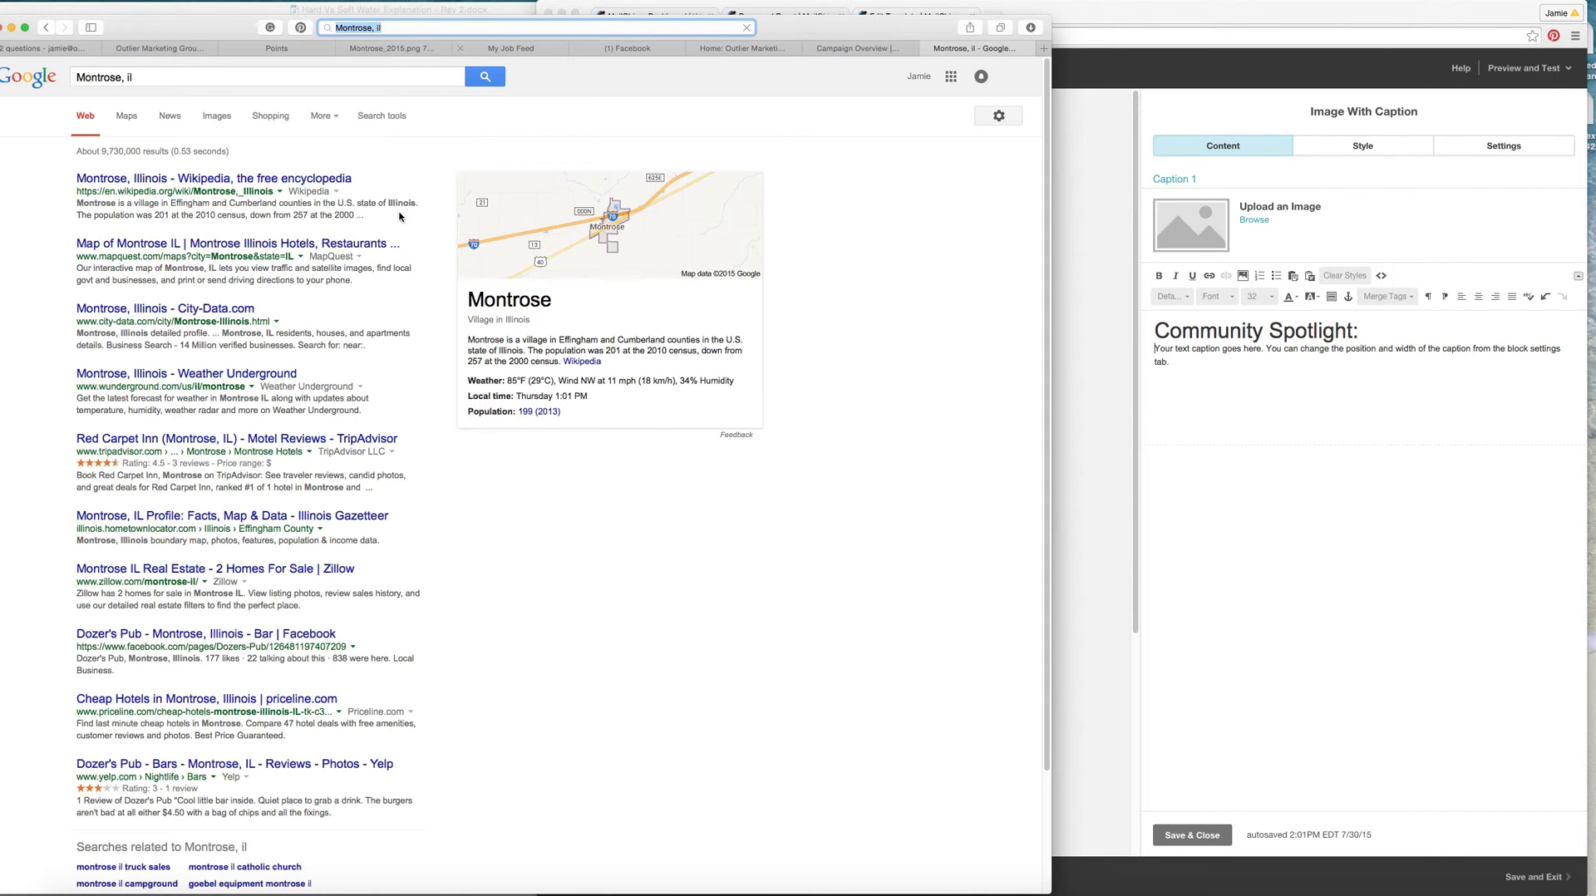
mouse_move(644, 225)
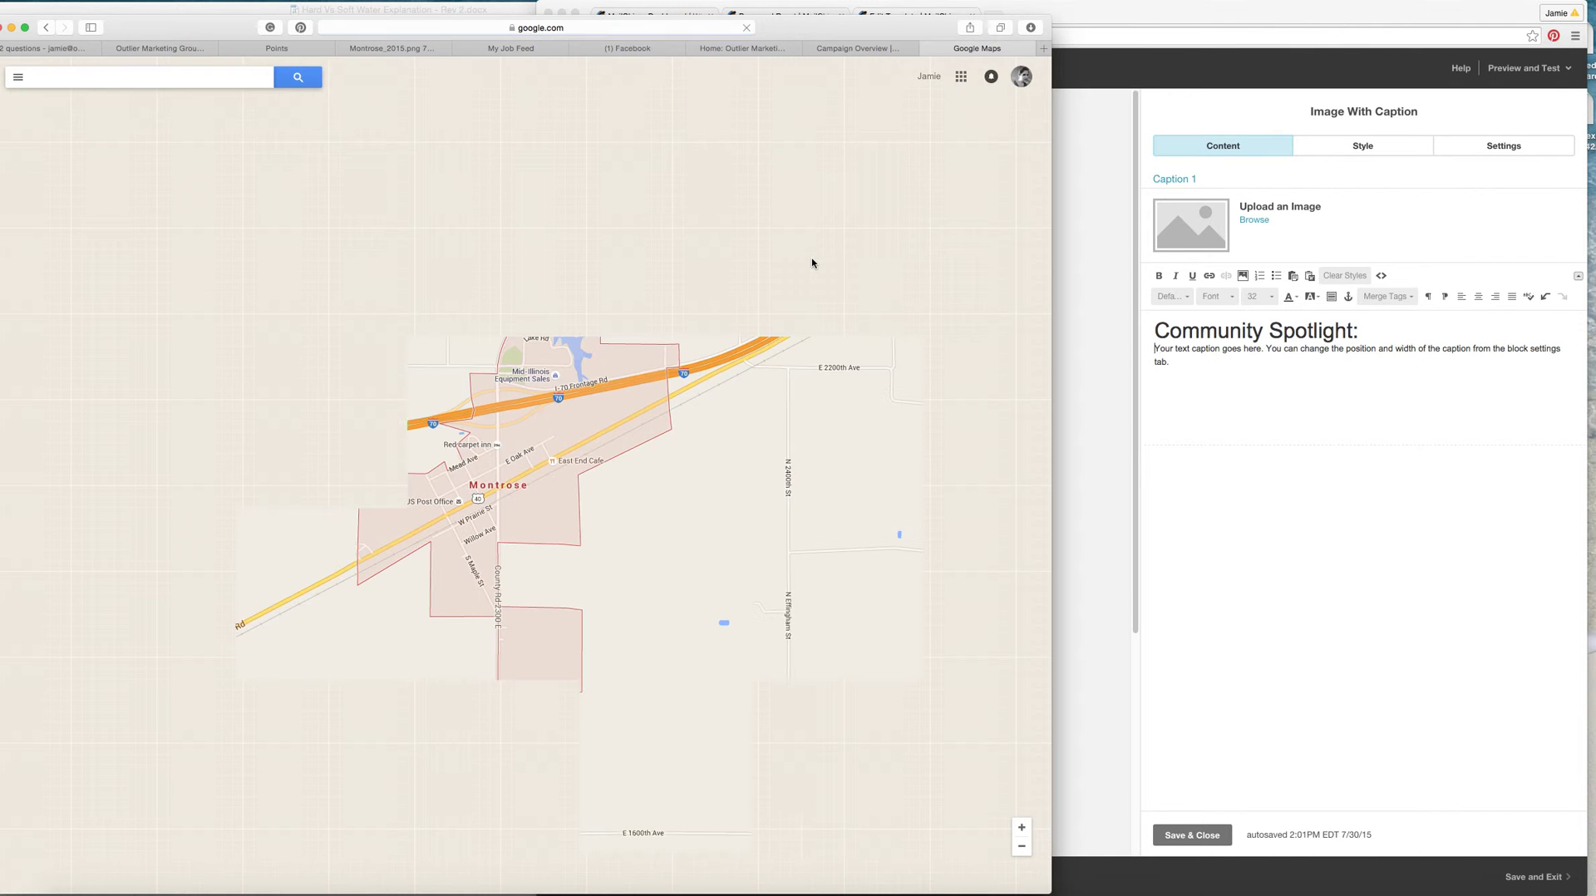
Map Montrose, IL in Google Maps, then bring up the June Newsletter campaign preview
type("Montrose, IL")
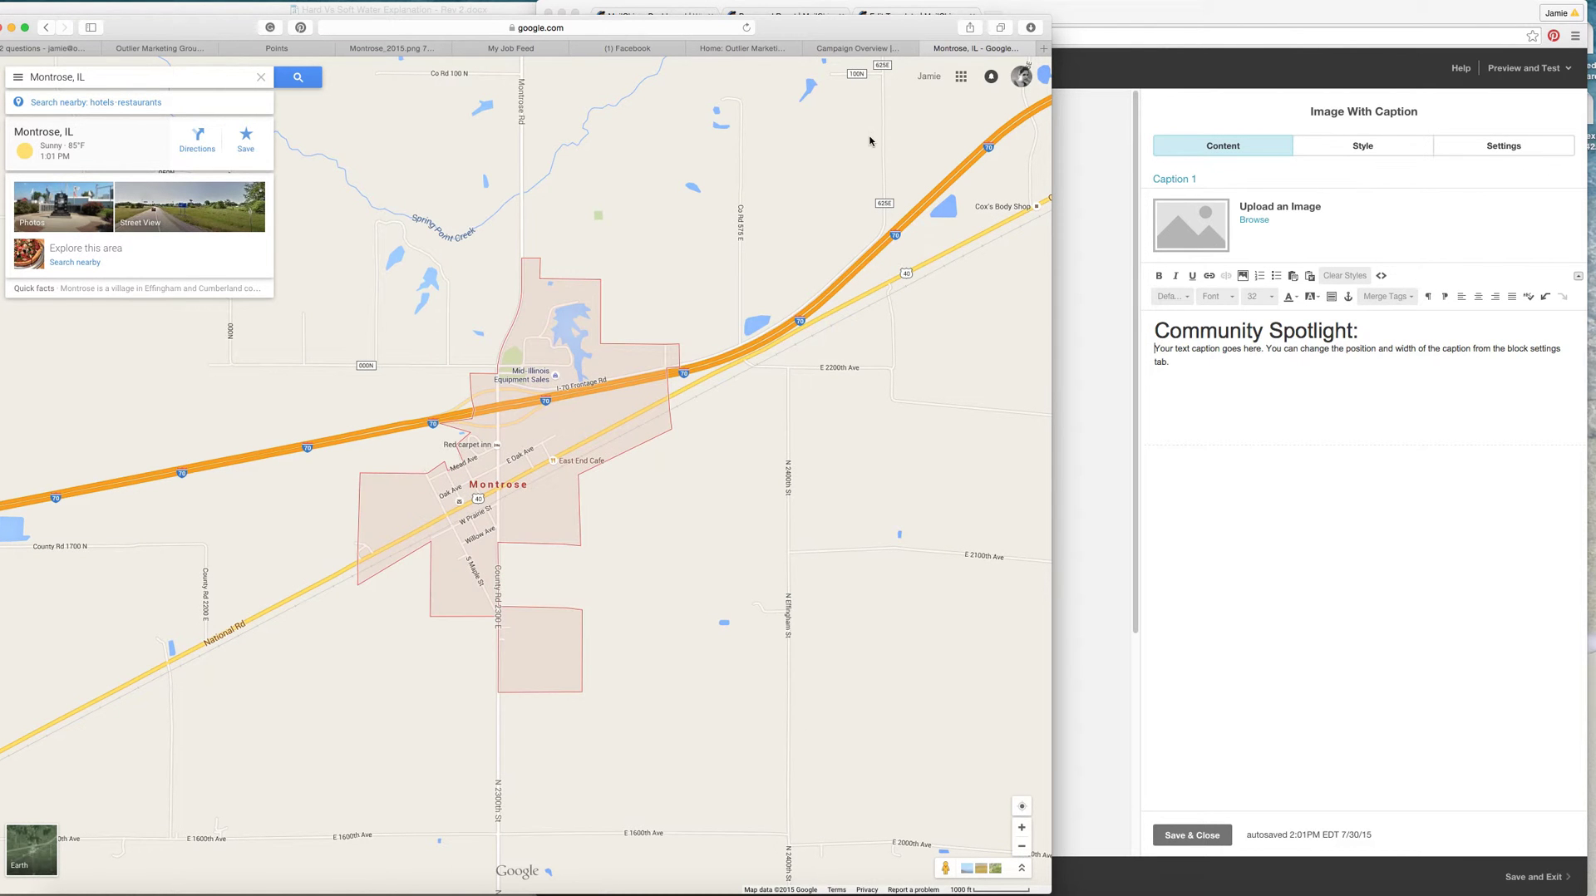
left_click(855, 48)
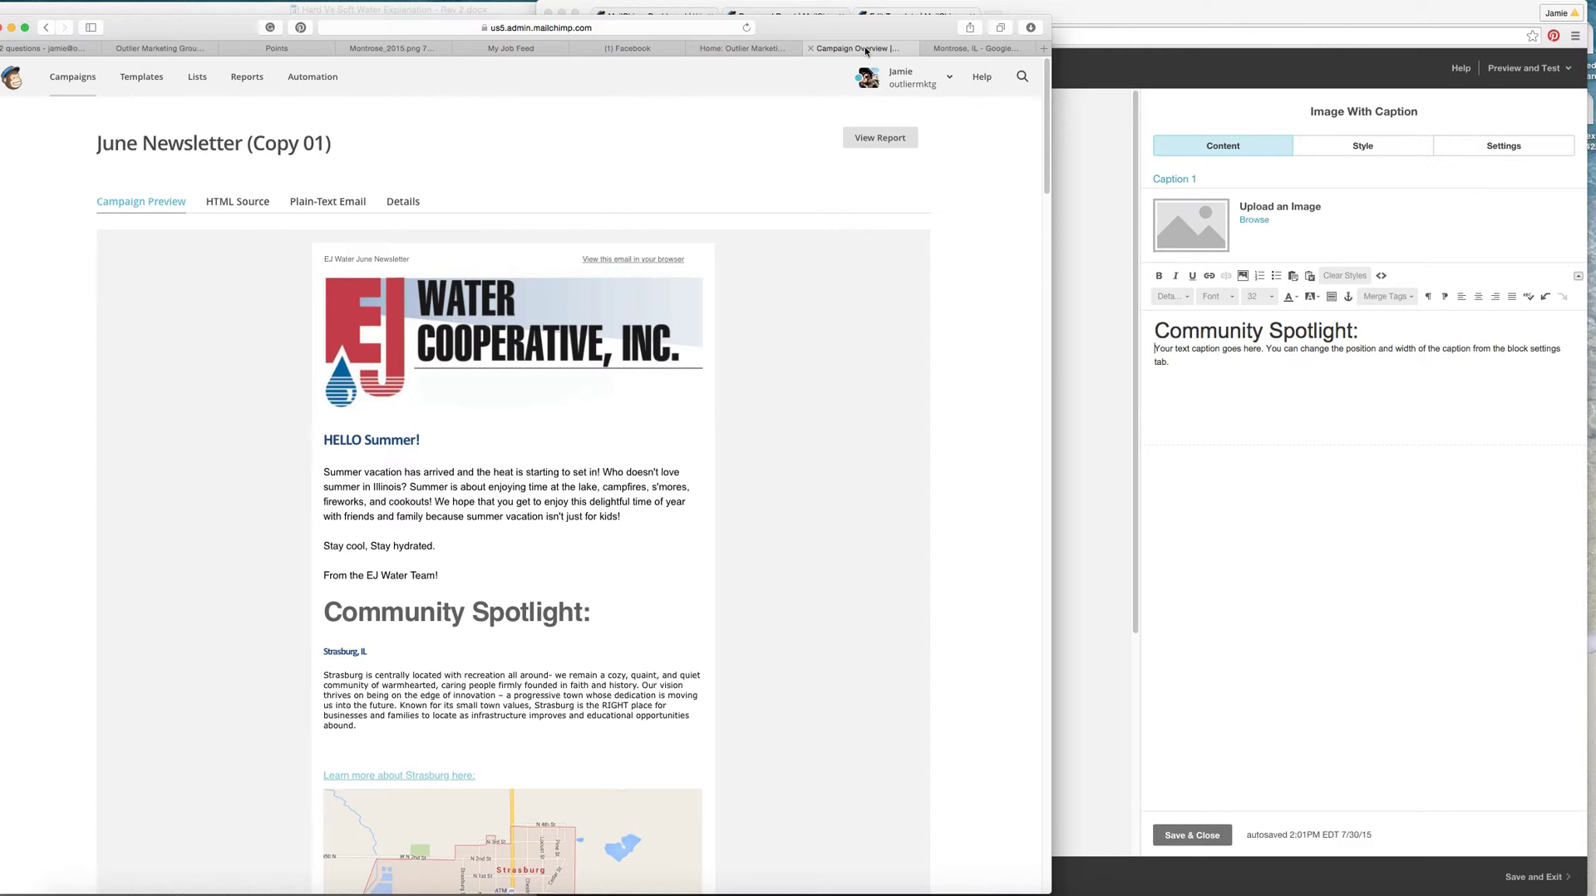
Review the June newsletter's Strasburg spotlight map, then return to the Montrose tab
scroll("down", 3)
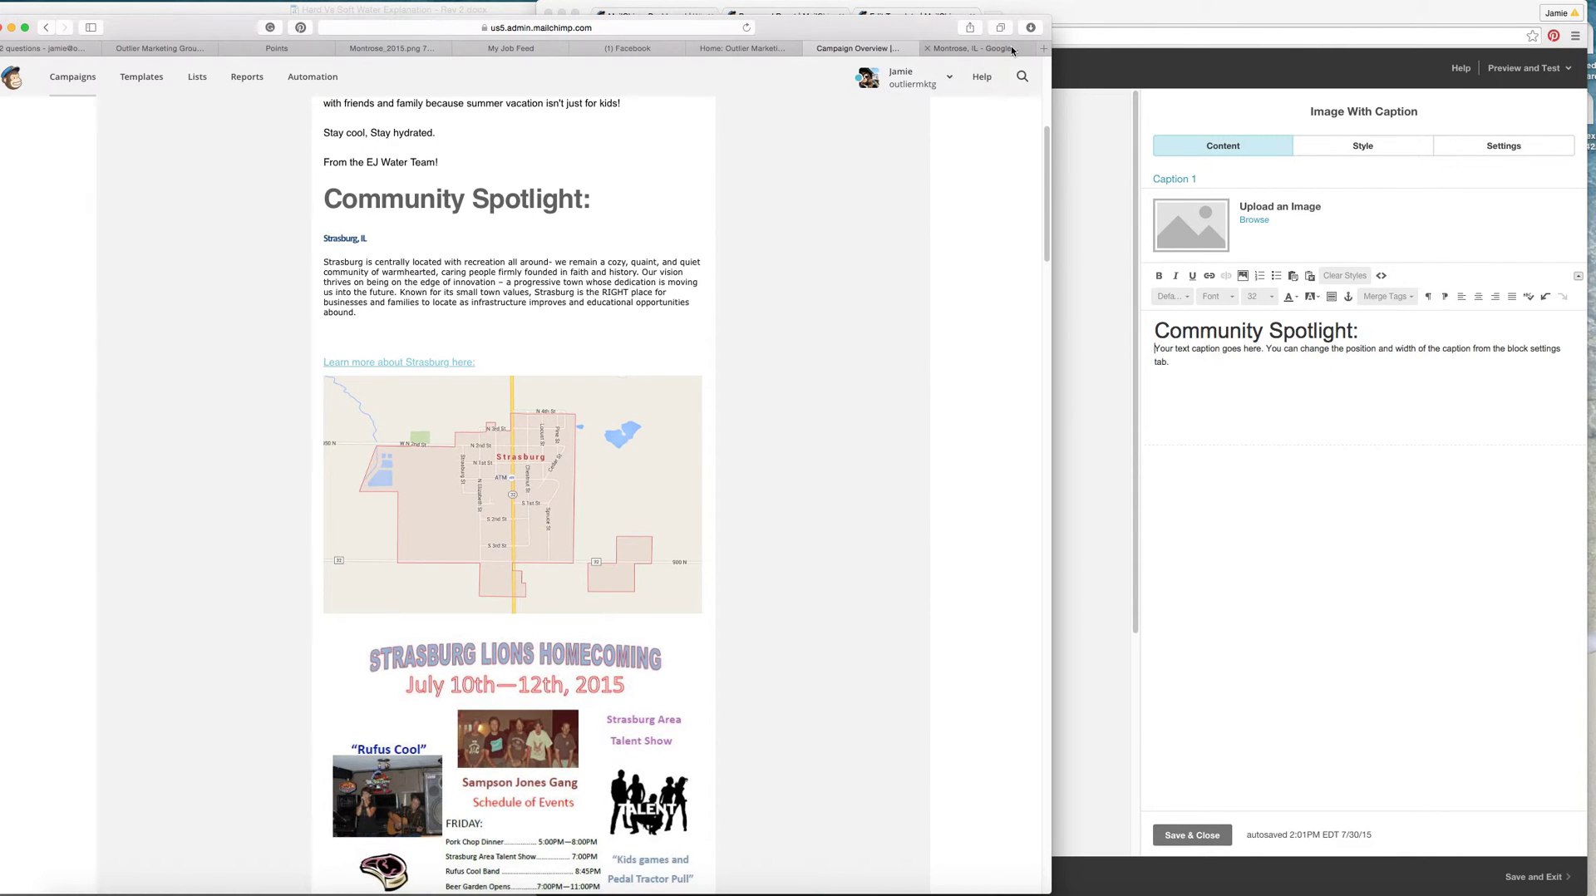
left_click(973, 48)
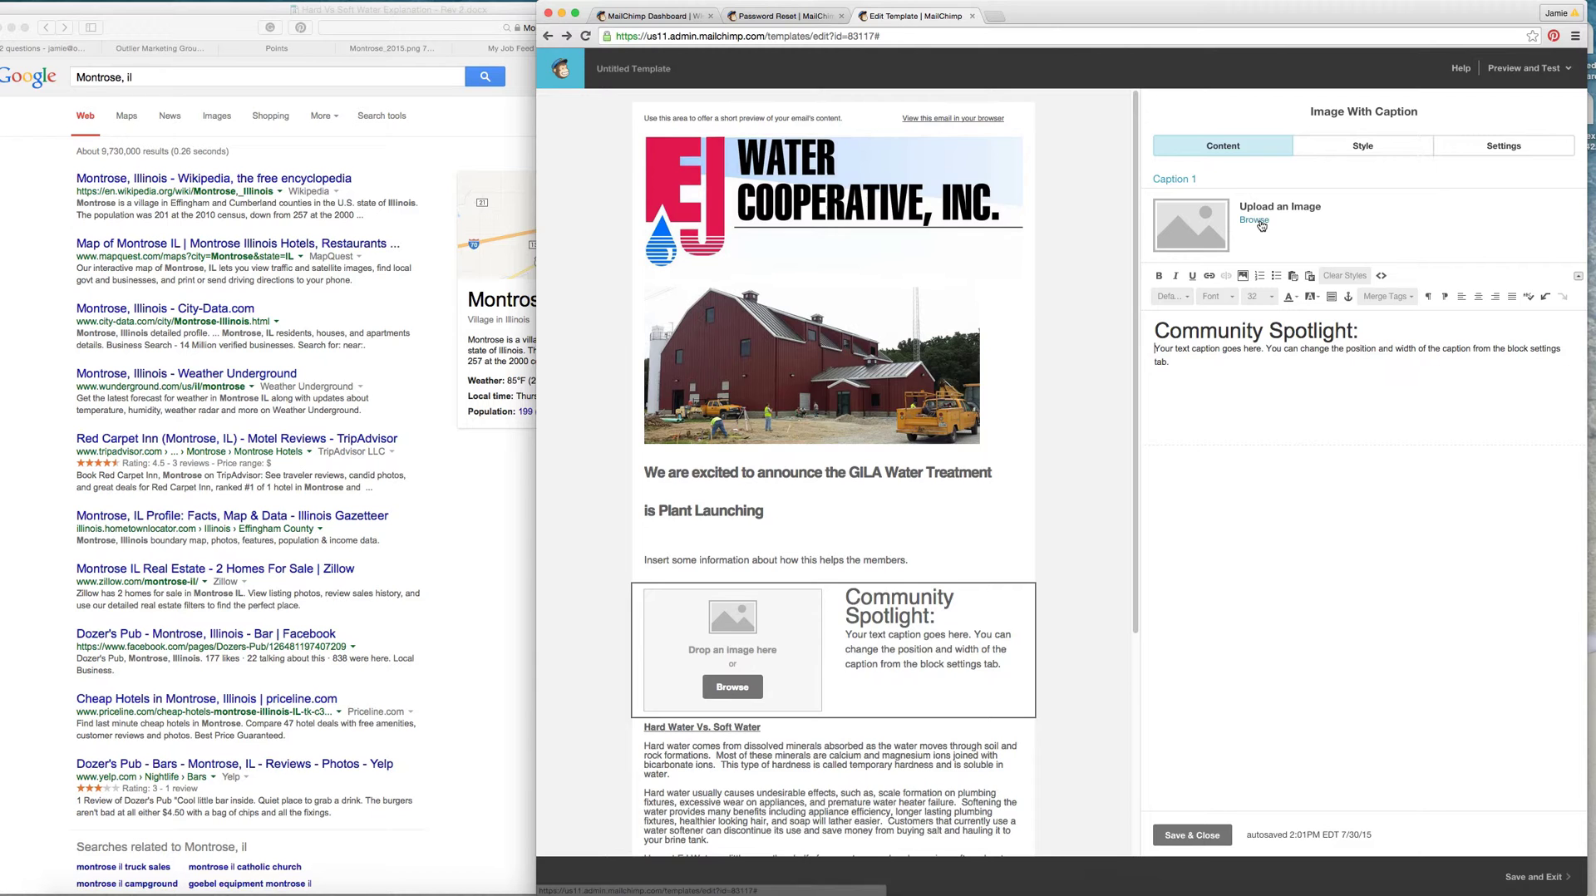
Upload the desktop Montrose map screenshot as the Community Spotlight caption image
left_click(1255, 221)
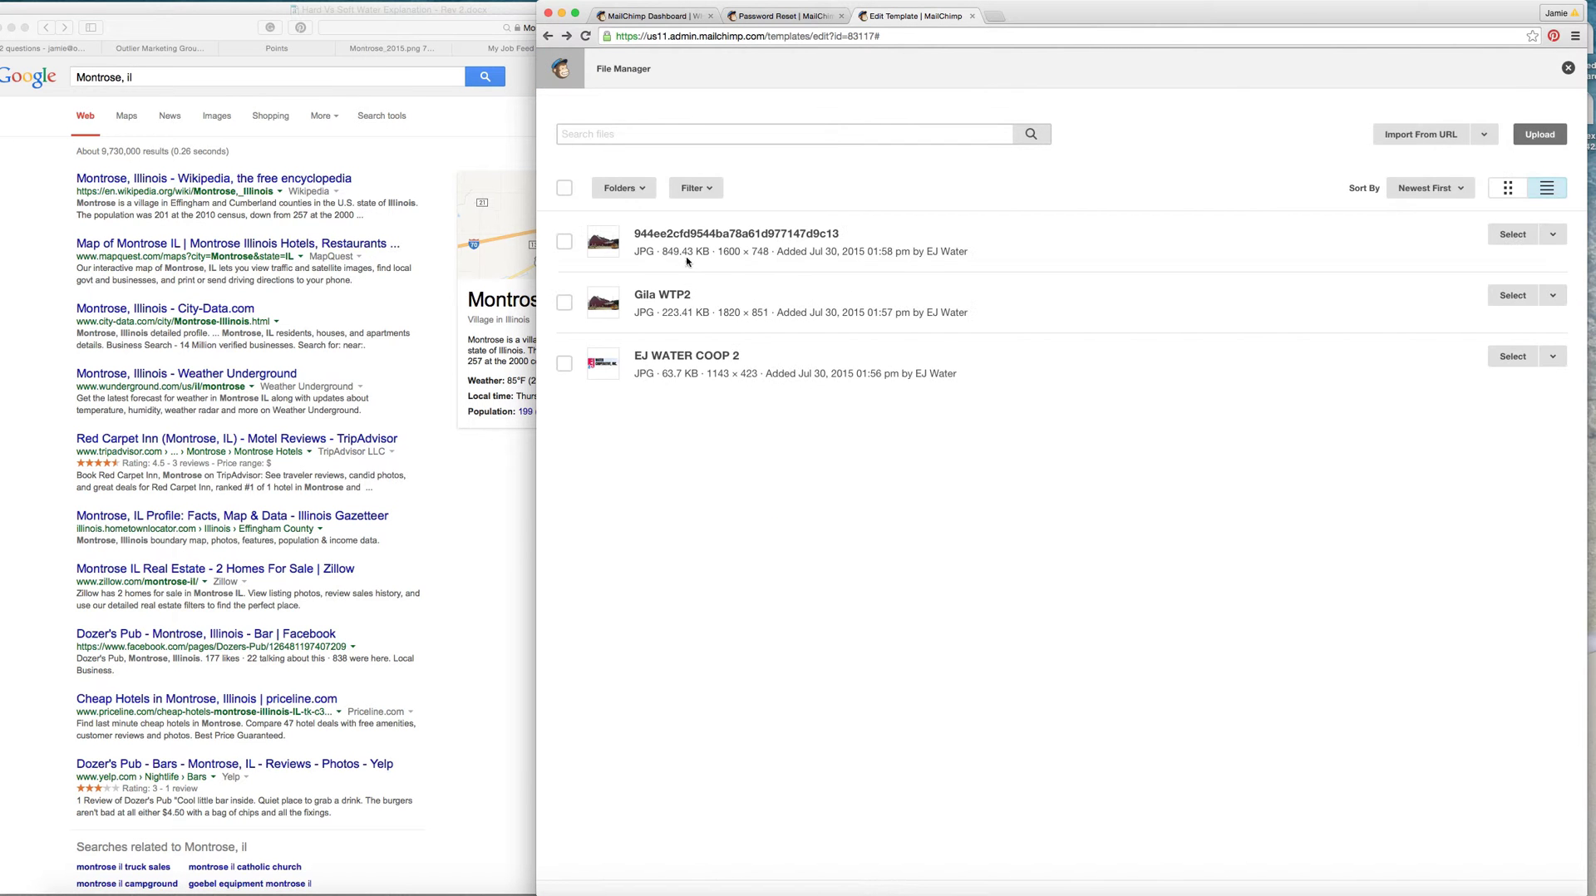
left_click(1539, 133)
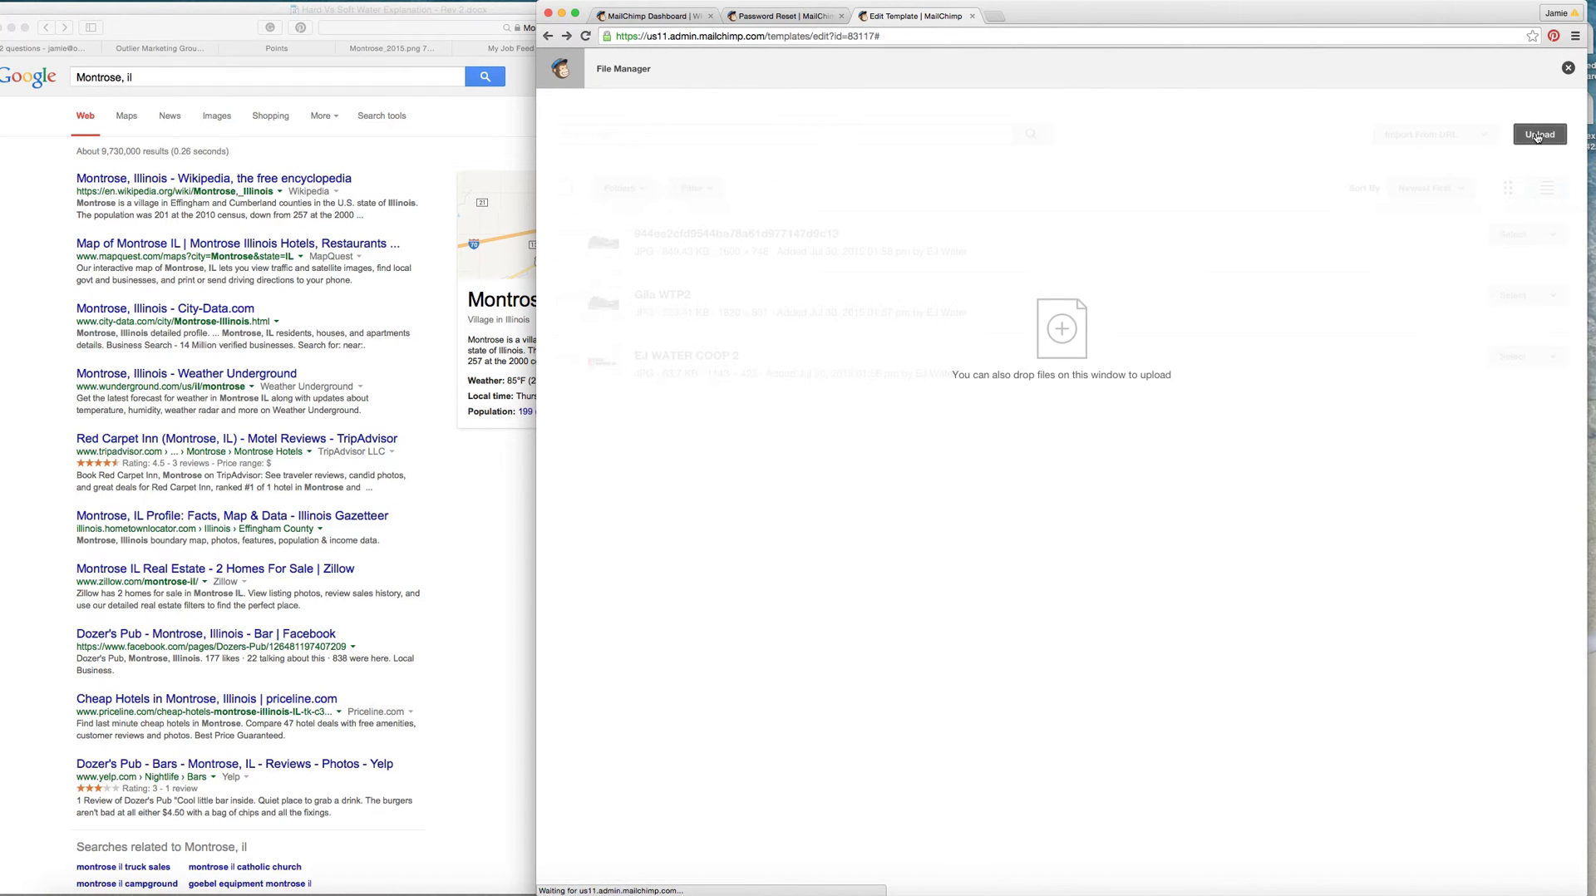
left_click(1539, 133)
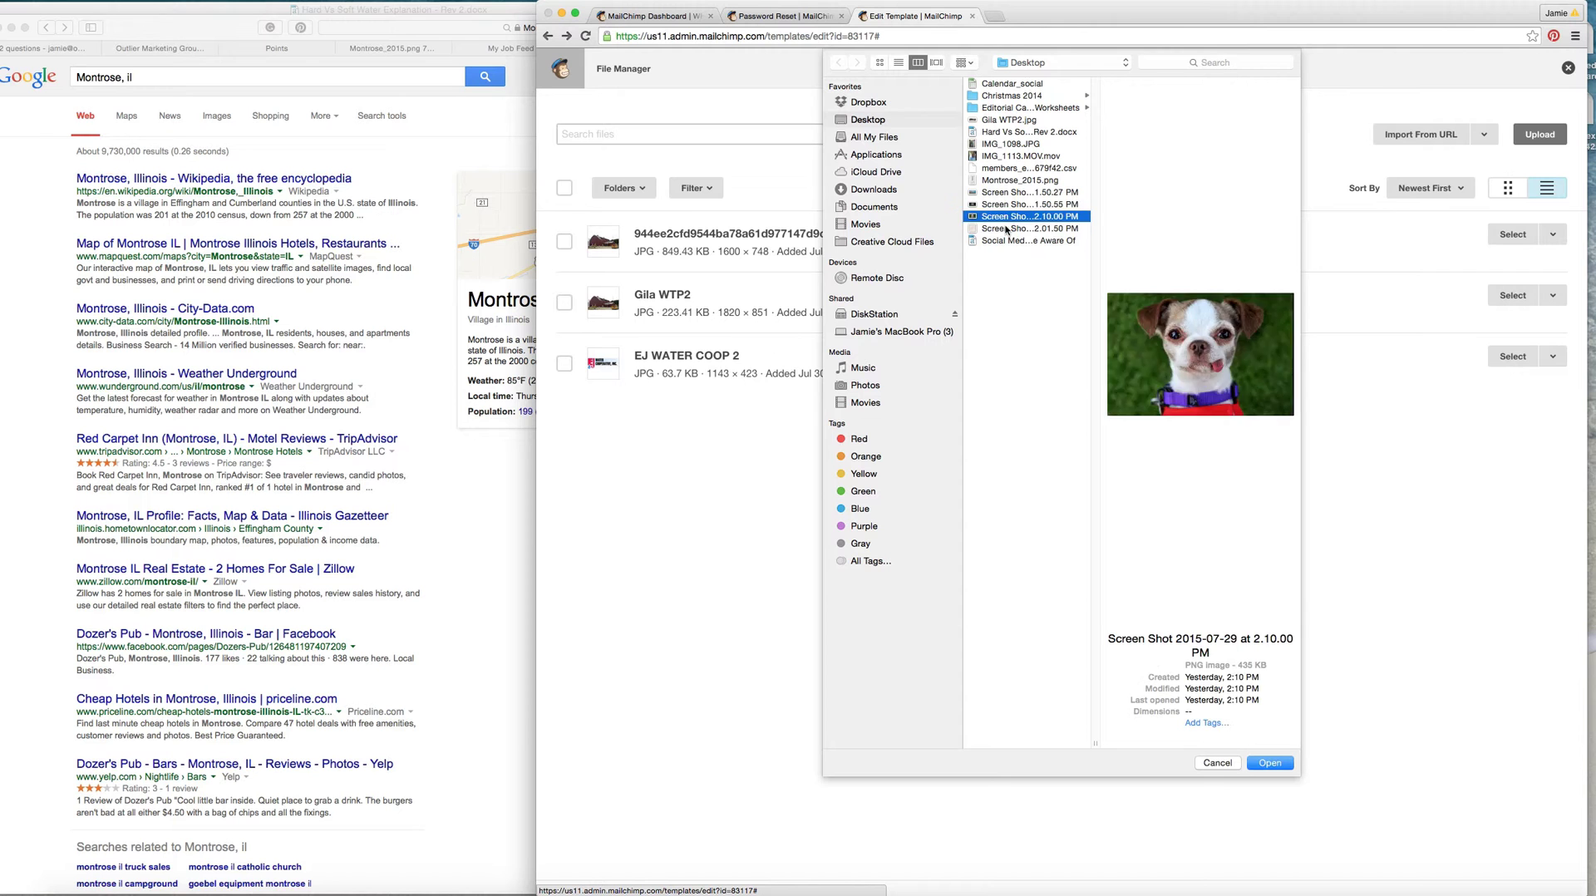
left_click(1217, 764)
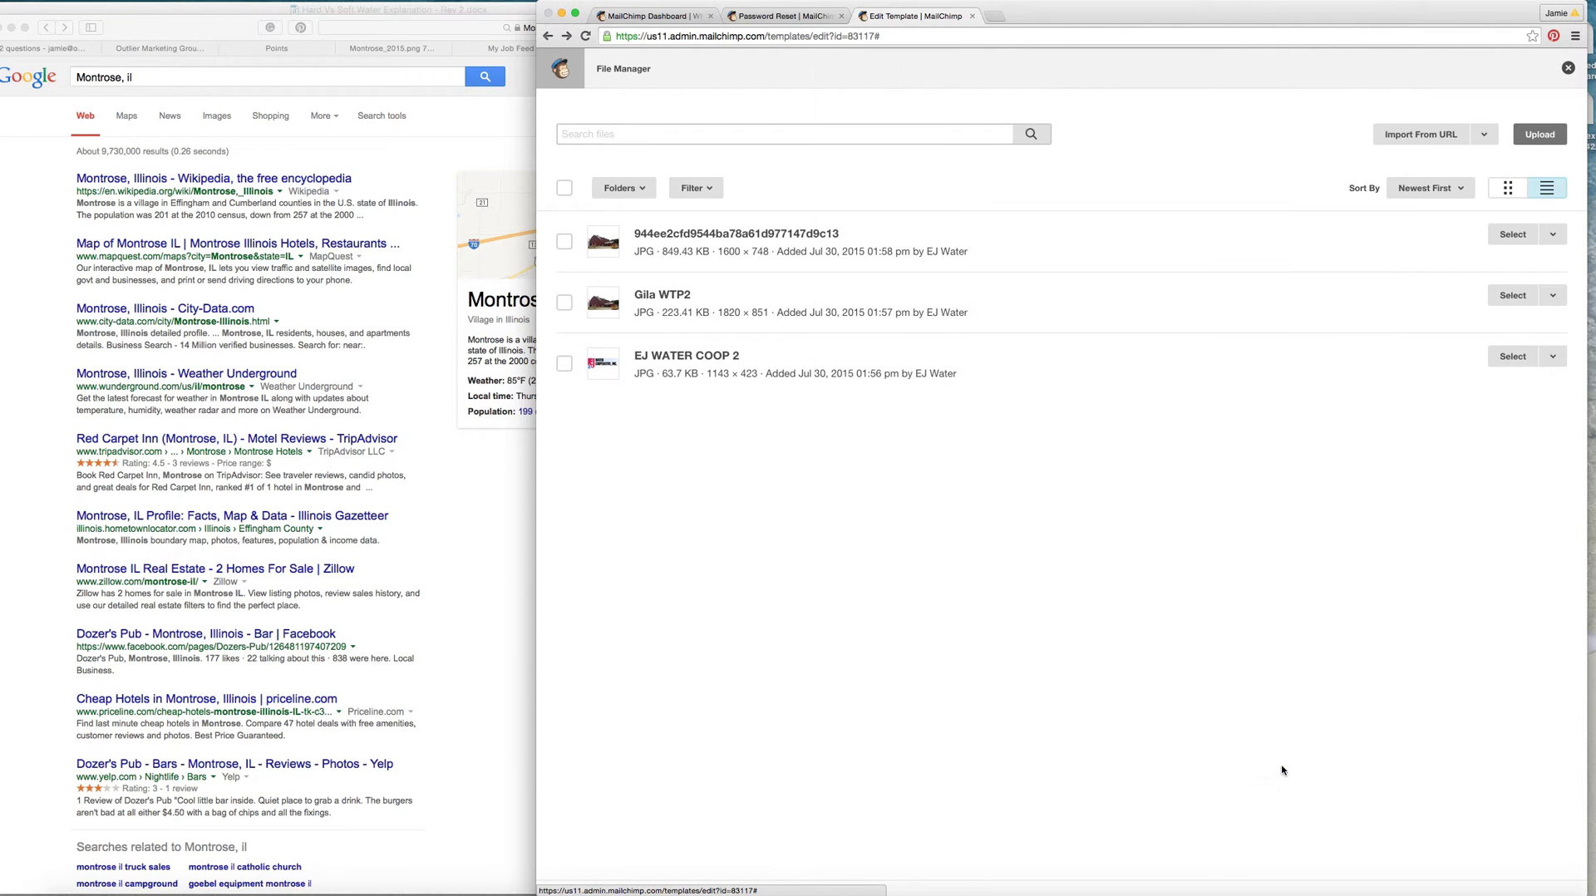
left_click(1539, 134)
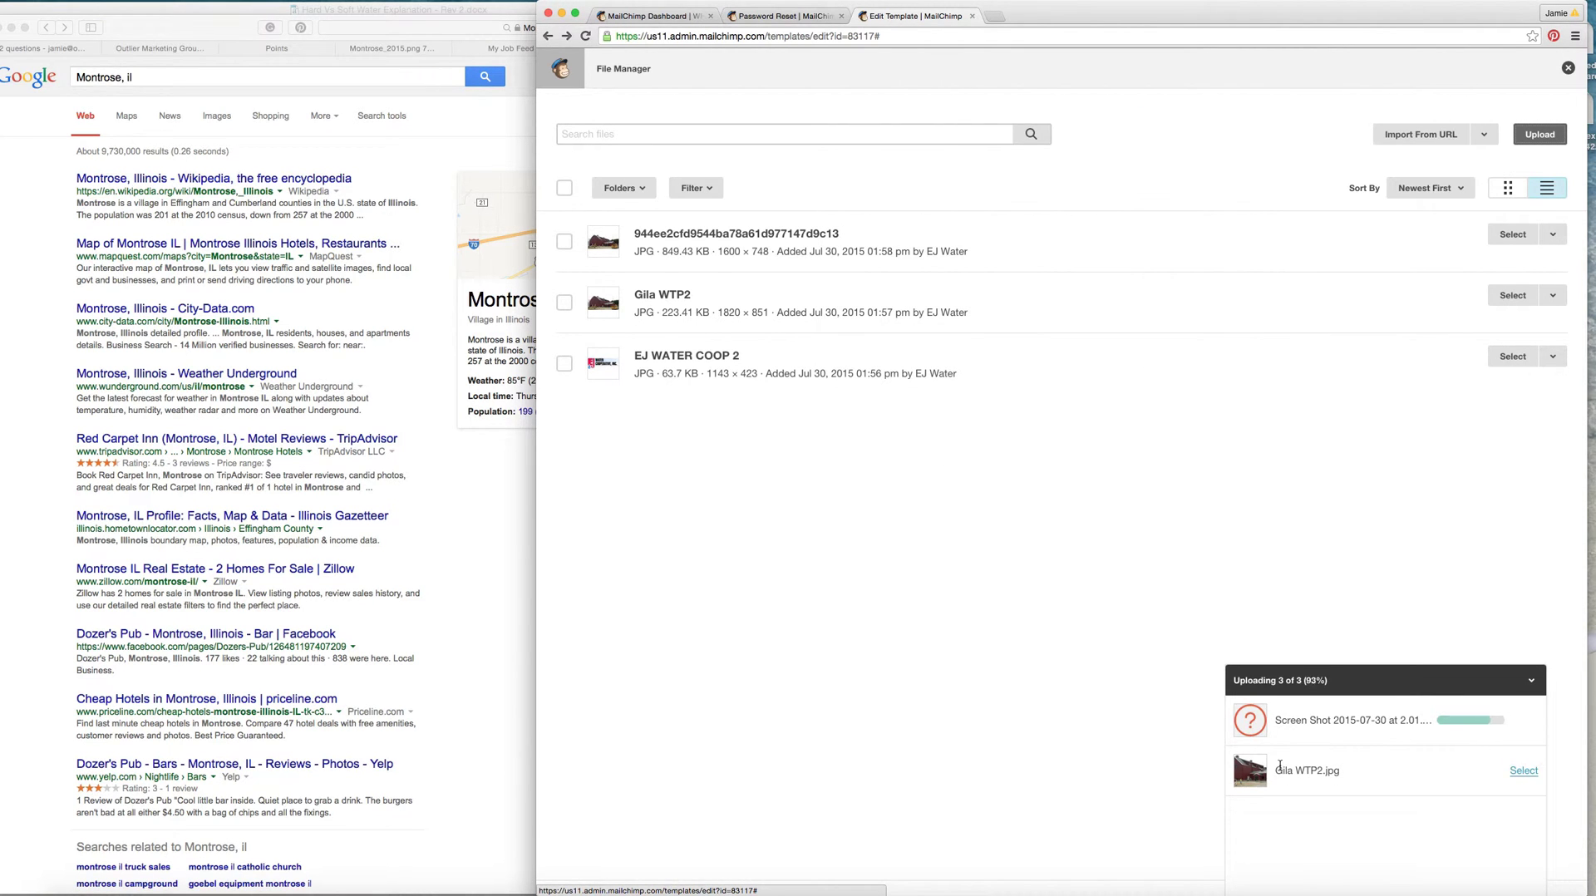
mouse_move(1222, 733)
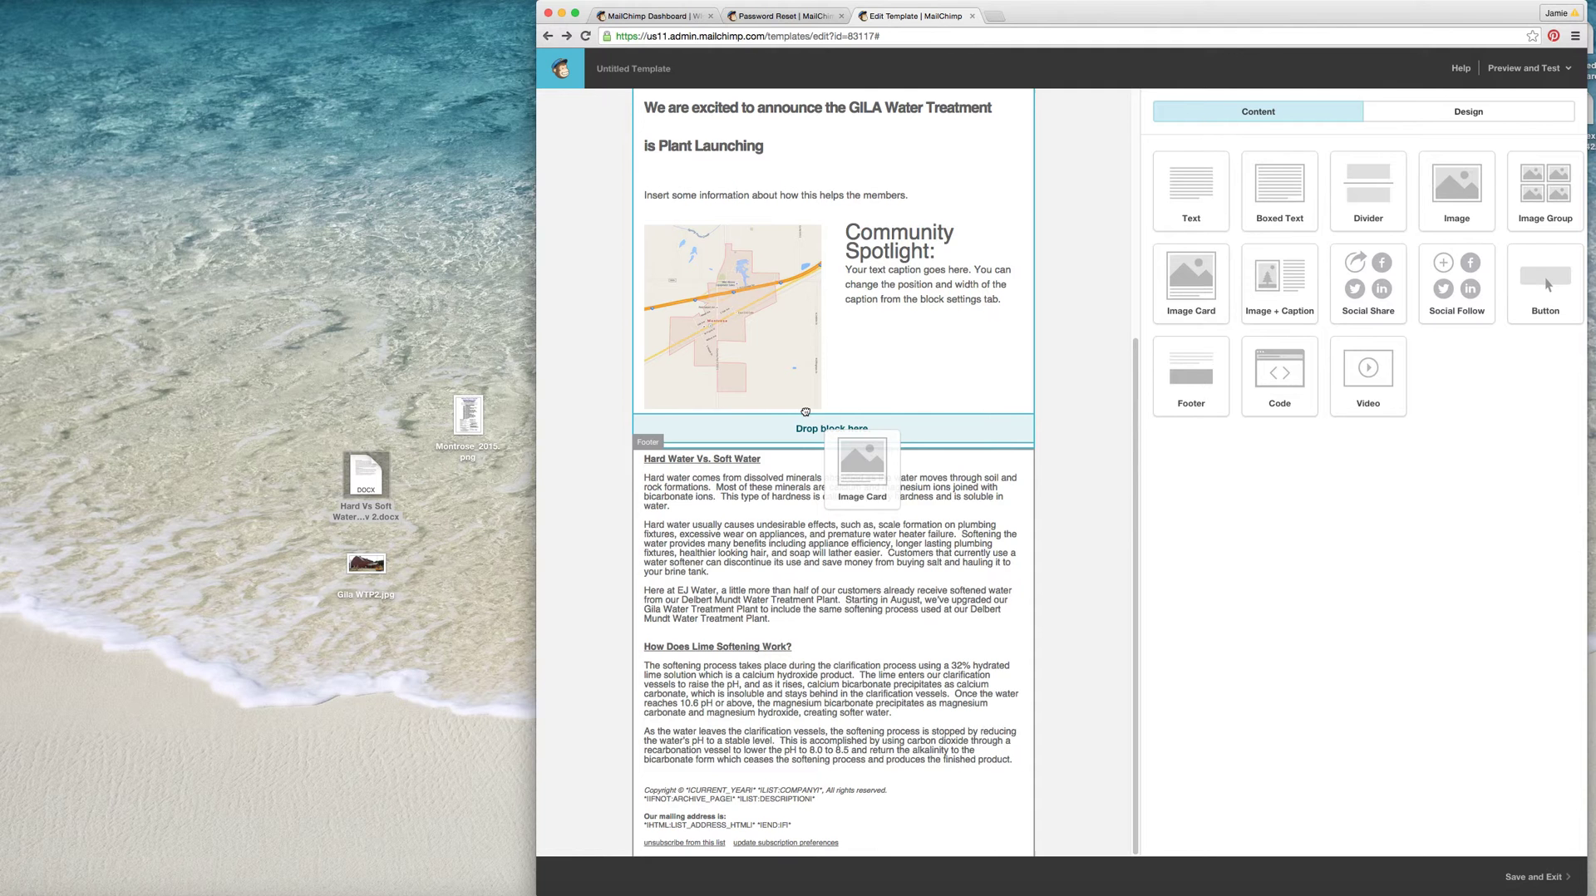
Upload the Montrose_2015.png flyer into the image card
left_click(861, 467)
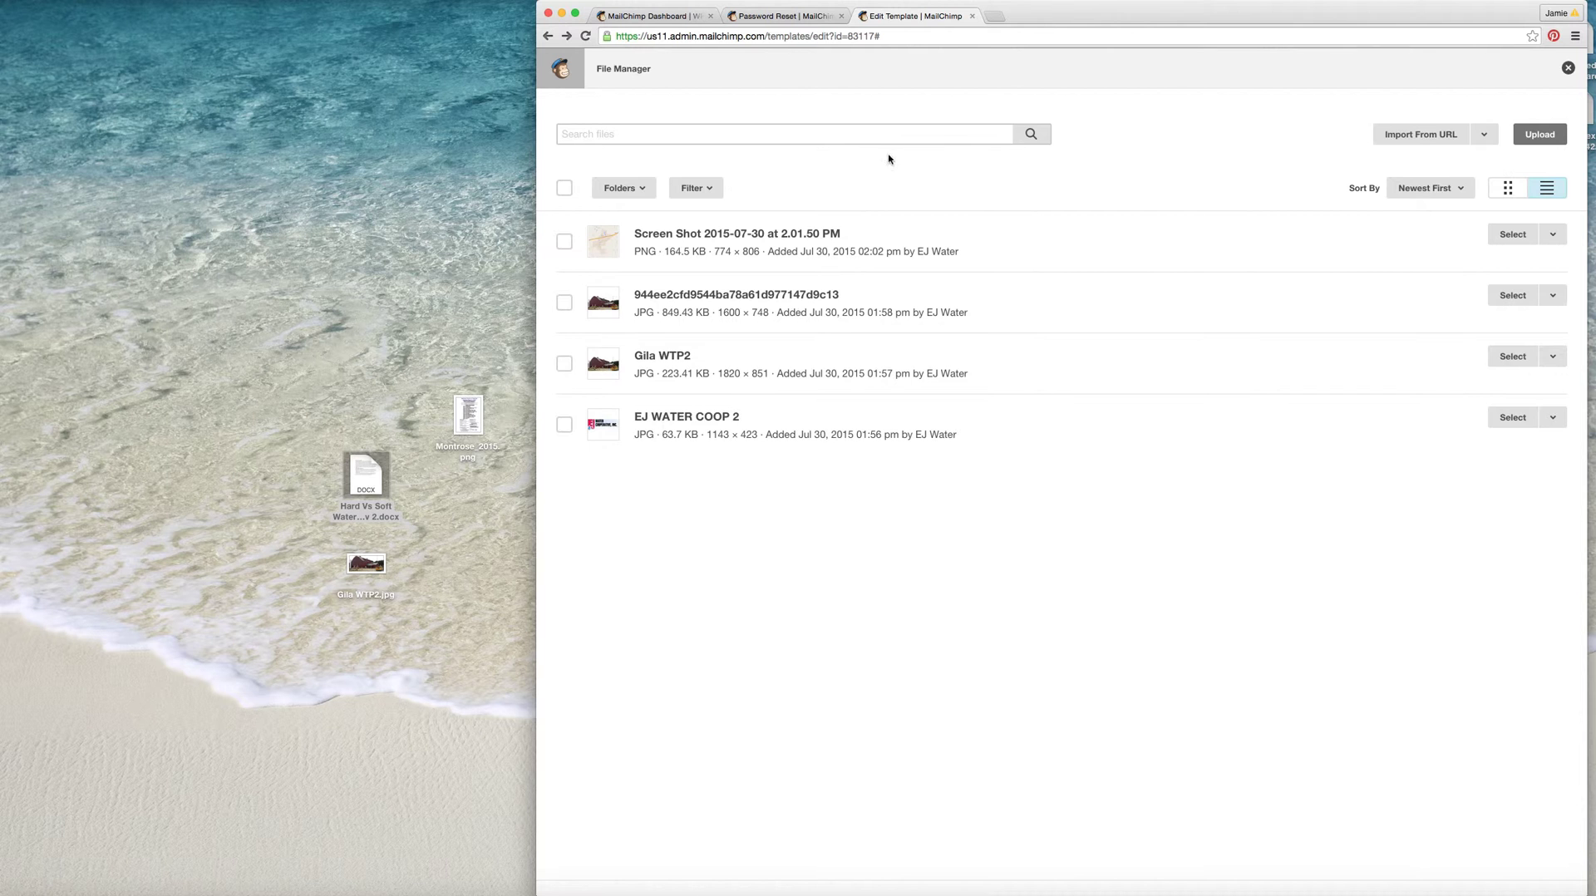
left_click(1539, 133)
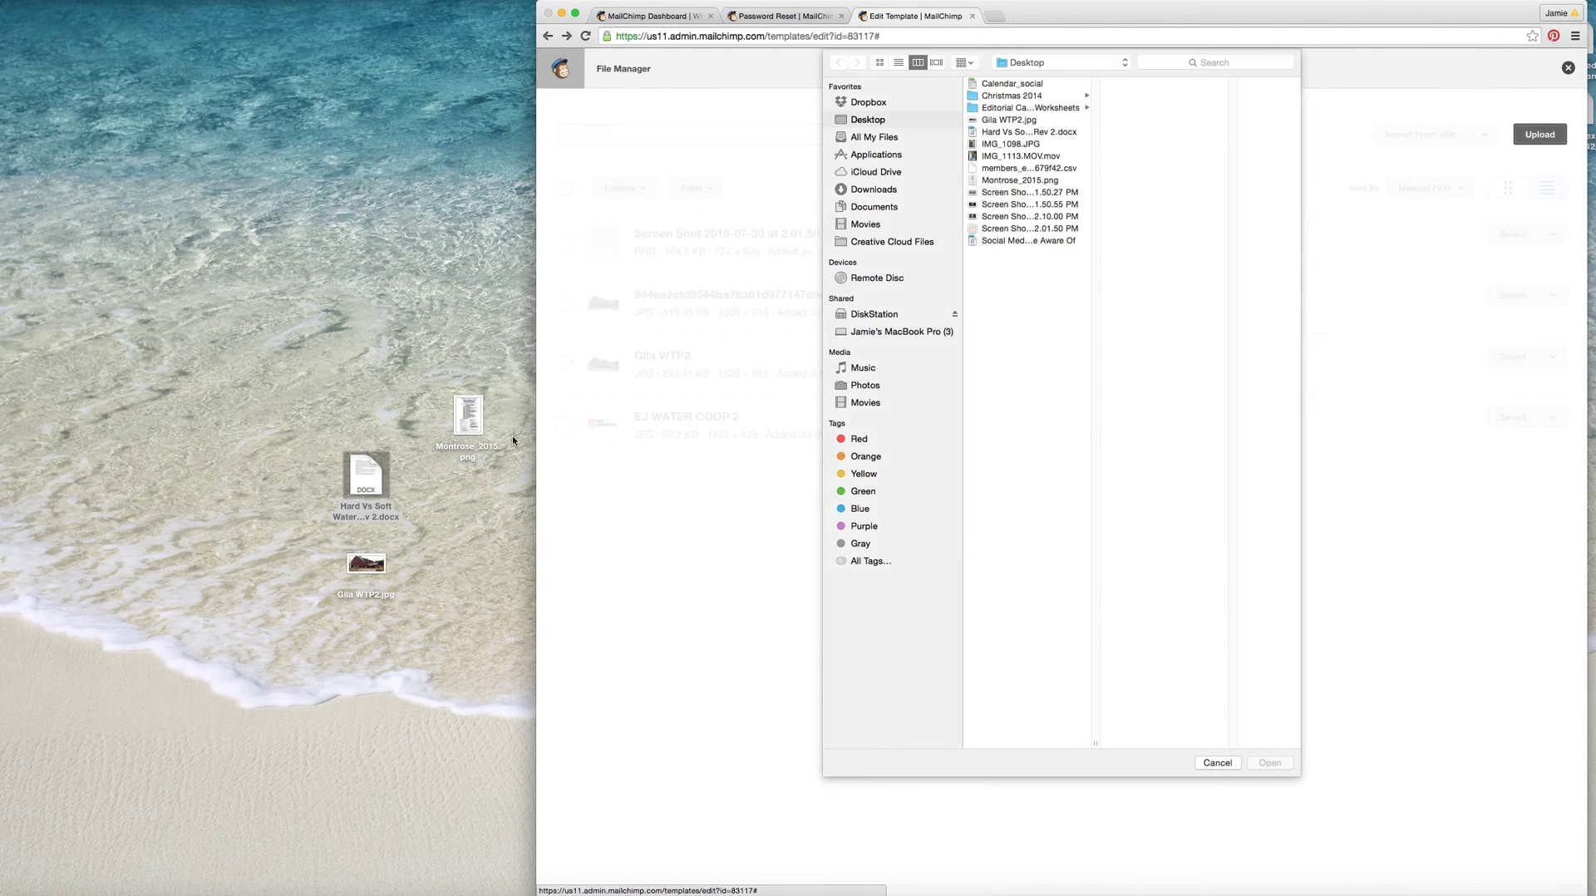
left_click(1021, 181)
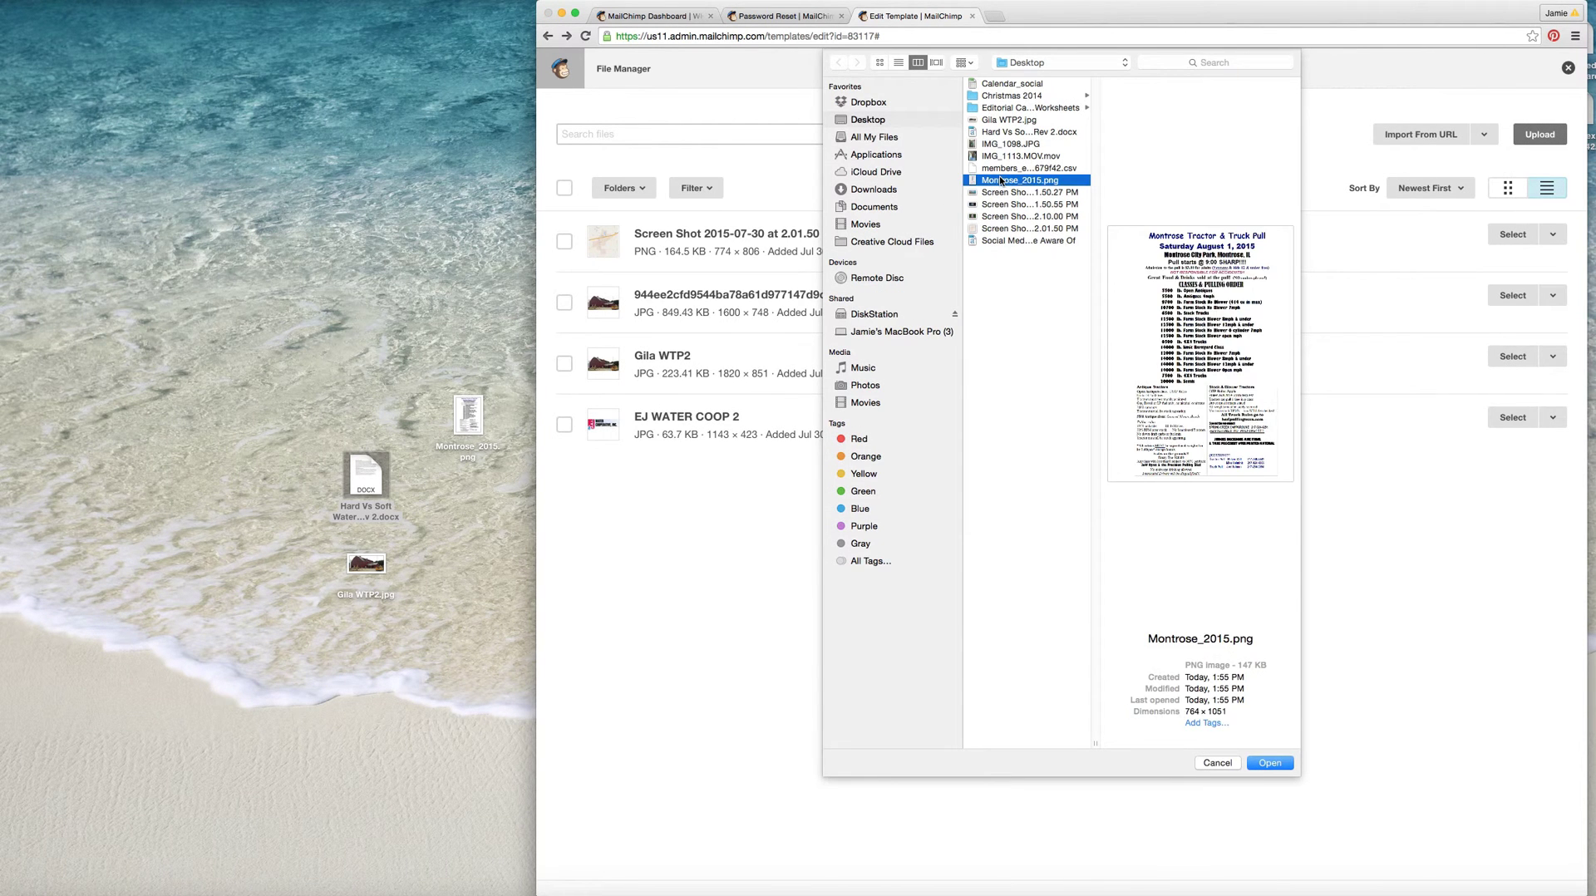
scroll("down", 3)
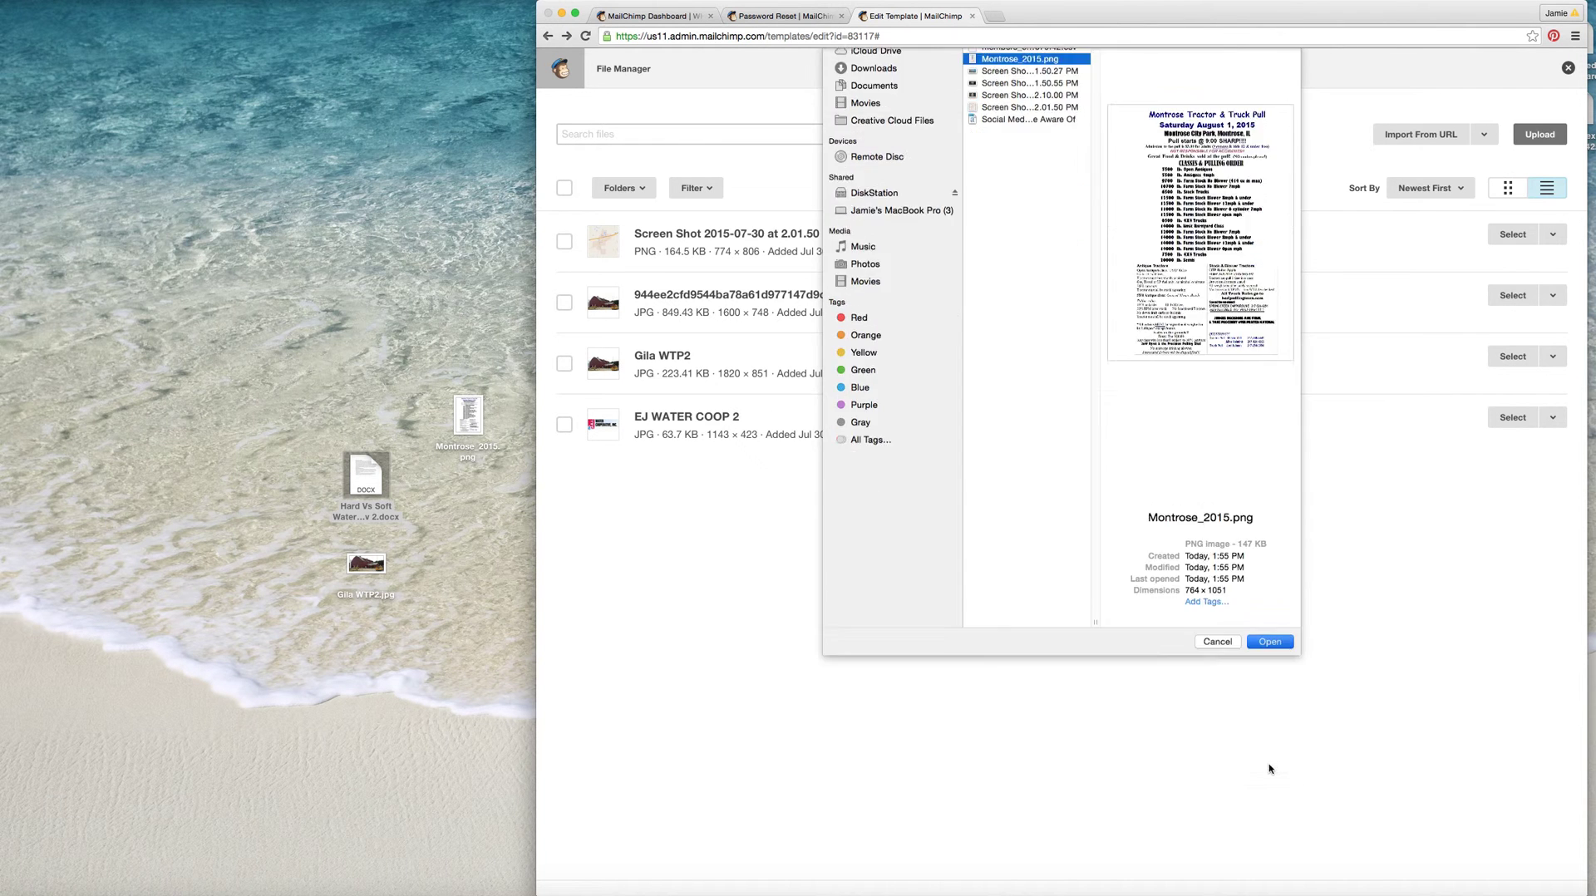
left_click(1270, 642)
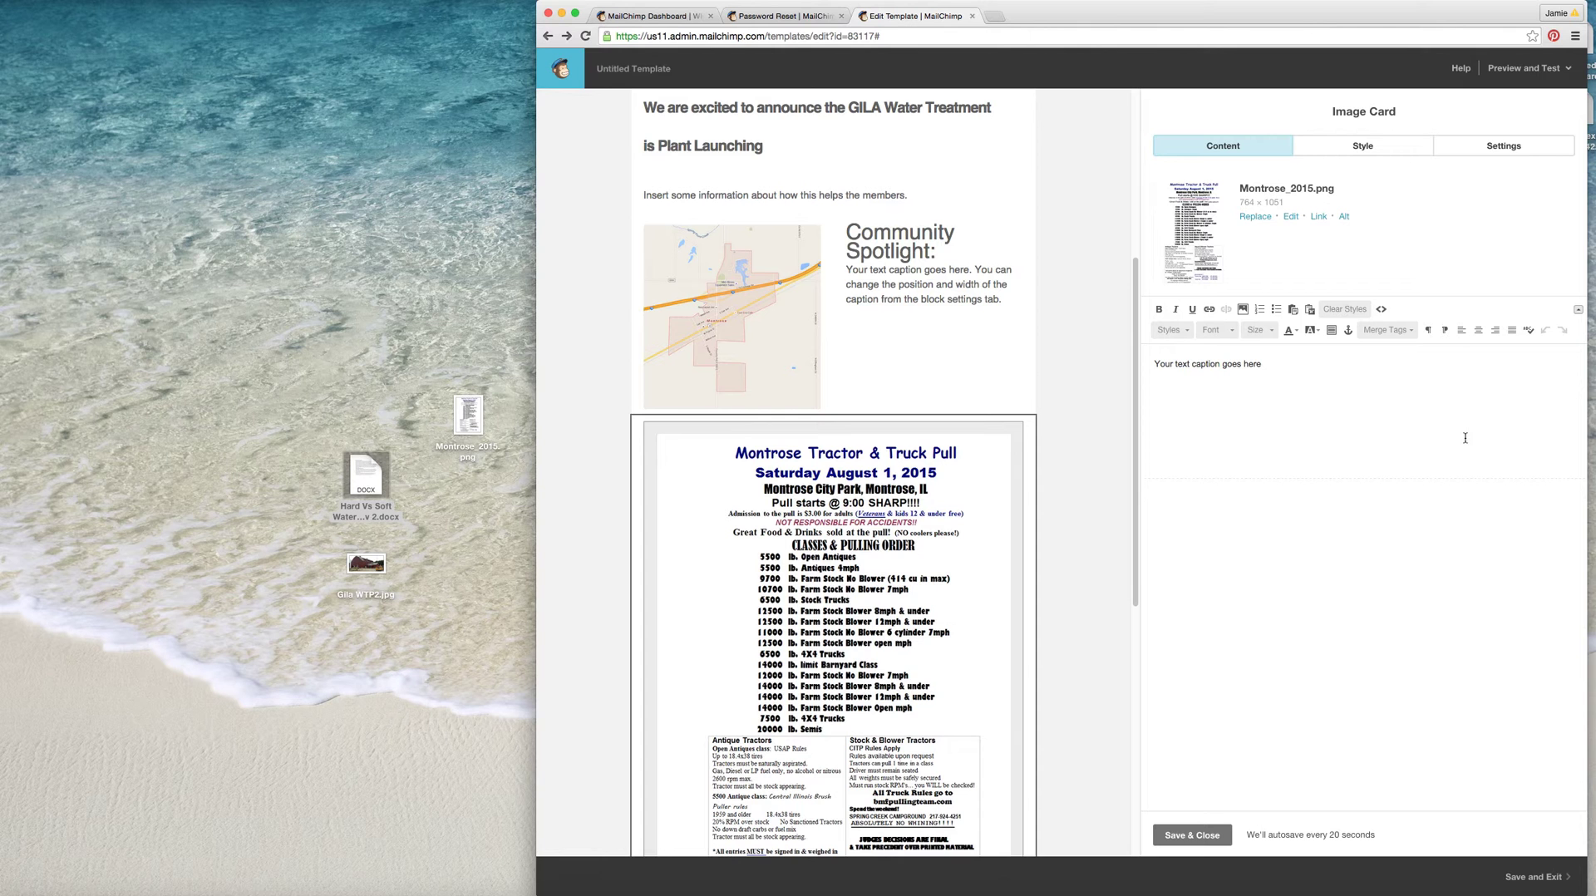
Replace the card caption with an invitation to Montrose City Park's Tractor & Truck Pull, Saturday, August 1
double_click(1251, 364)
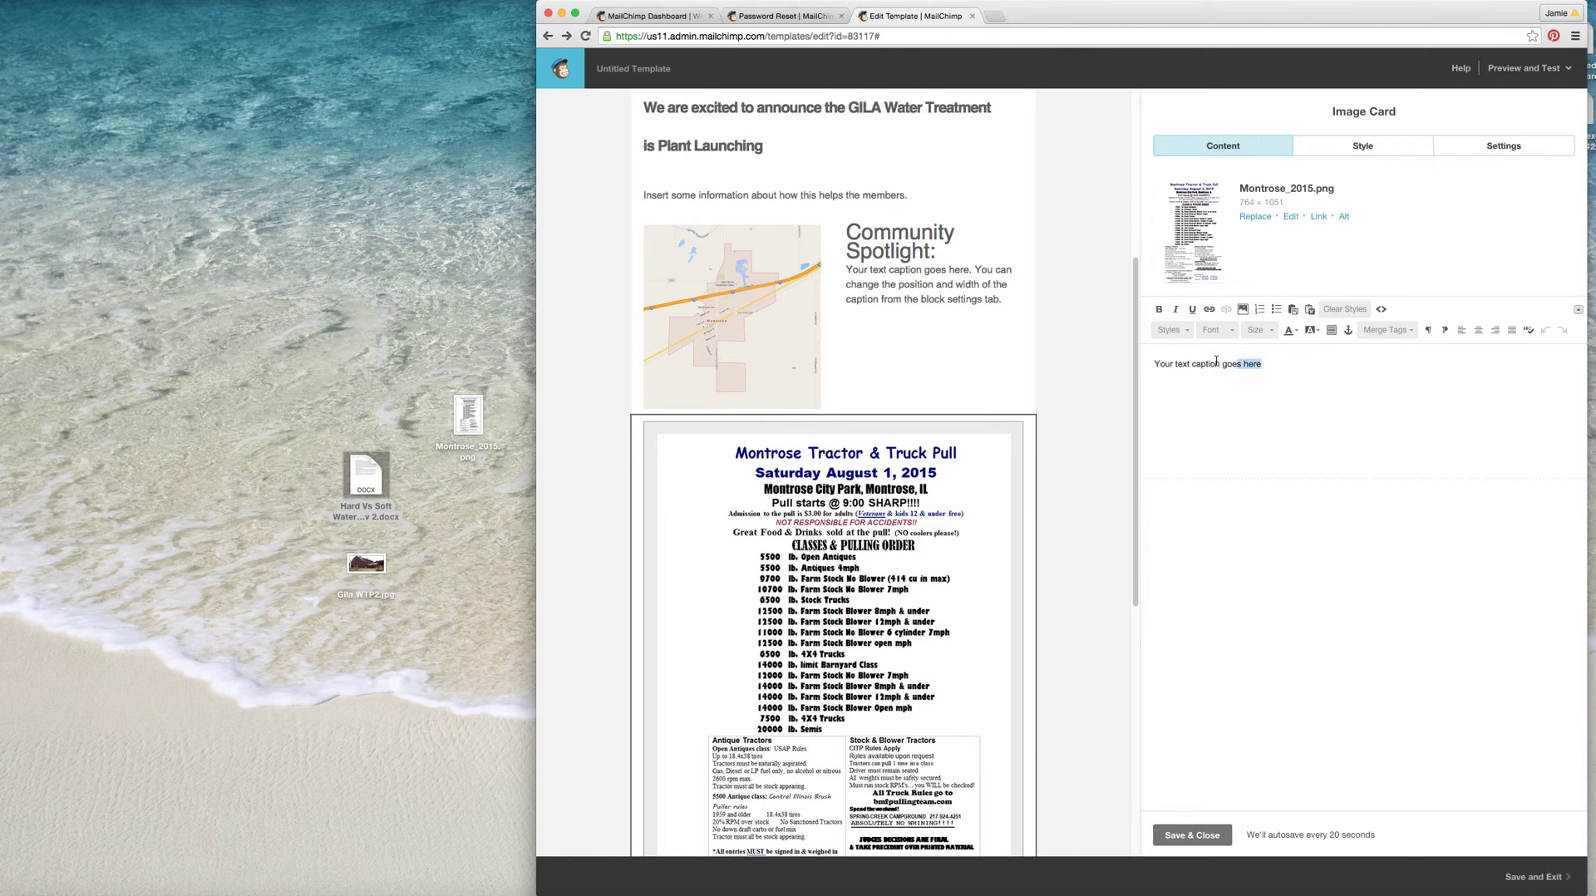
type("Join us in the Mon")
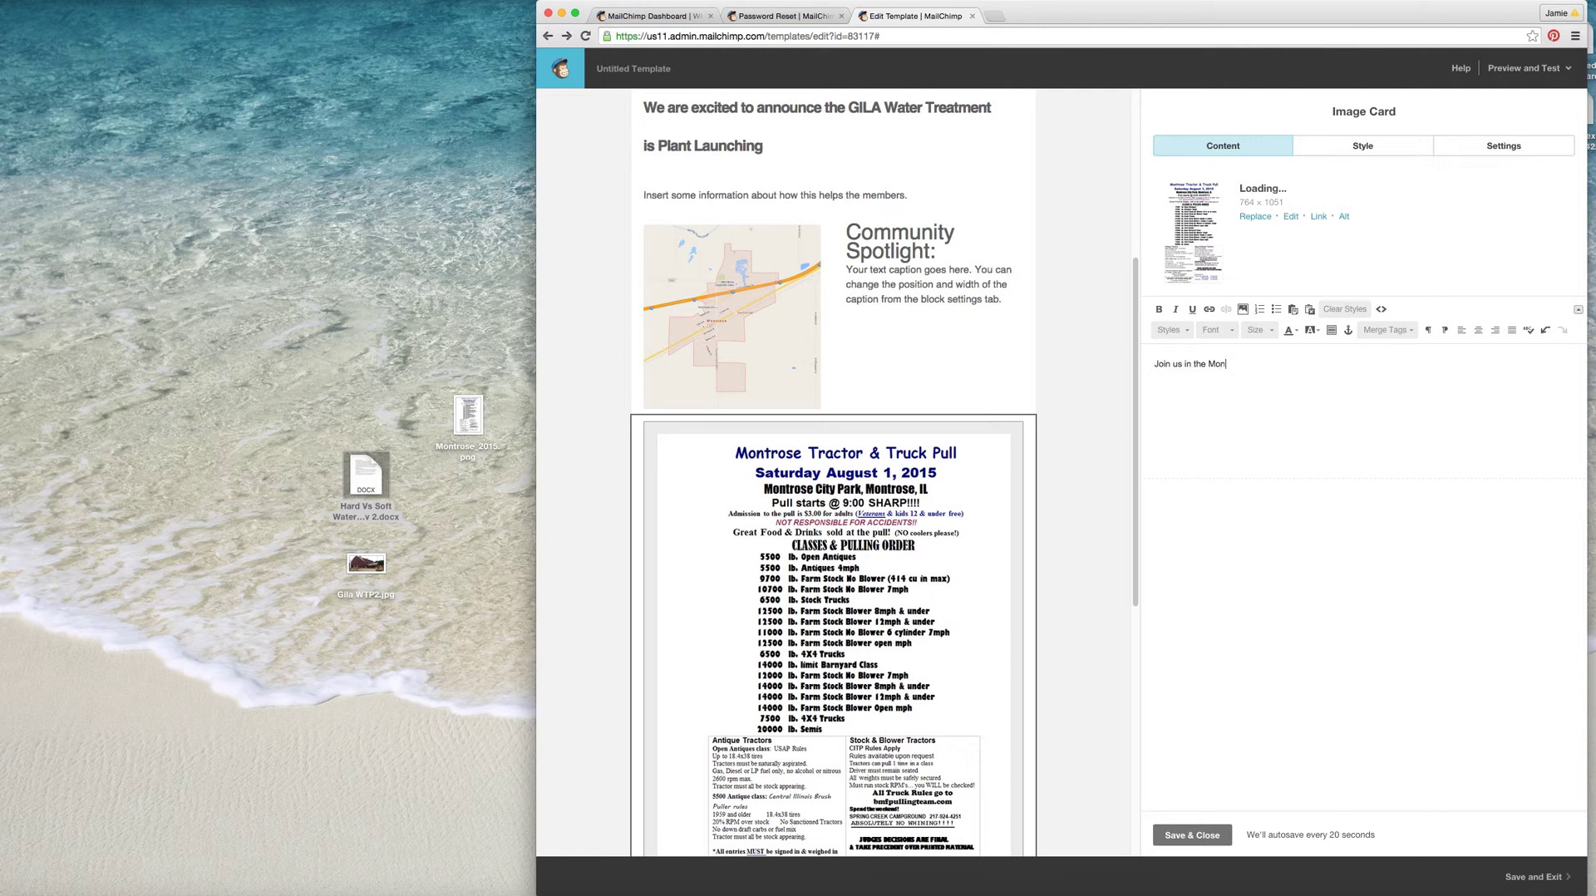
type("trose C")
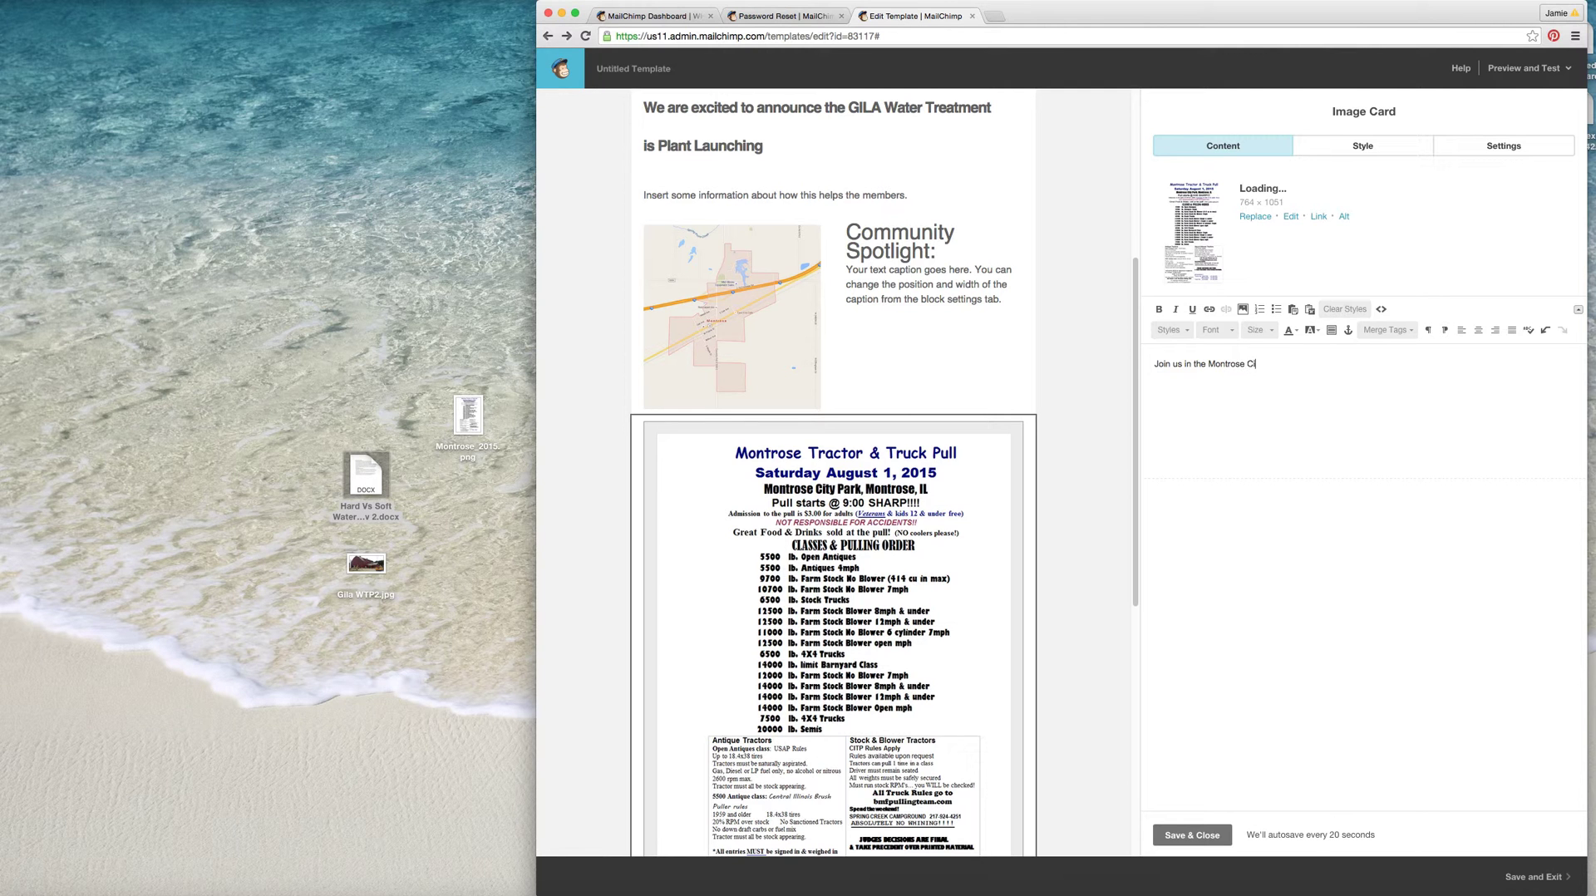
type("ity Park")
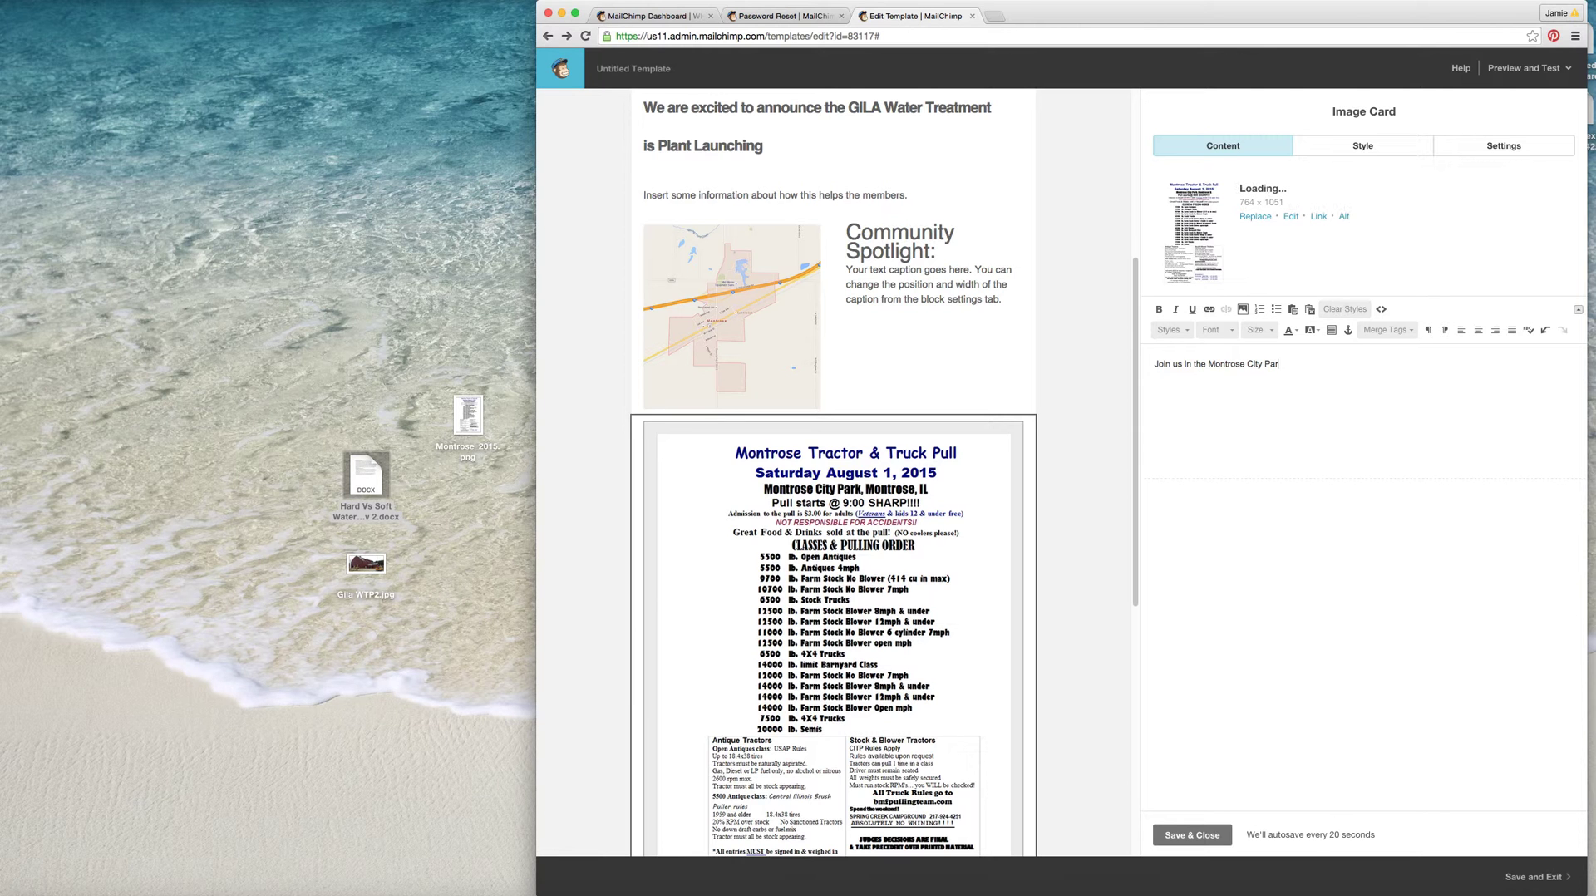
type("Tr")
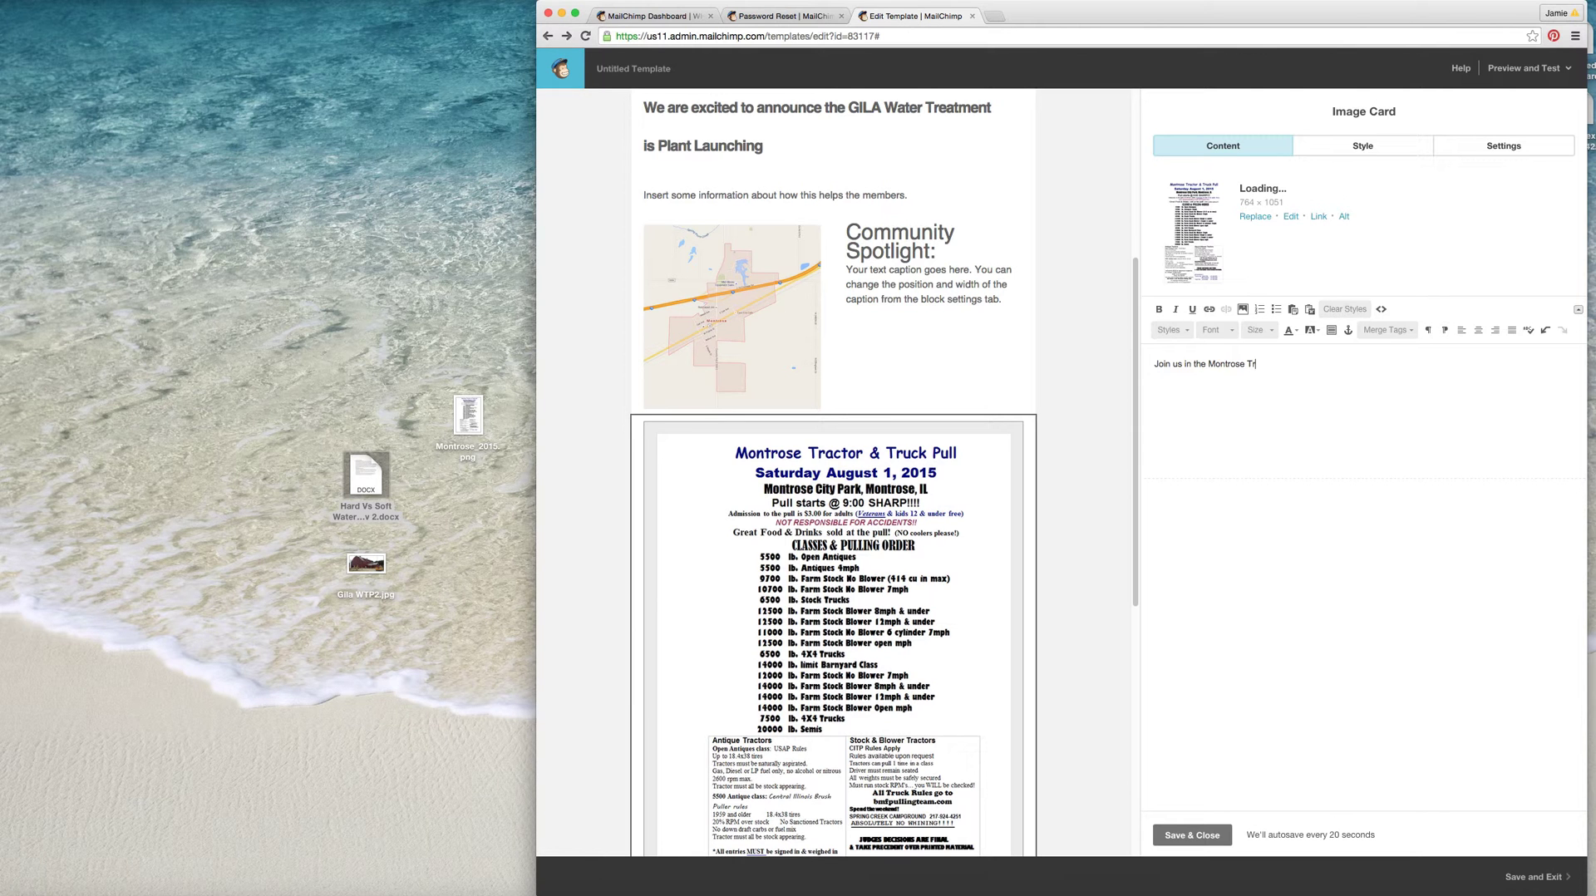
type("actor")
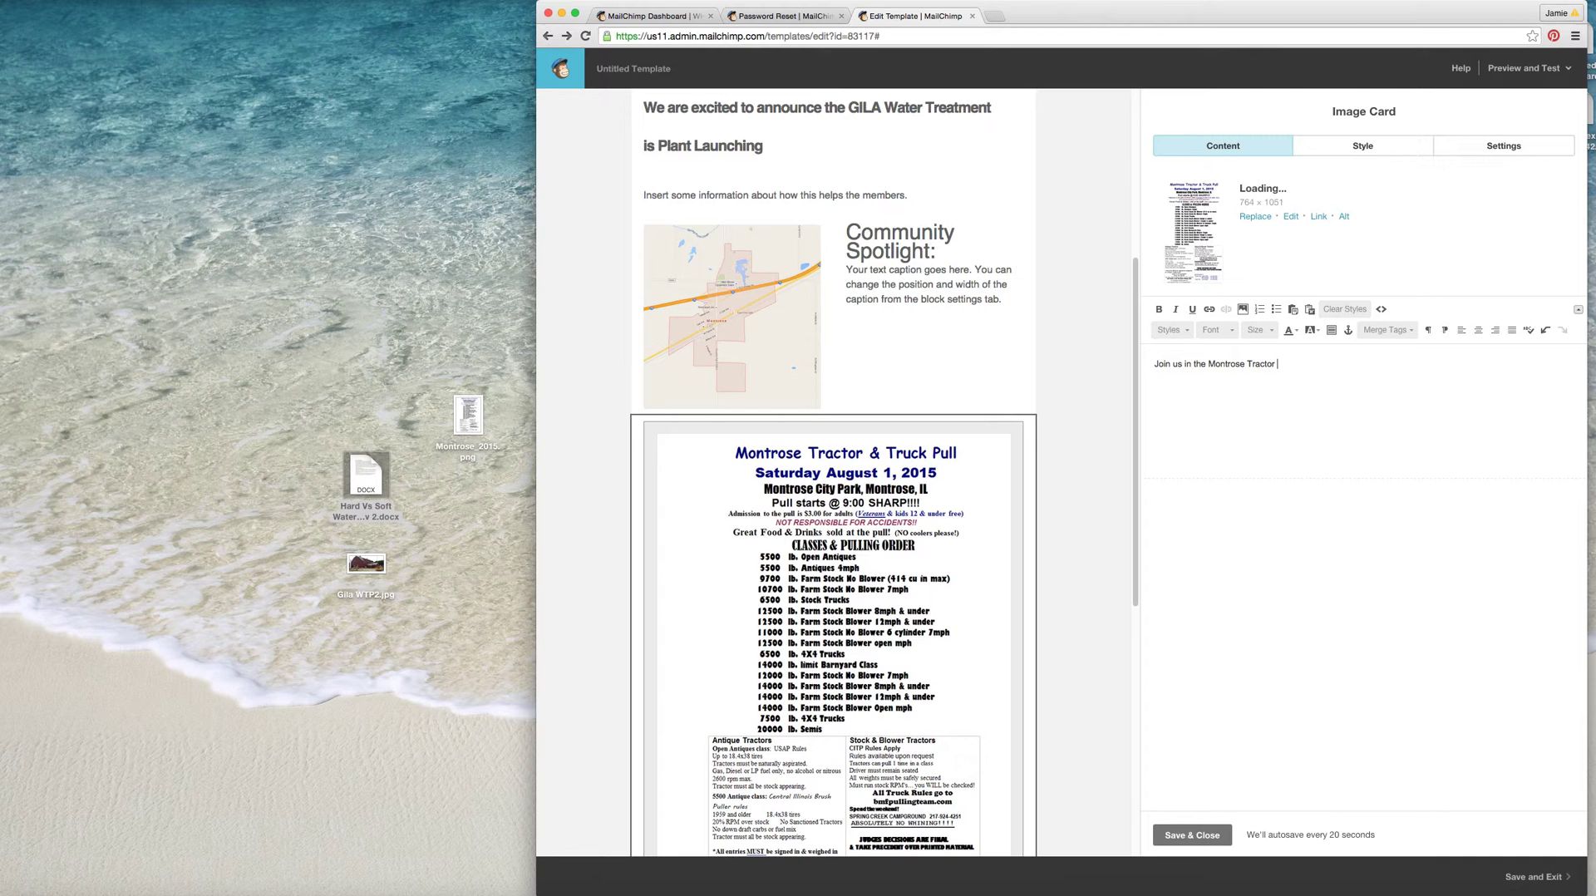
type("& Truck Pull, Satur")
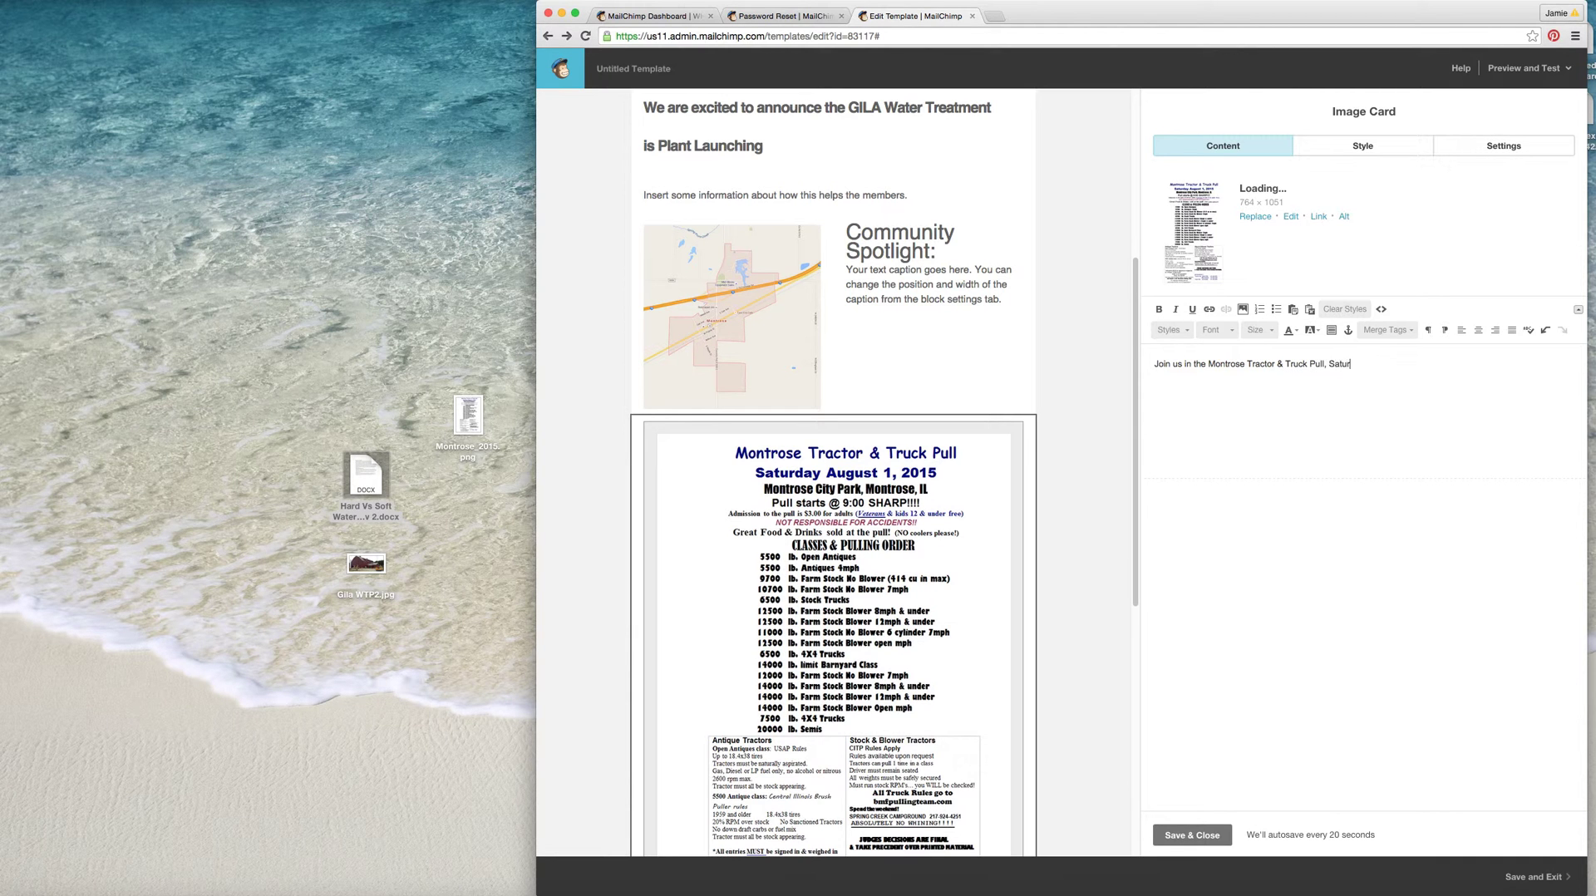
type("day, August")
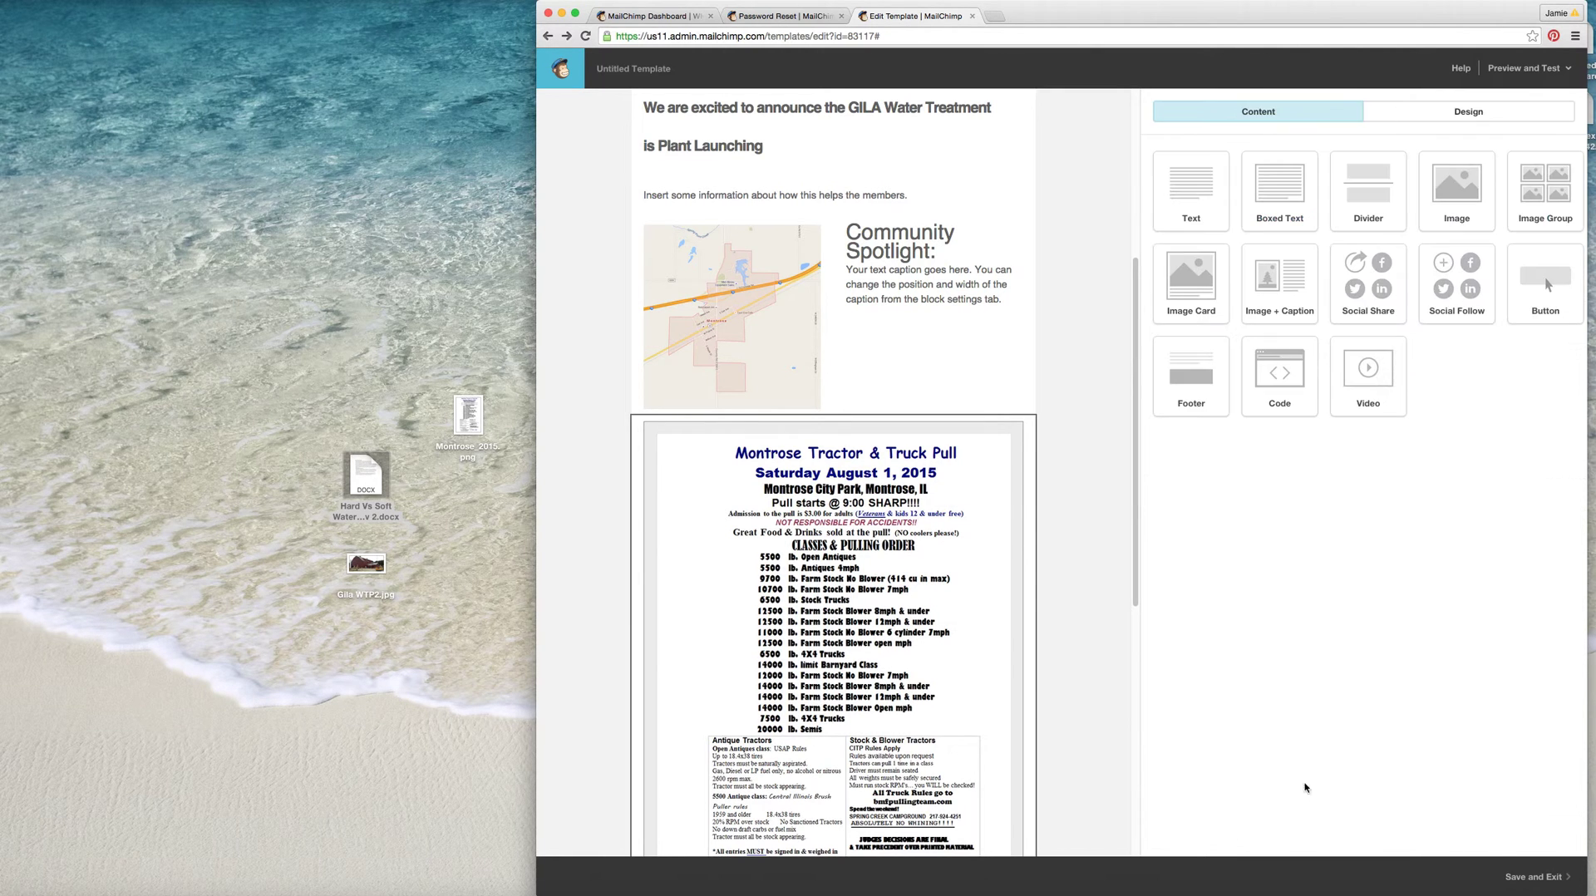
Point the Twitter follow link to ejwatercoop and edit the website address
scroll("down", 3)
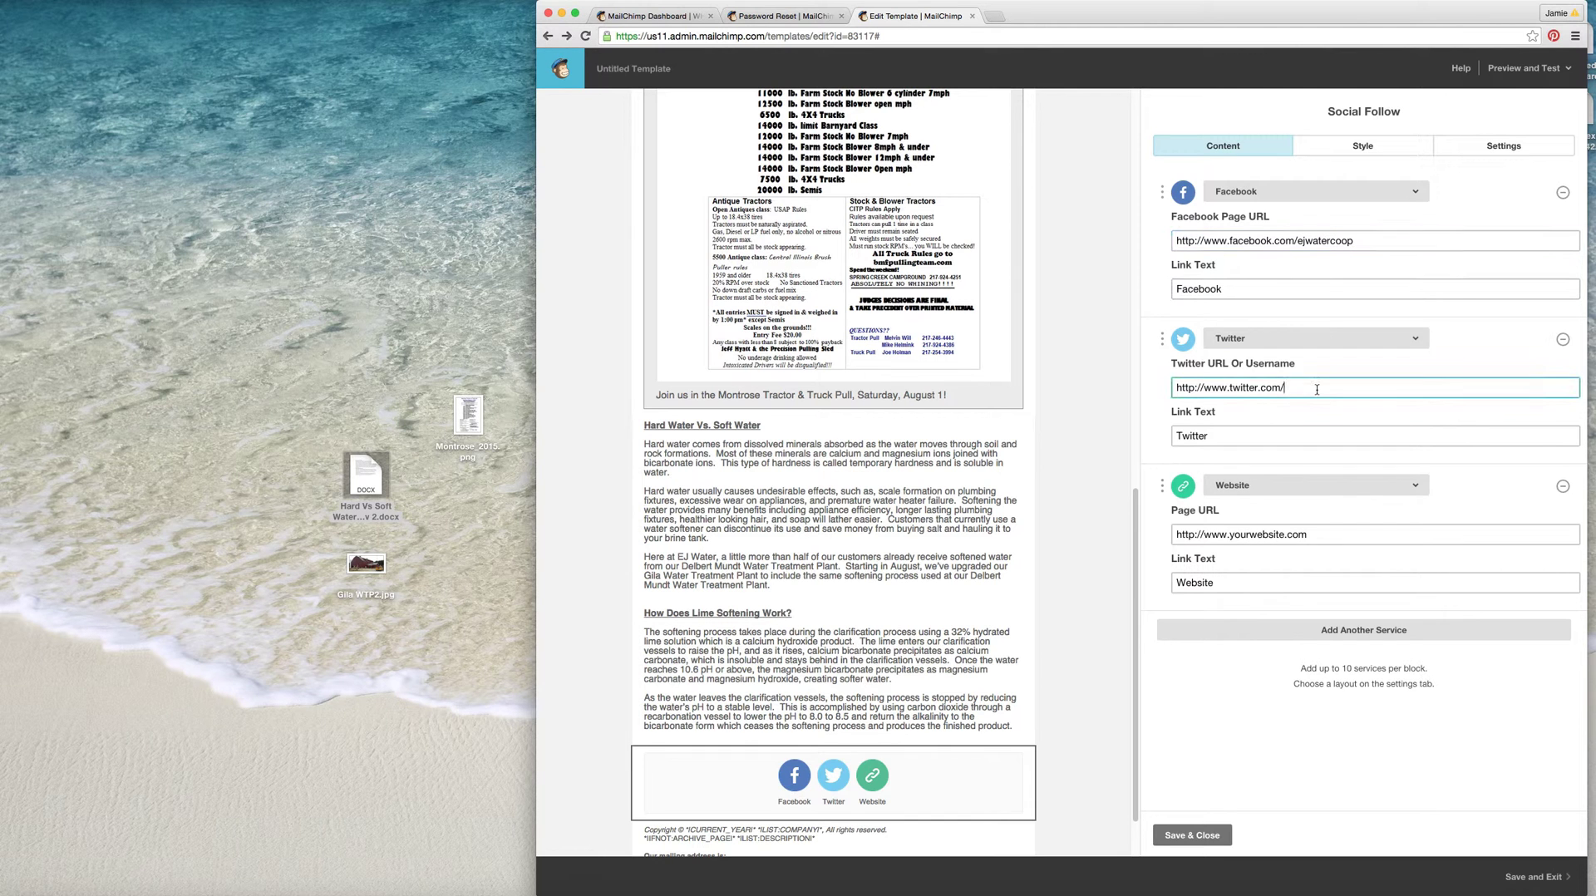
type("ejwatercoop")
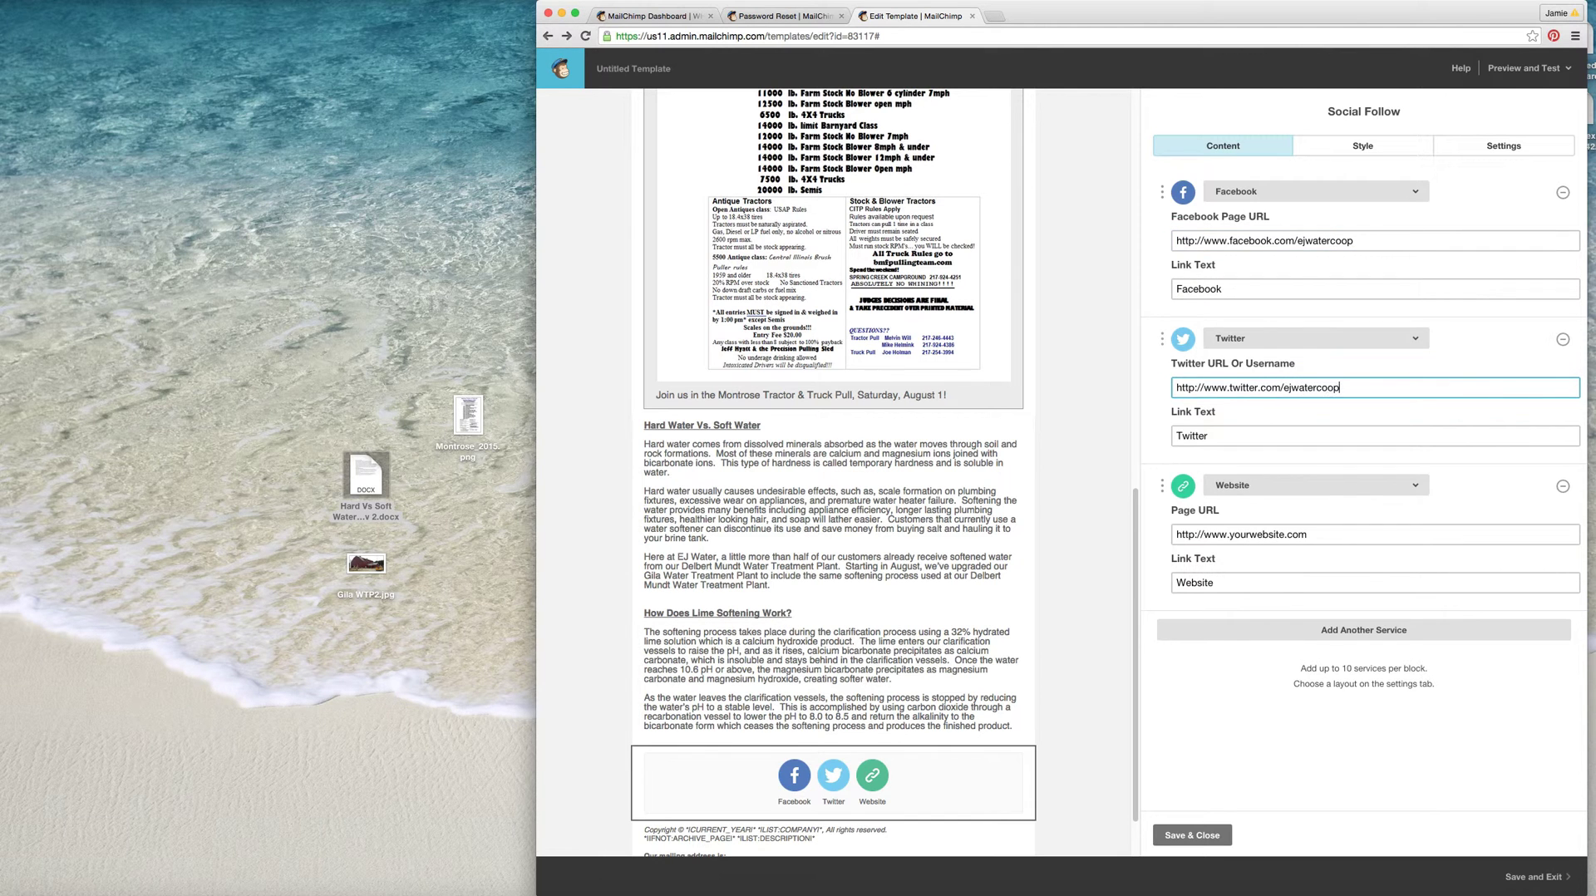
left_click(1373, 534)
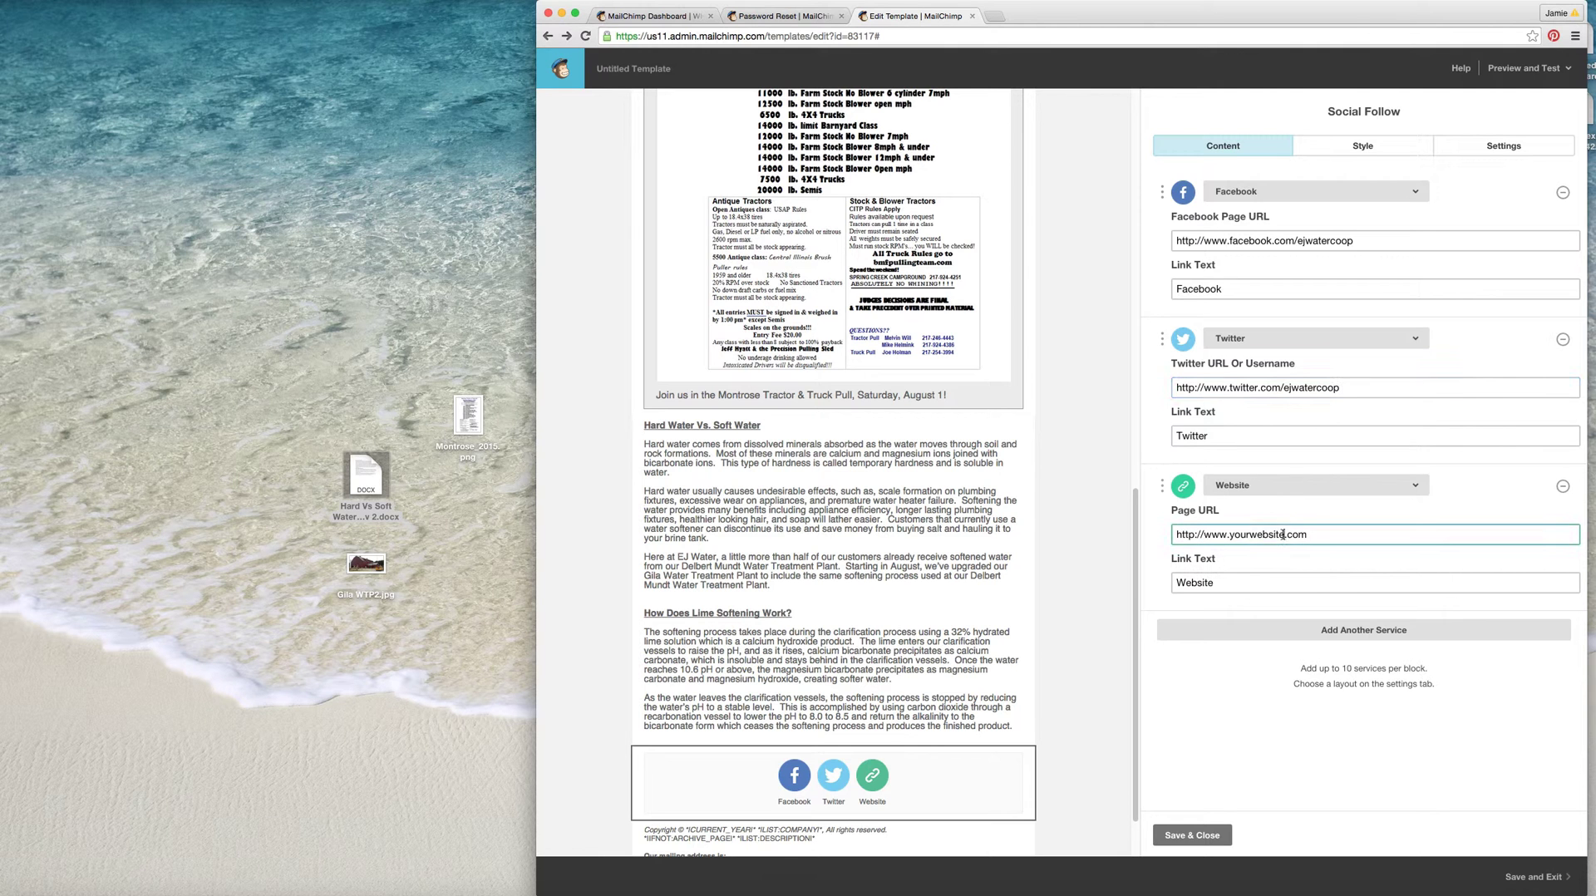
double_click(1258, 534)
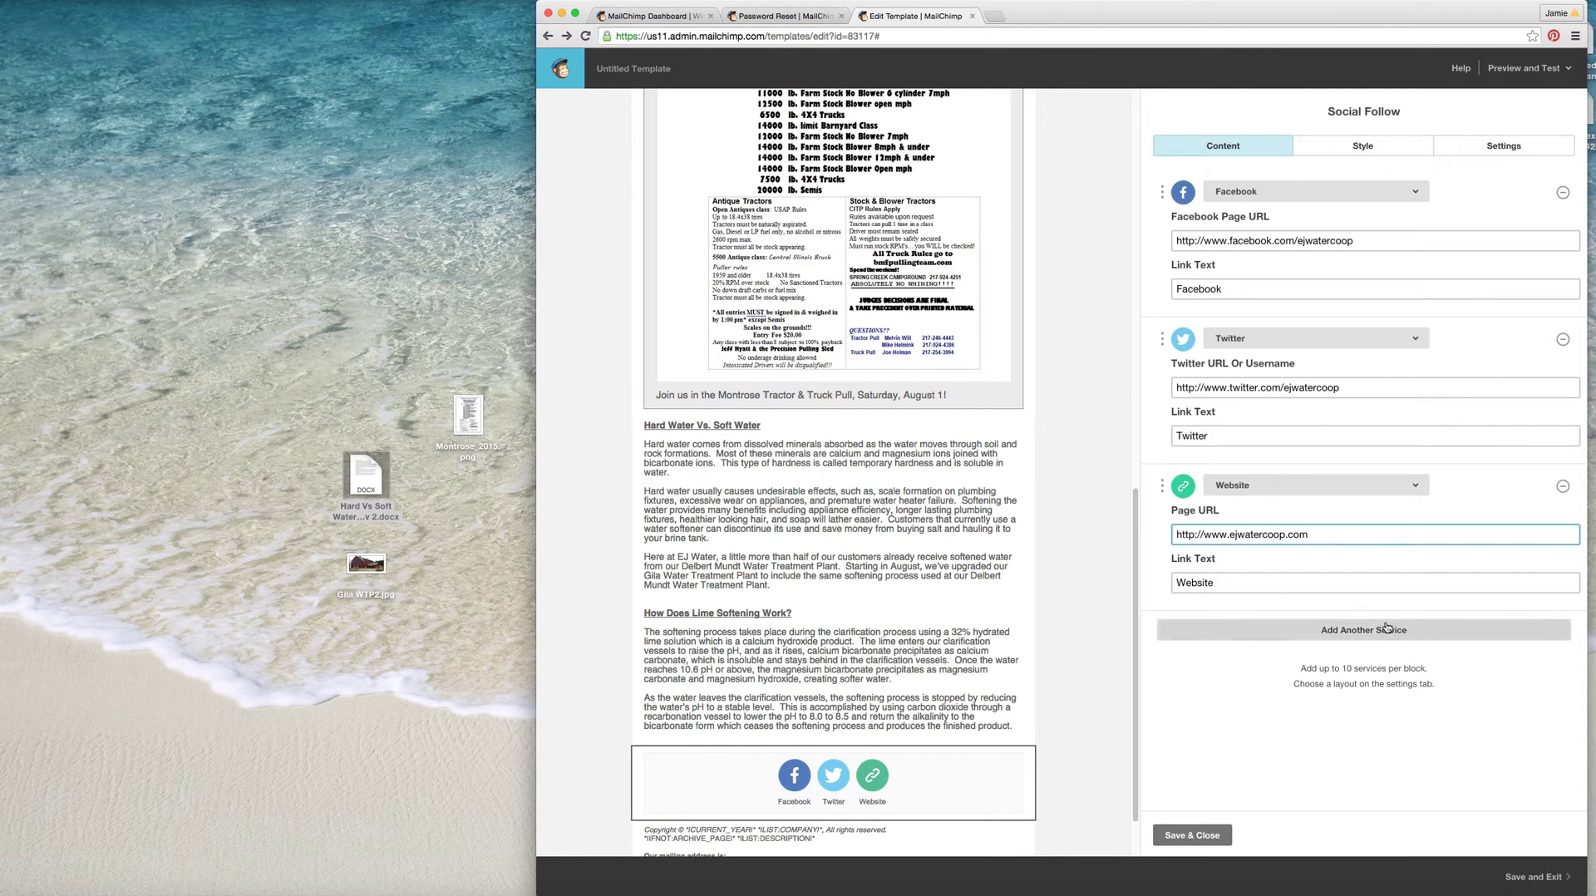
Add a Google Plus follow link with a watercoop URL and save the follow block
left_click(1364, 629)
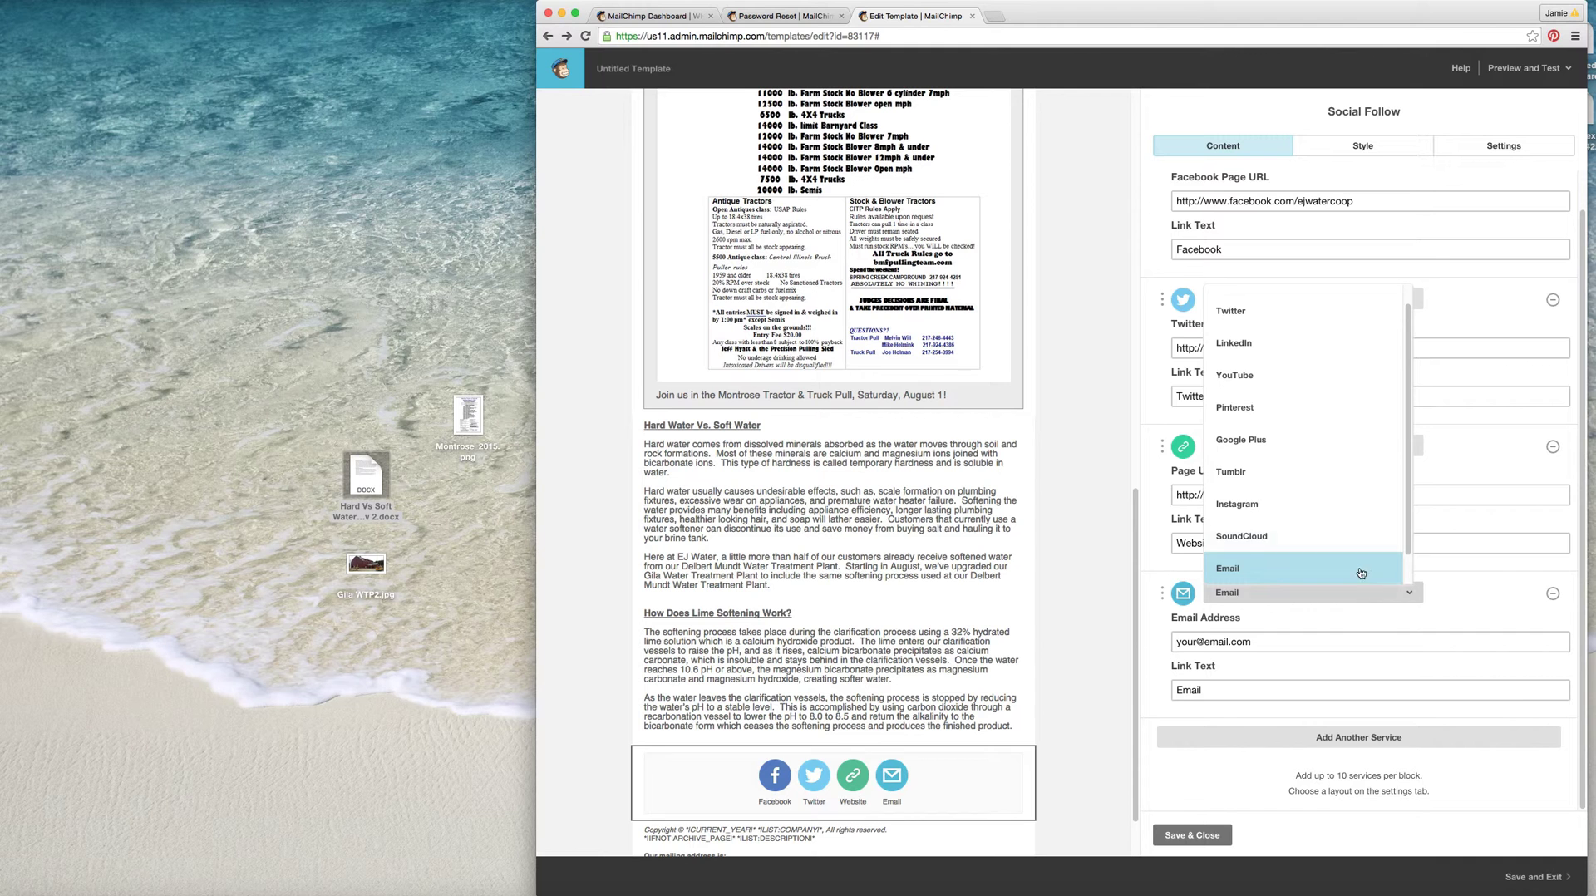
left_click(1242, 439)
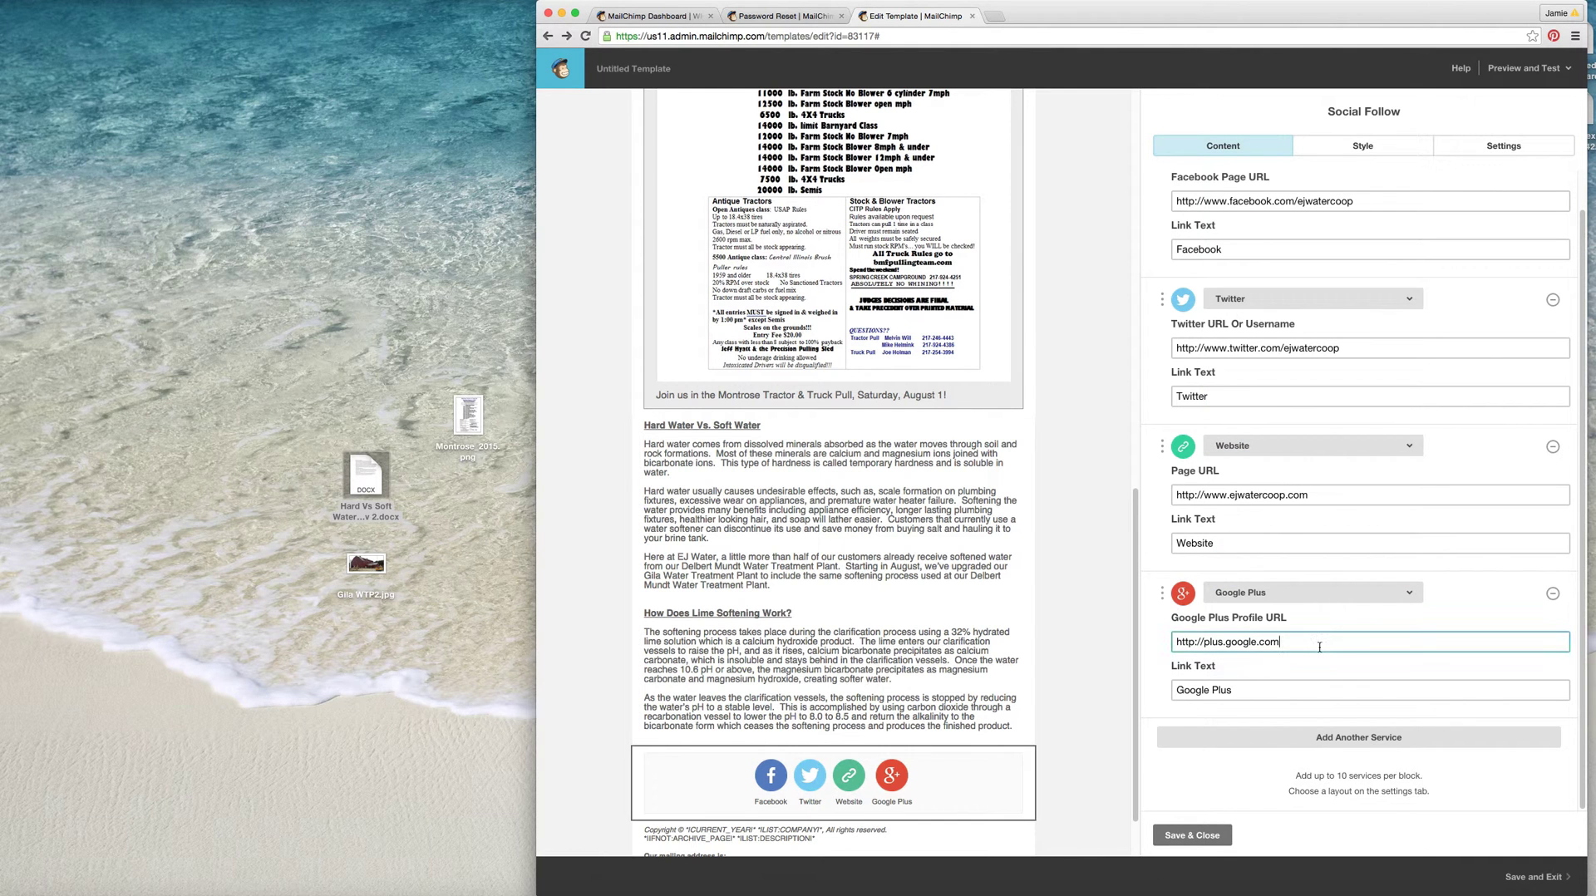
type("wjate")
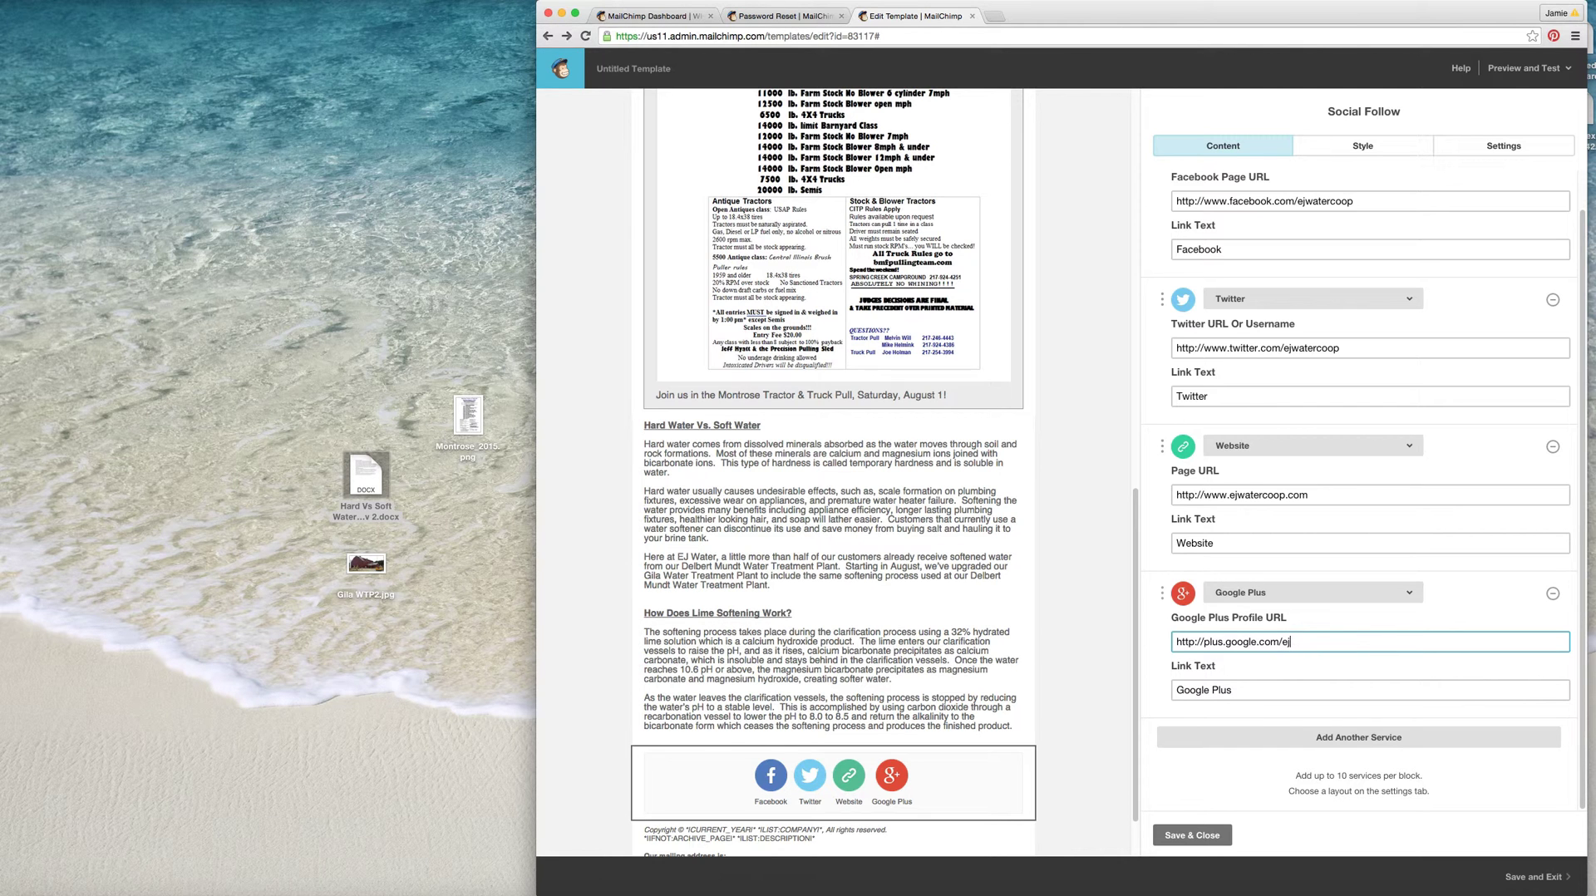
type("watercoop")
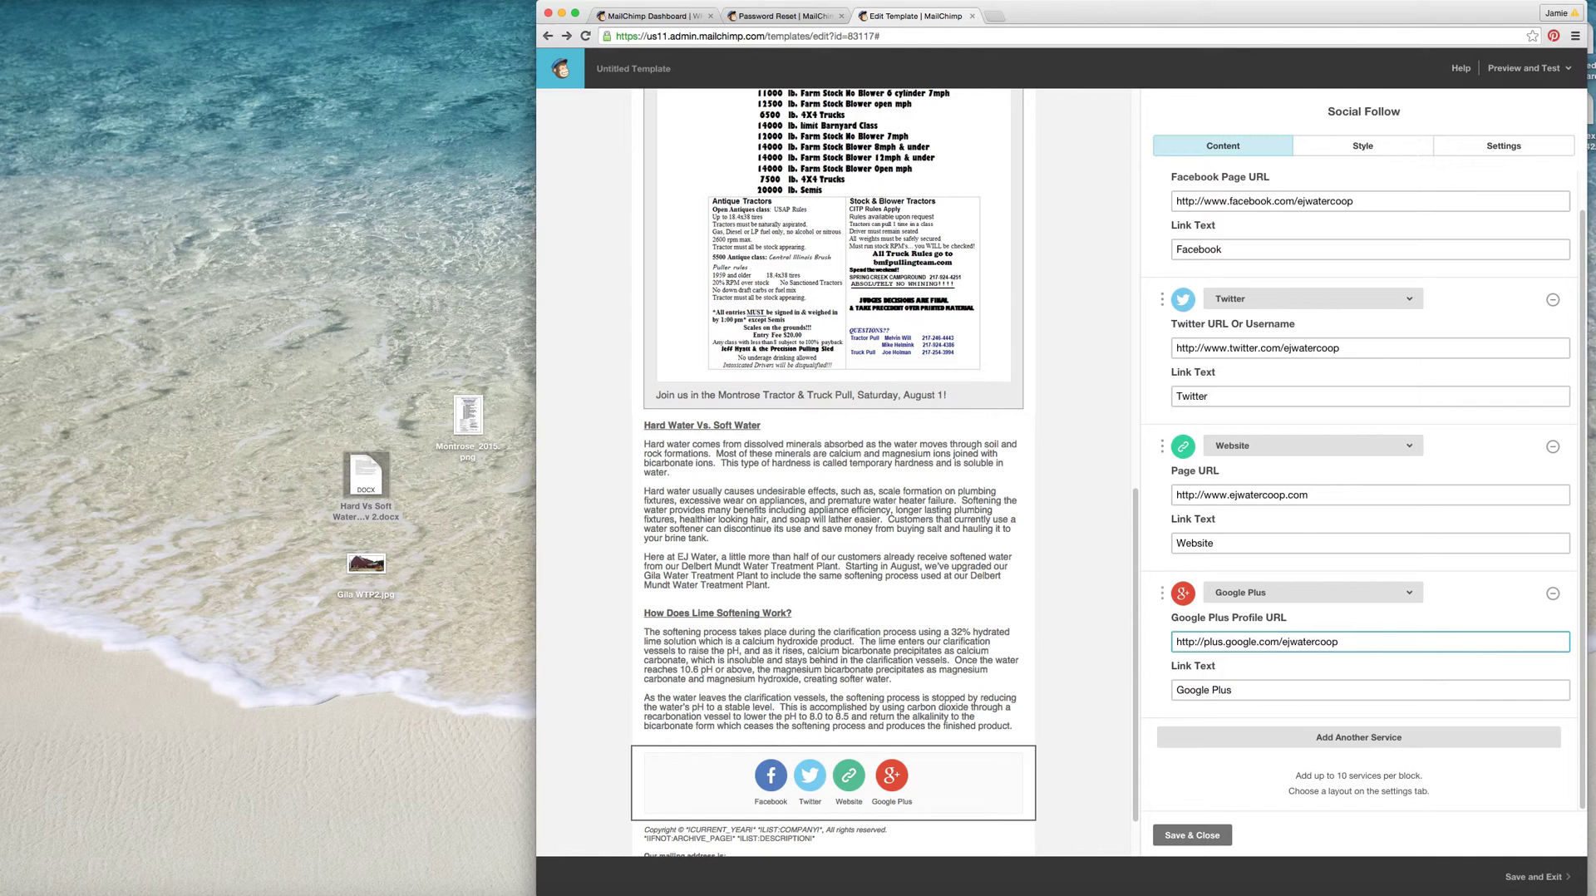
left_click(1192, 835)
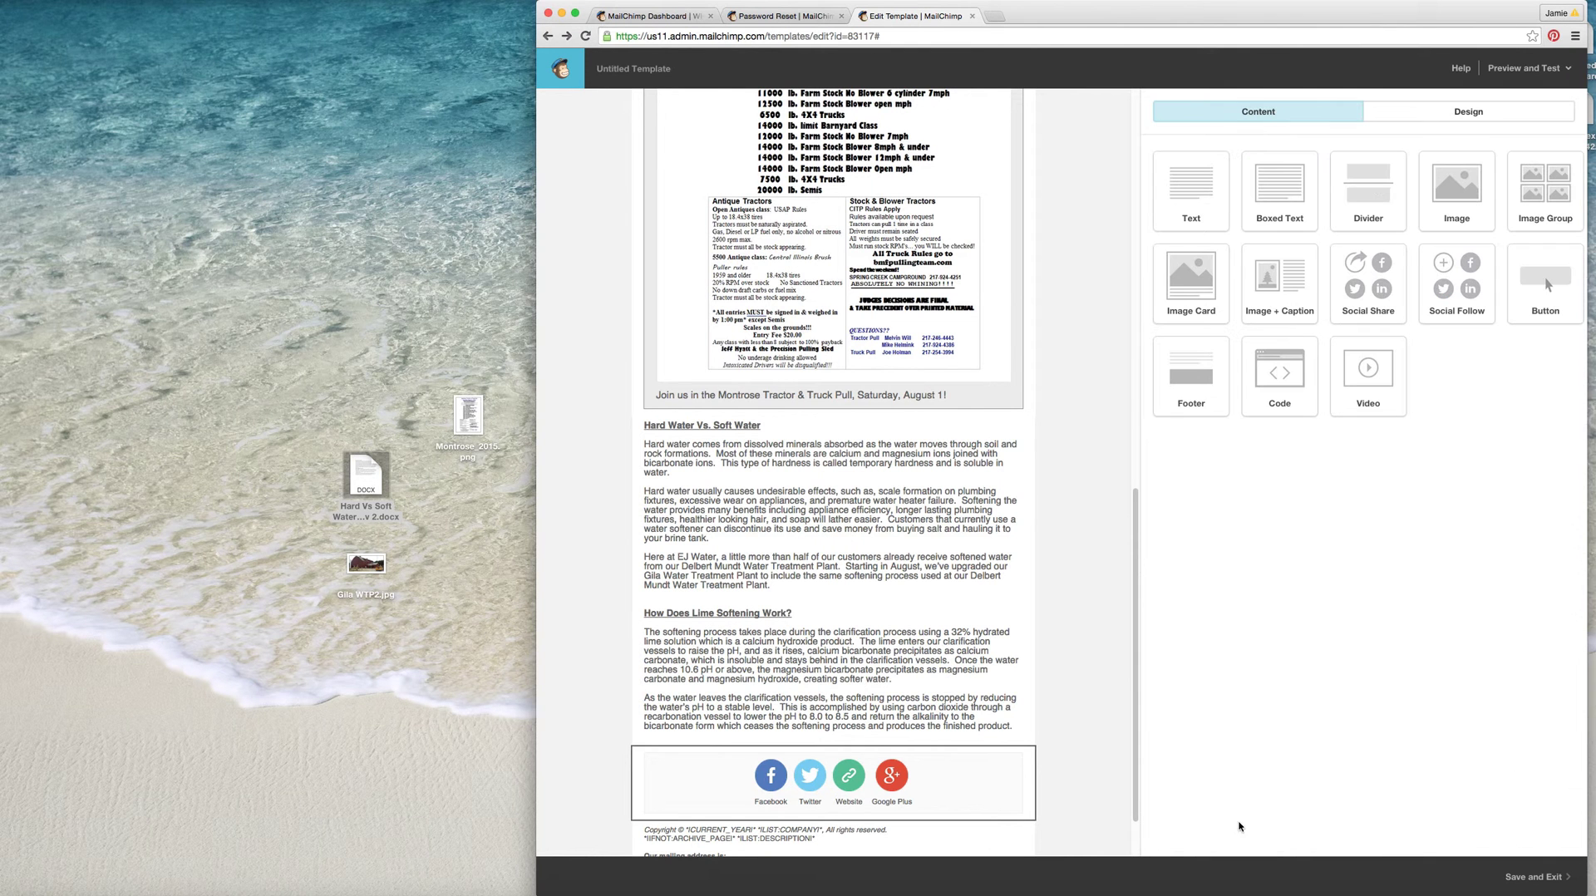
scroll("down", 3)
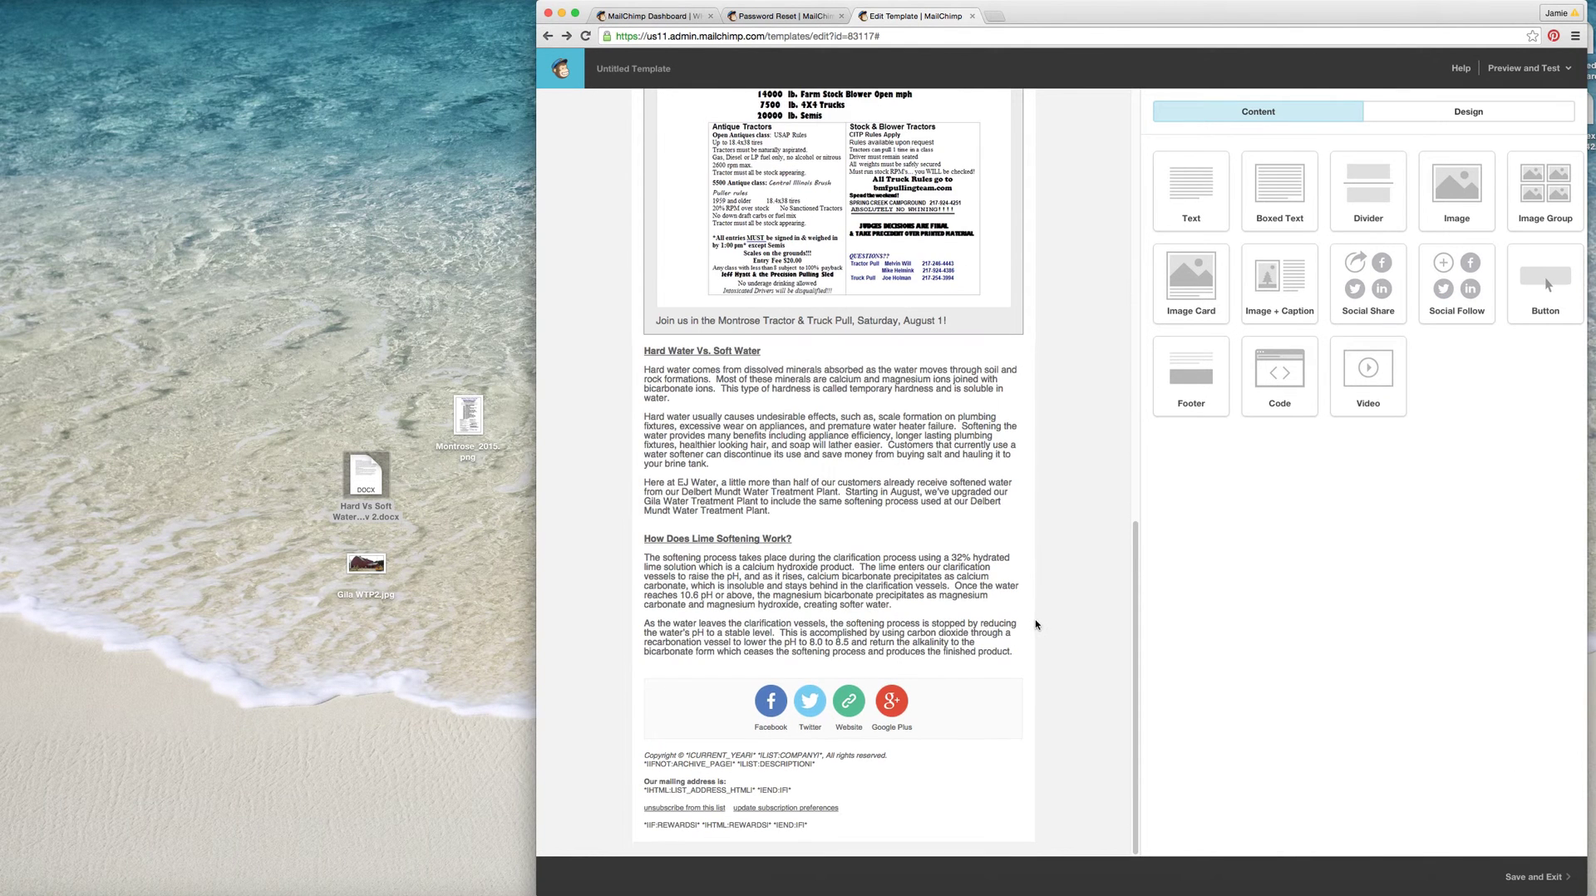
scroll("up", 3)
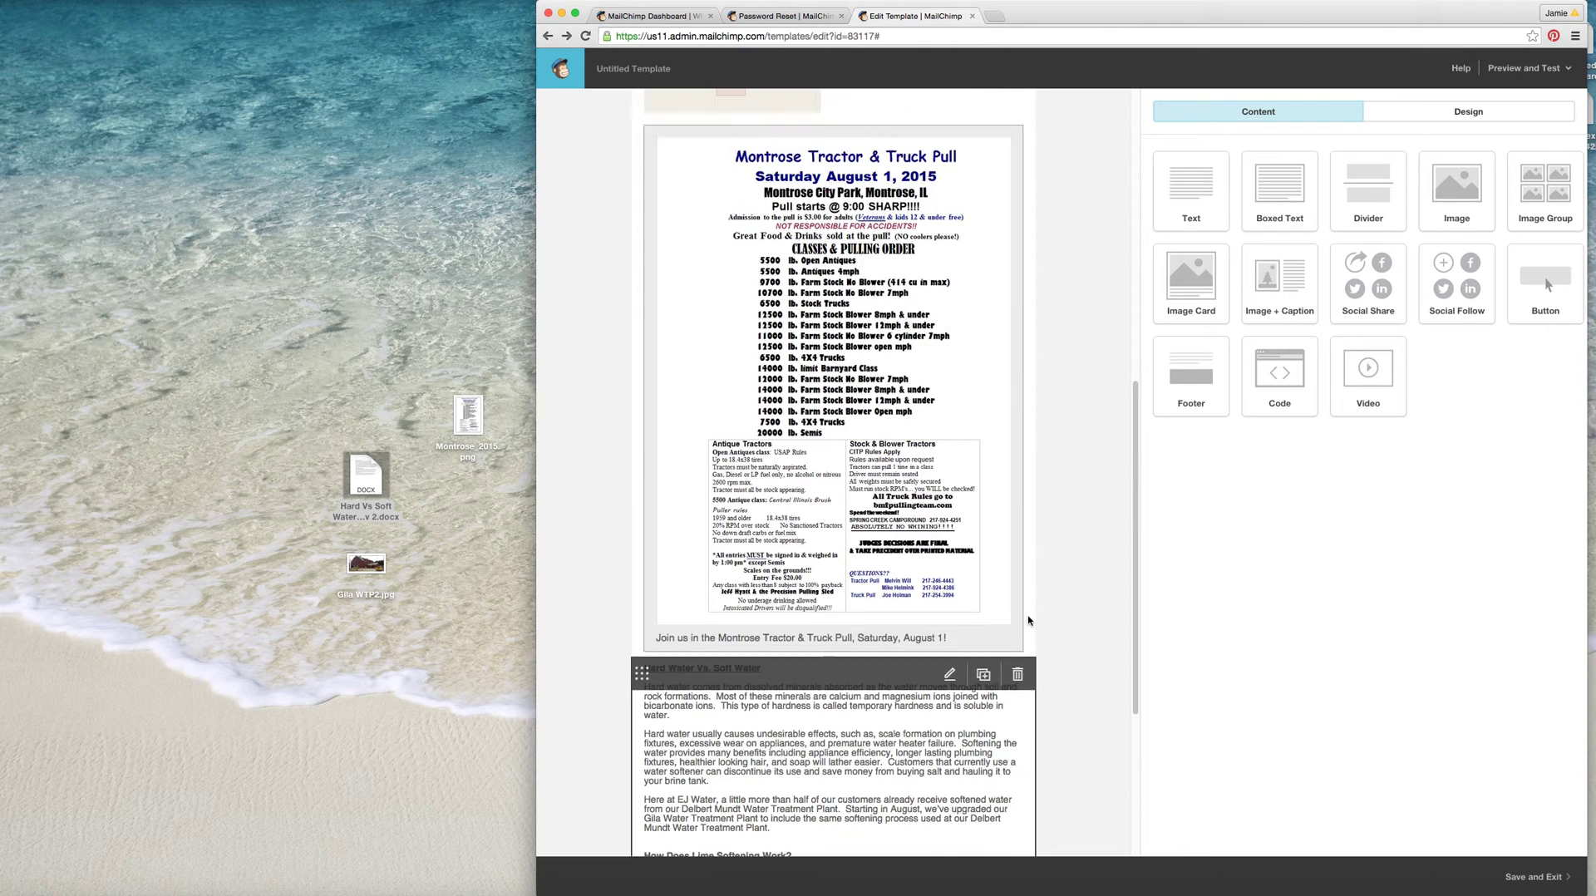
scroll("down", 3)
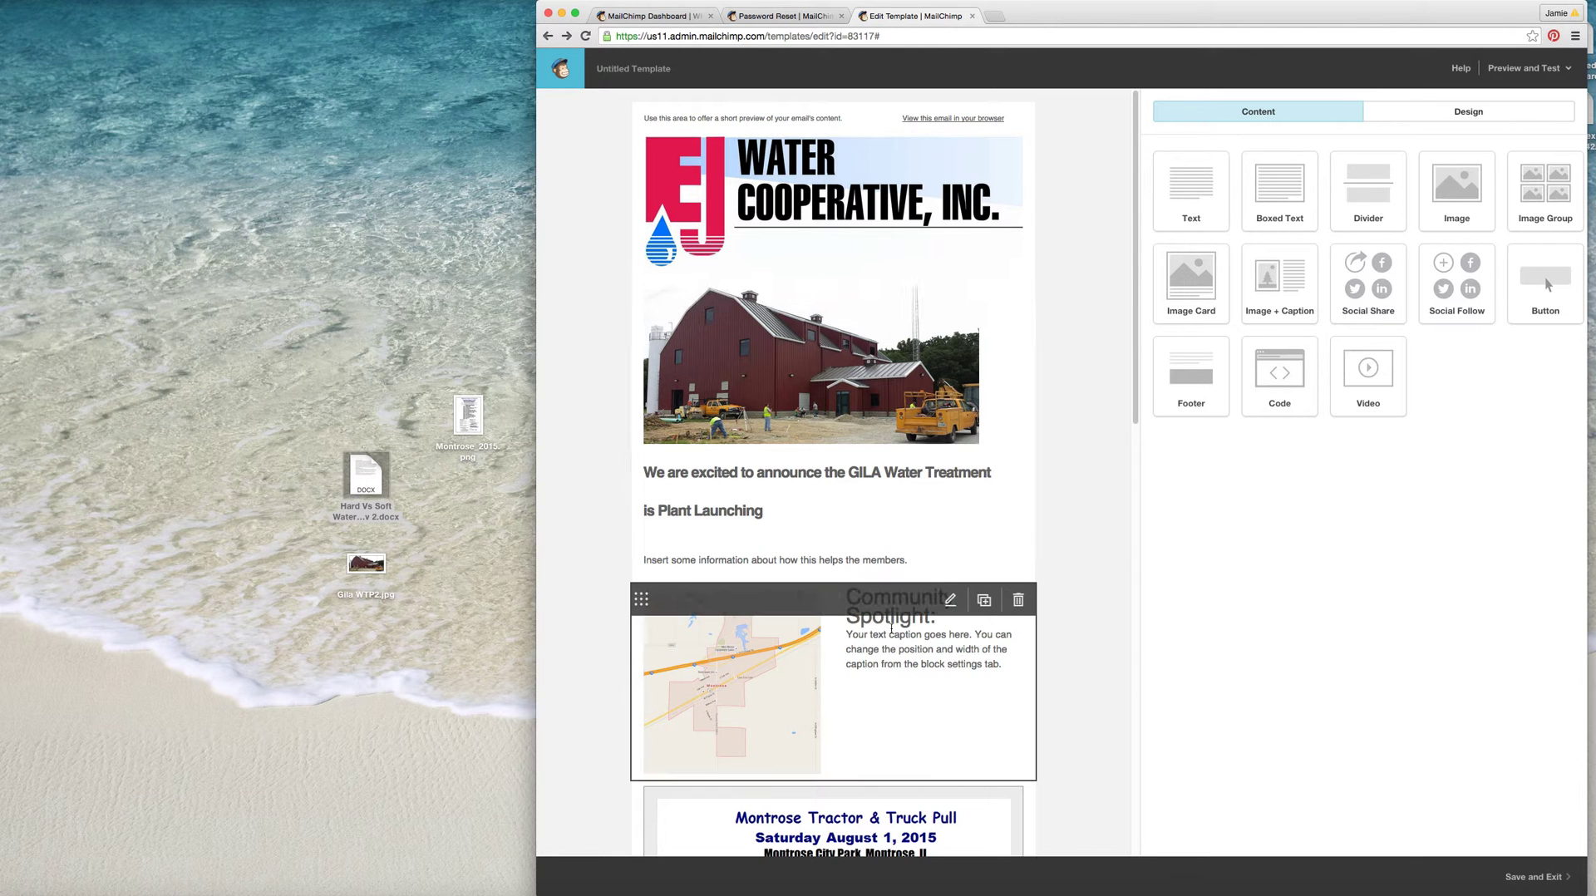
left_click(949, 598)
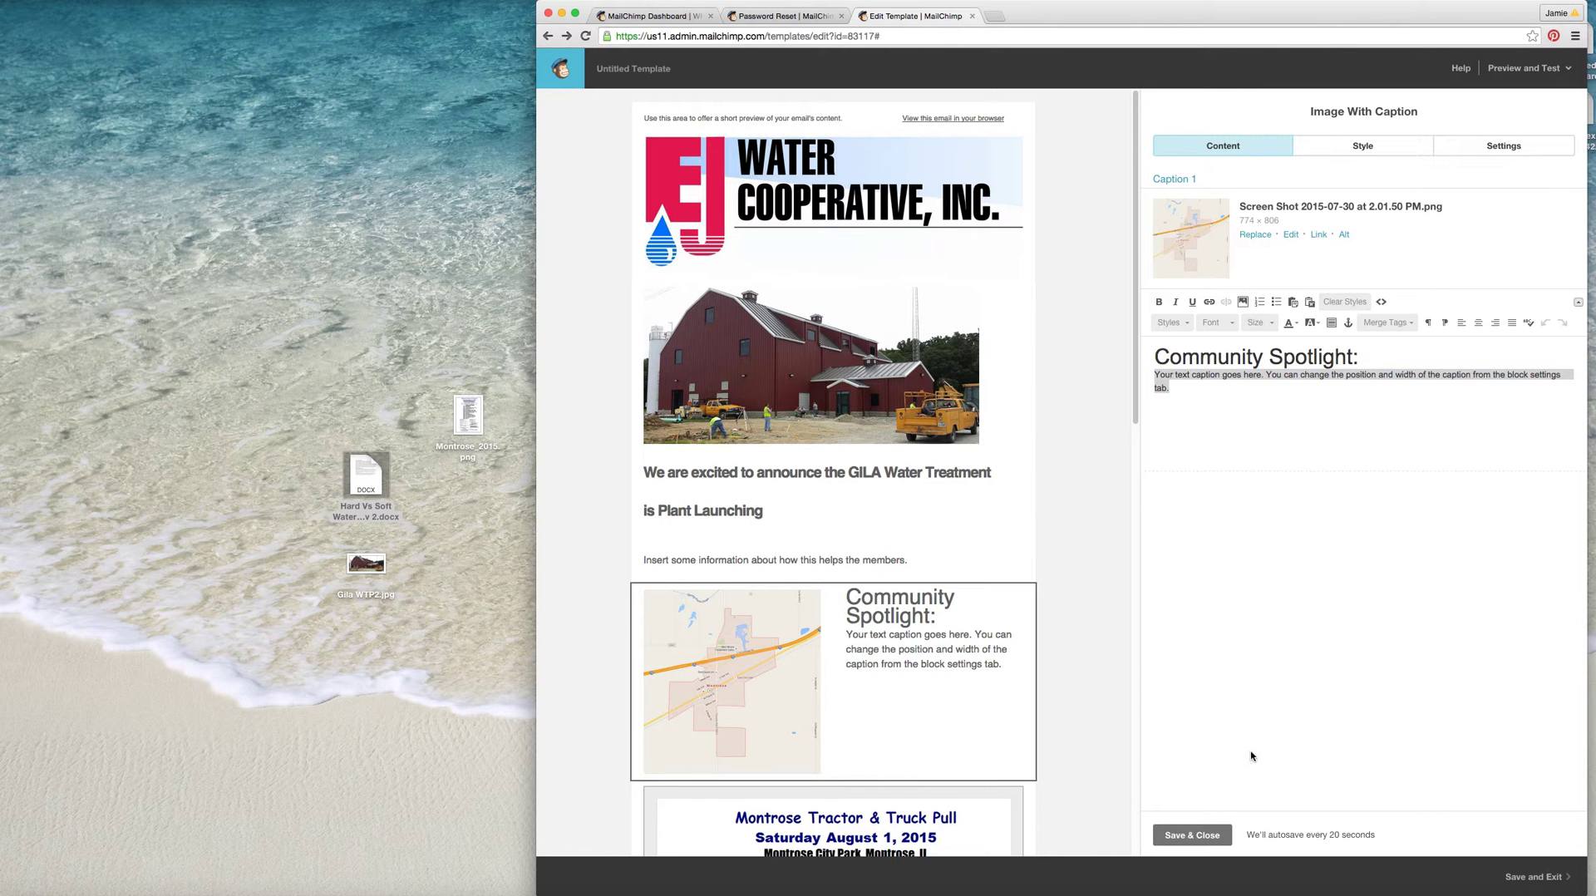
left_click(1192, 835)
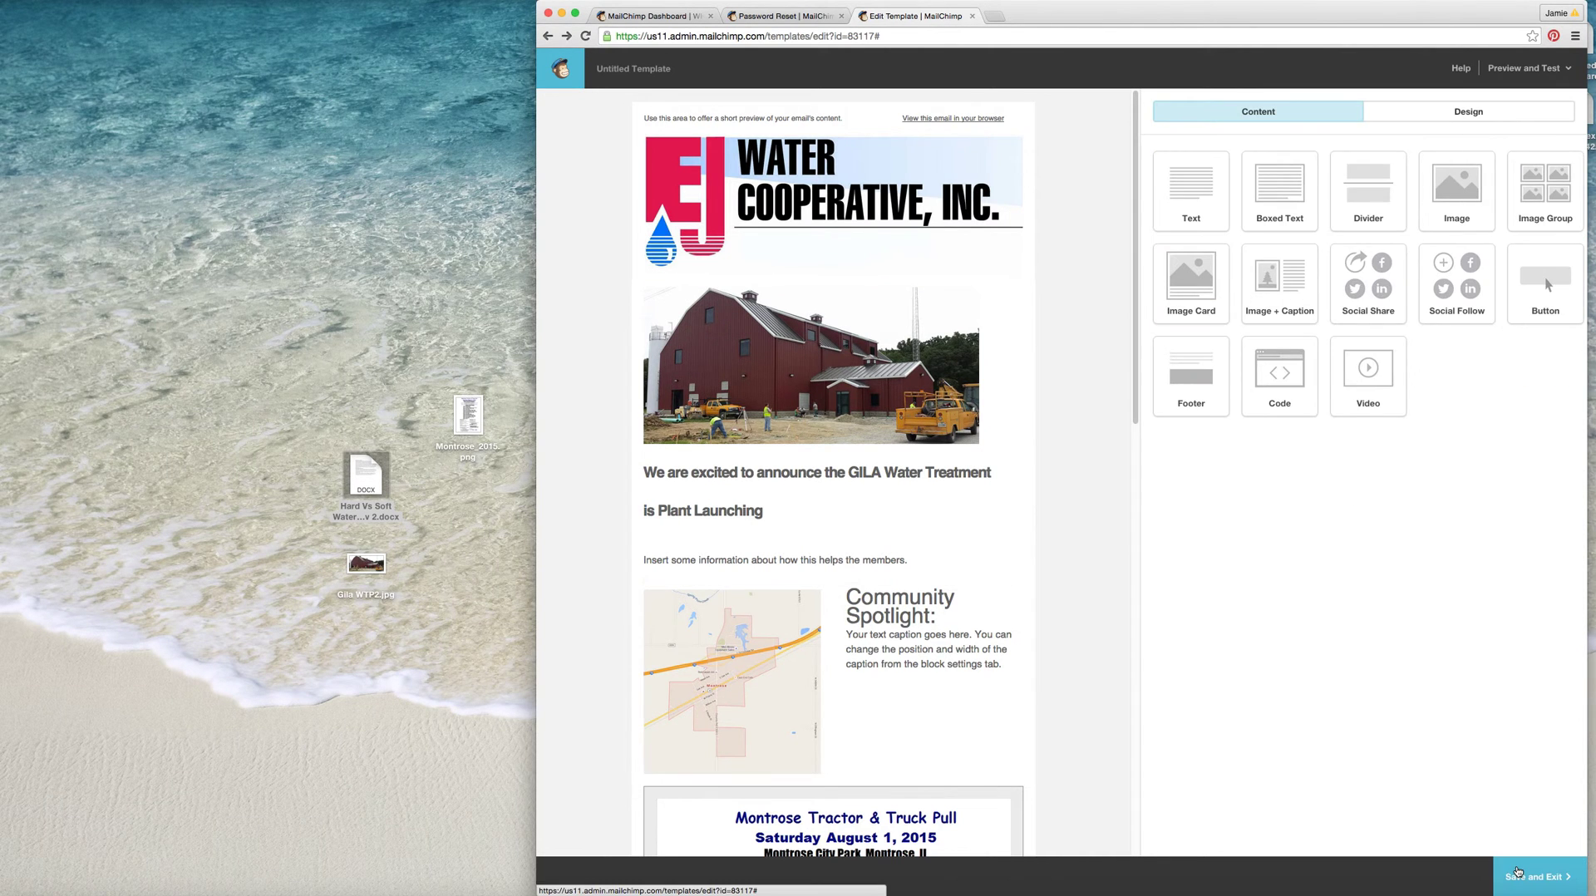
Save and exit the editor, naming the template 'EJ Water Template'
left_click(1539, 877)
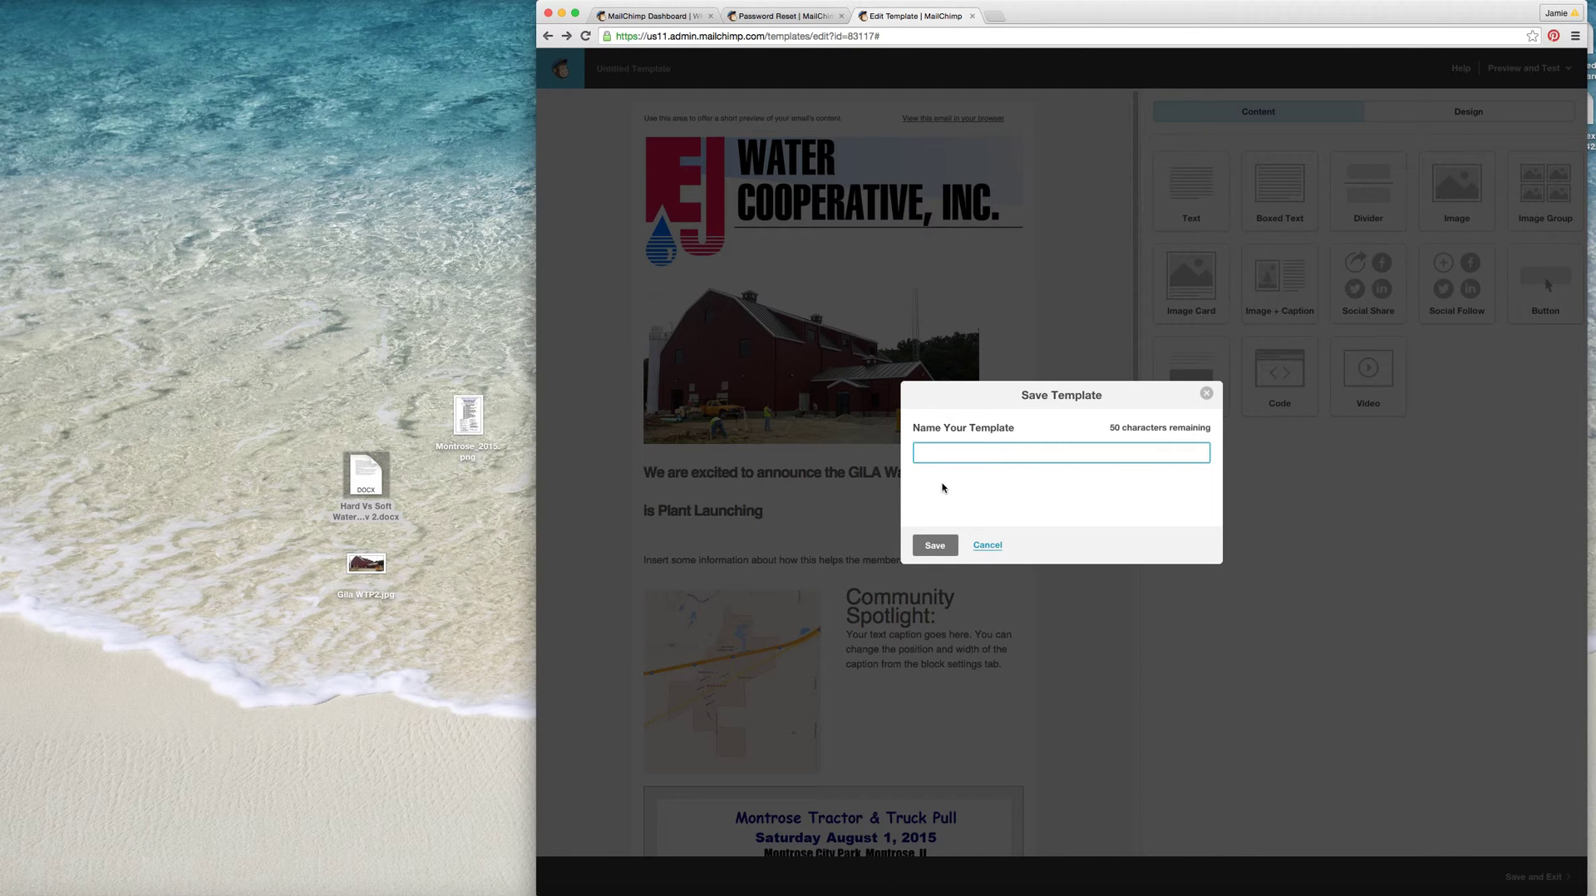
type("EJ Water Temp")
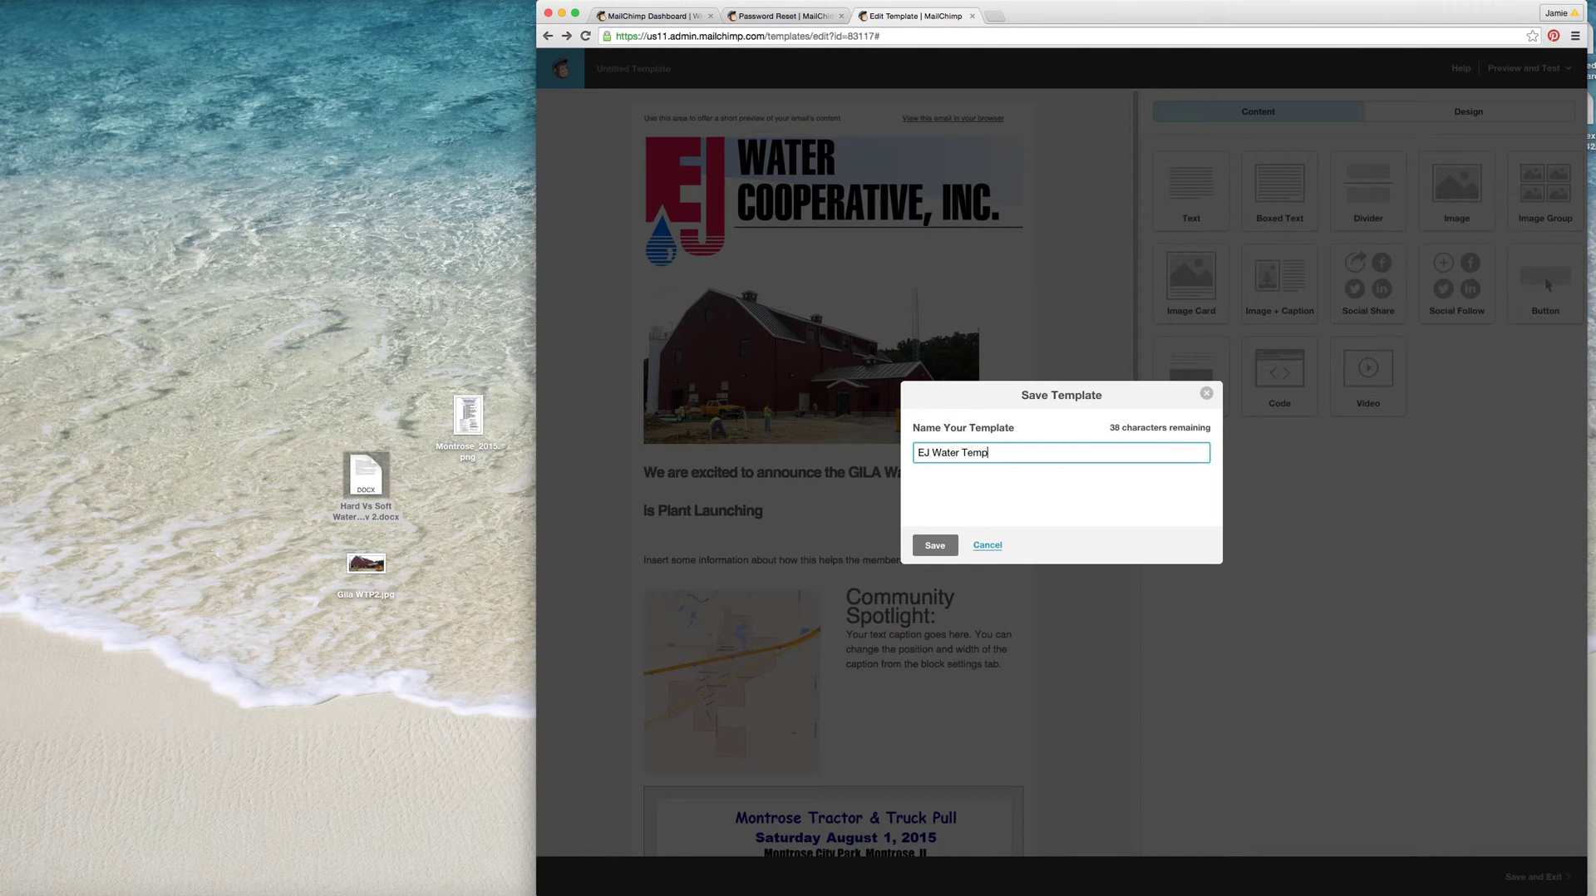
type("late")
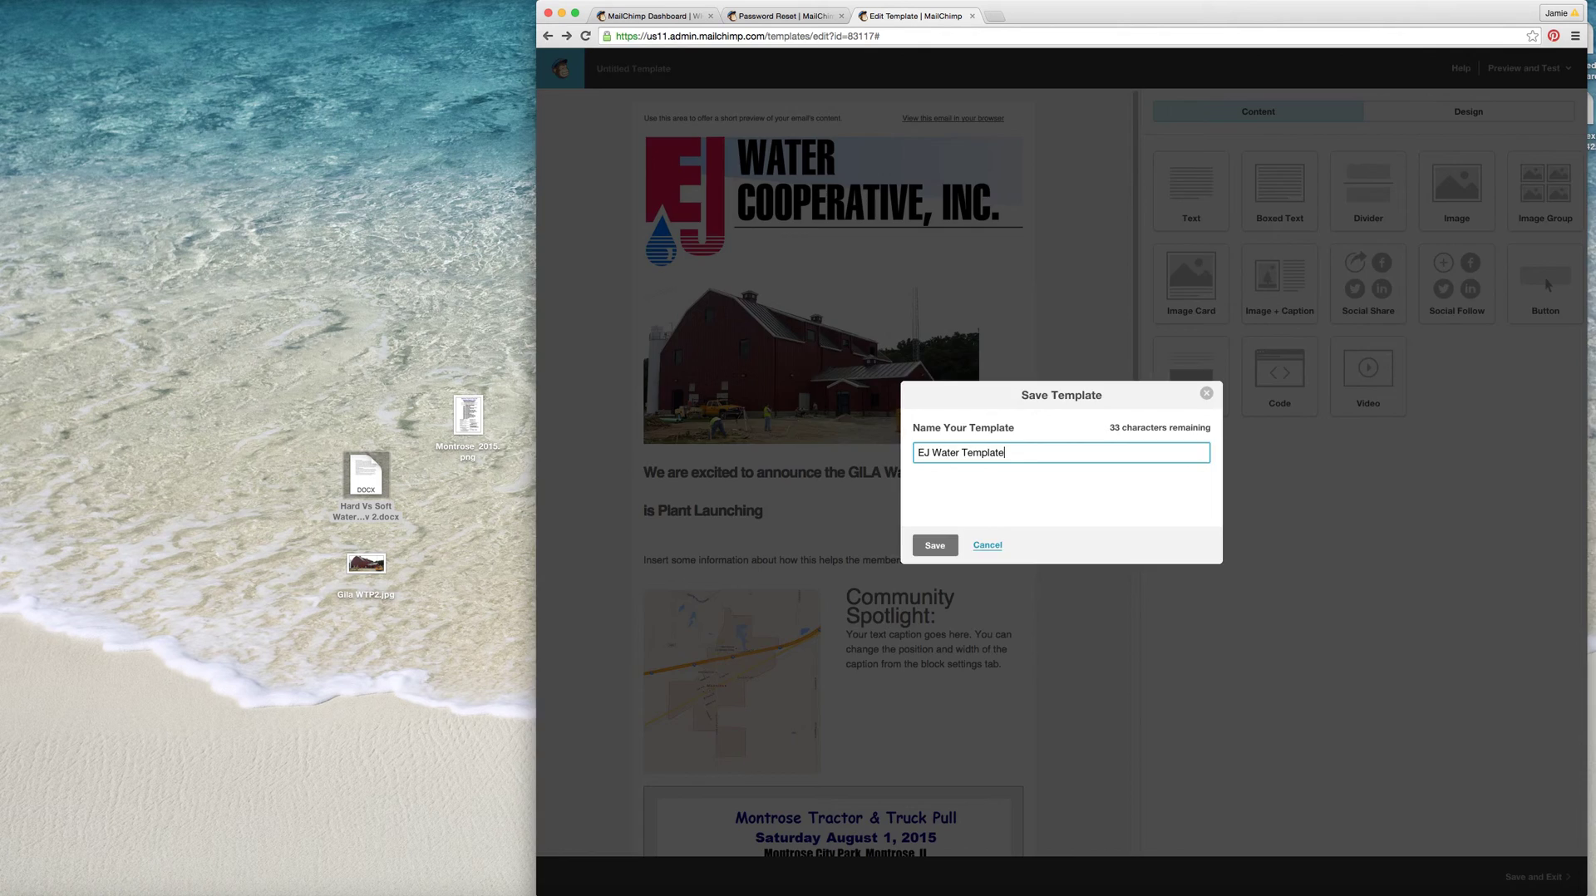
left_click(933, 544)
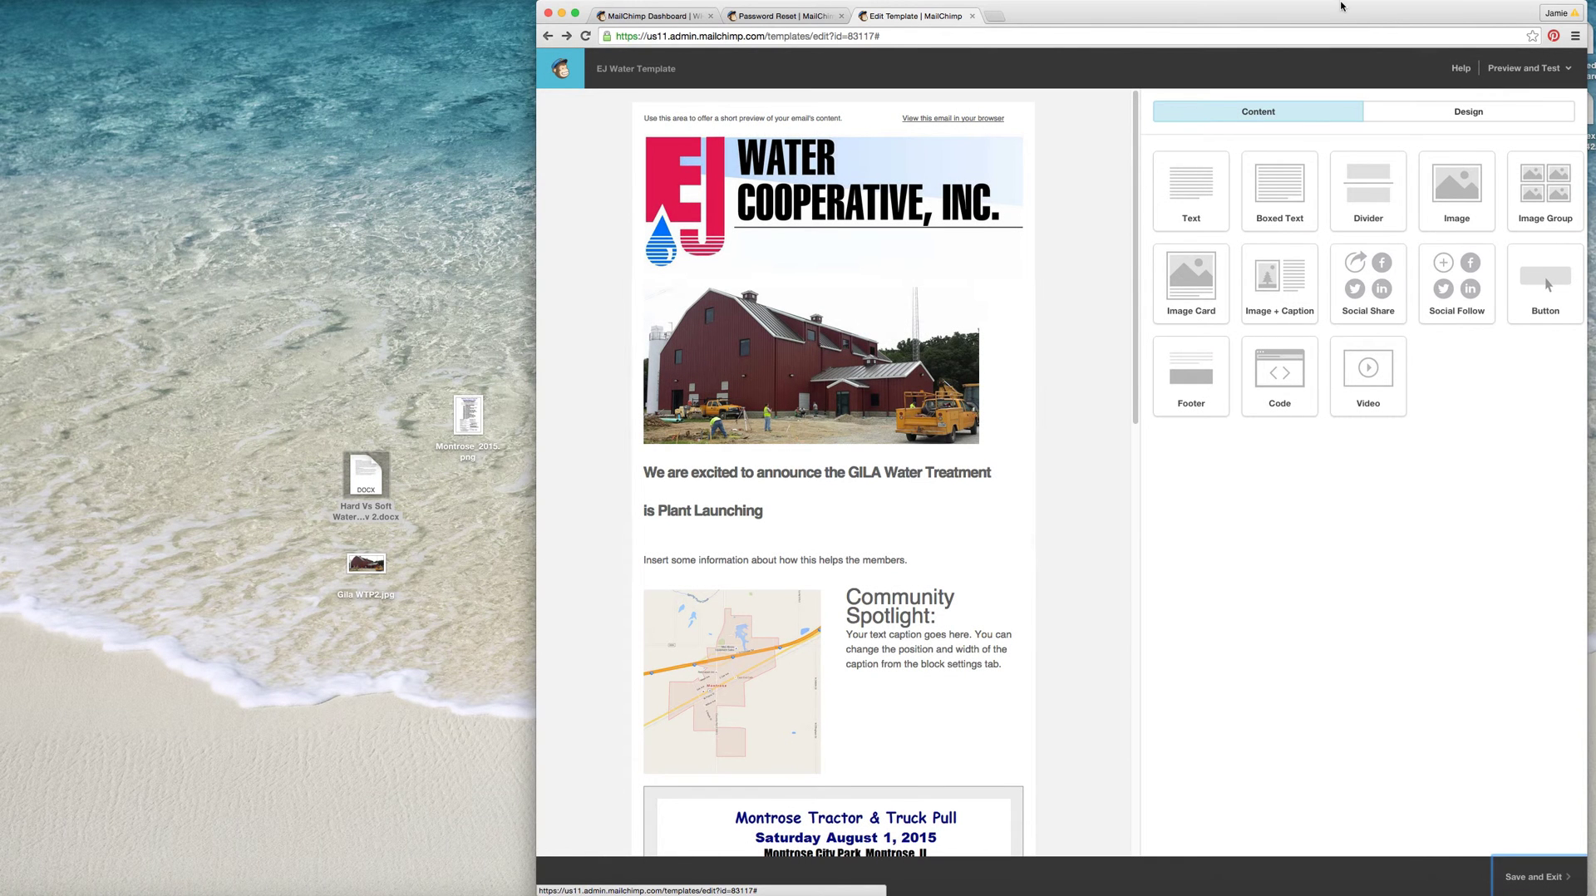
left_click(1525, 67)
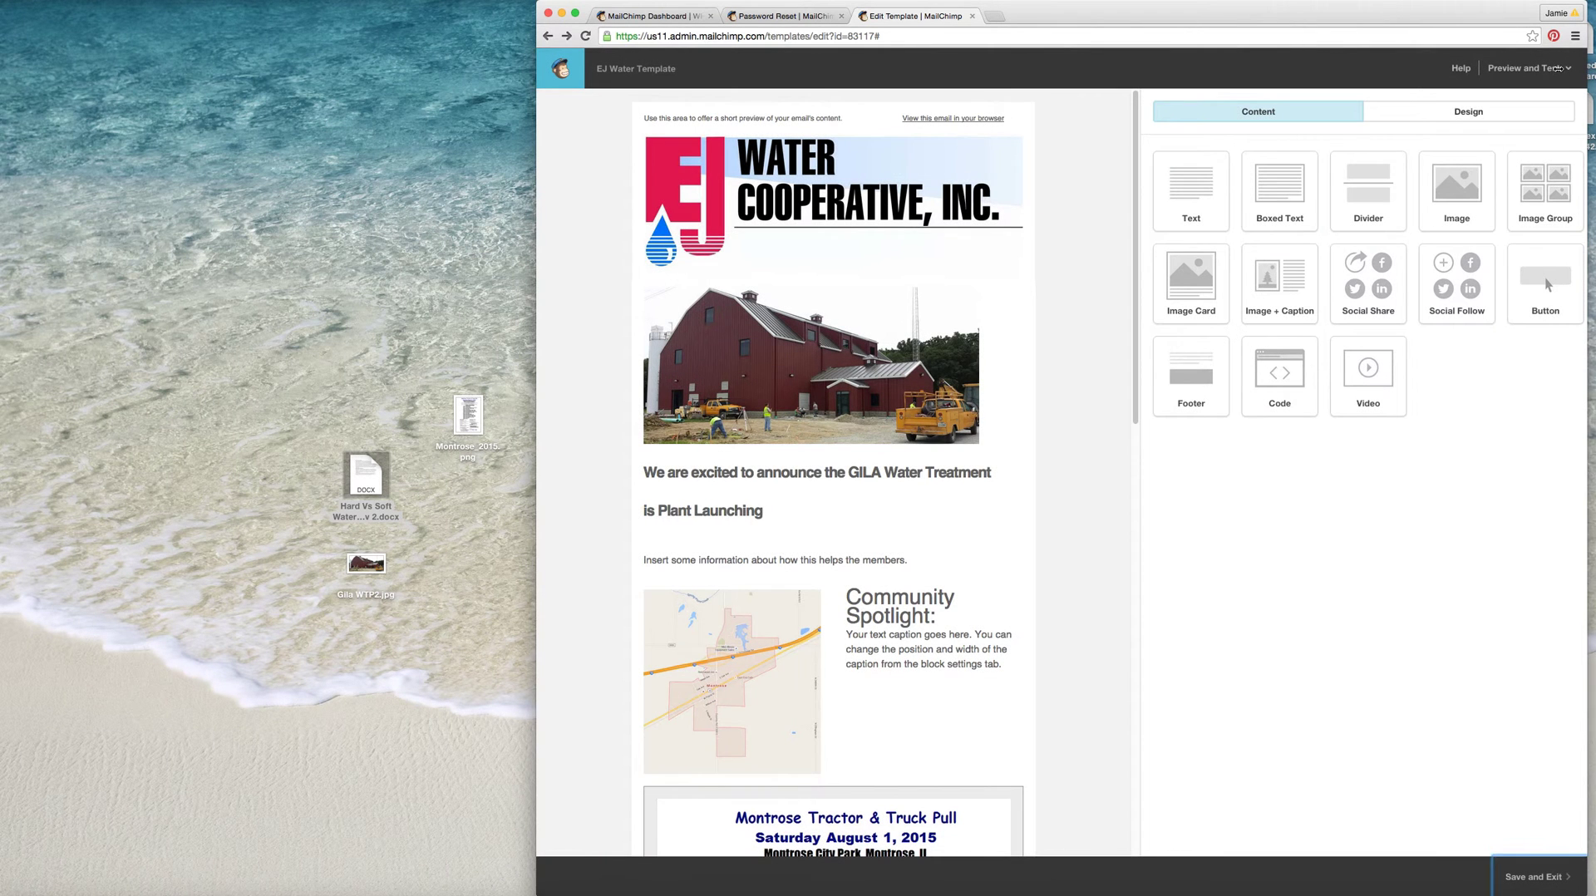
left_click(1527, 68)
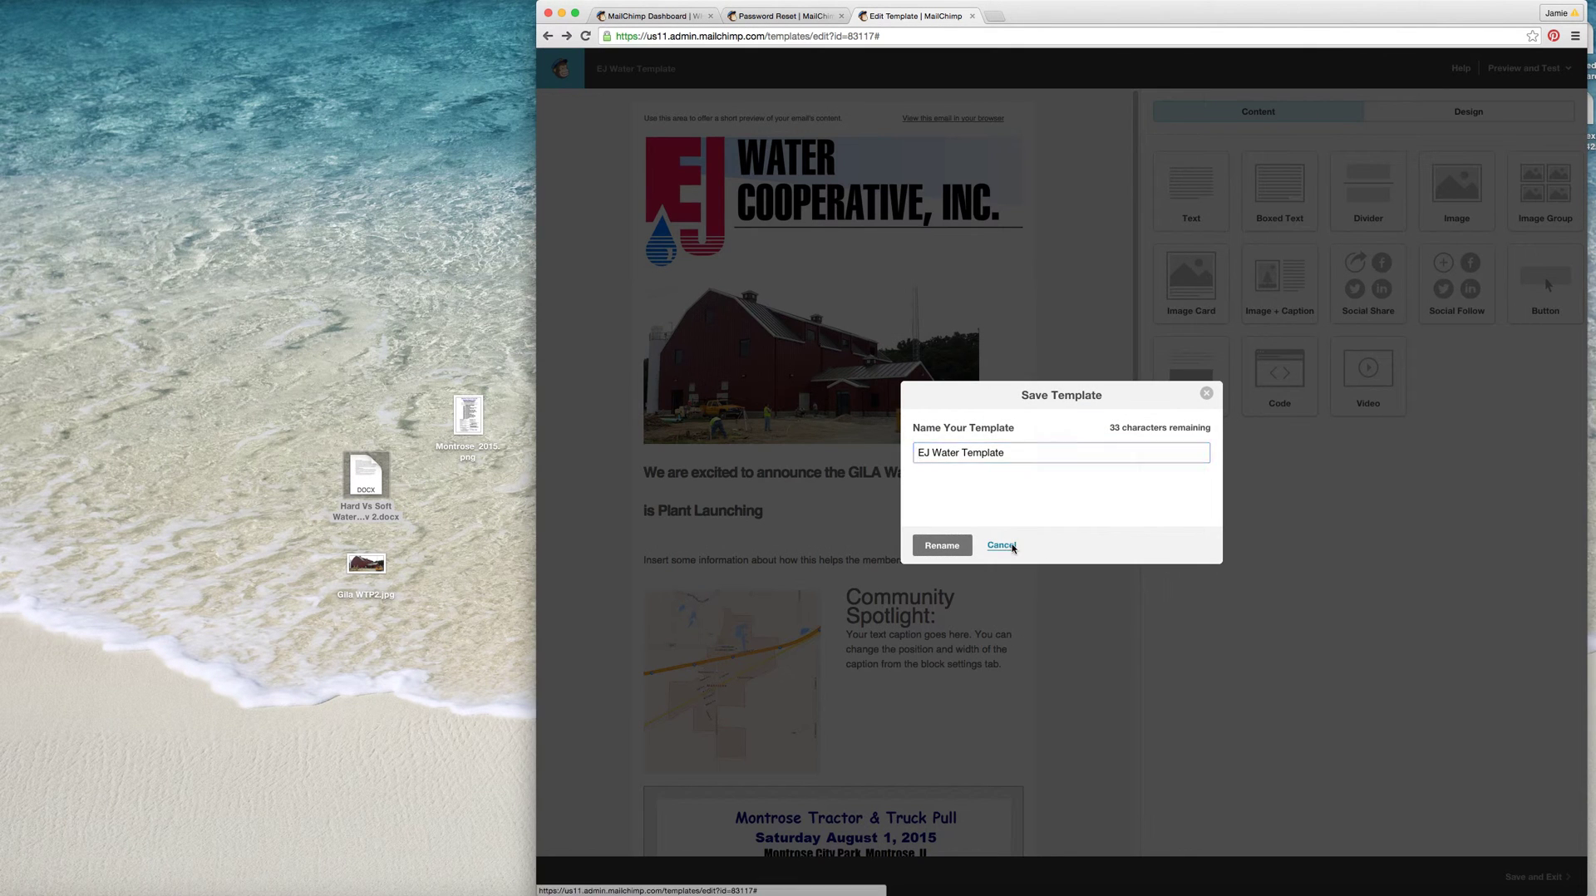
mouse_move(662, 151)
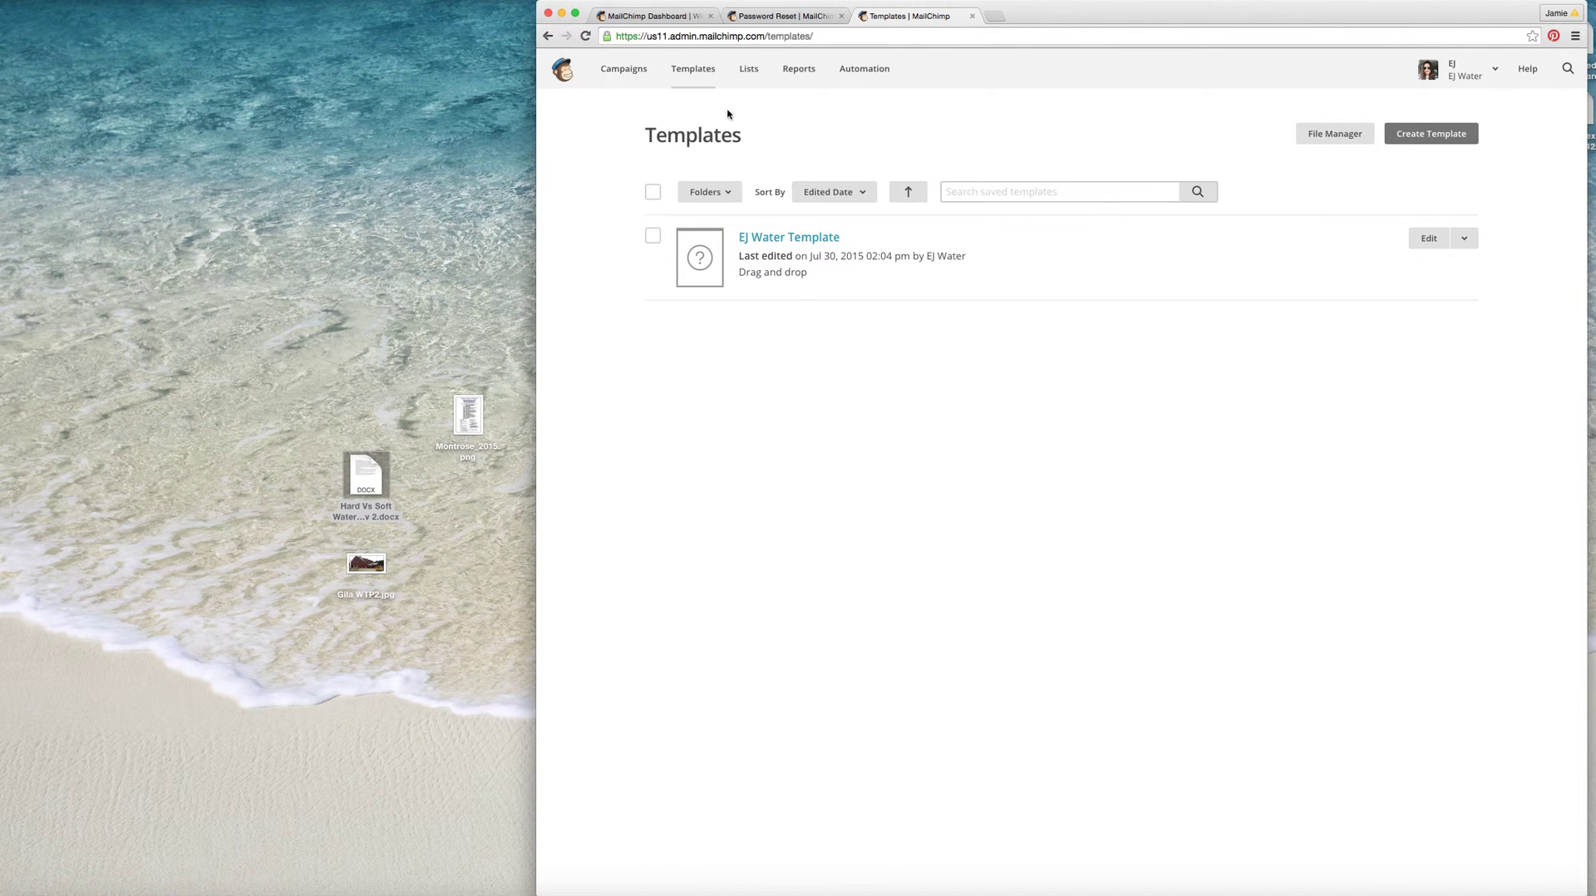
Open the Lists section, which shows no subscriber lists yet
left_click(748, 68)
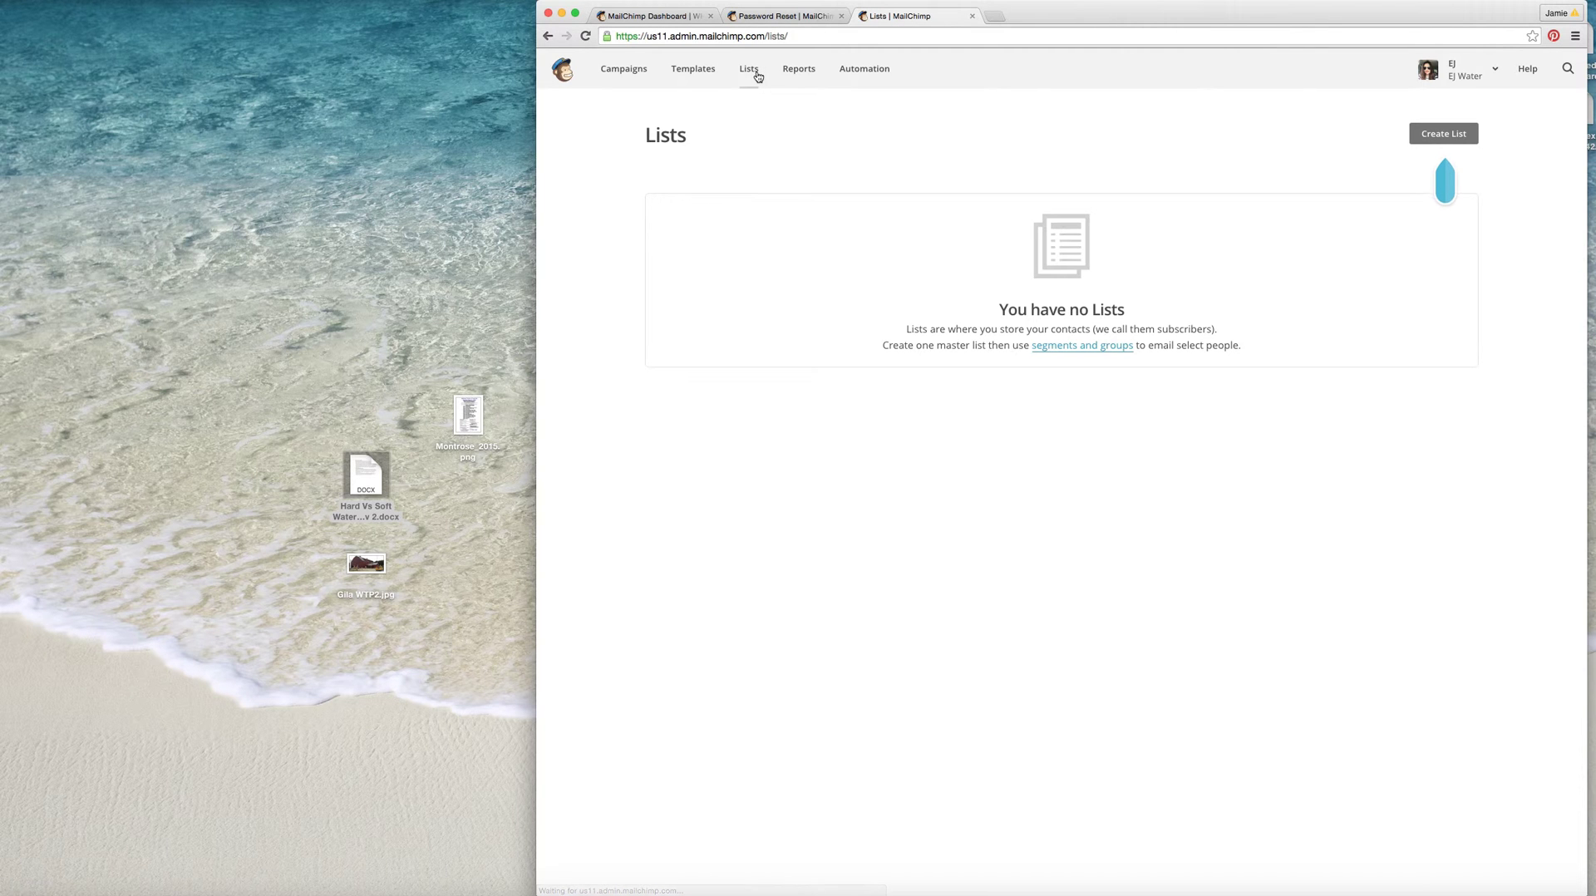
mouse_move(1340, 33)
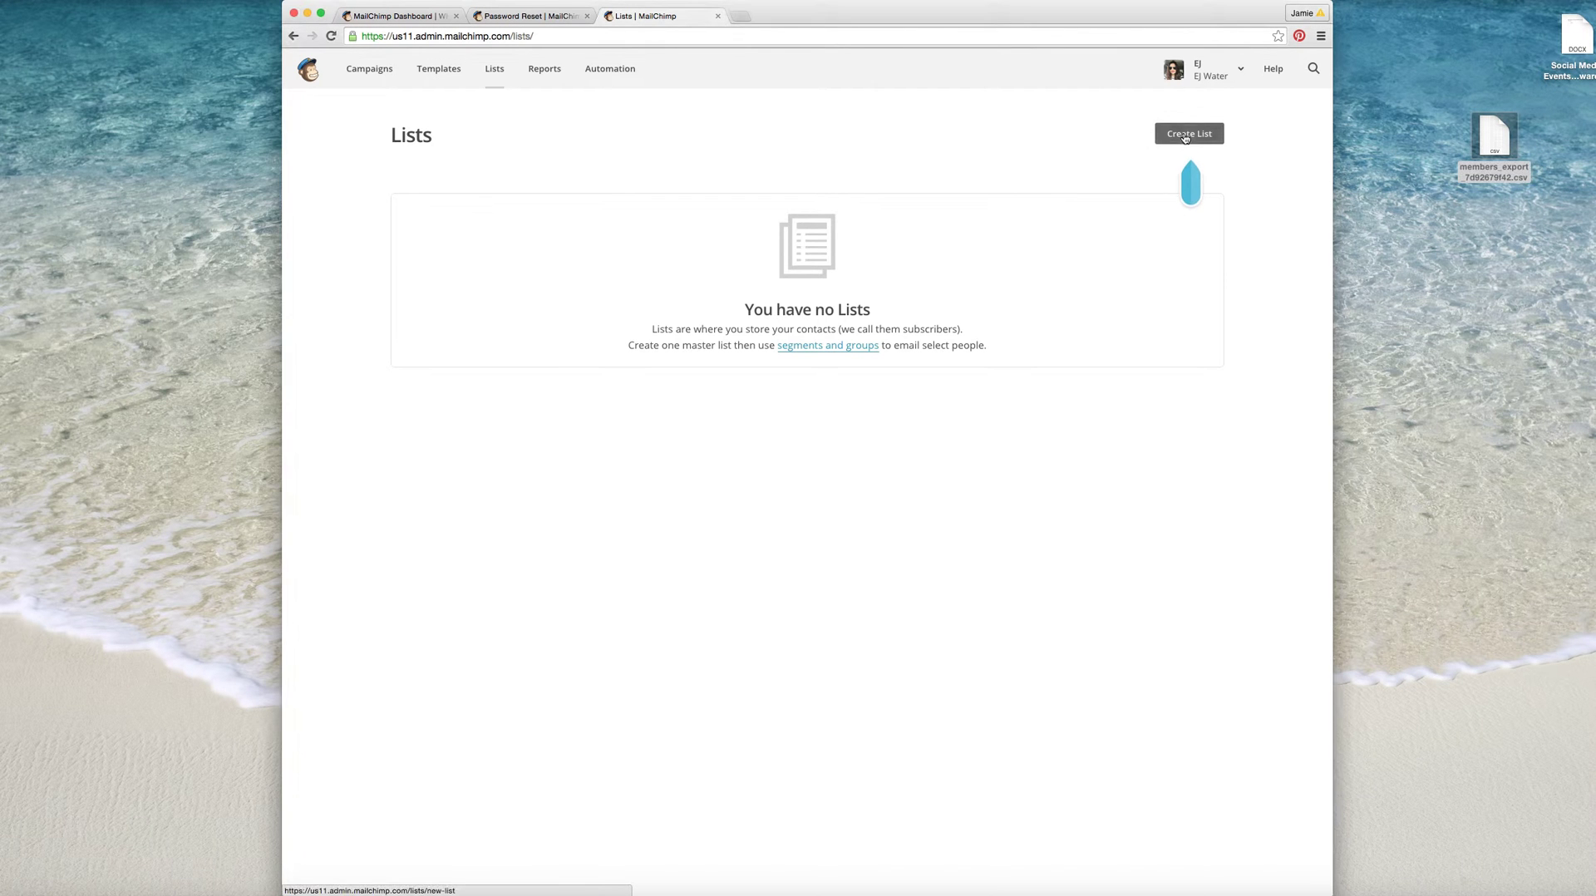
Create 'EJ Water List' with an info@ from address and from name 'EJ Water COOP'
left_click(1188, 133)
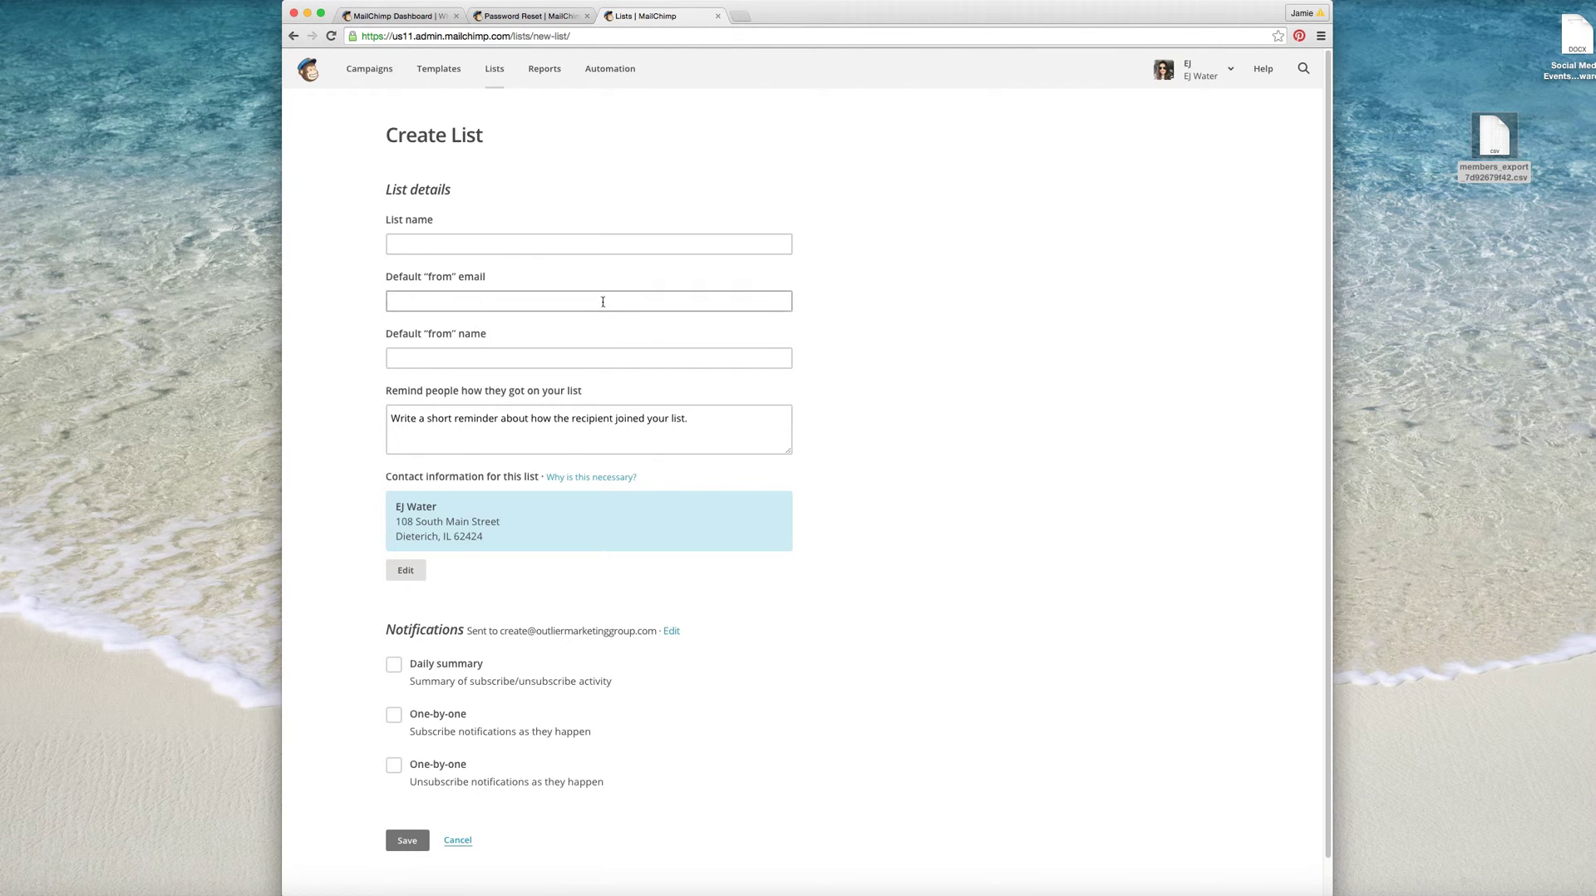
type("EJ Water Lis")
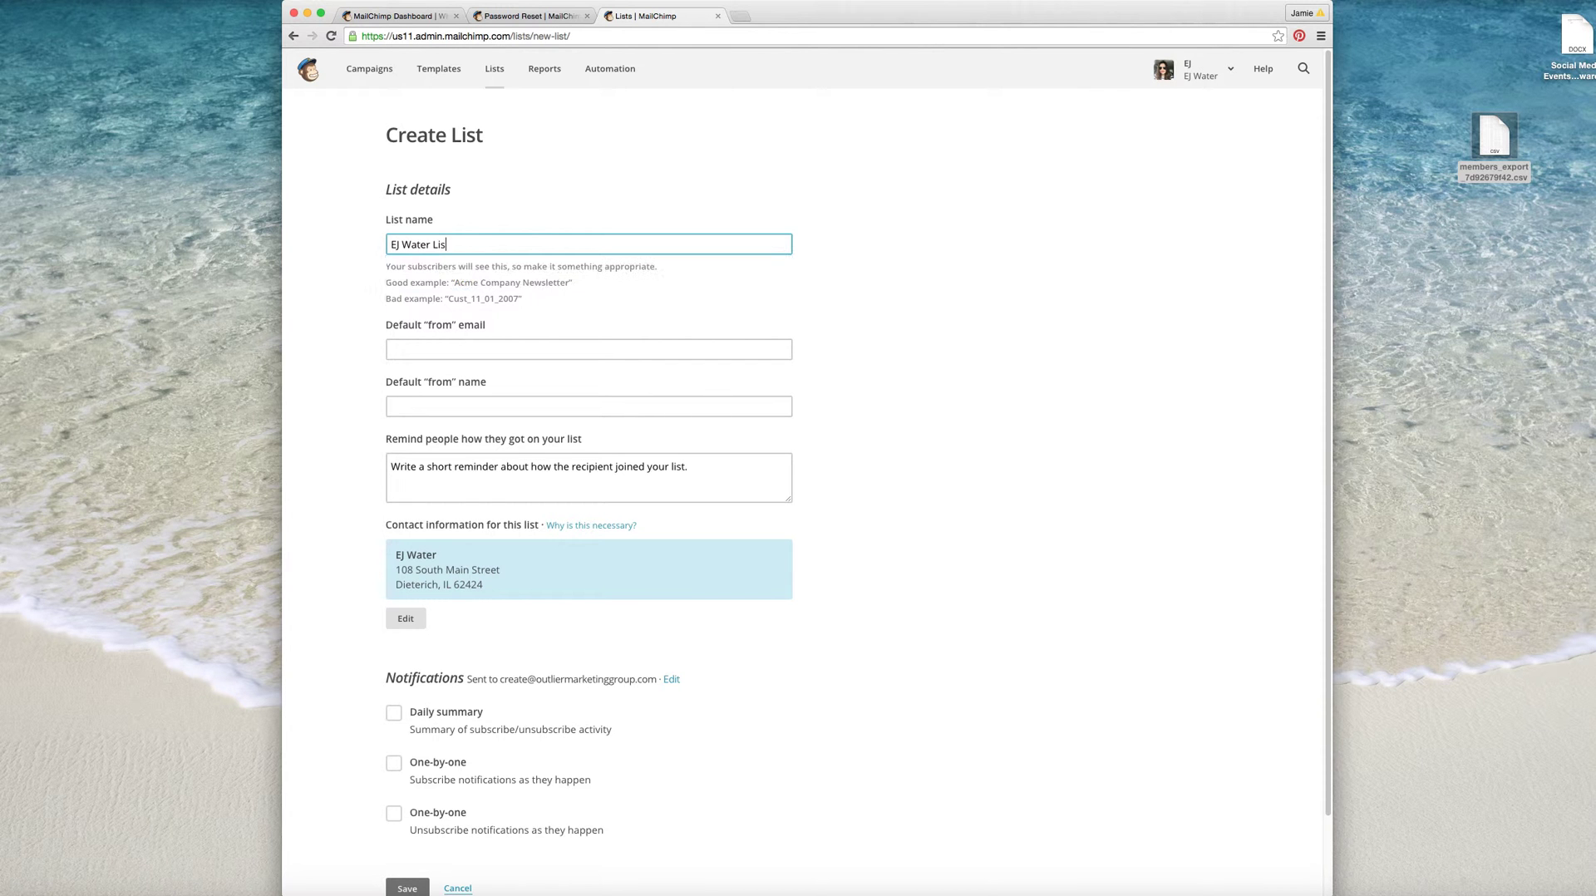
type("t")
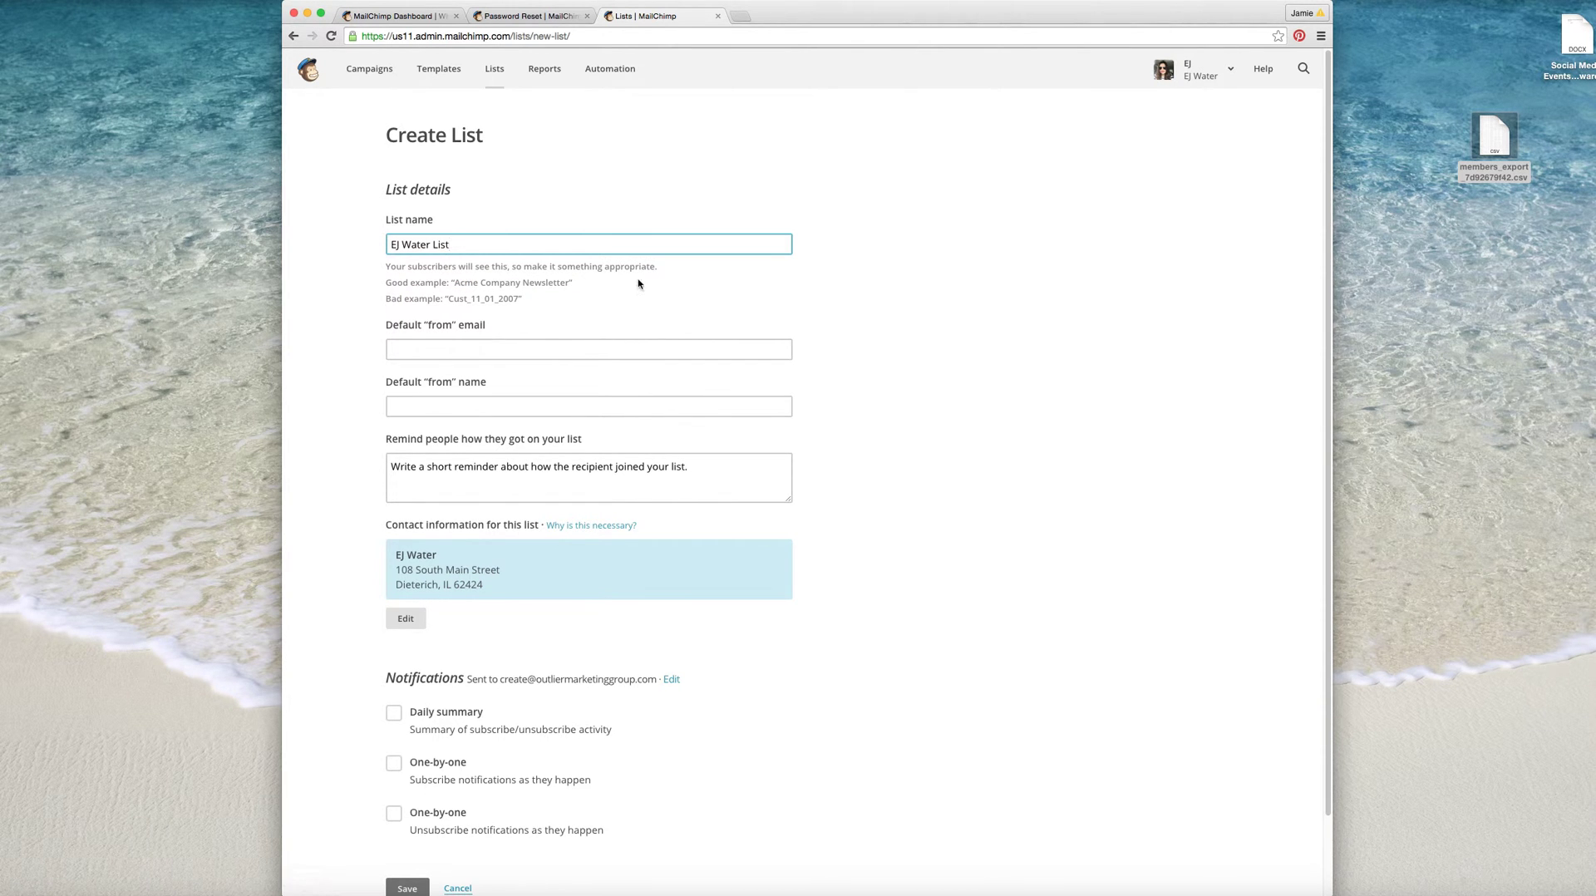
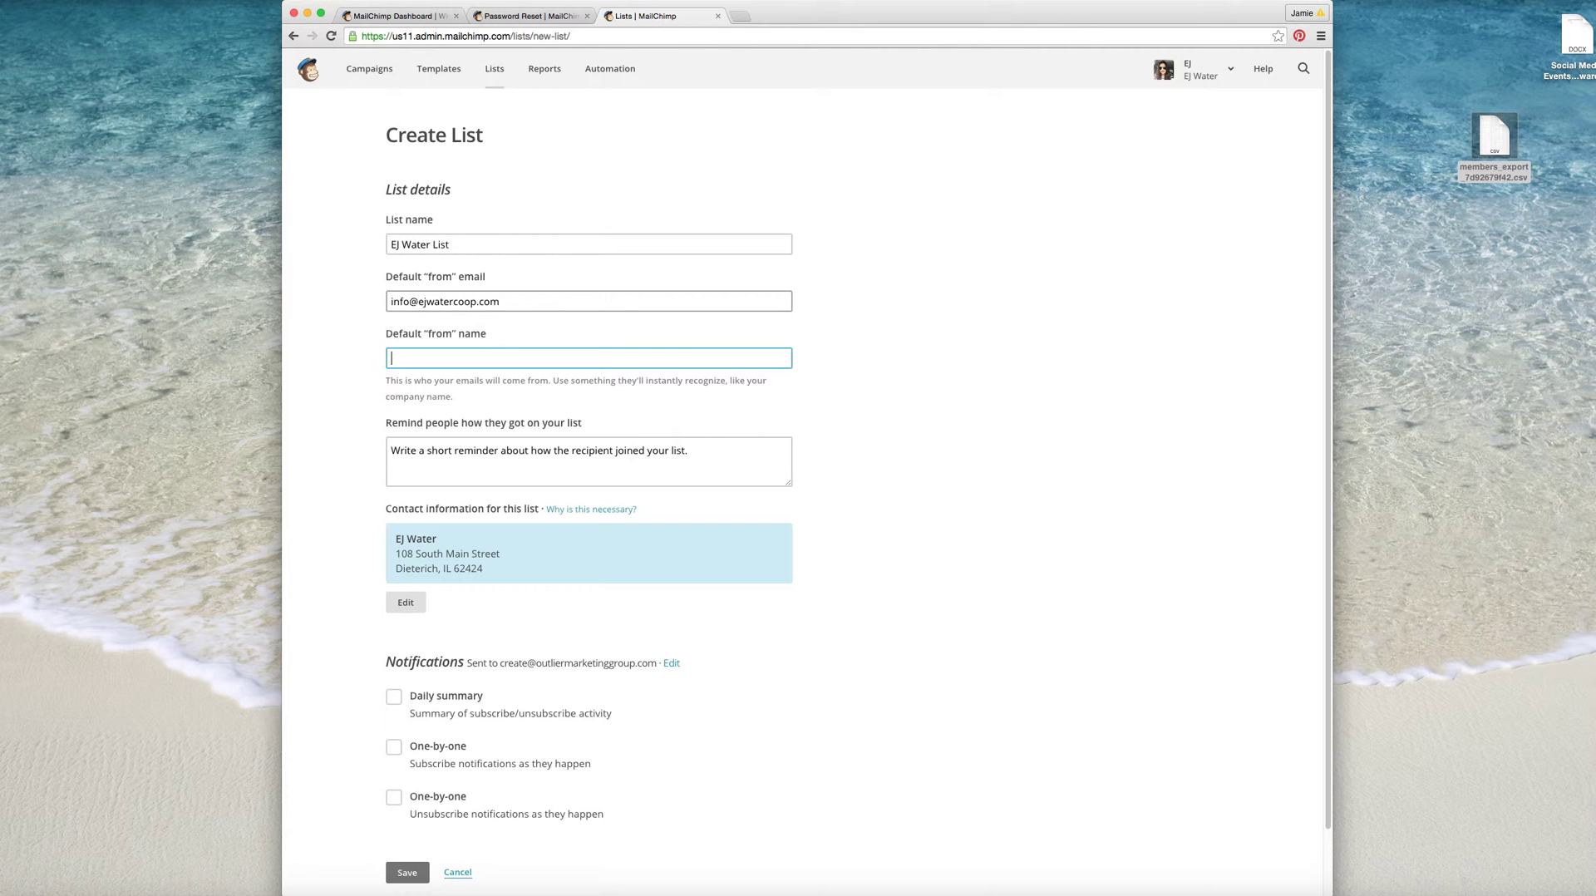
type("EJ")
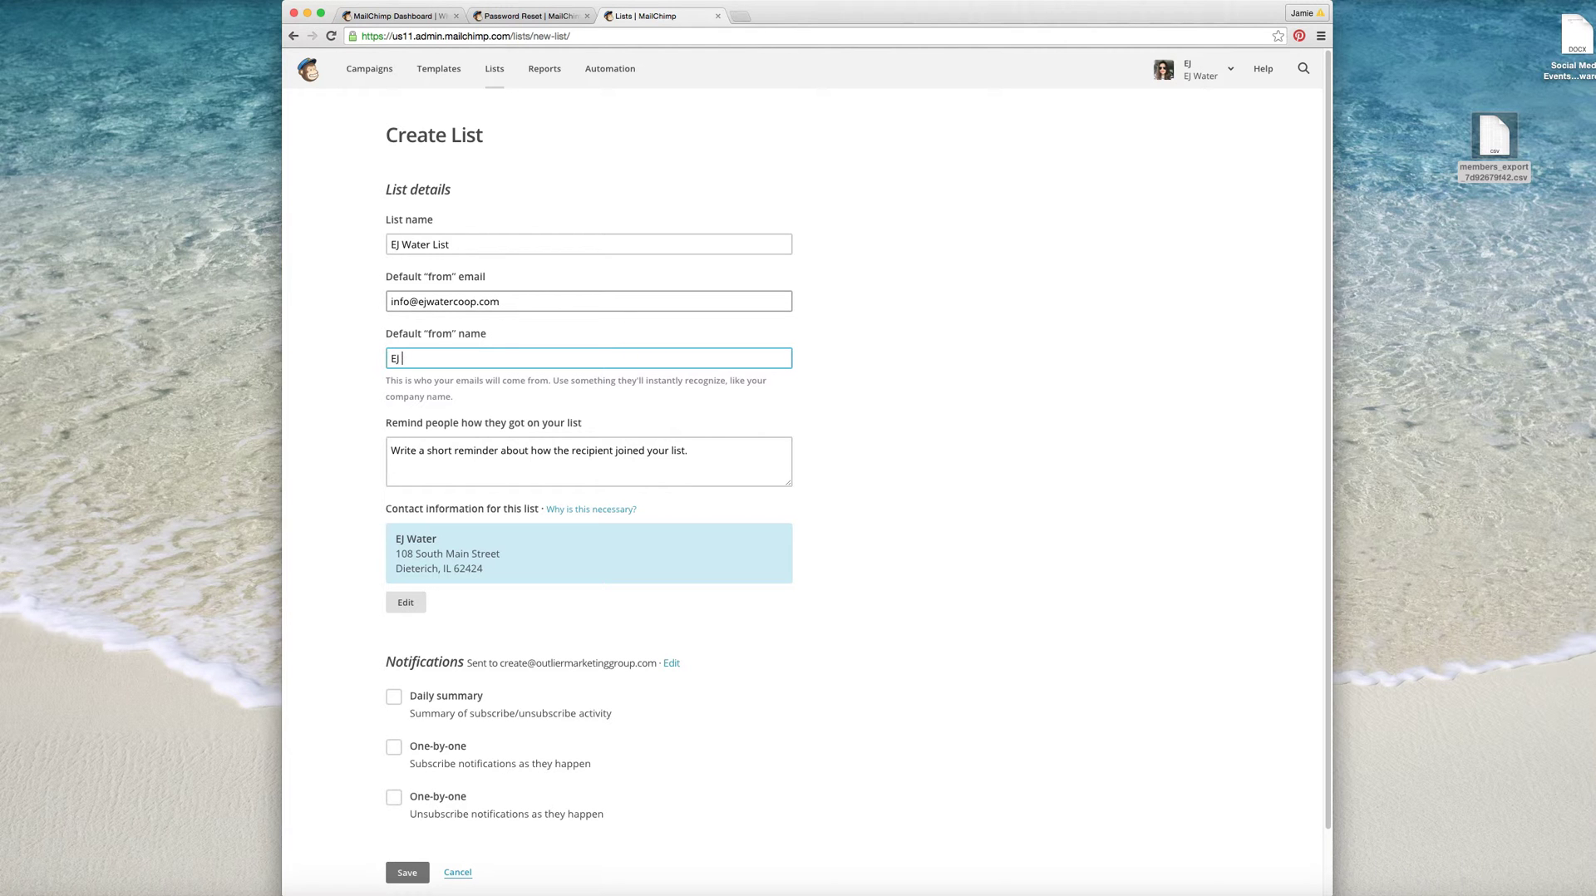
type("Water COOP")
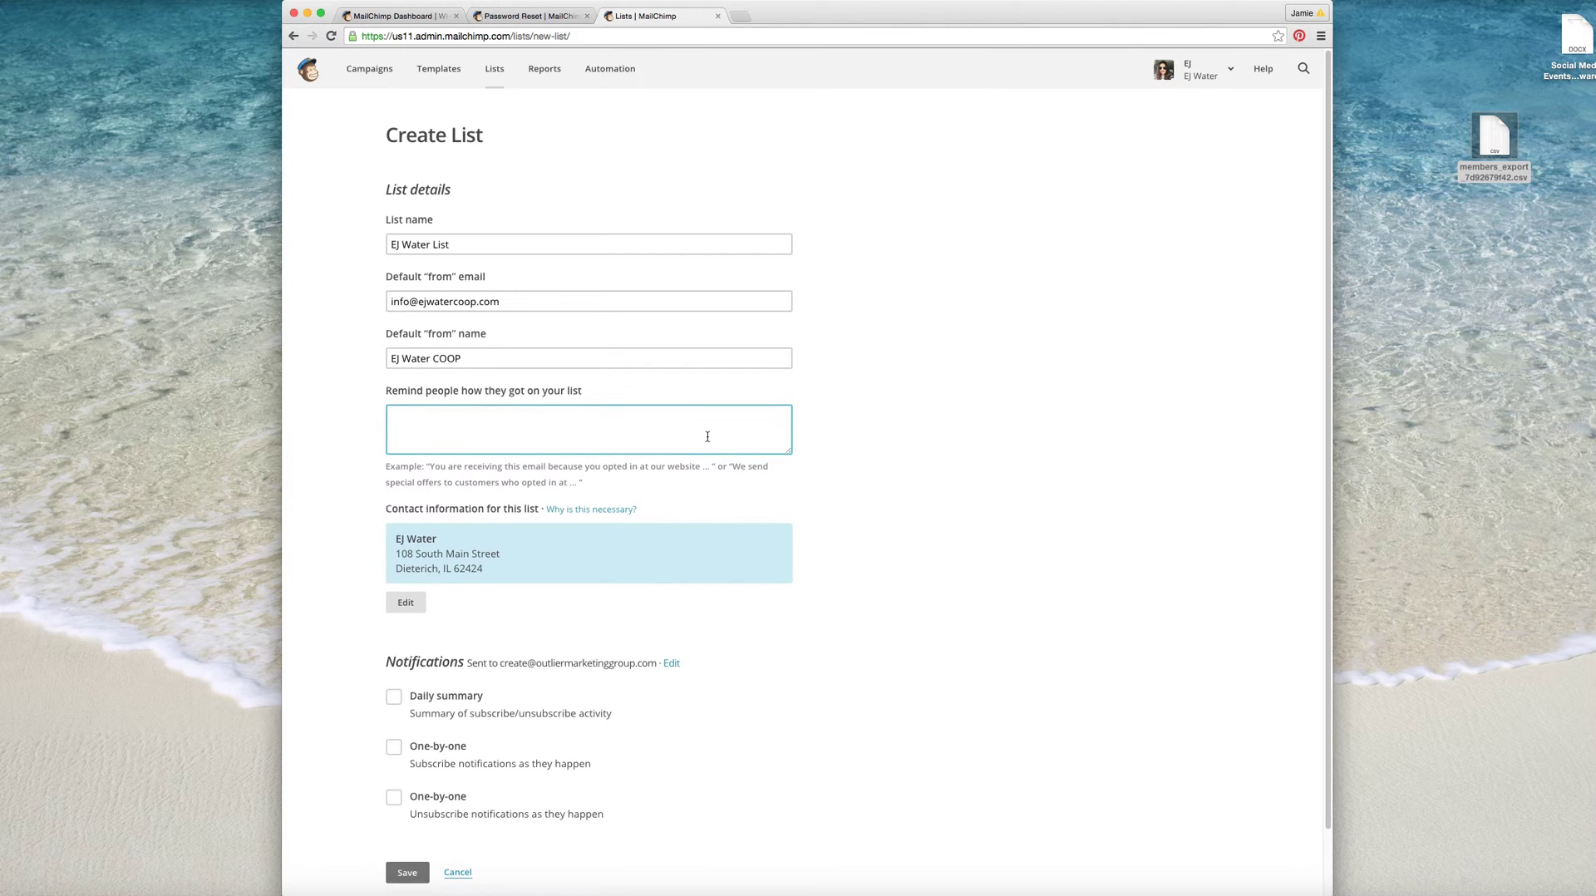
type("EJ Water")
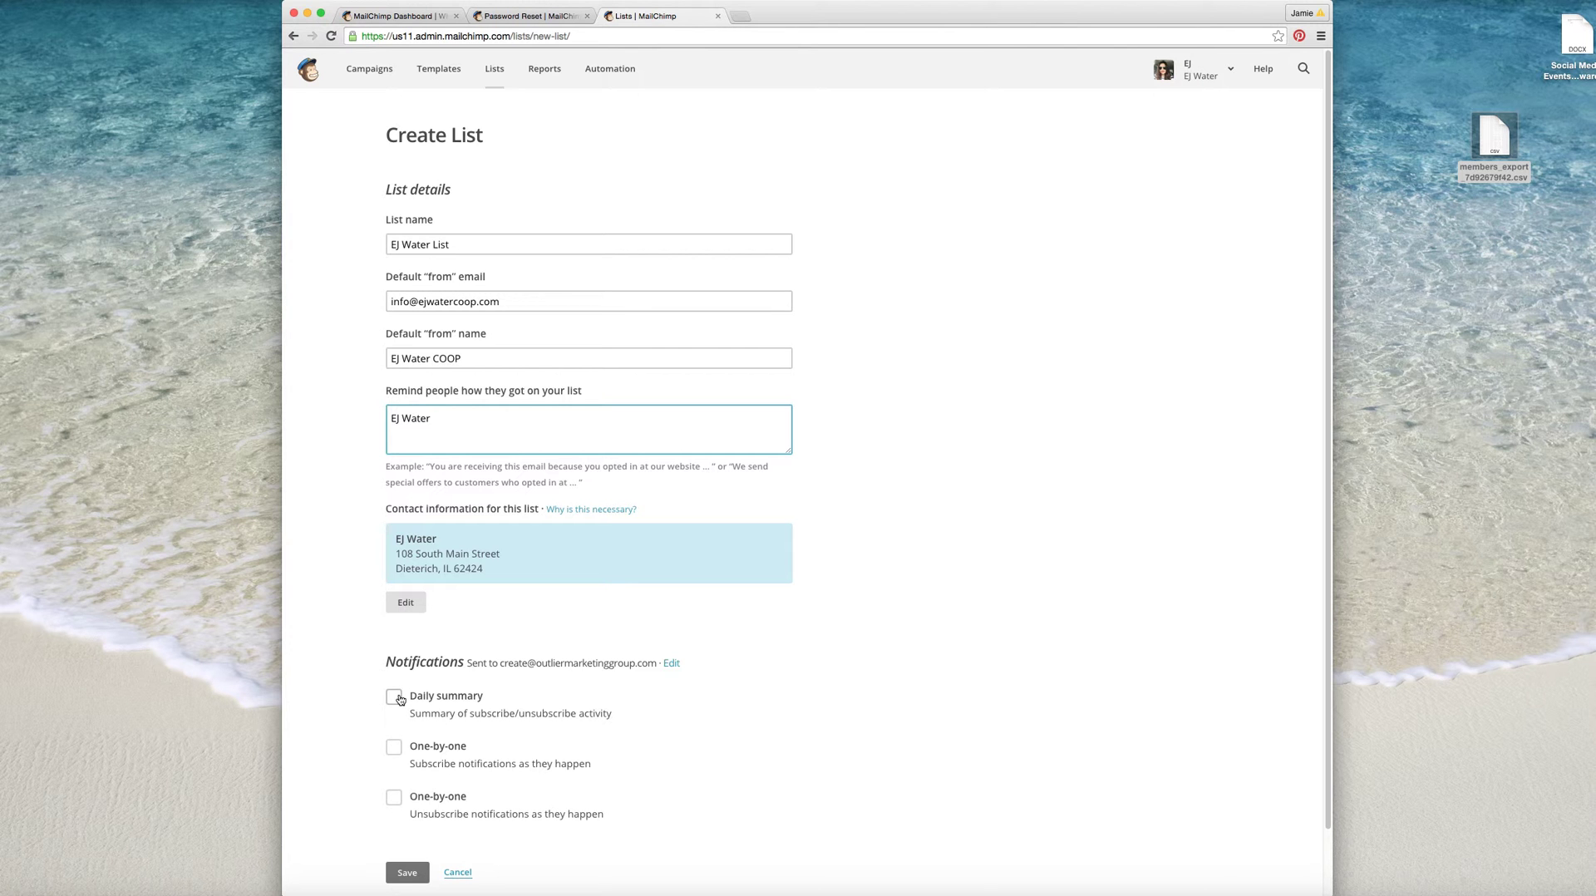
left_click(406, 873)
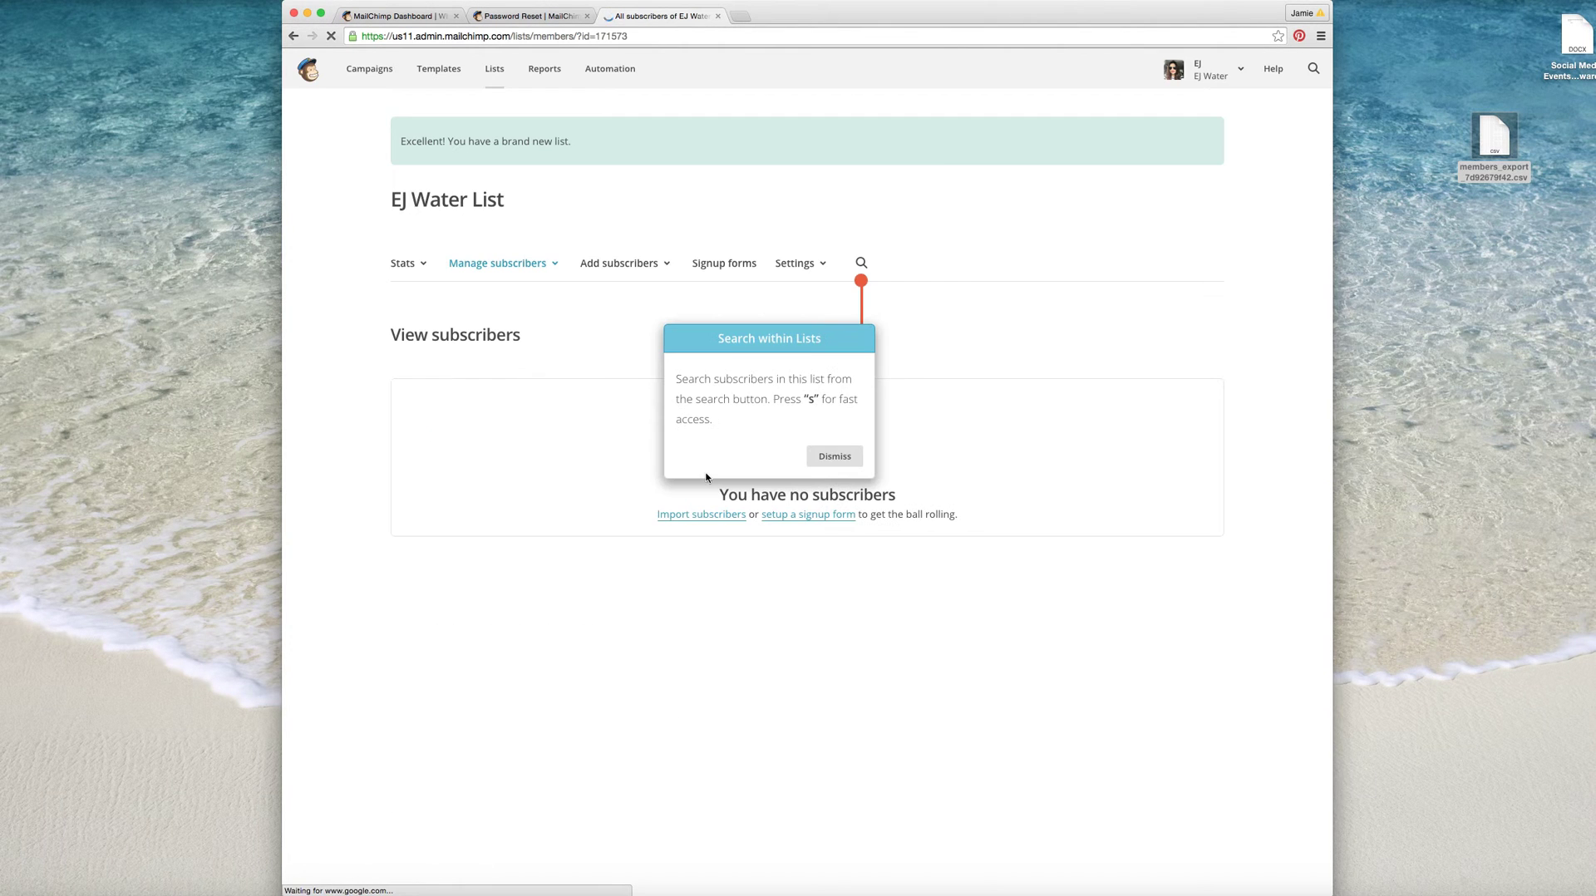
mouse_move(861, 263)
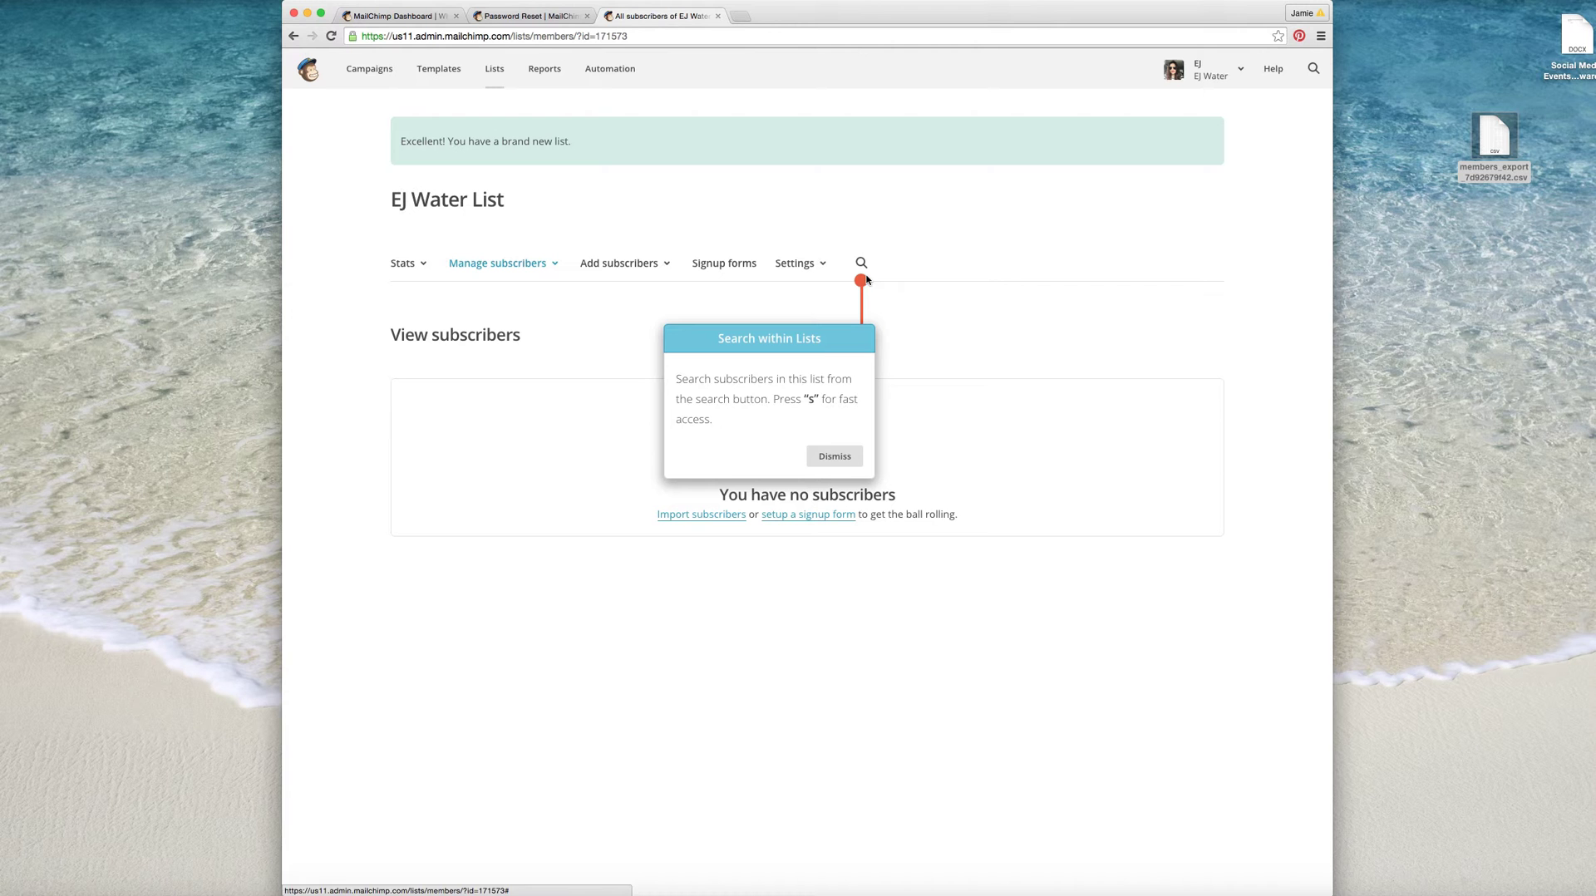
Send a verification email for the ejwatercoop.com sending domain from the list's signup forms
left_click(621, 263)
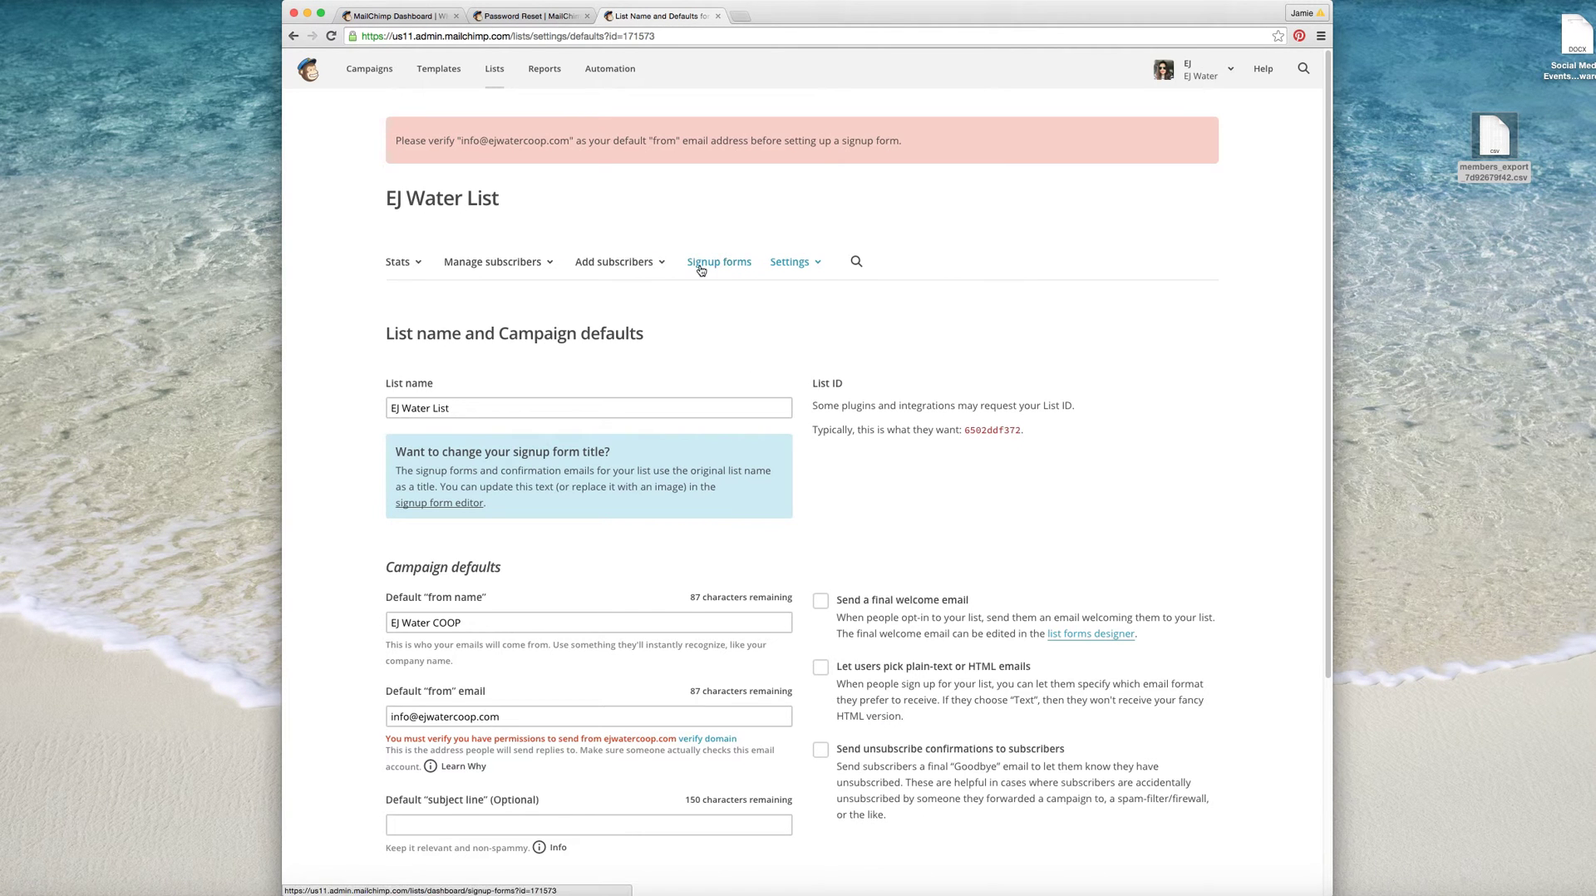
left_click(716, 739)
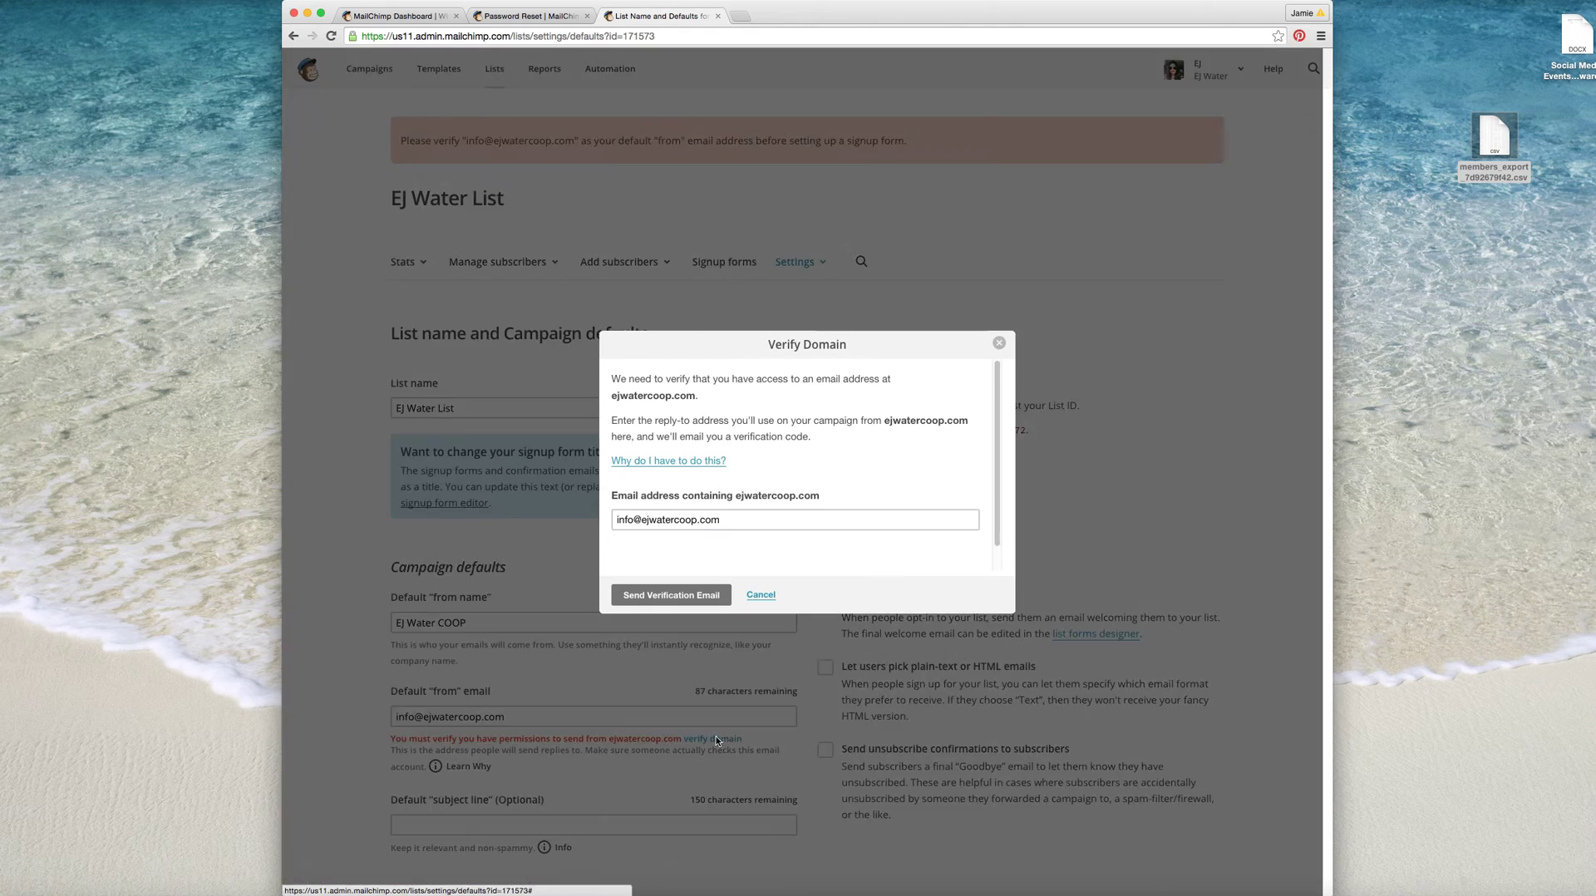
left_click(670, 595)
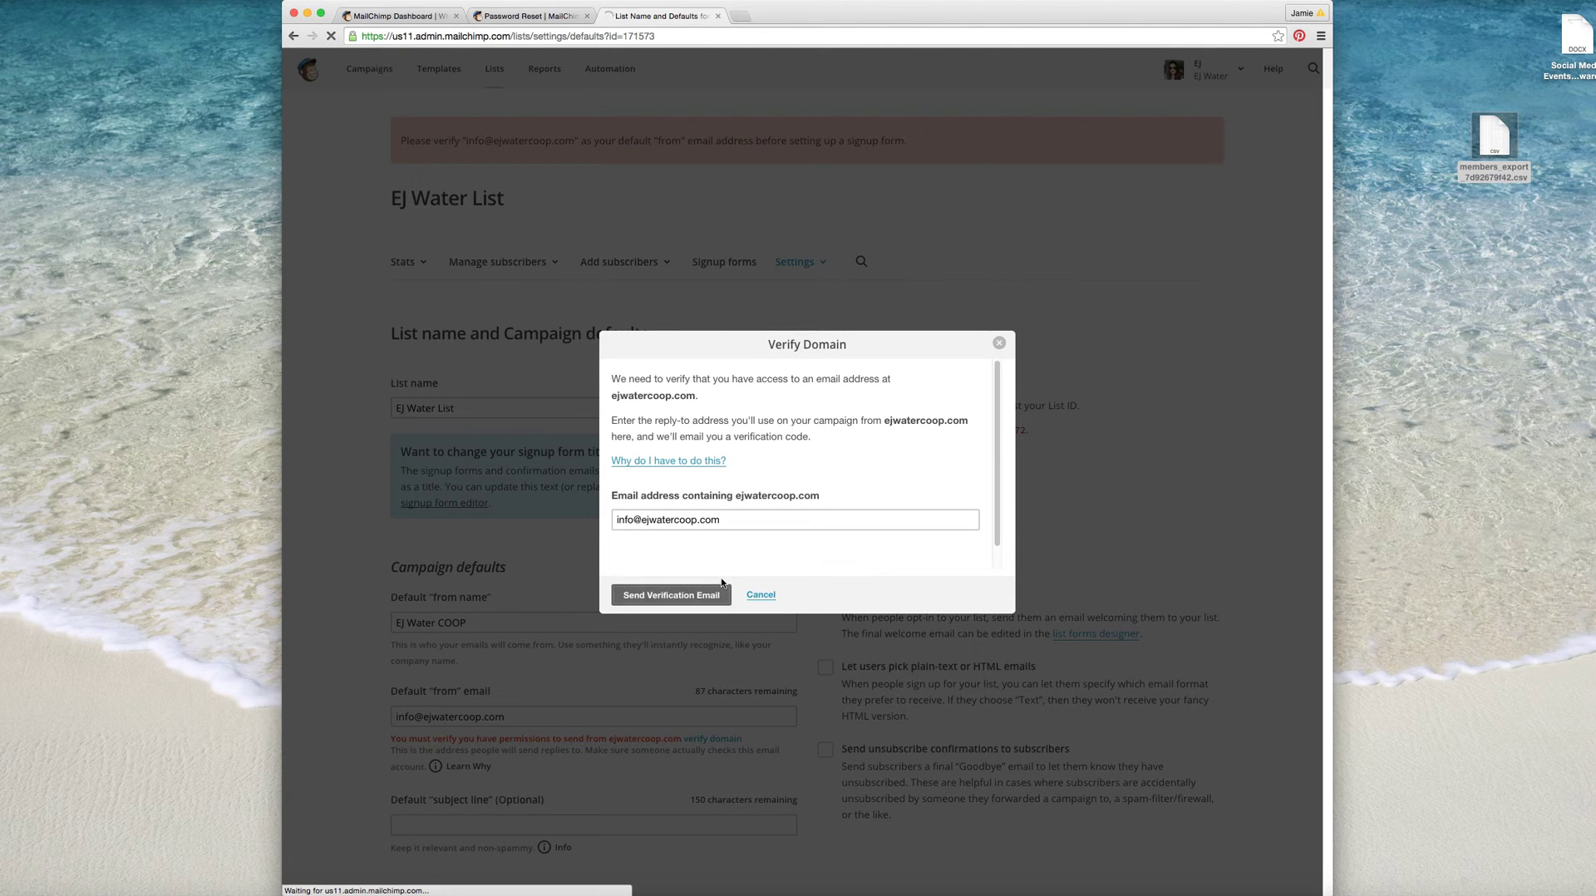
left_click(670, 595)
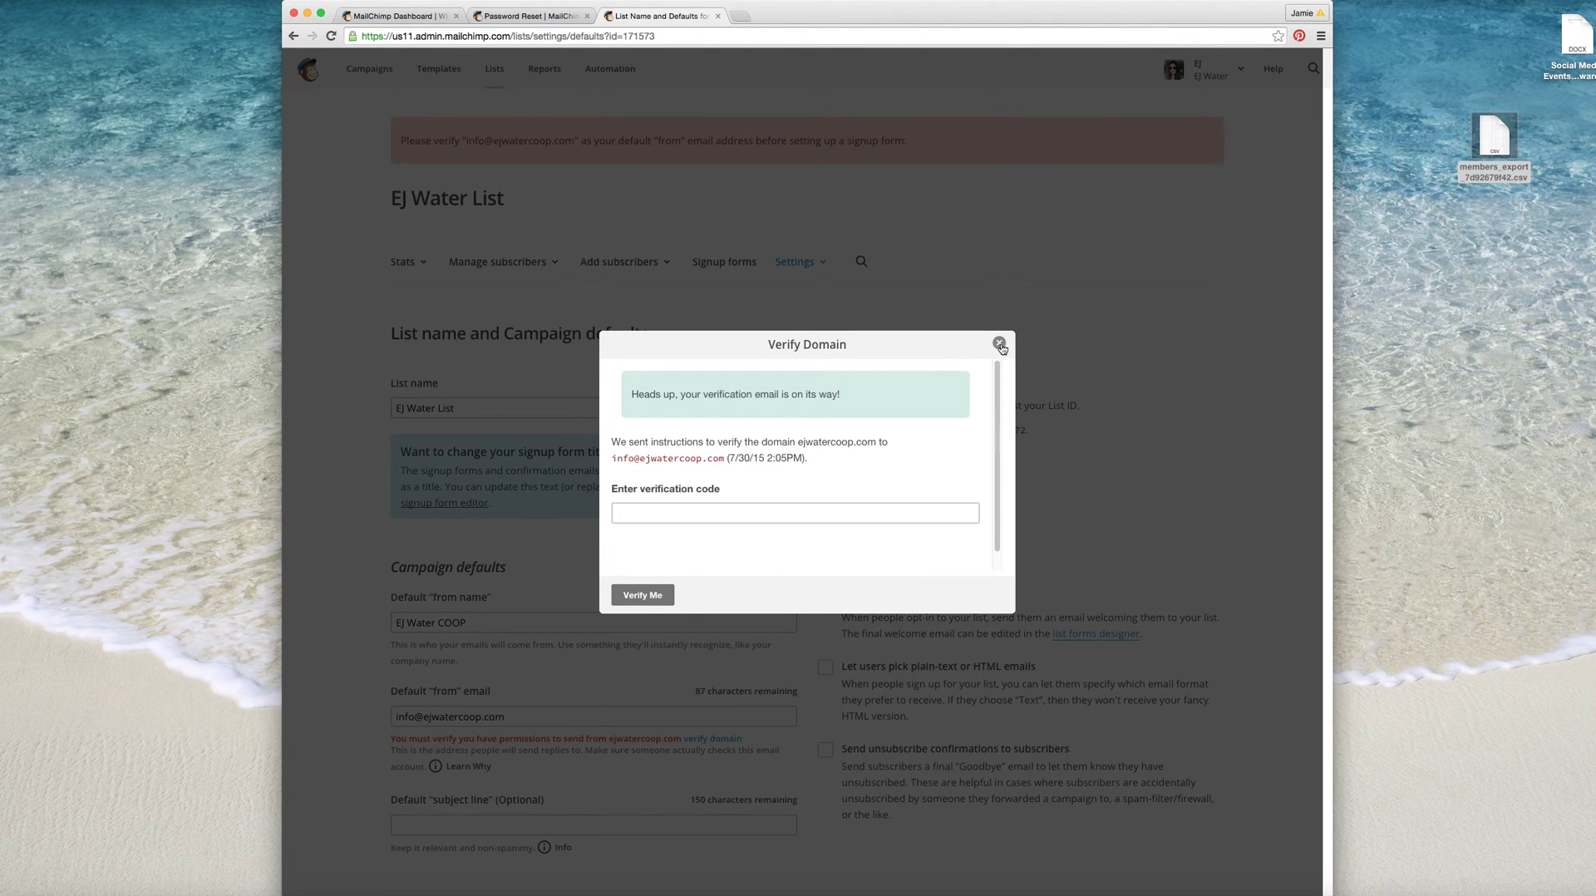
left_click(998, 344)
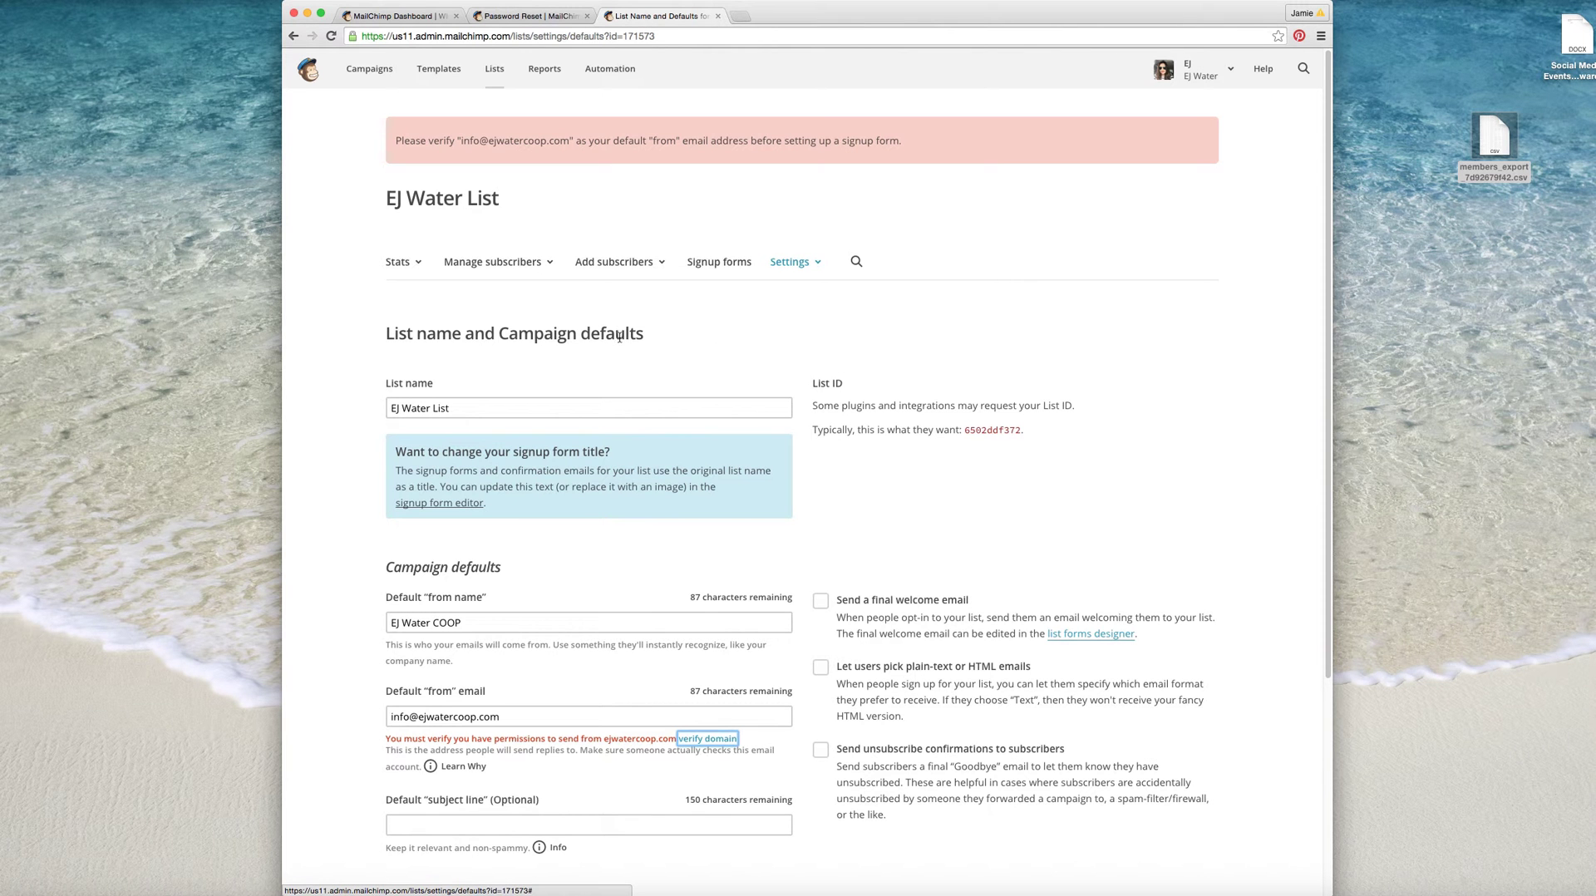
left_click(616, 262)
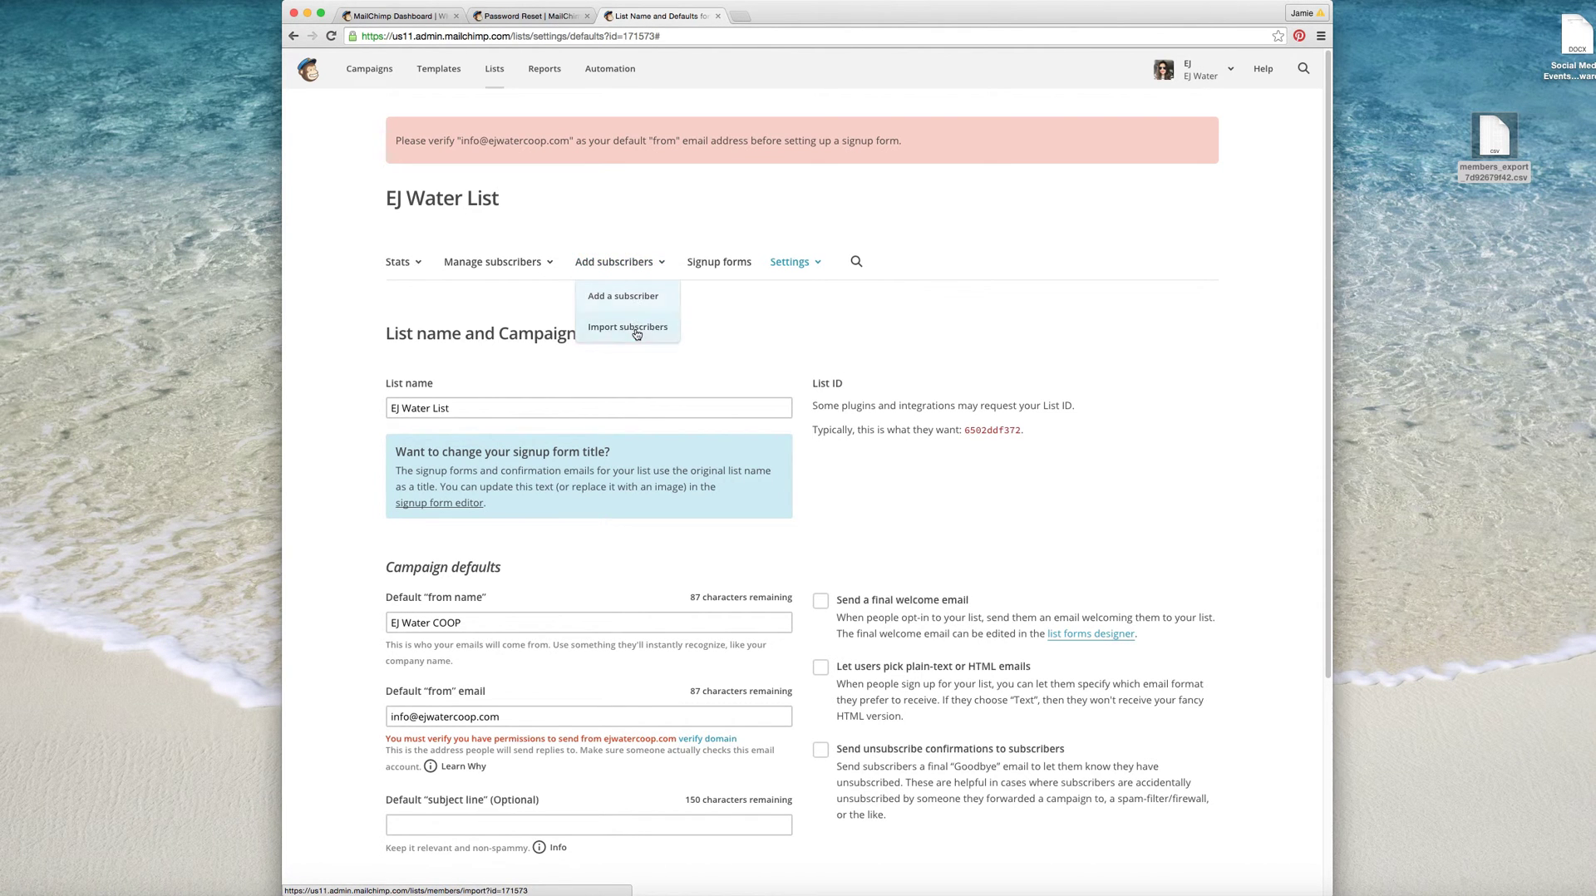
Import members_export_7d92679f42.csv into EJ Water List as a CSV upload
left_click(629, 327)
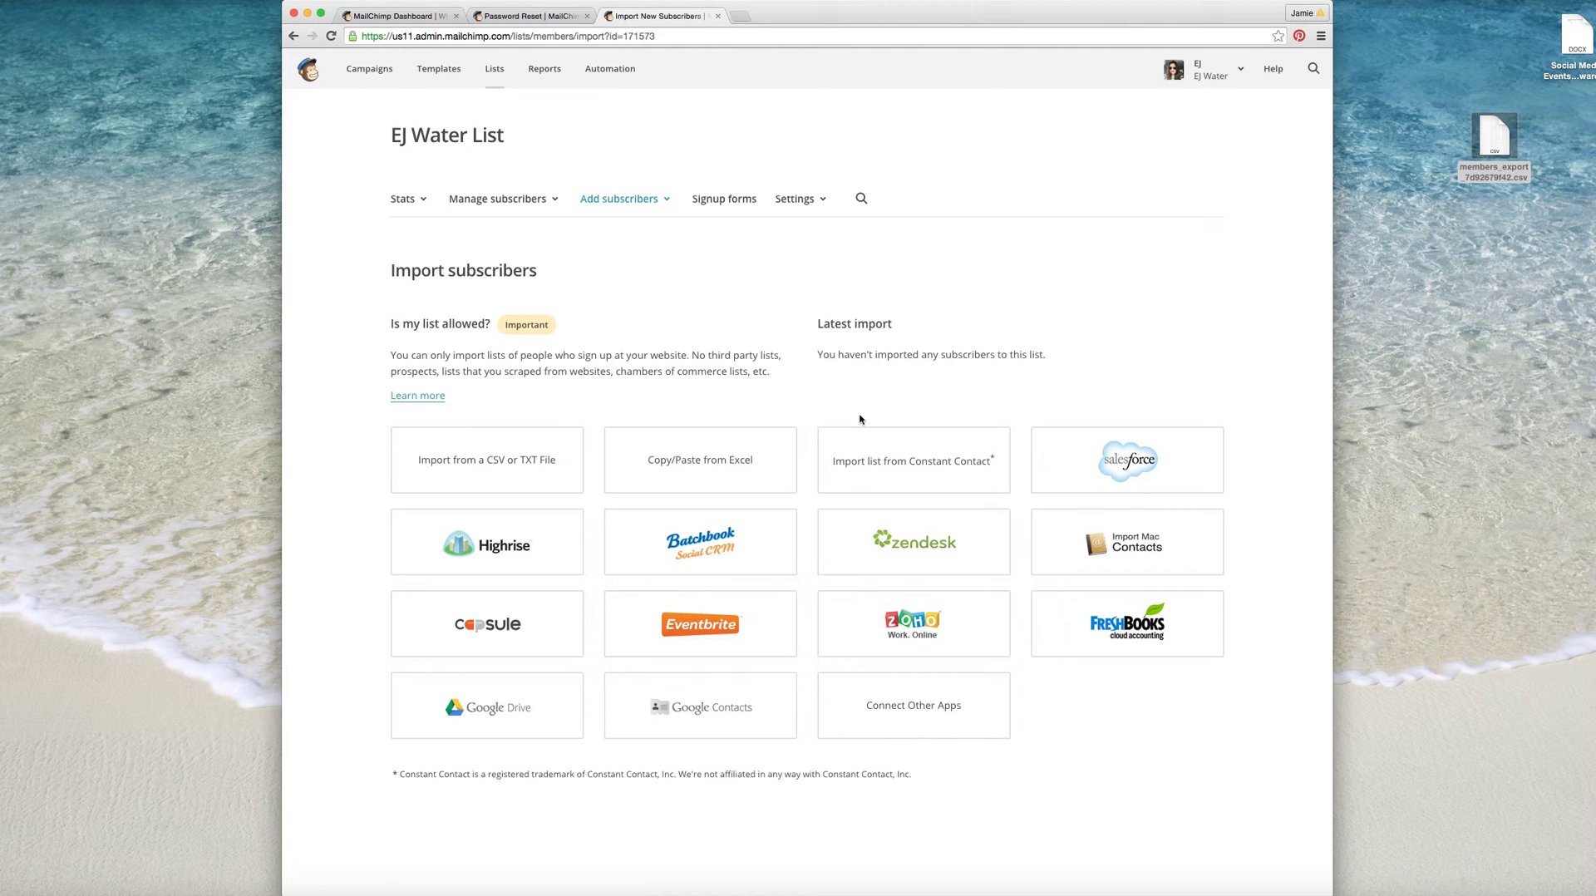
left_click(486, 459)
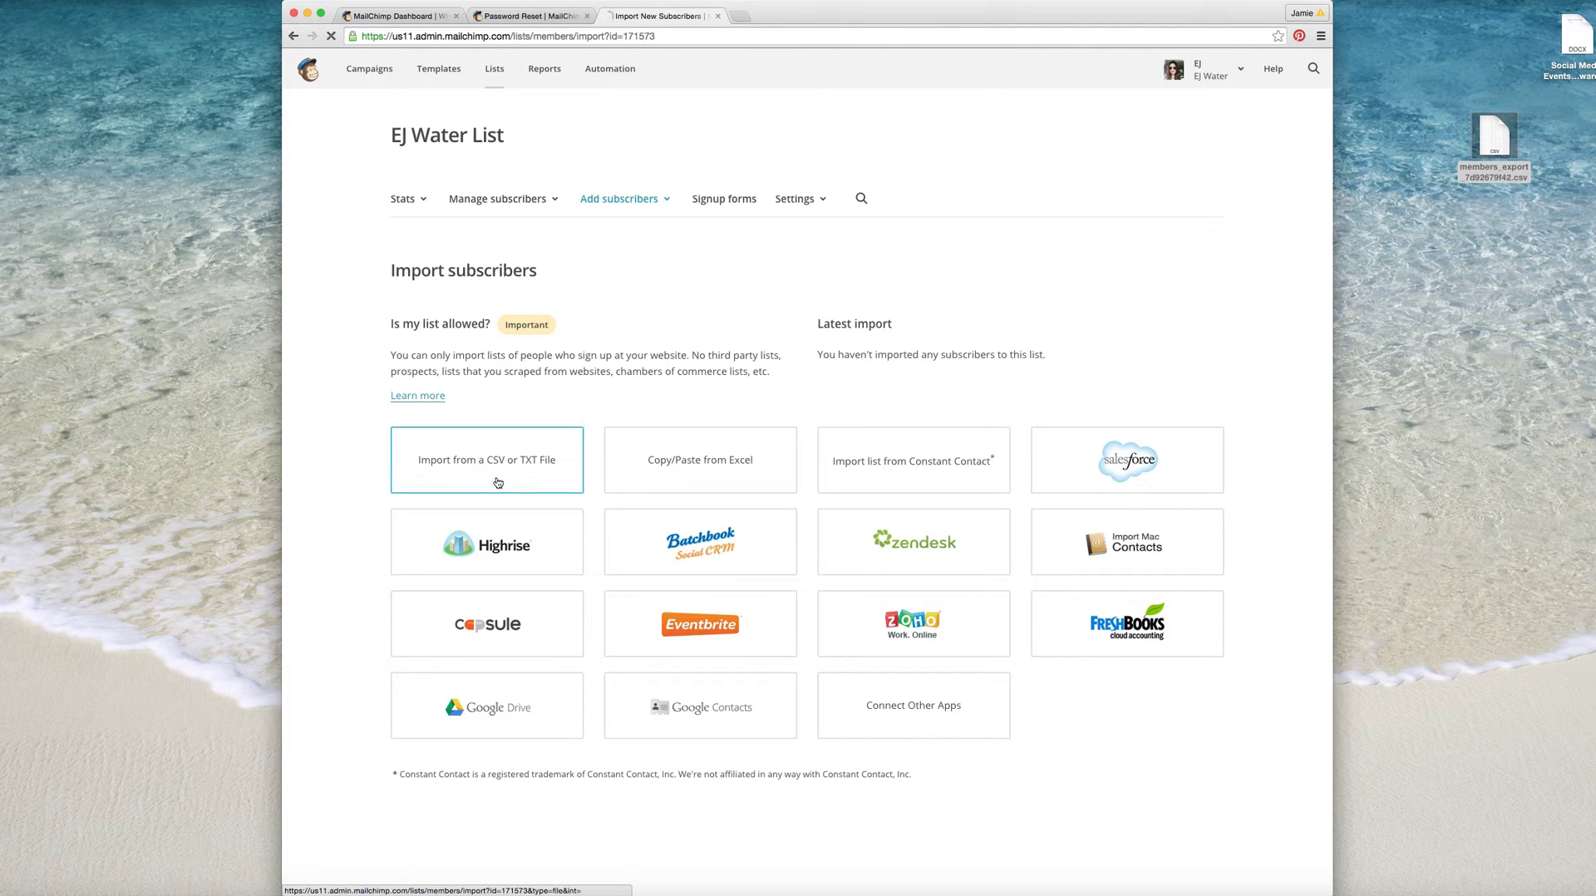
left_click(486, 459)
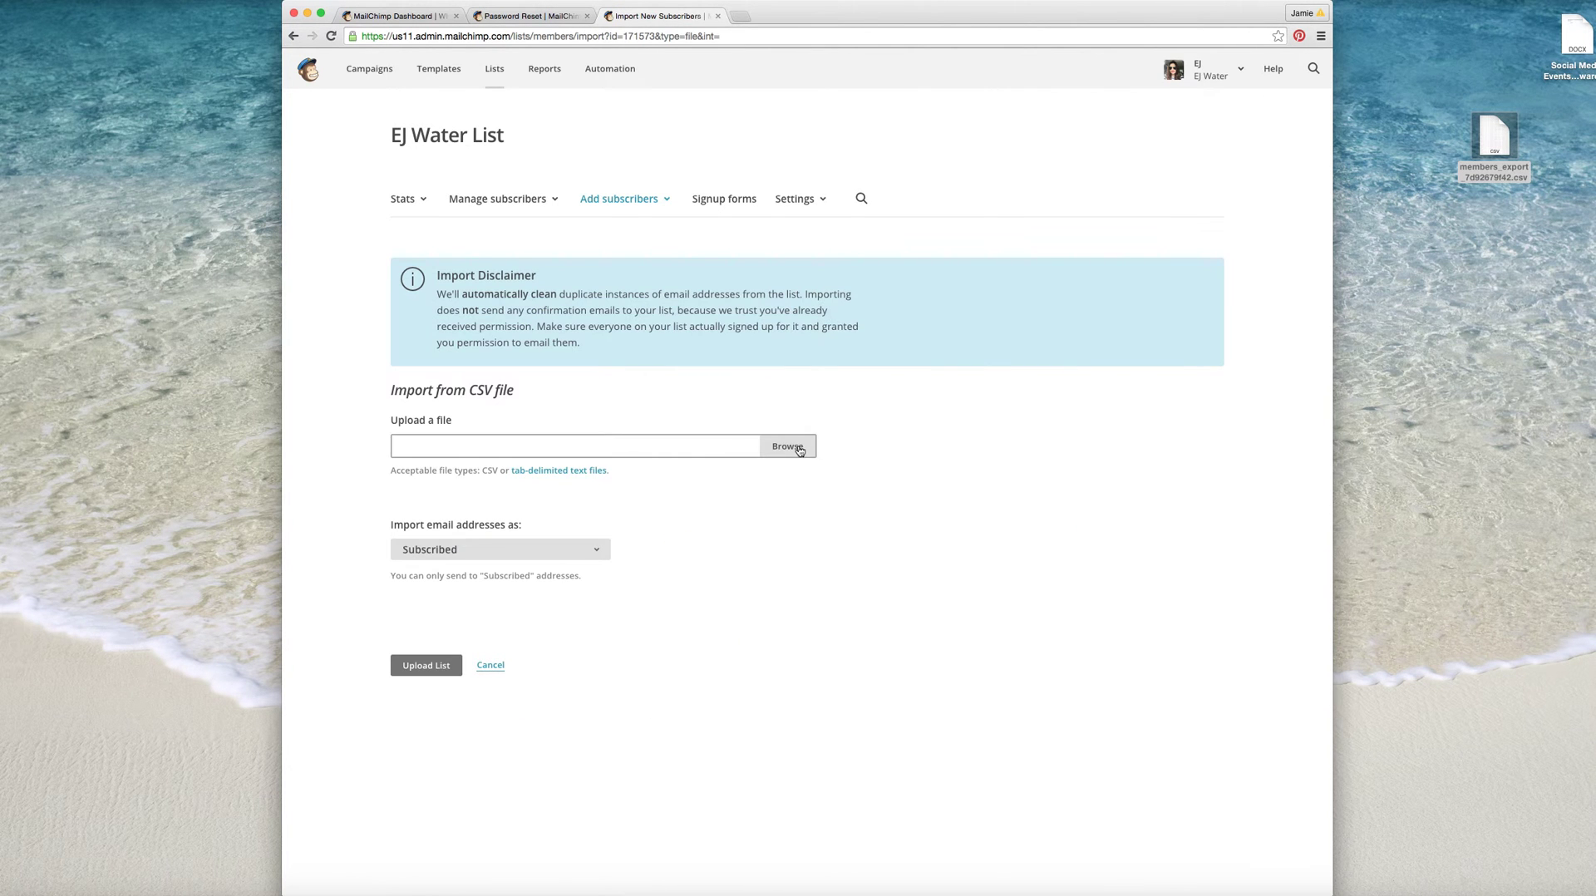
left_click(788, 447)
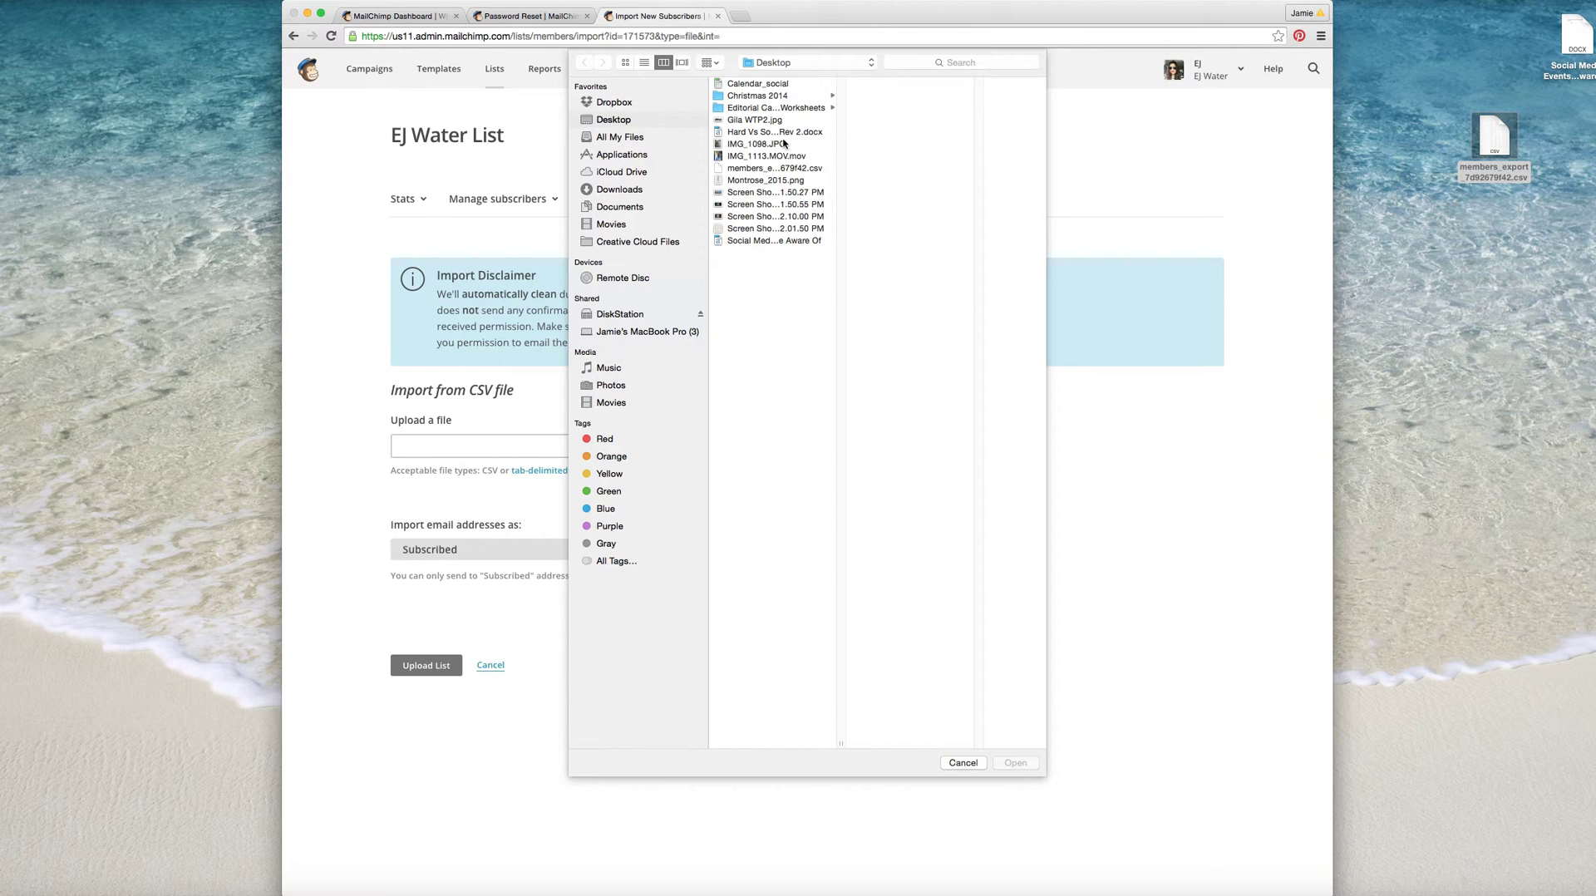
left_click(774, 168)
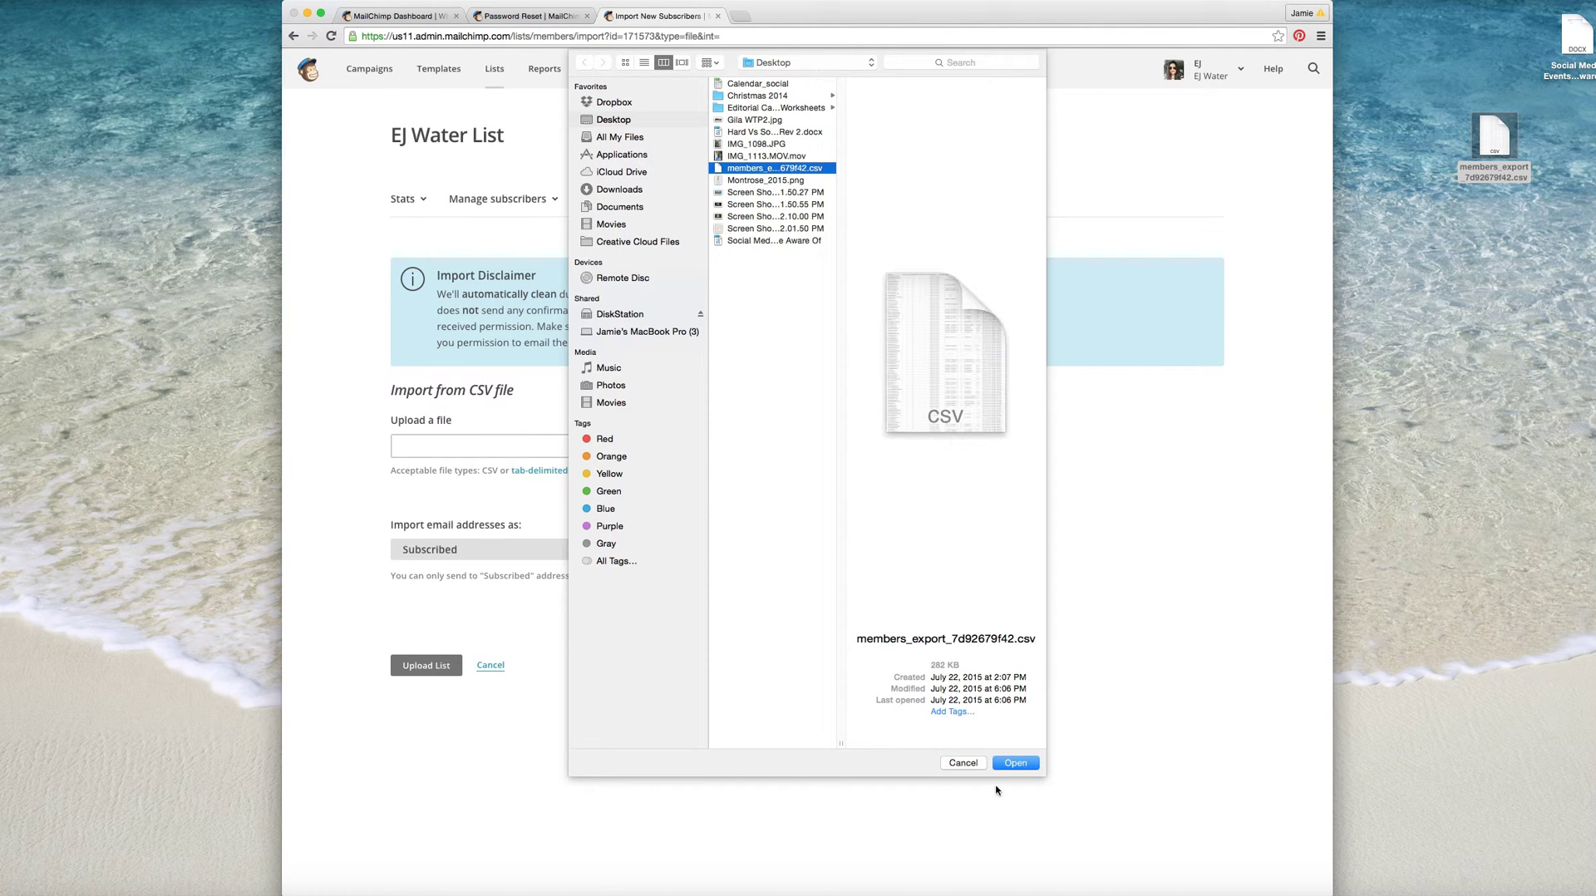
left_click(1015, 764)
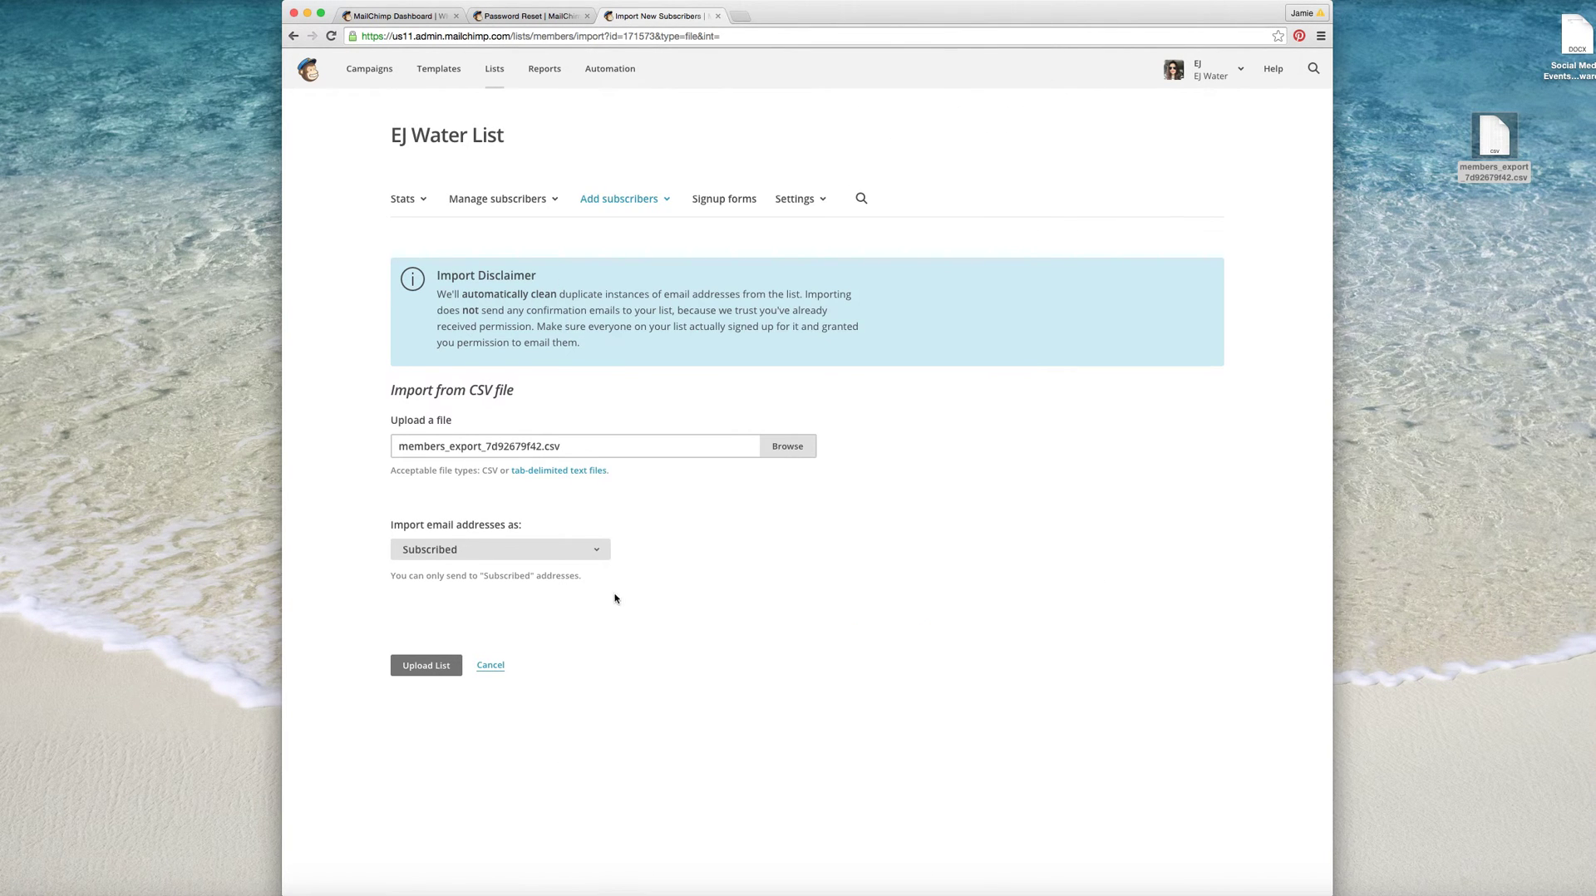
left_click(426, 665)
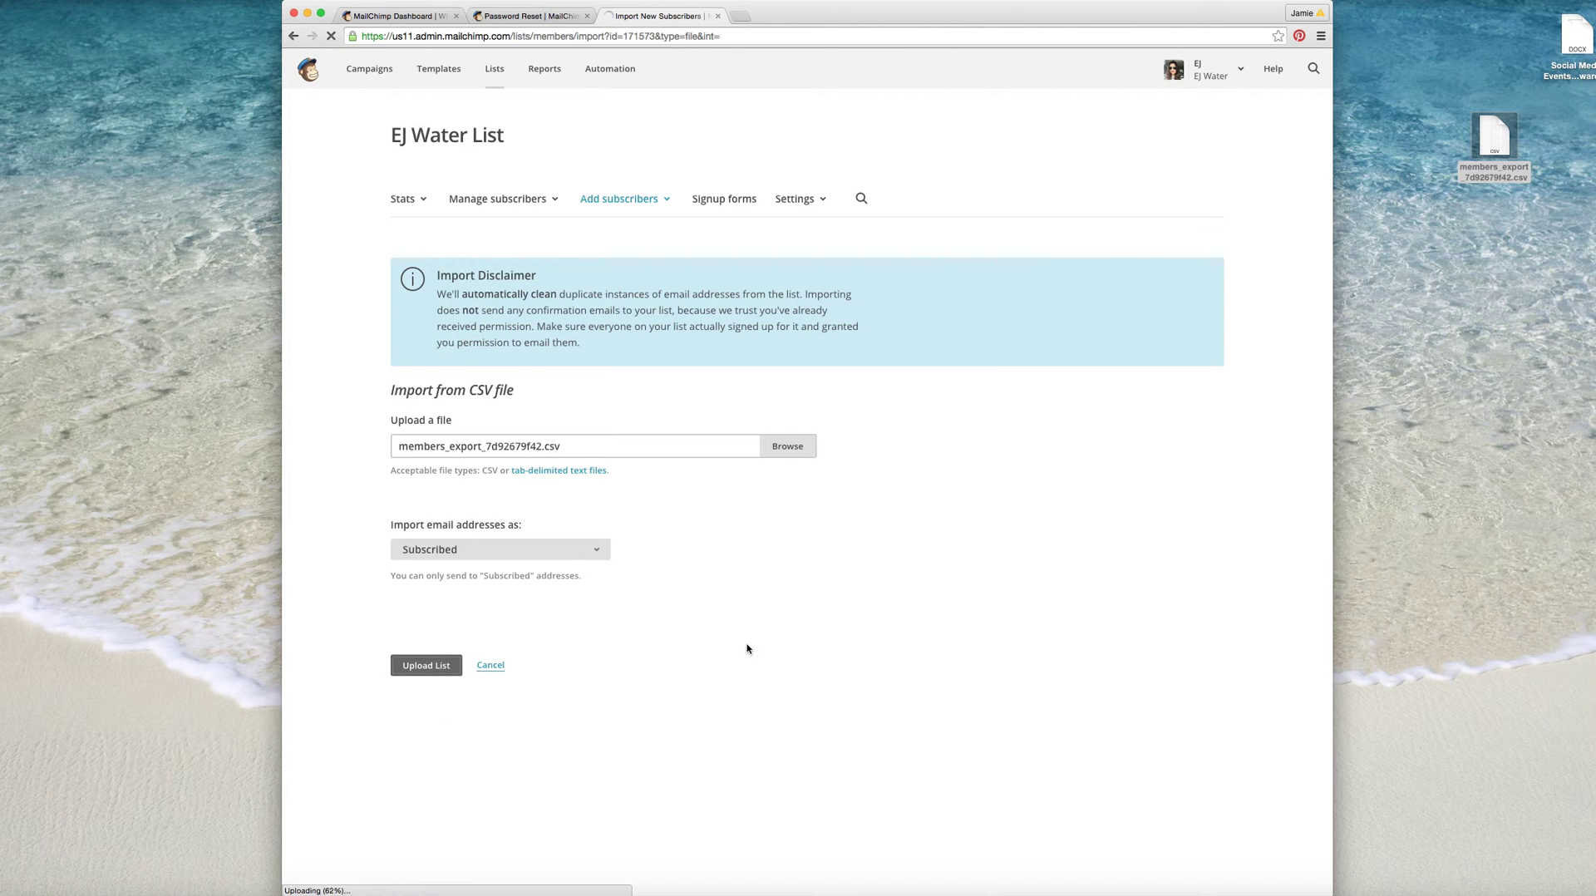
left_click(426, 665)
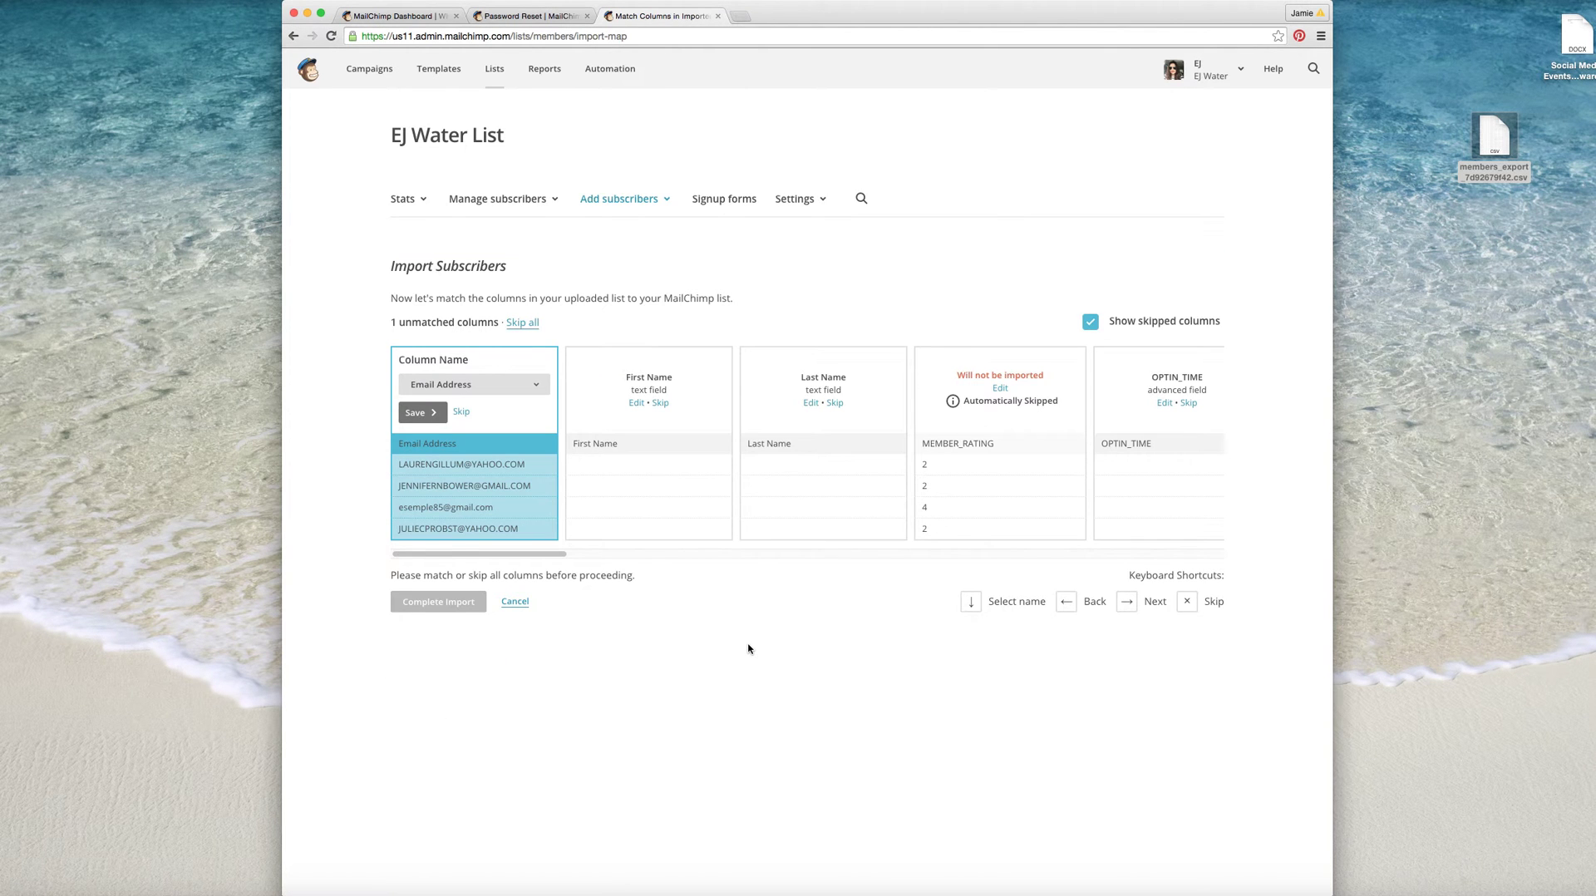
mouse_move(446, 606)
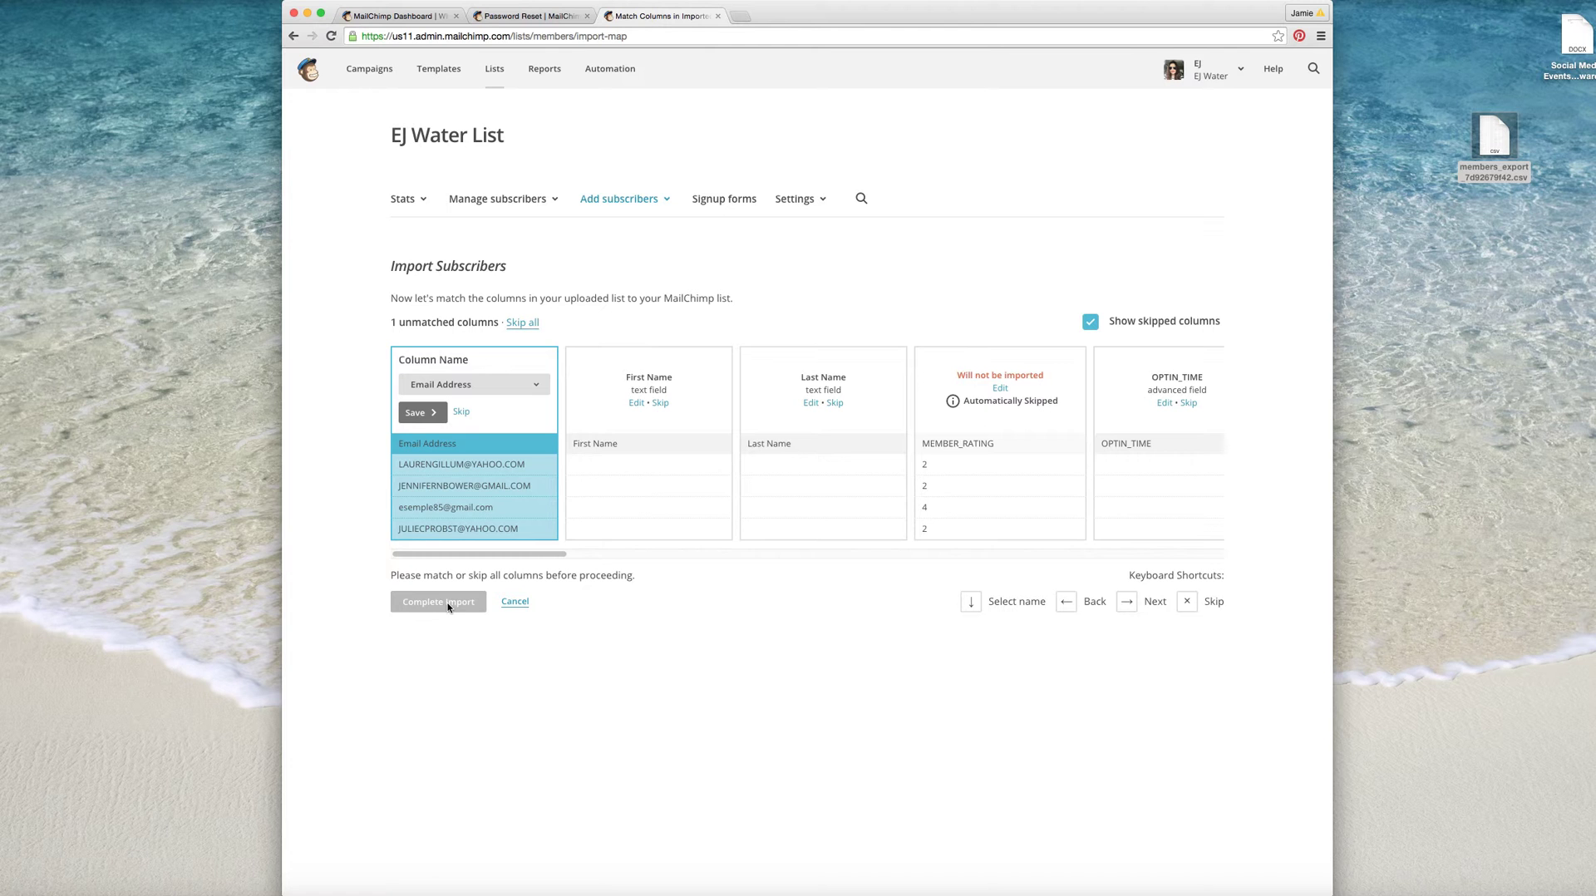
mouse_move(436, 606)
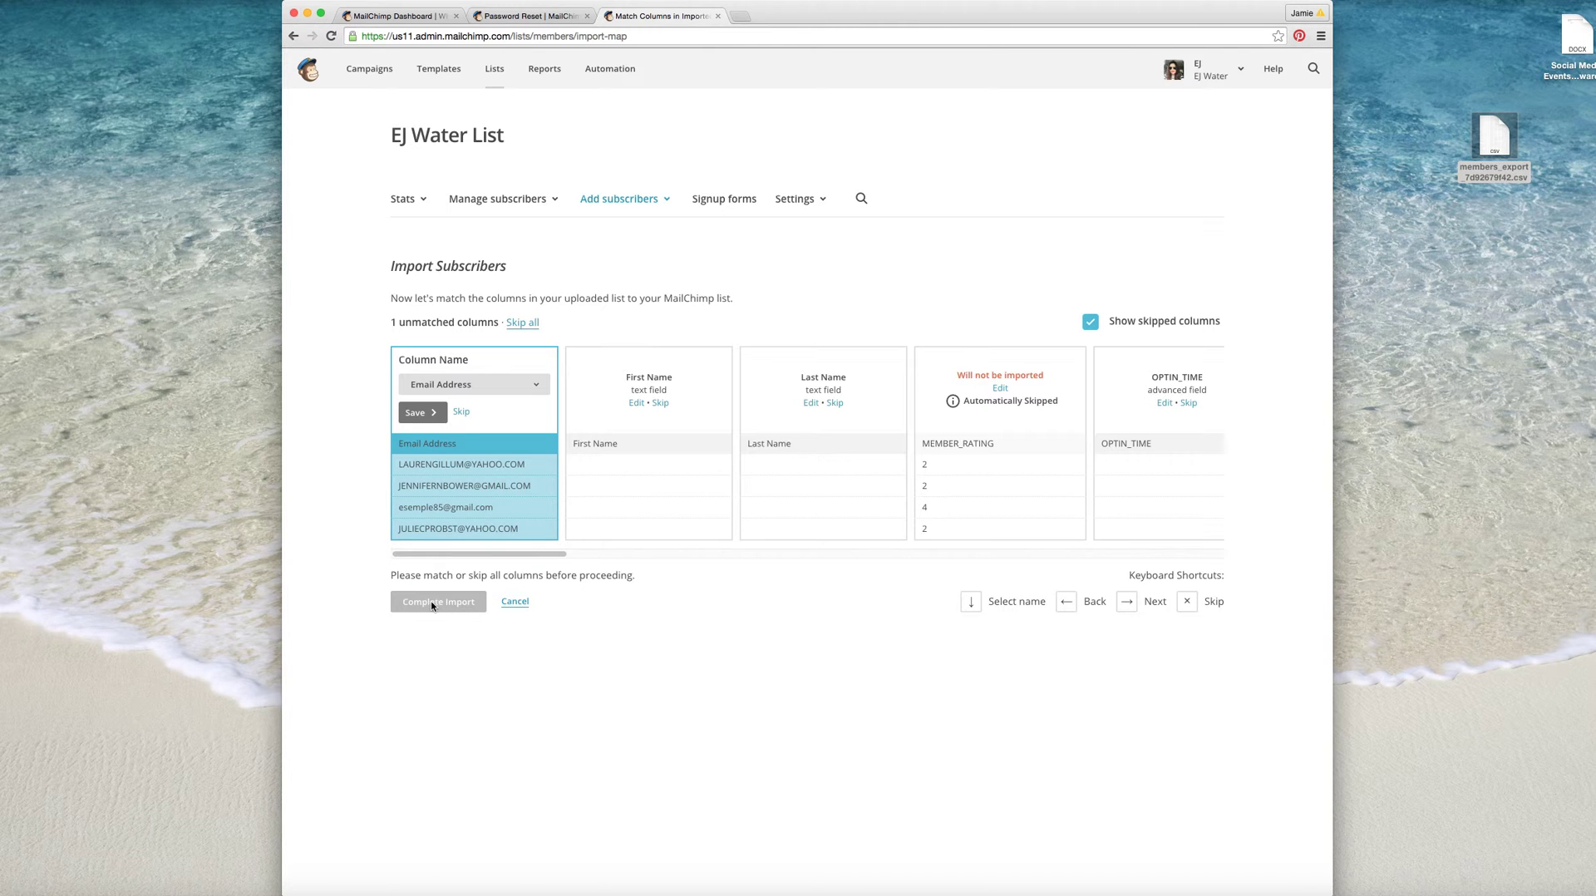
Match Email Address and First Name columns, skip CONFIRM_IP and NOTES, and complete the import
left_click(416, 412)
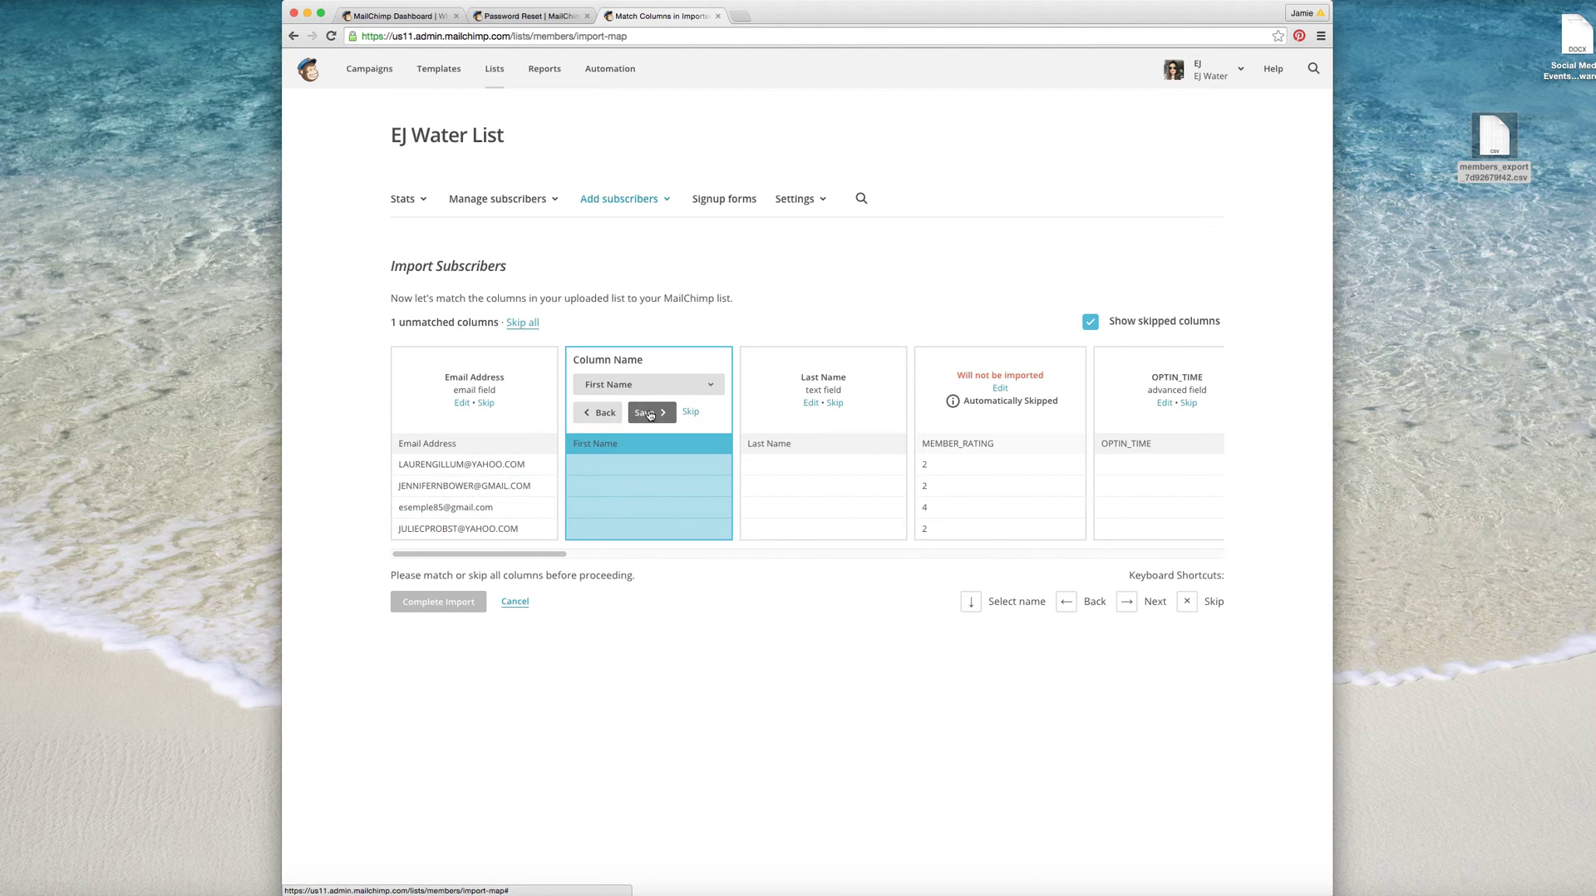
left_click(645, 412)
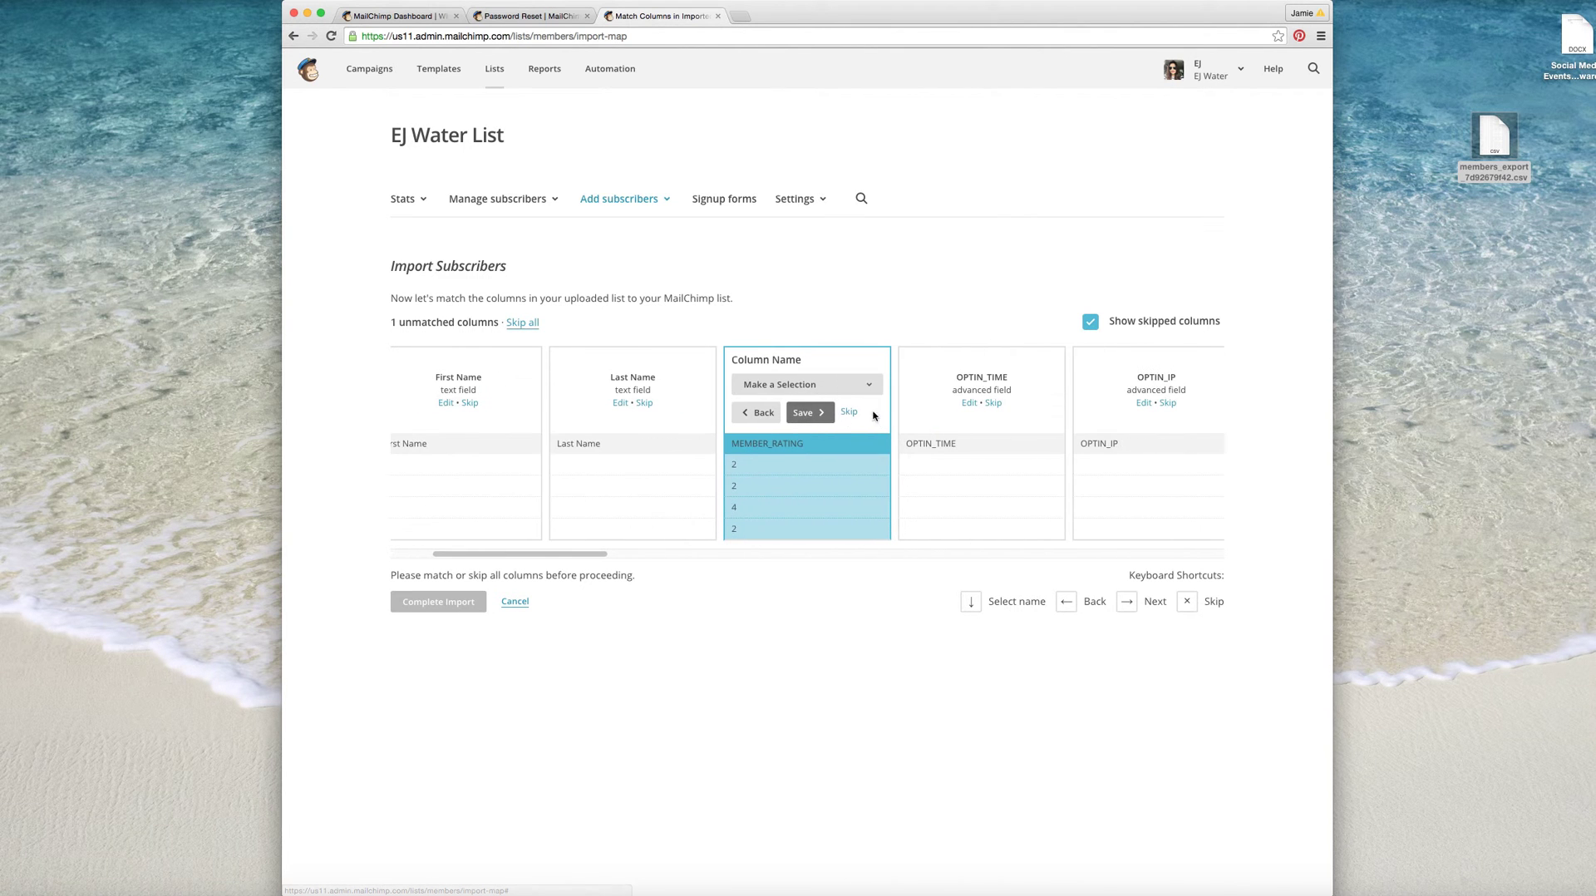
left_click(809, 412)
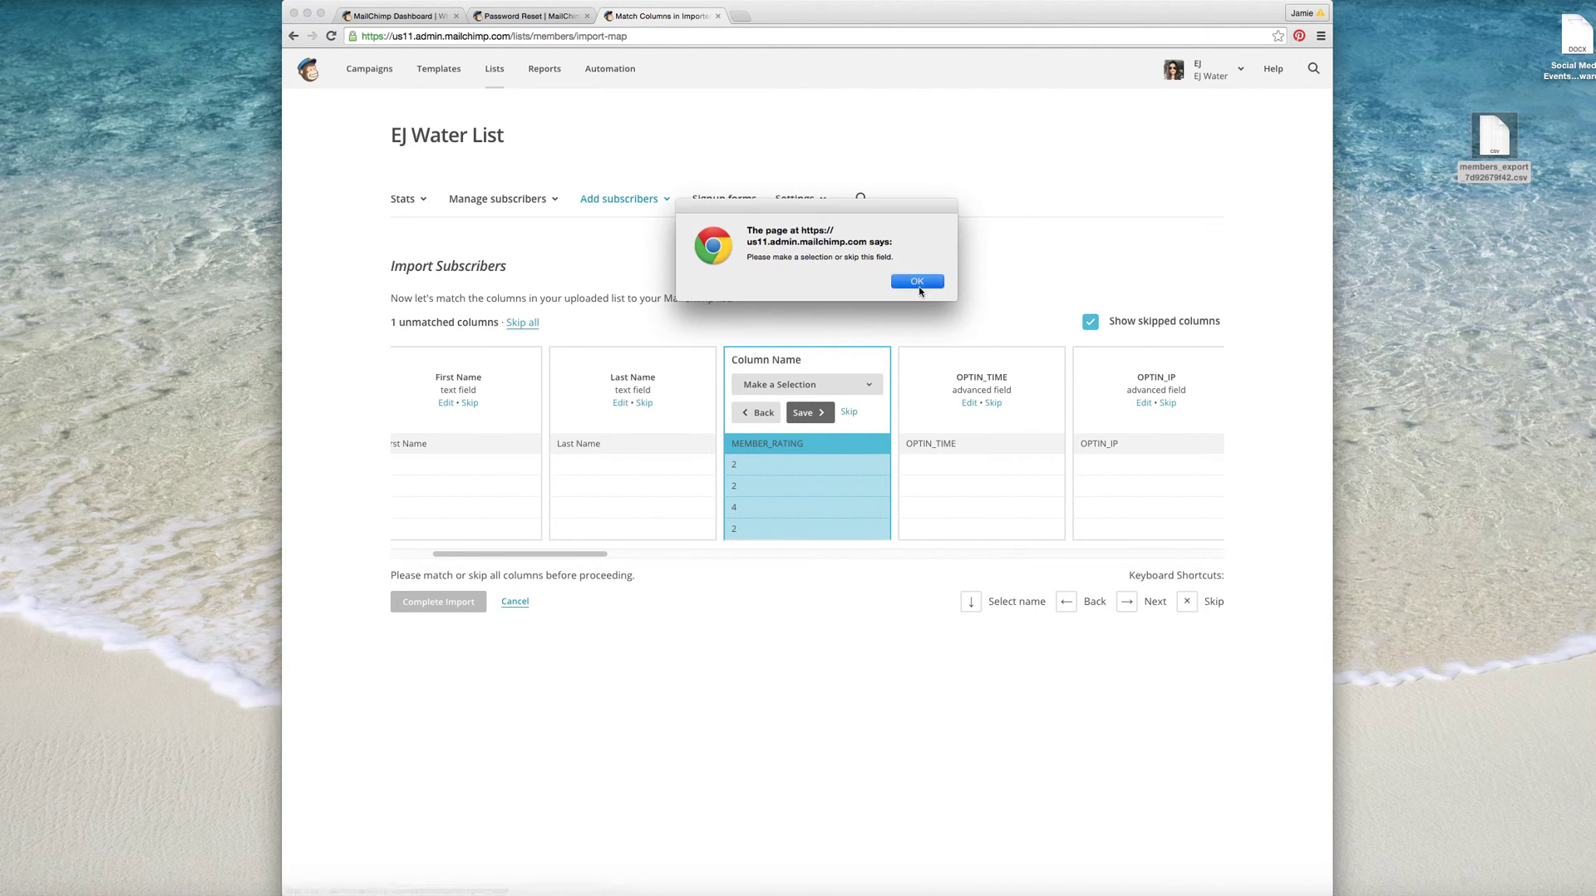
left_click(915, 281)
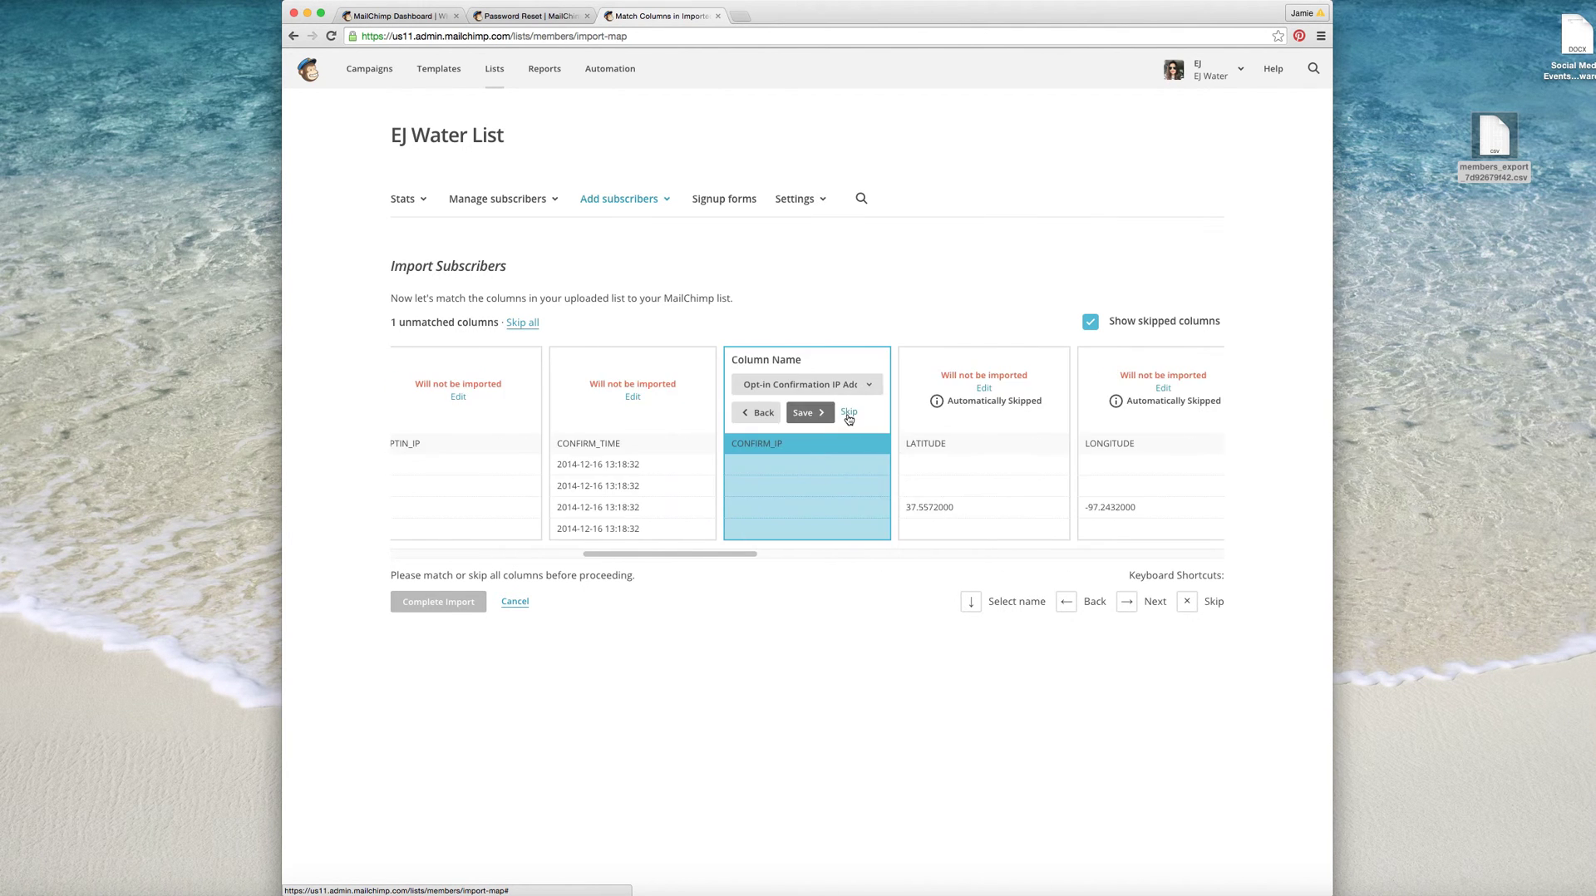
left_click(849, 412)
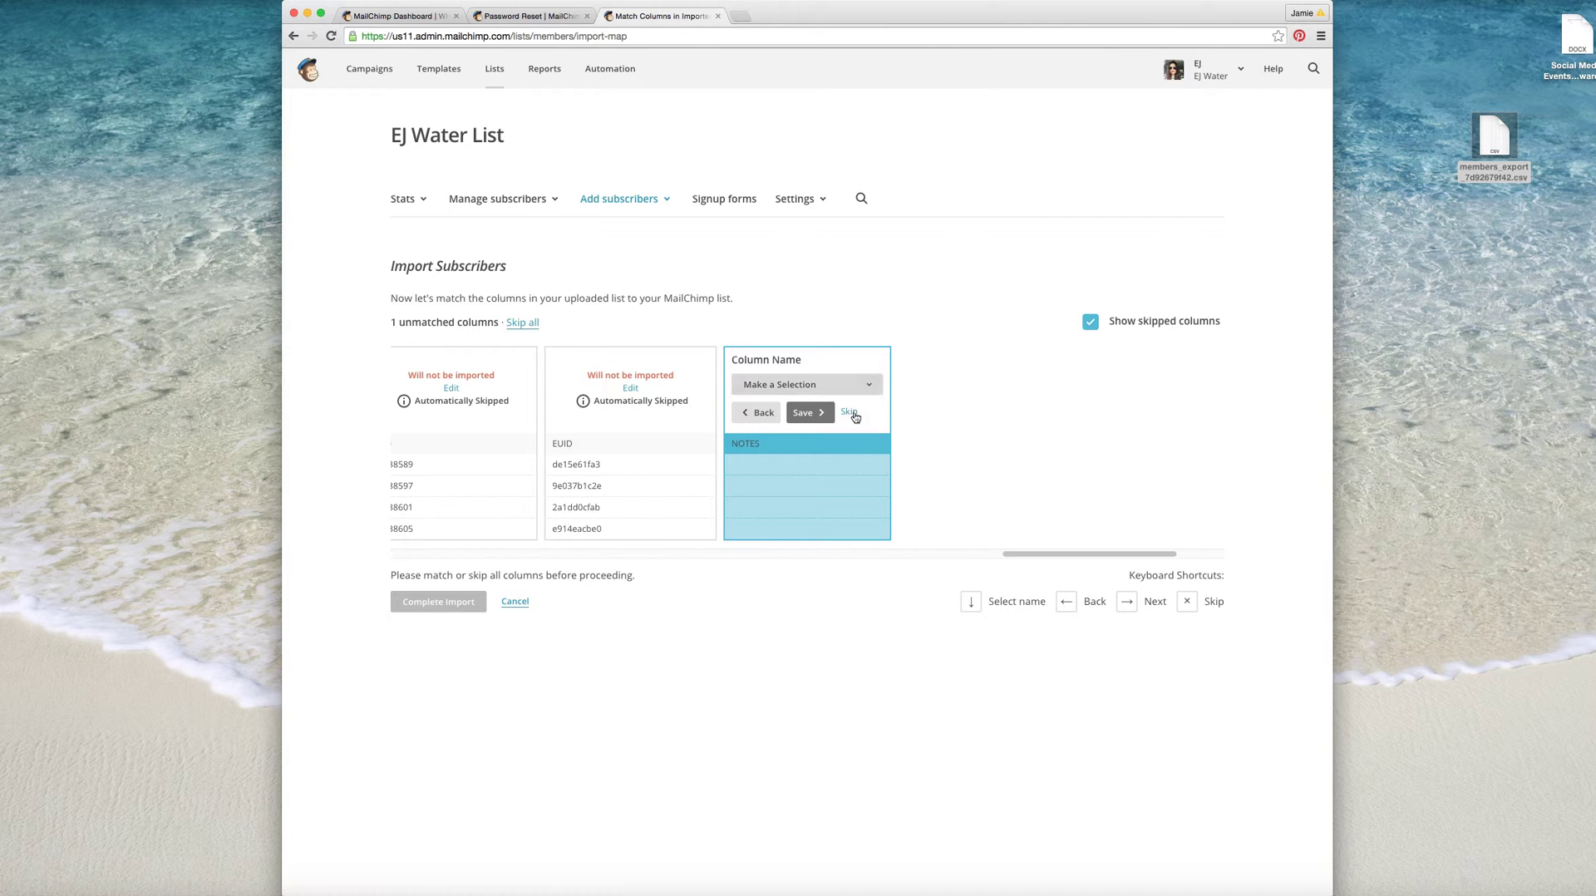
left_click(851, 413)
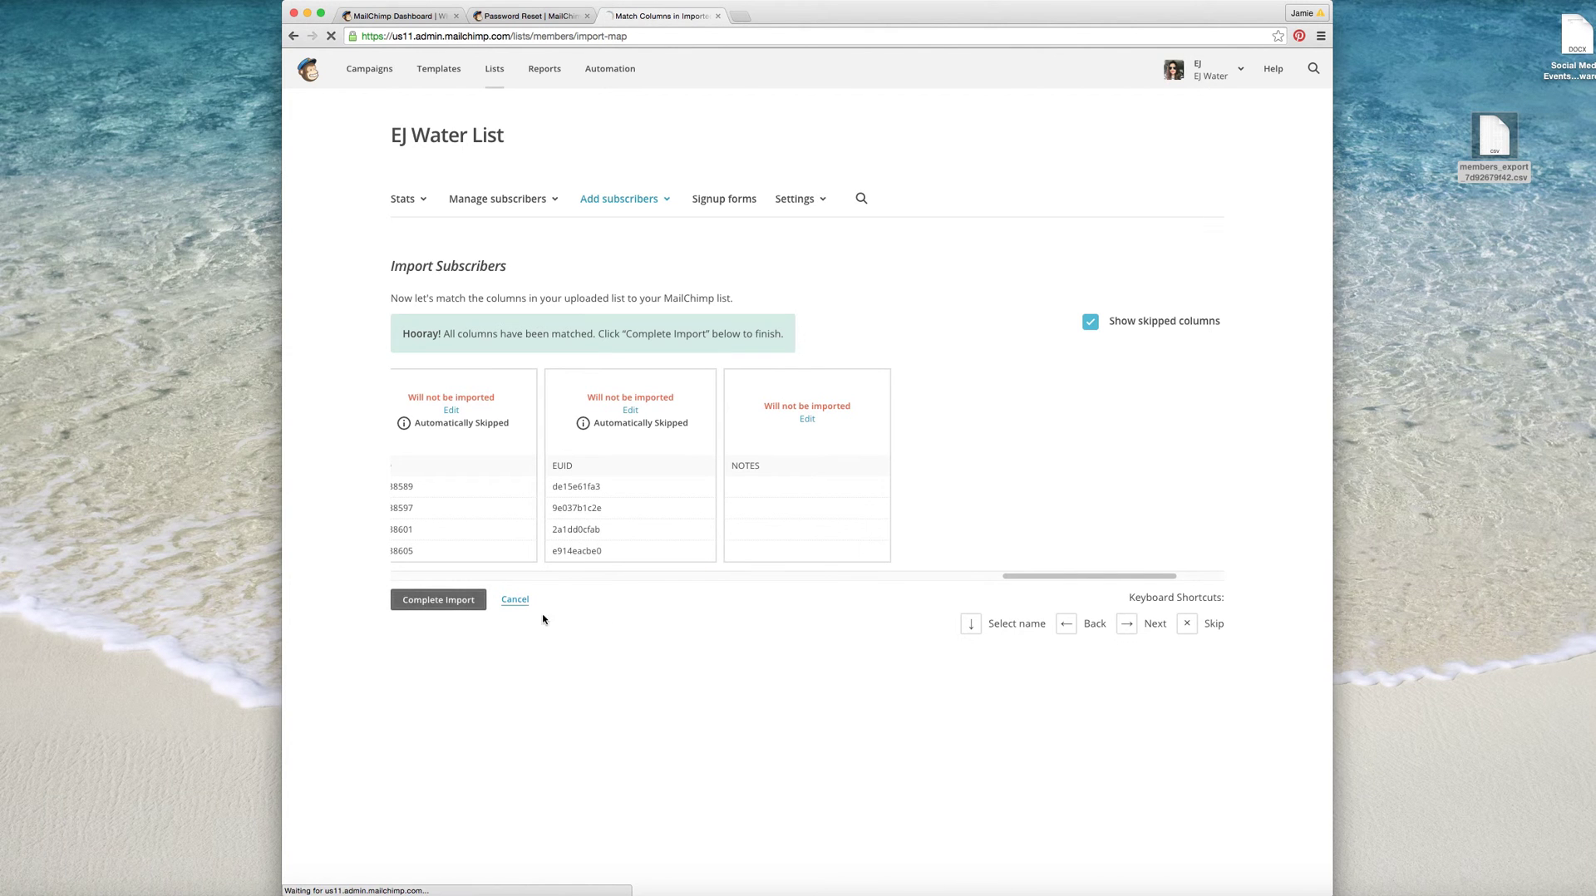
left_click(438, 599)
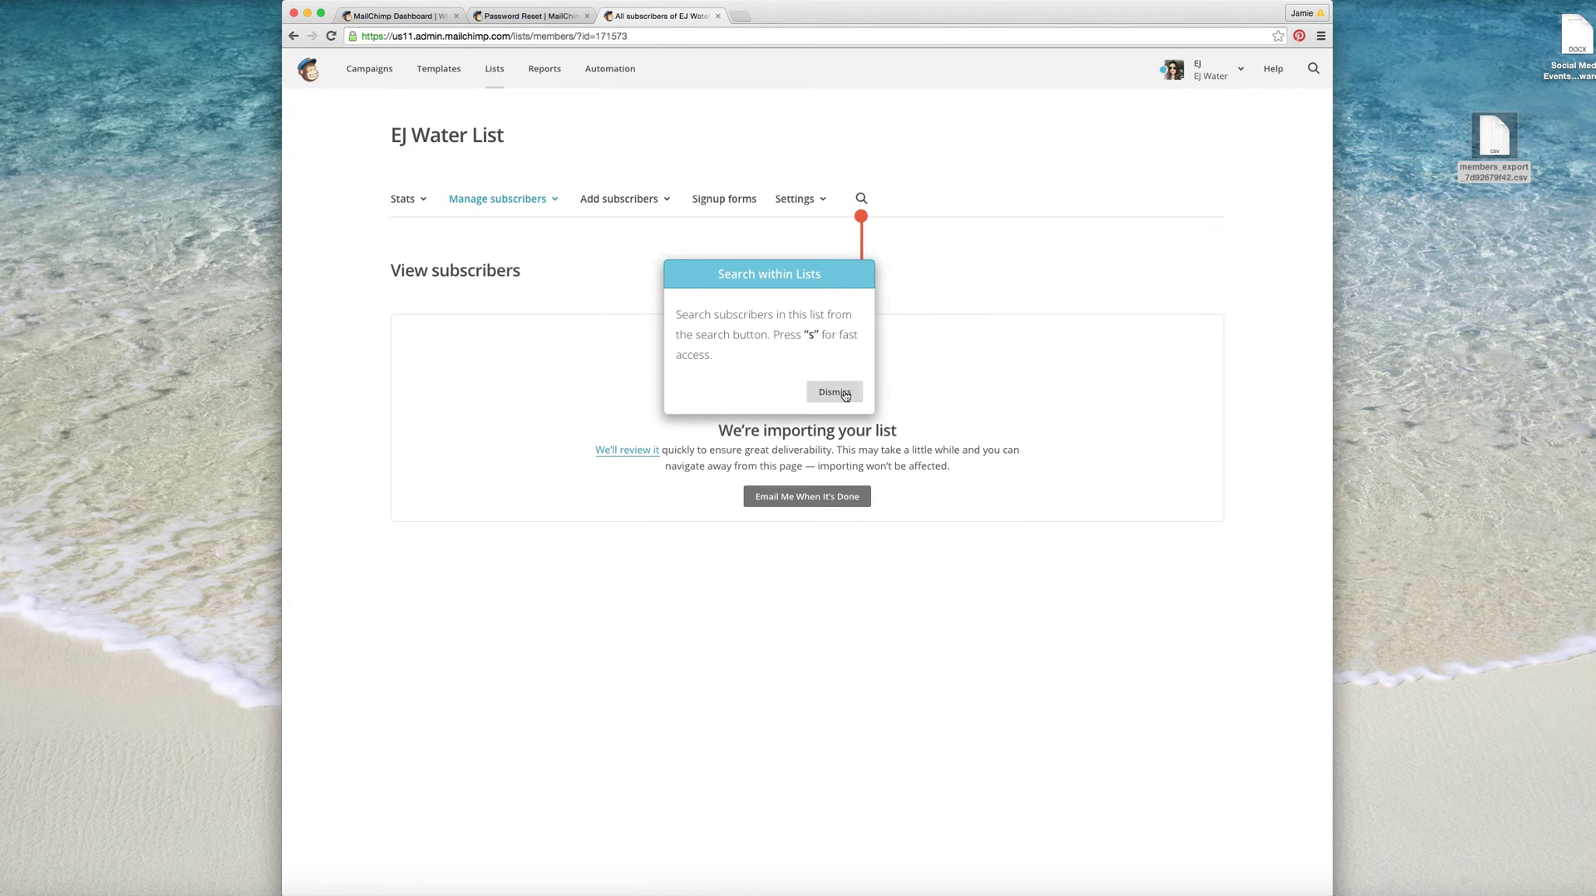
Dismiss tips, view EJ Water List at 500 subscribers, and open the members_export CSV
left_click(834, 392)
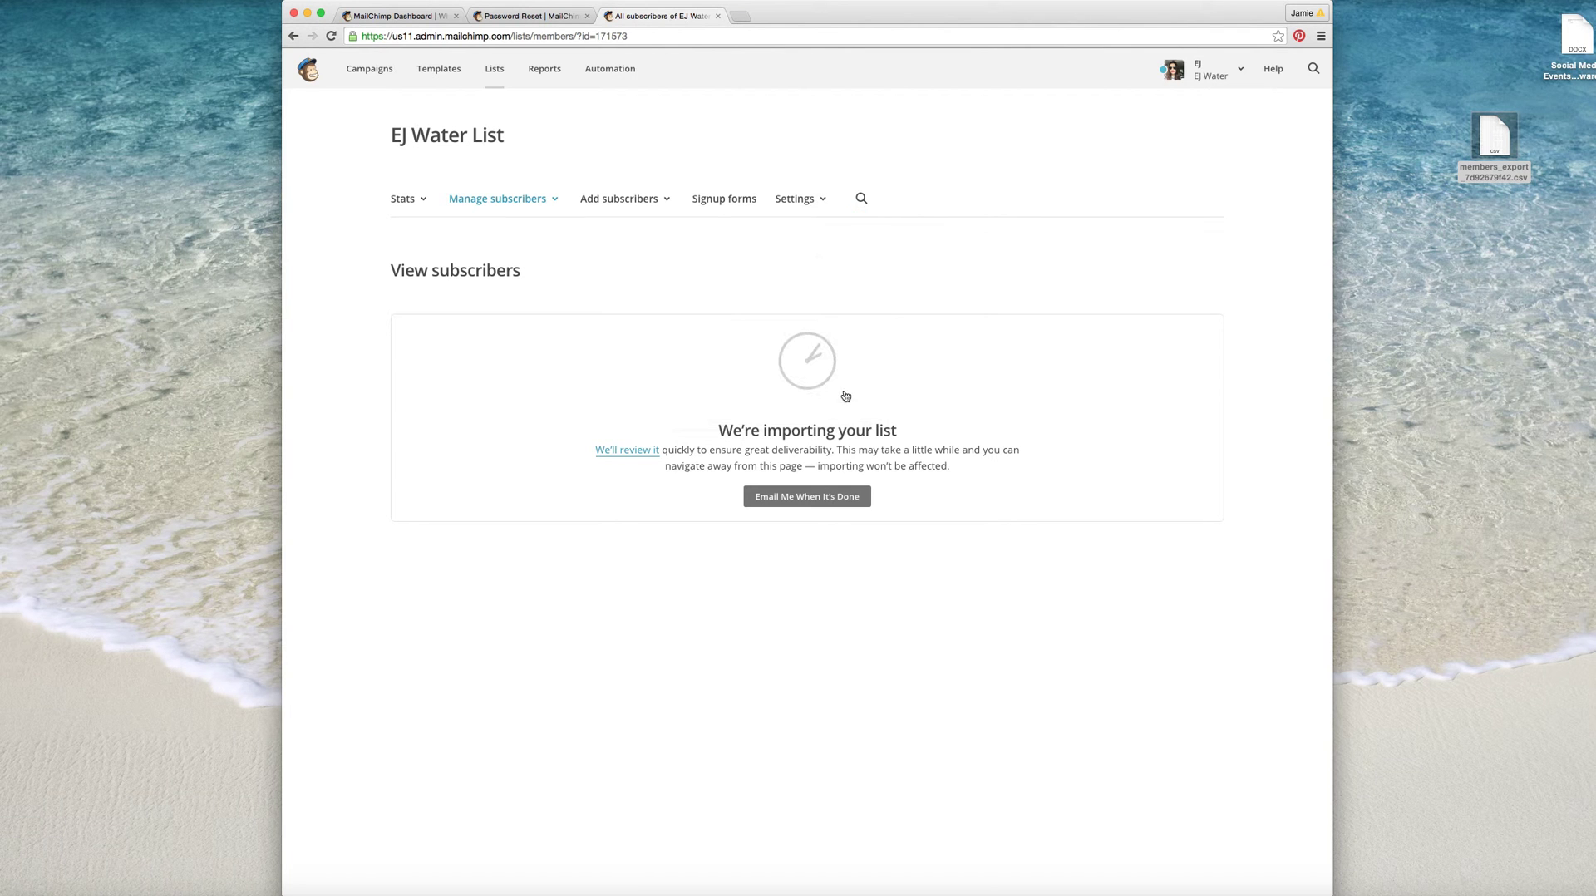
mouse_move(454, 358)
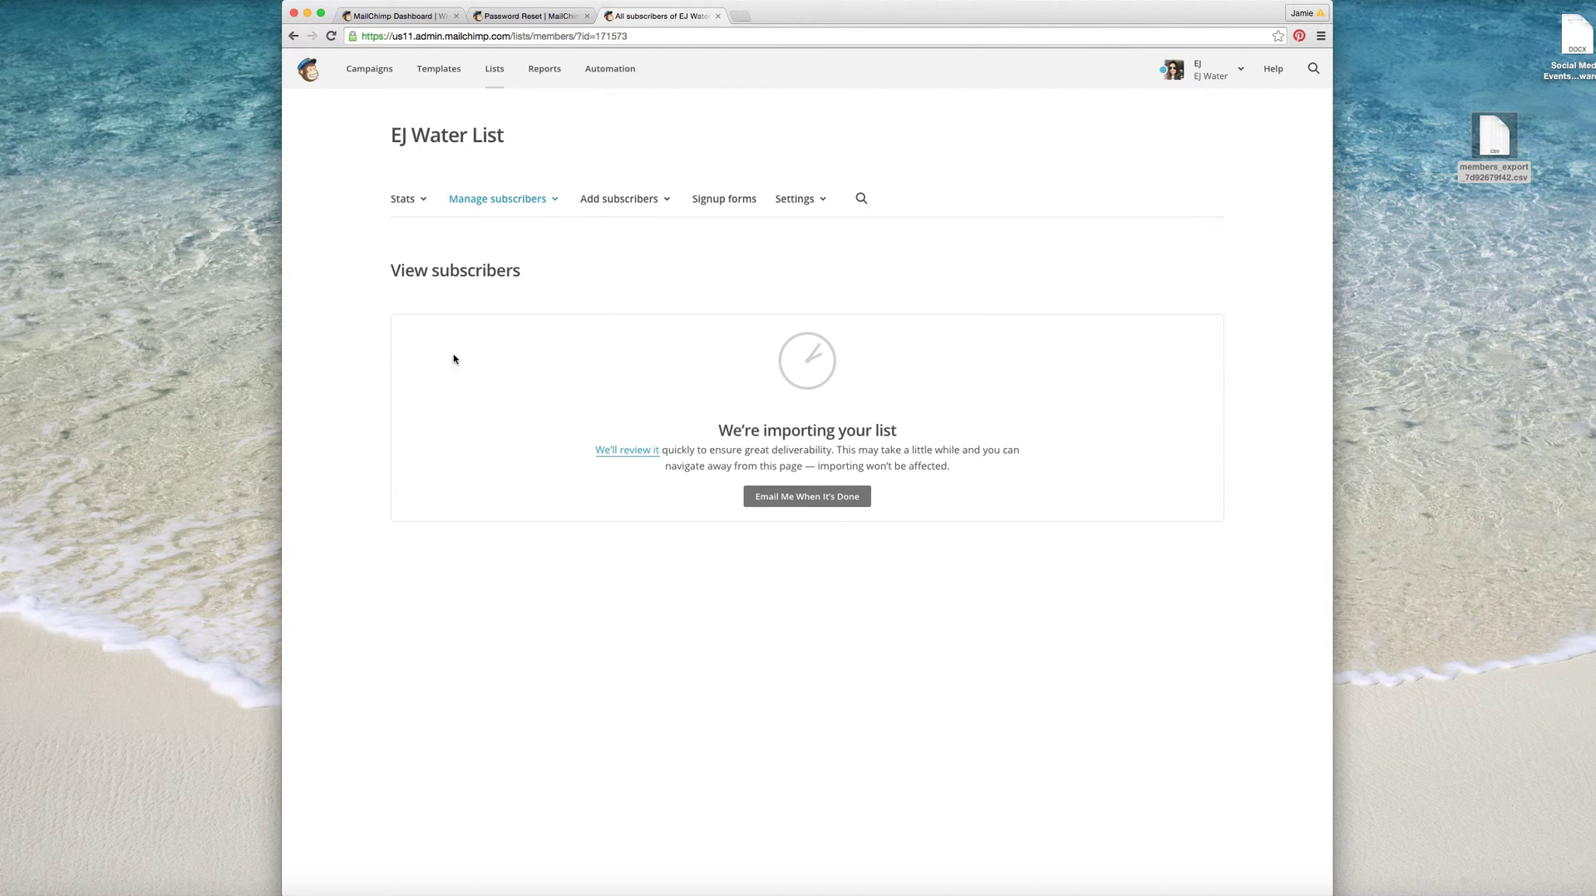
left_click(495, 68)
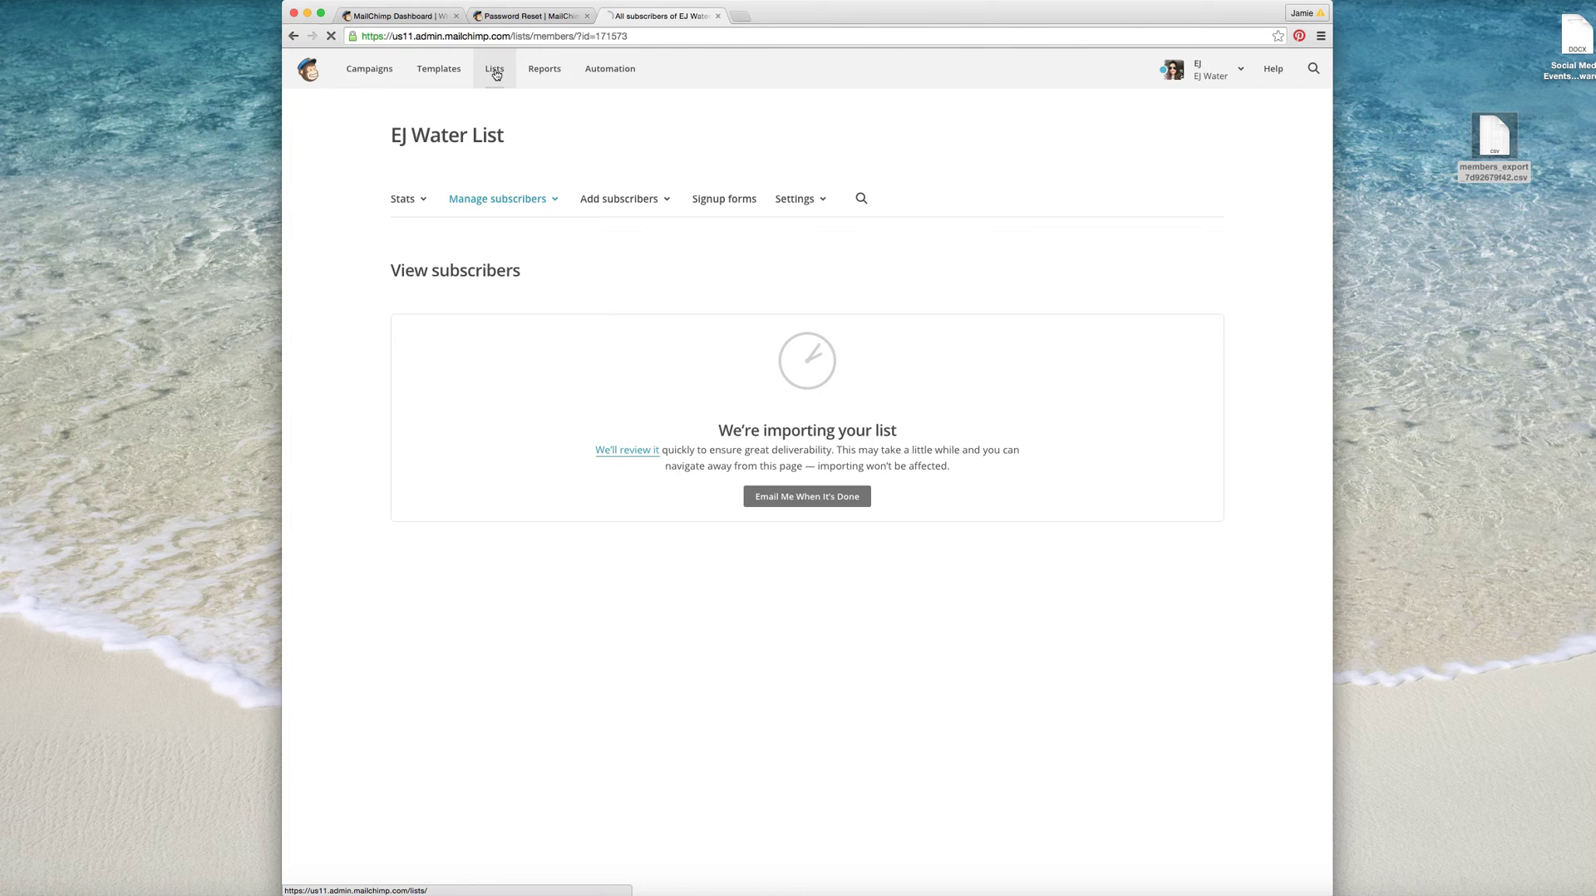
left_click(495, 68)
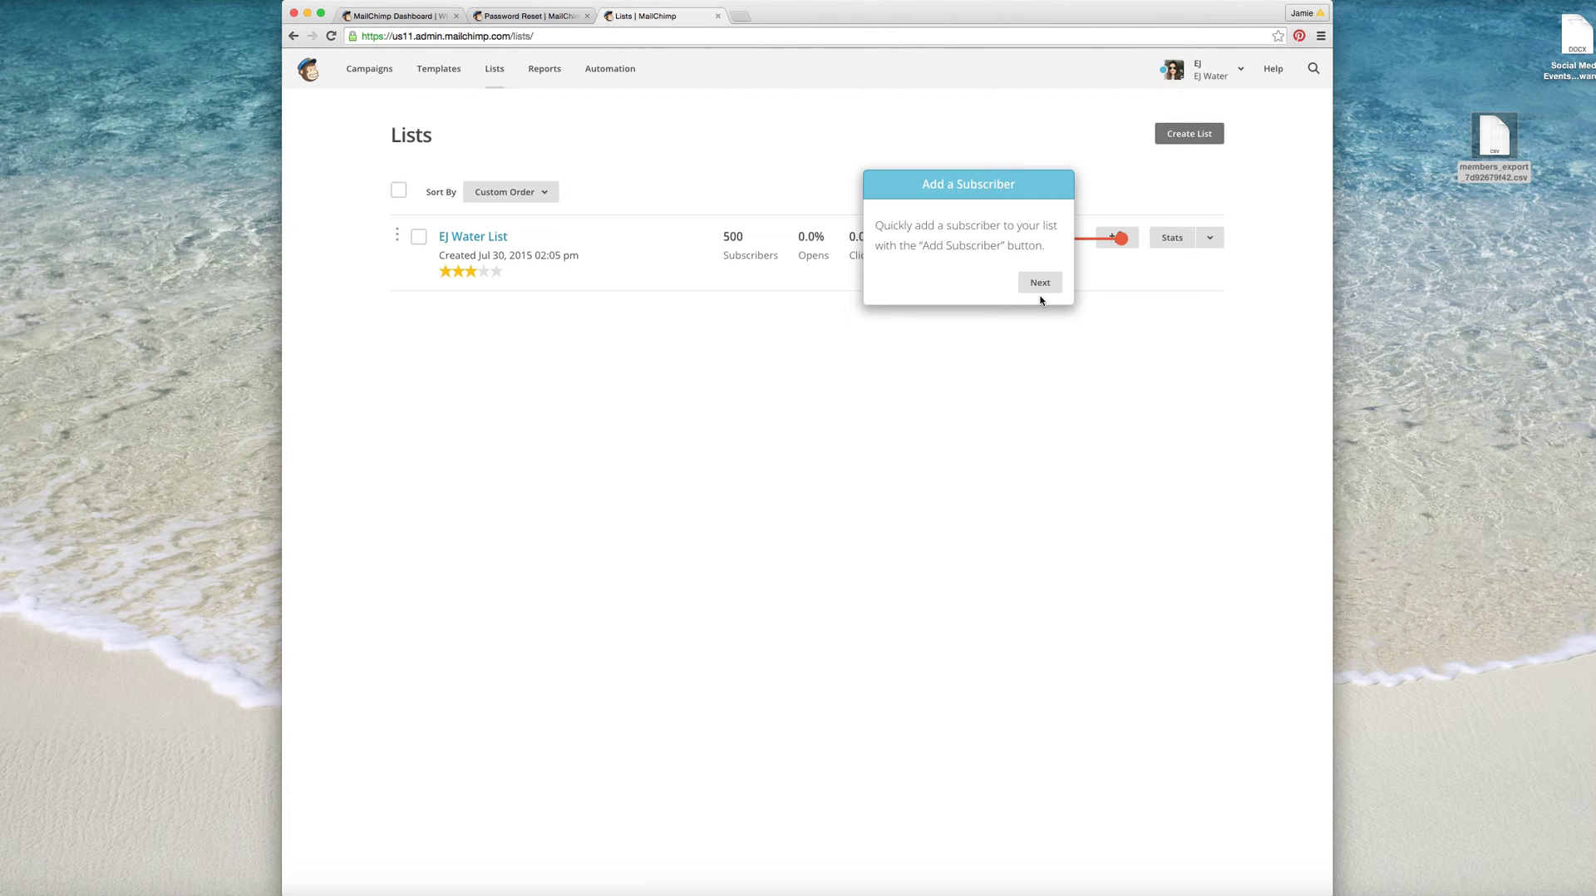
left_click(1039, 282)
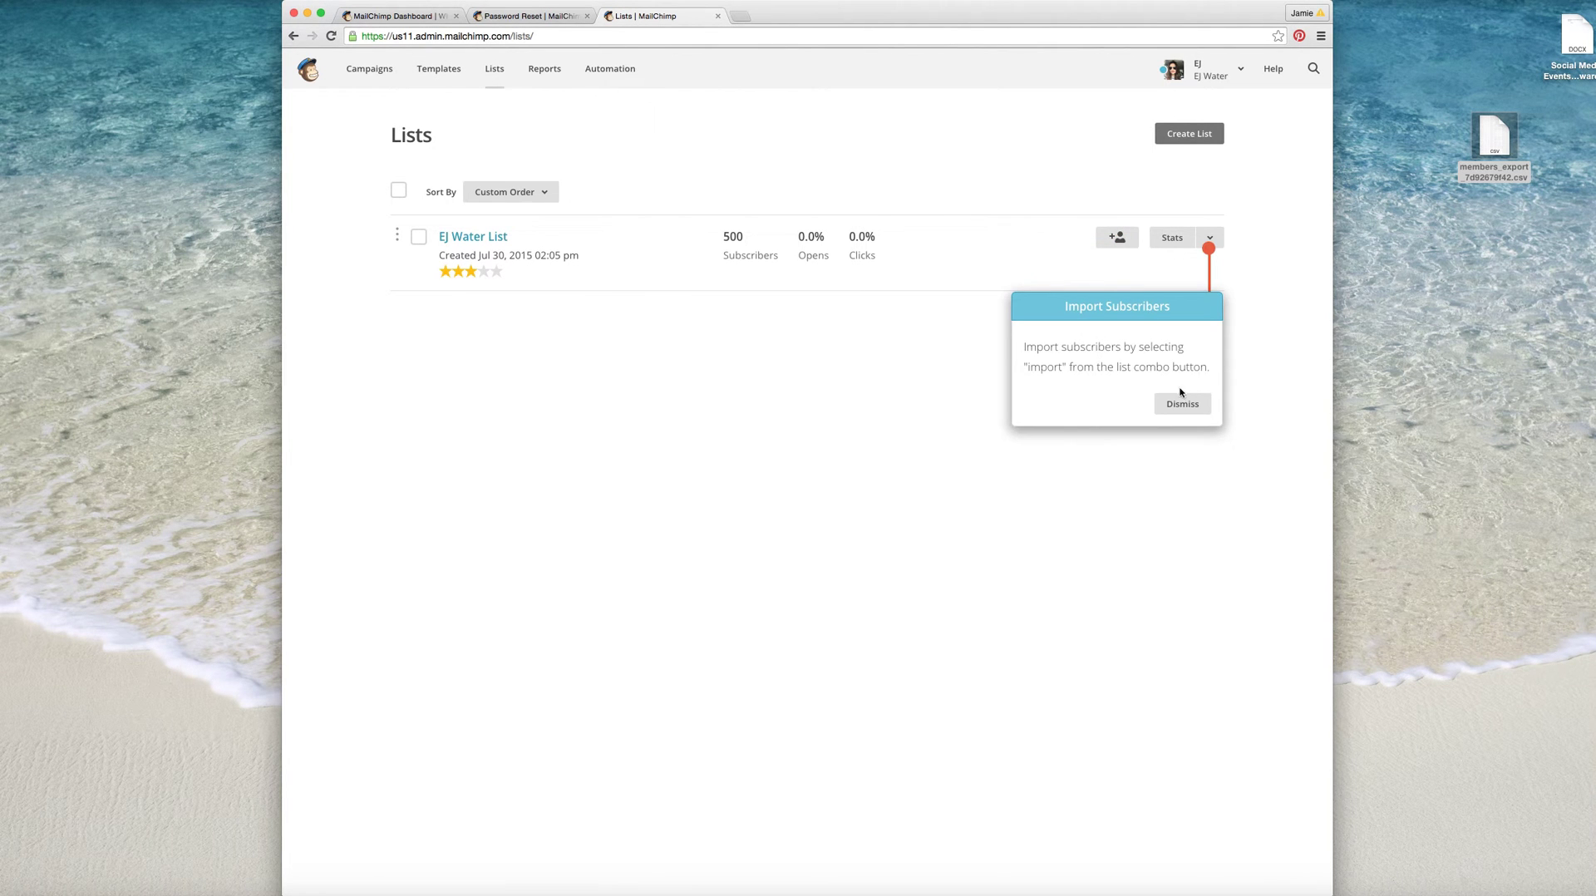
left_click(1180, 403)
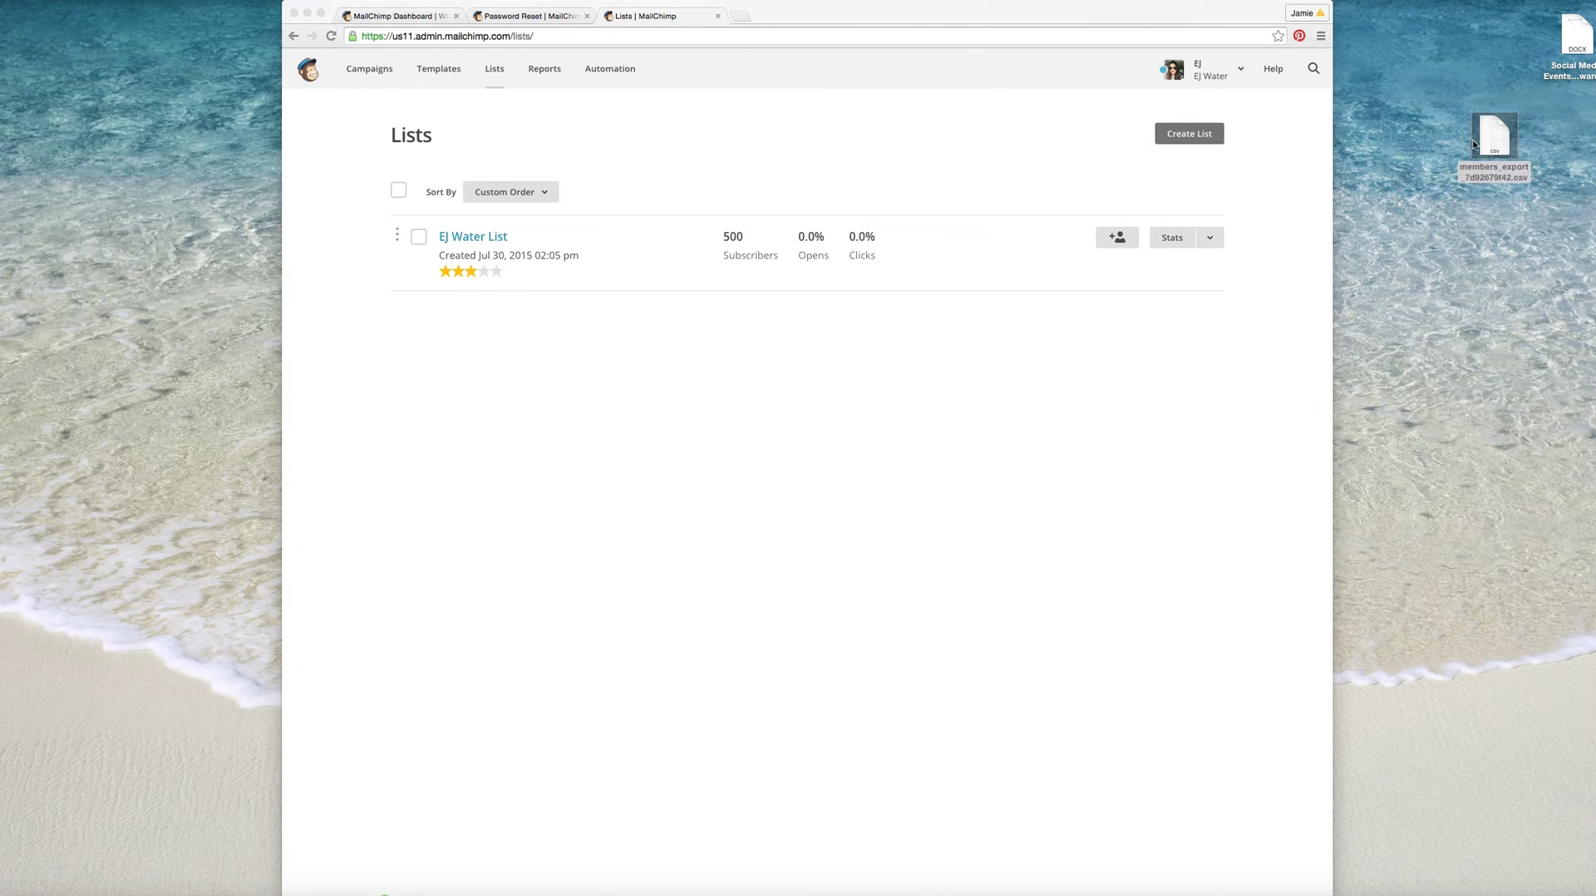
double_click(1495, 143)
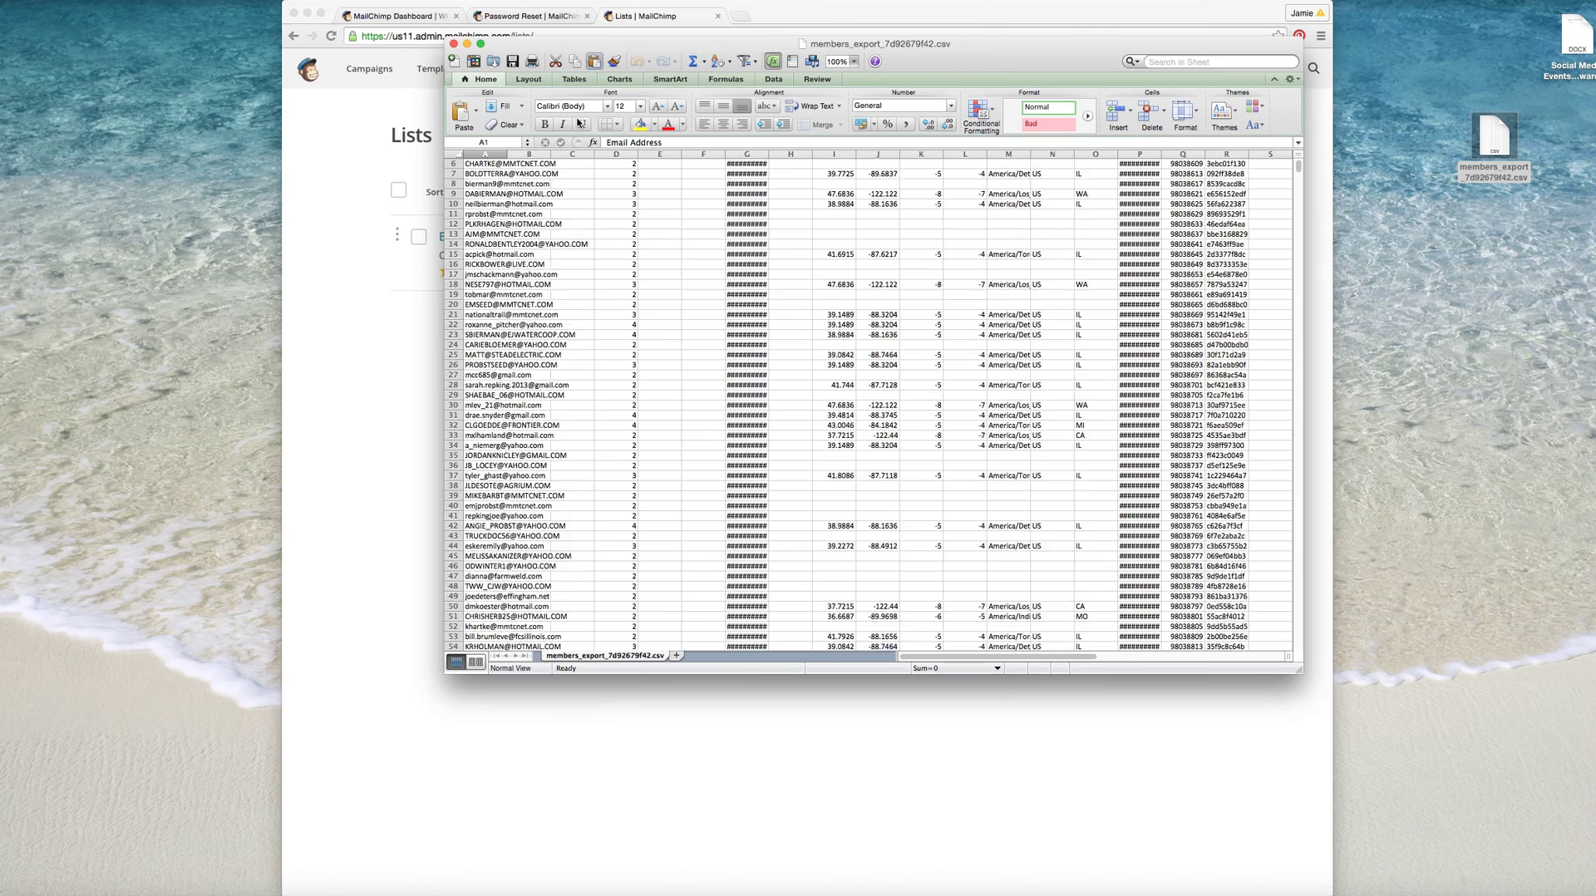
Scroll through the exported member rows in Excel, then go to MailChimp Templates
scroll("down", 3)
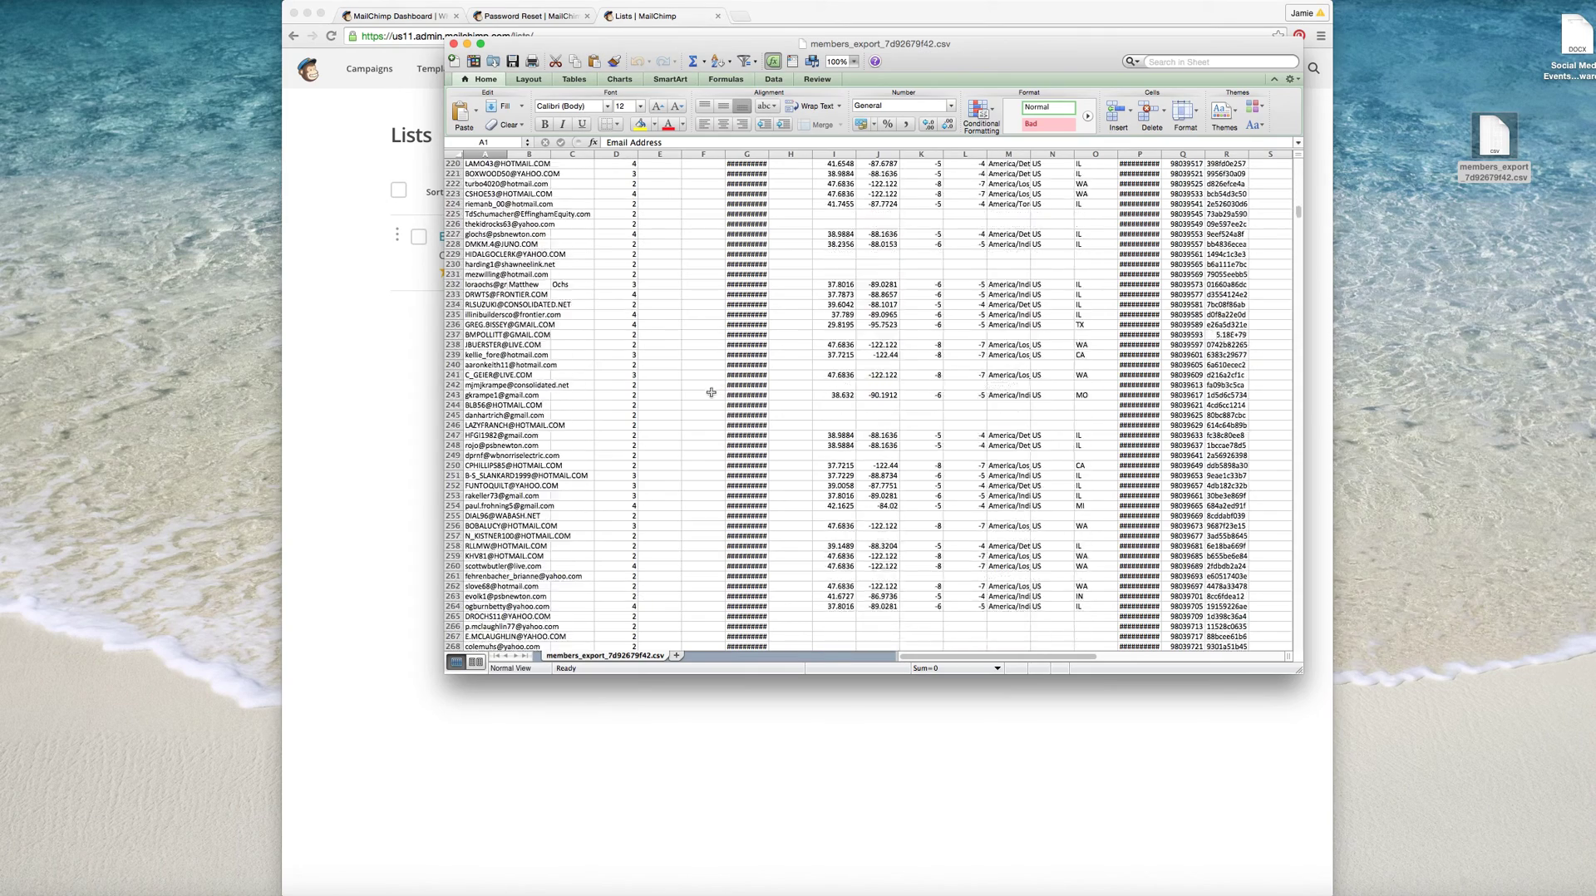
scroll("down", 3)
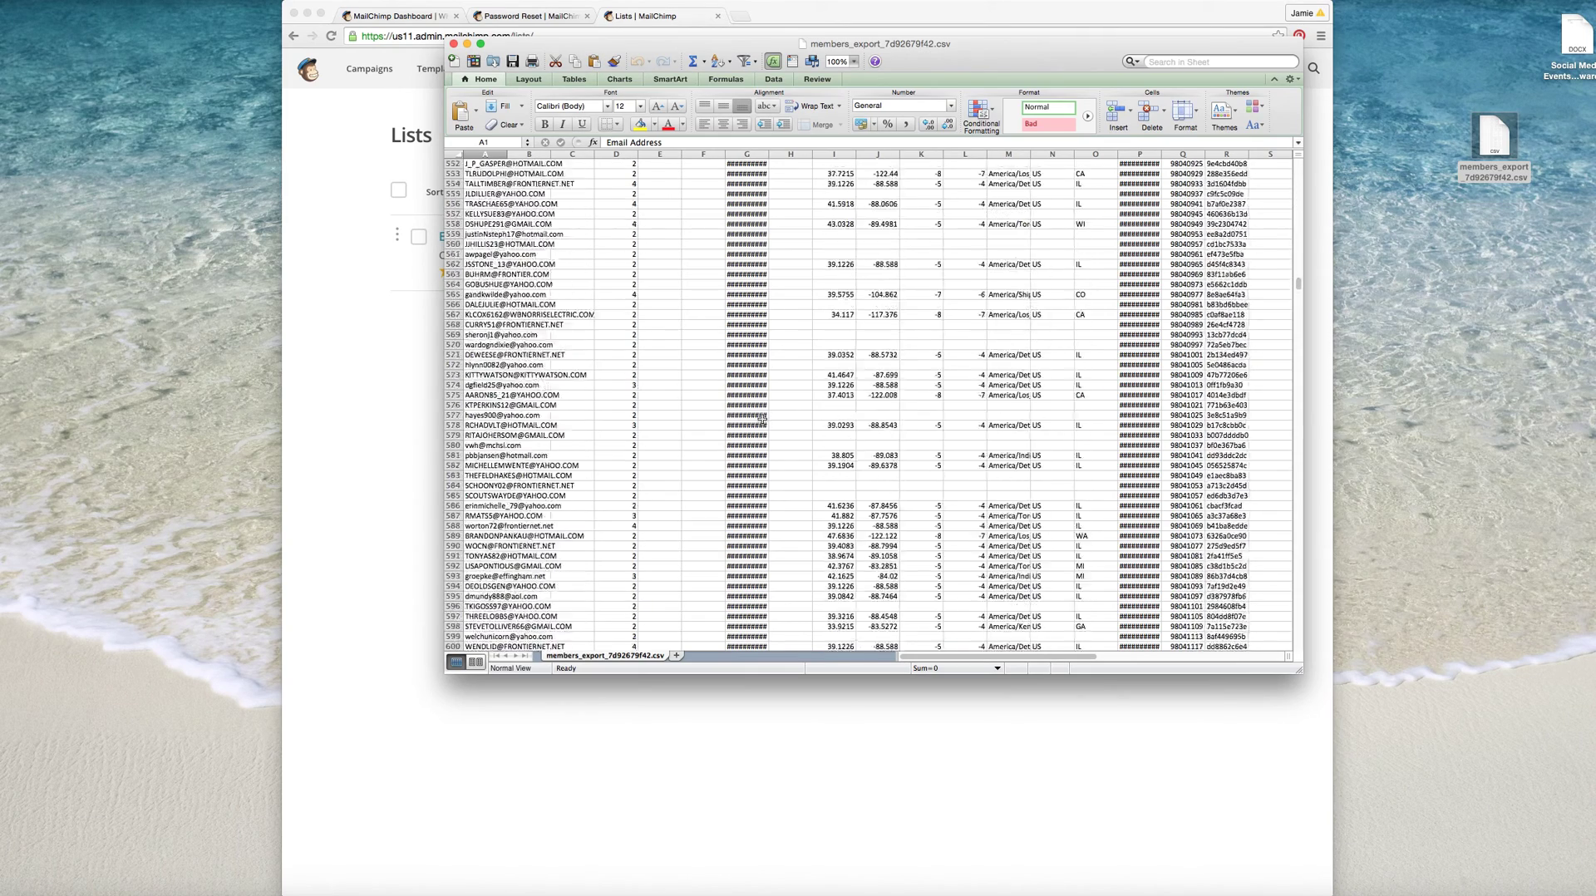
scroll("down", 3)
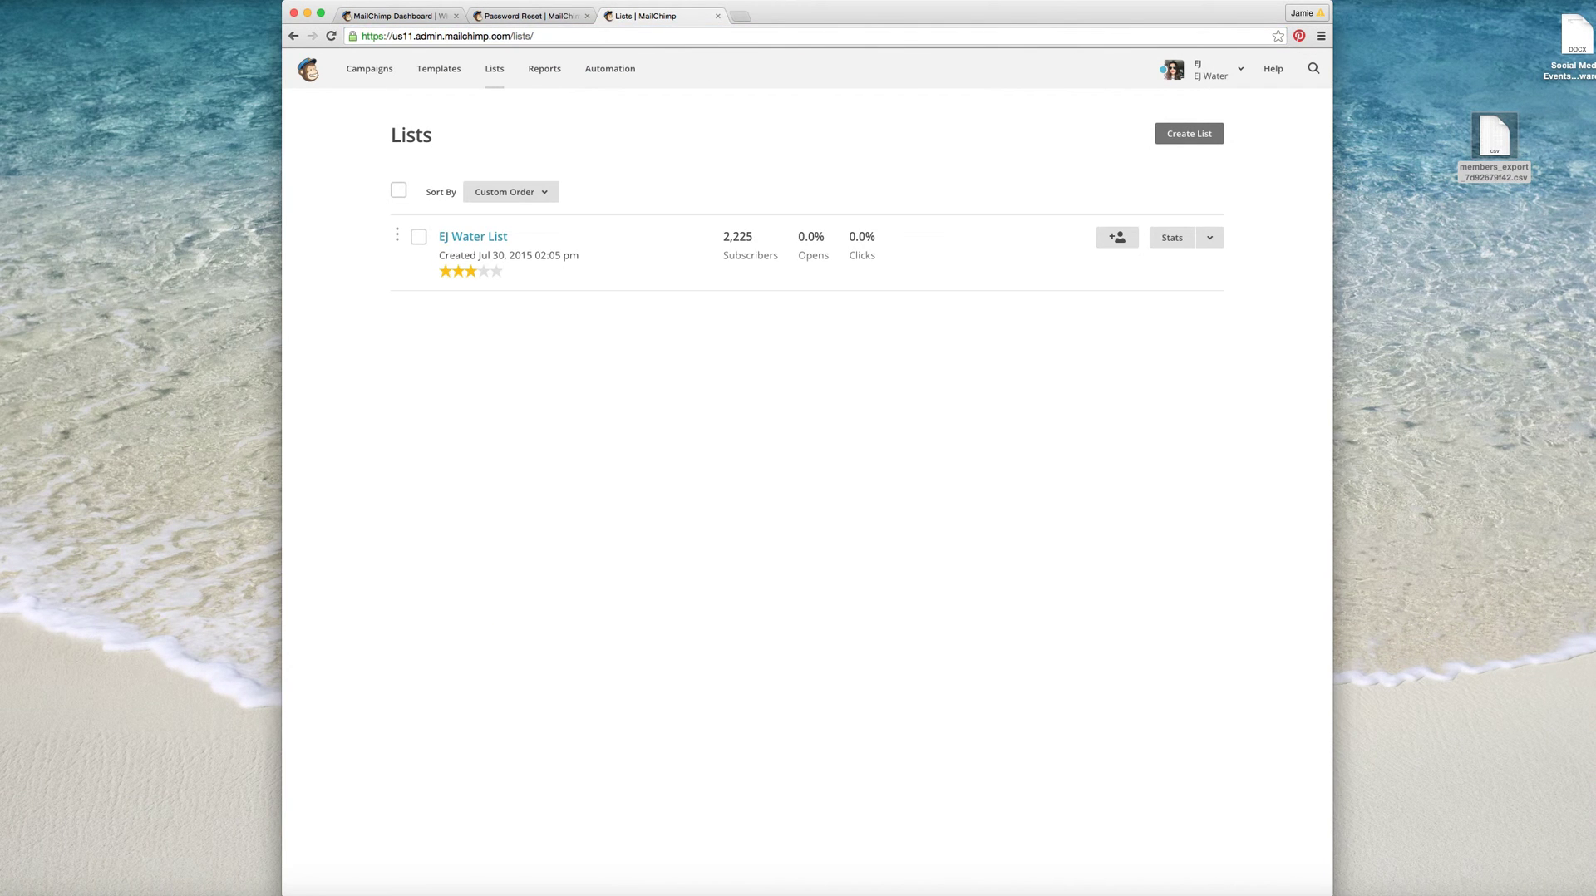
mouse_move(1158, 110)
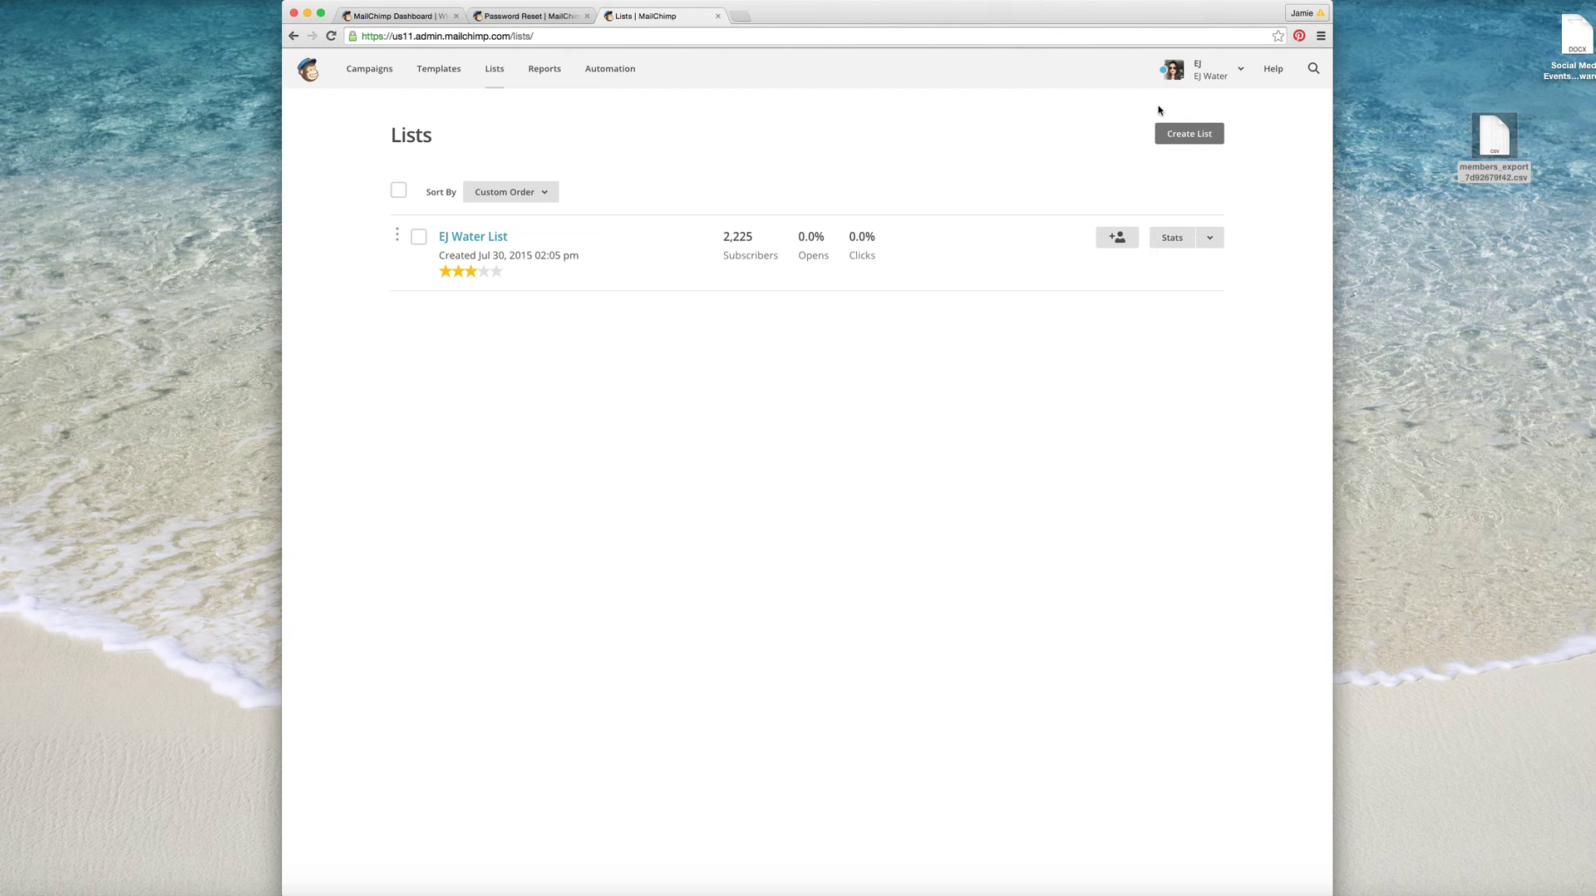
left_click(438, 68)
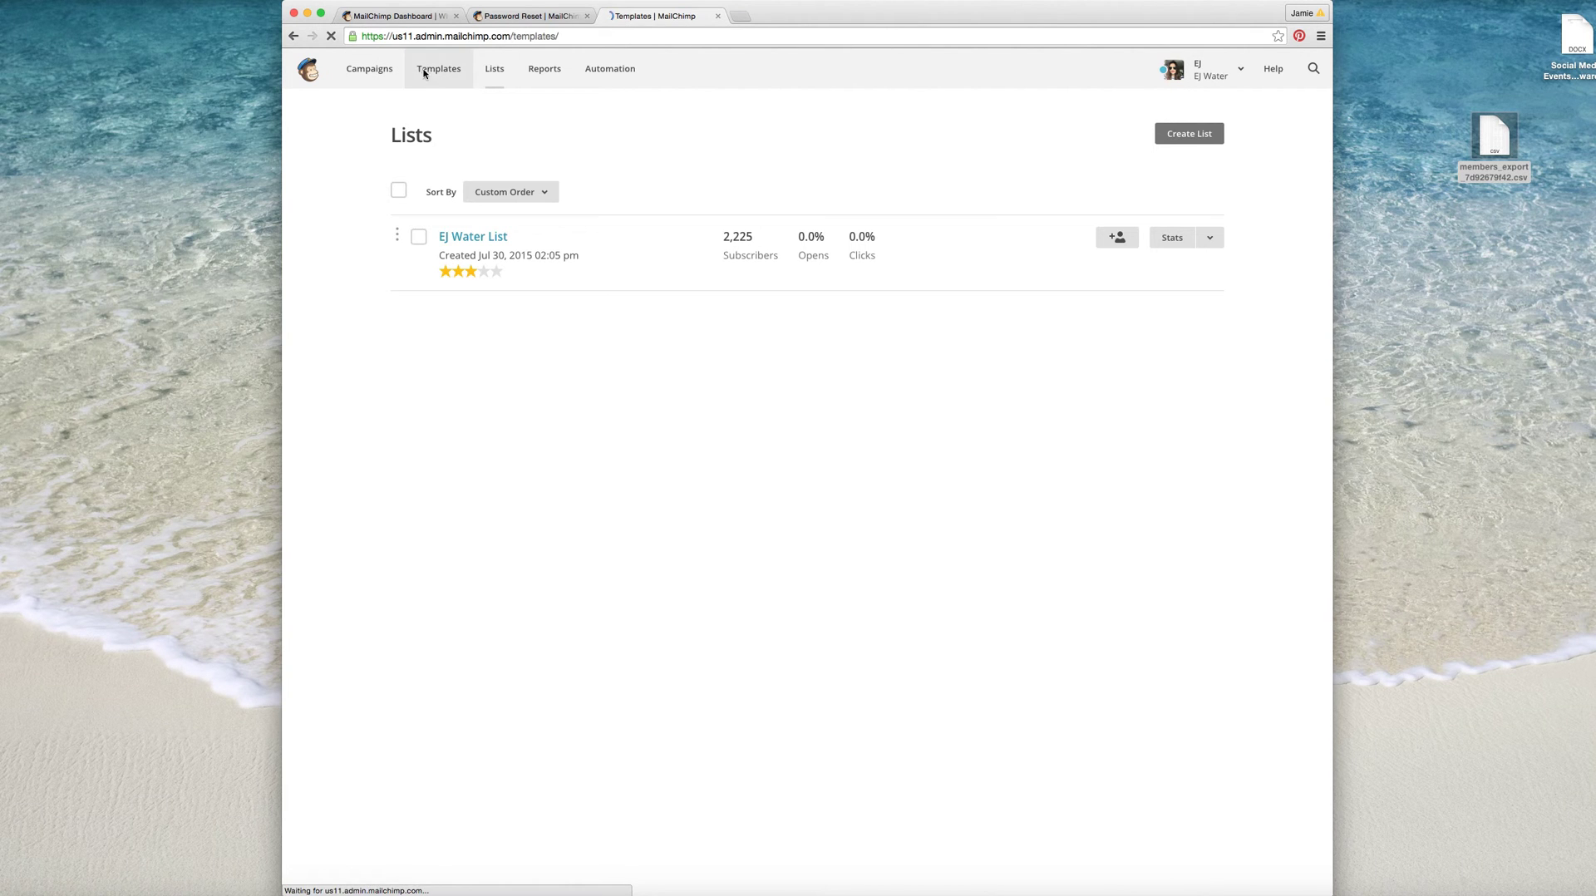
left_click(439, 68)
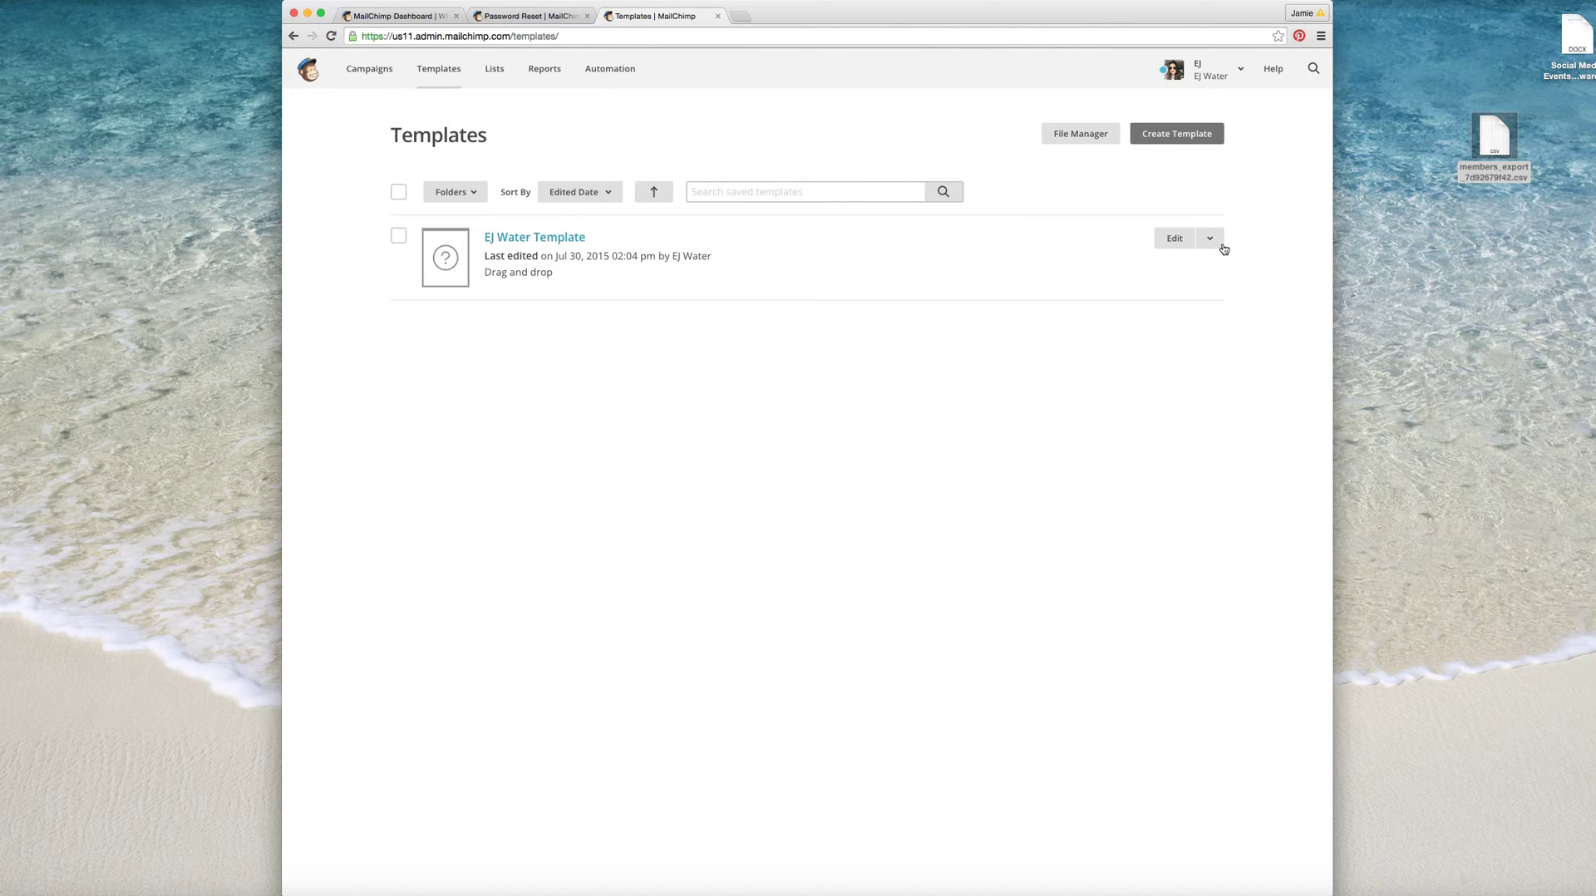
Create a campaign from EJ Water Template sent to the entire EJ Water List
left_click(1210, 237)
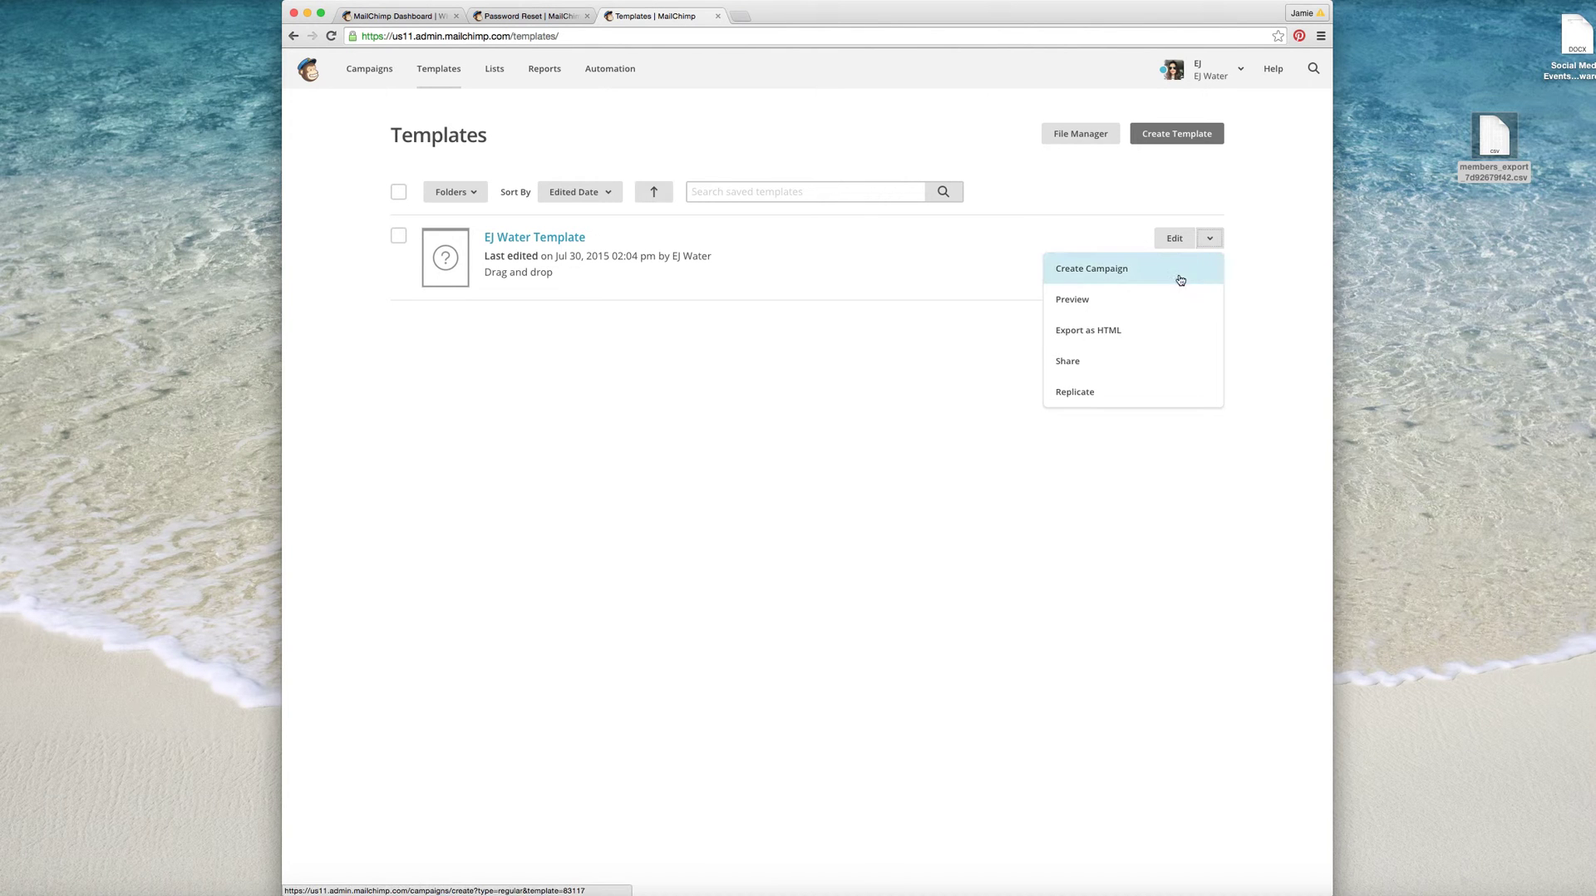
mouse_move(1219, 268)
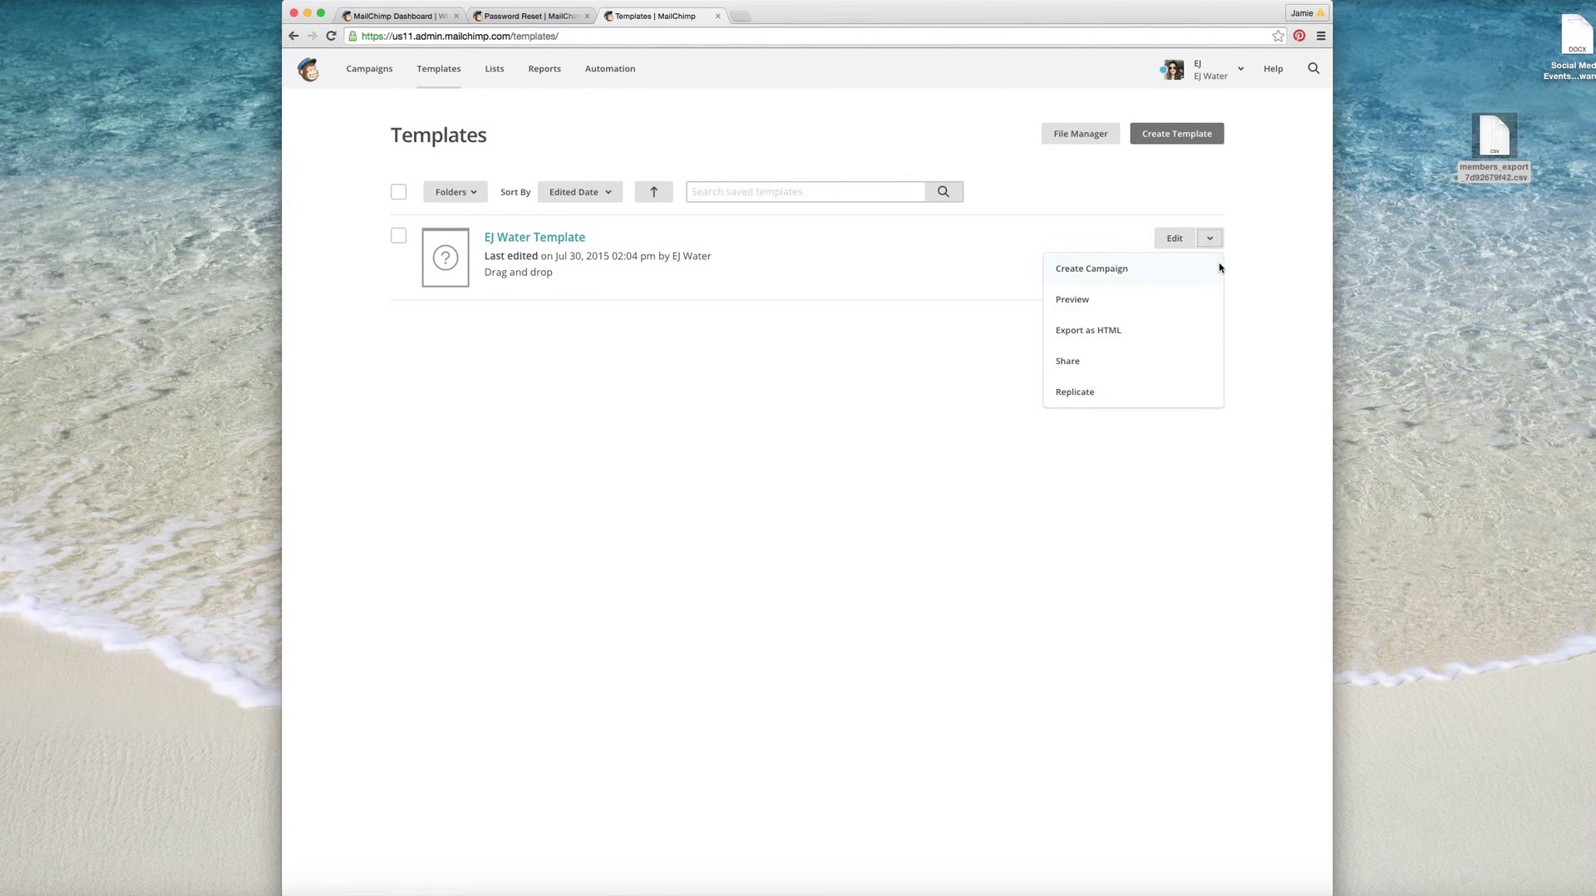
left_click(1092, 267)
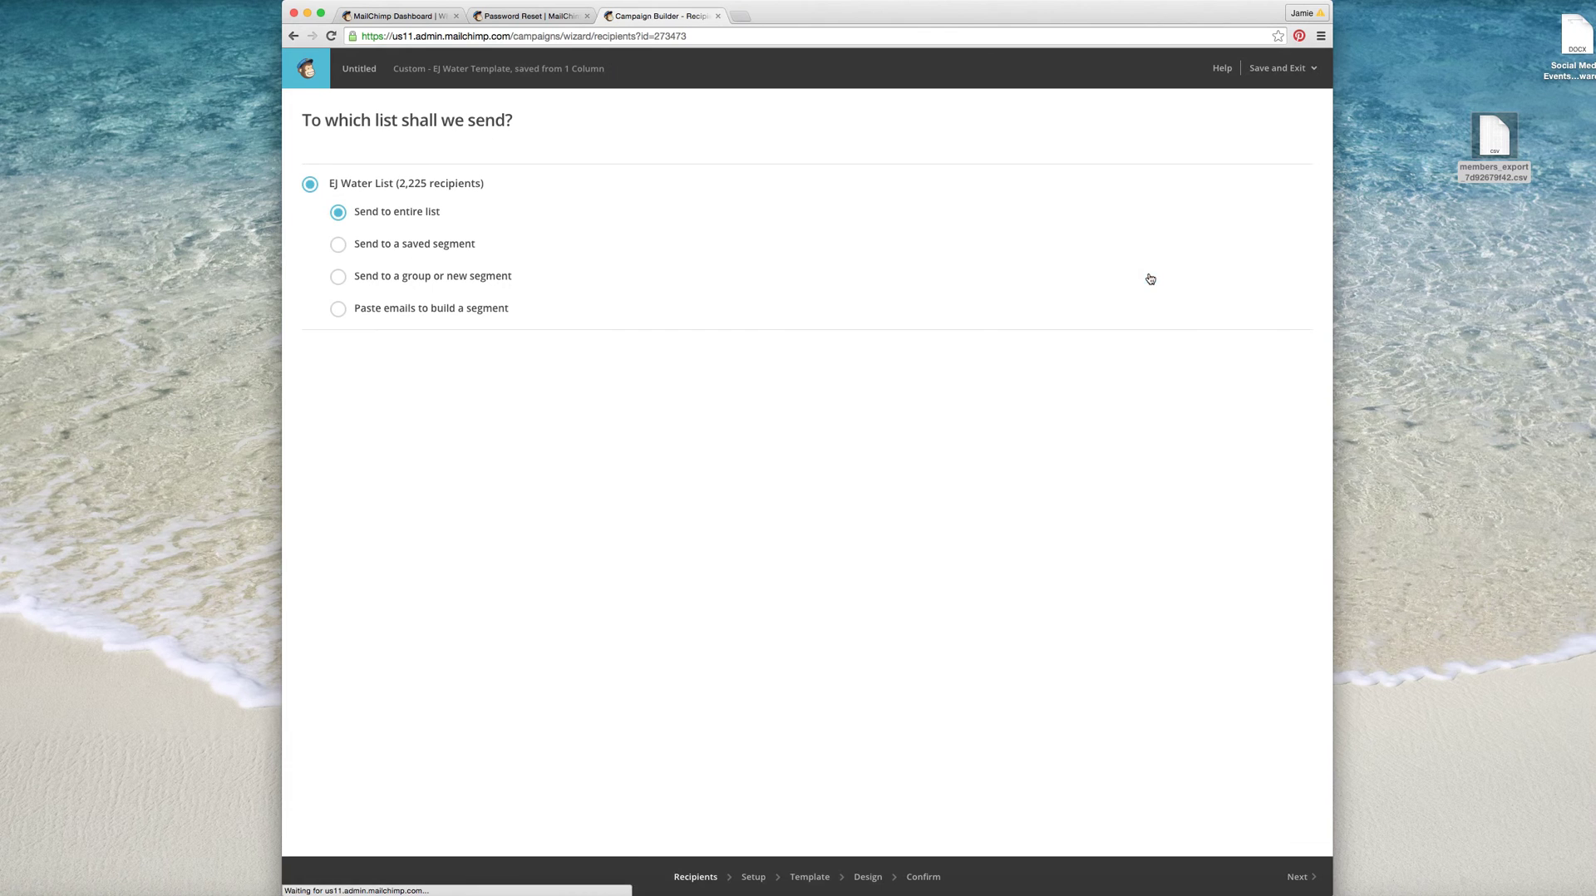
mouse_move(1334, 732)
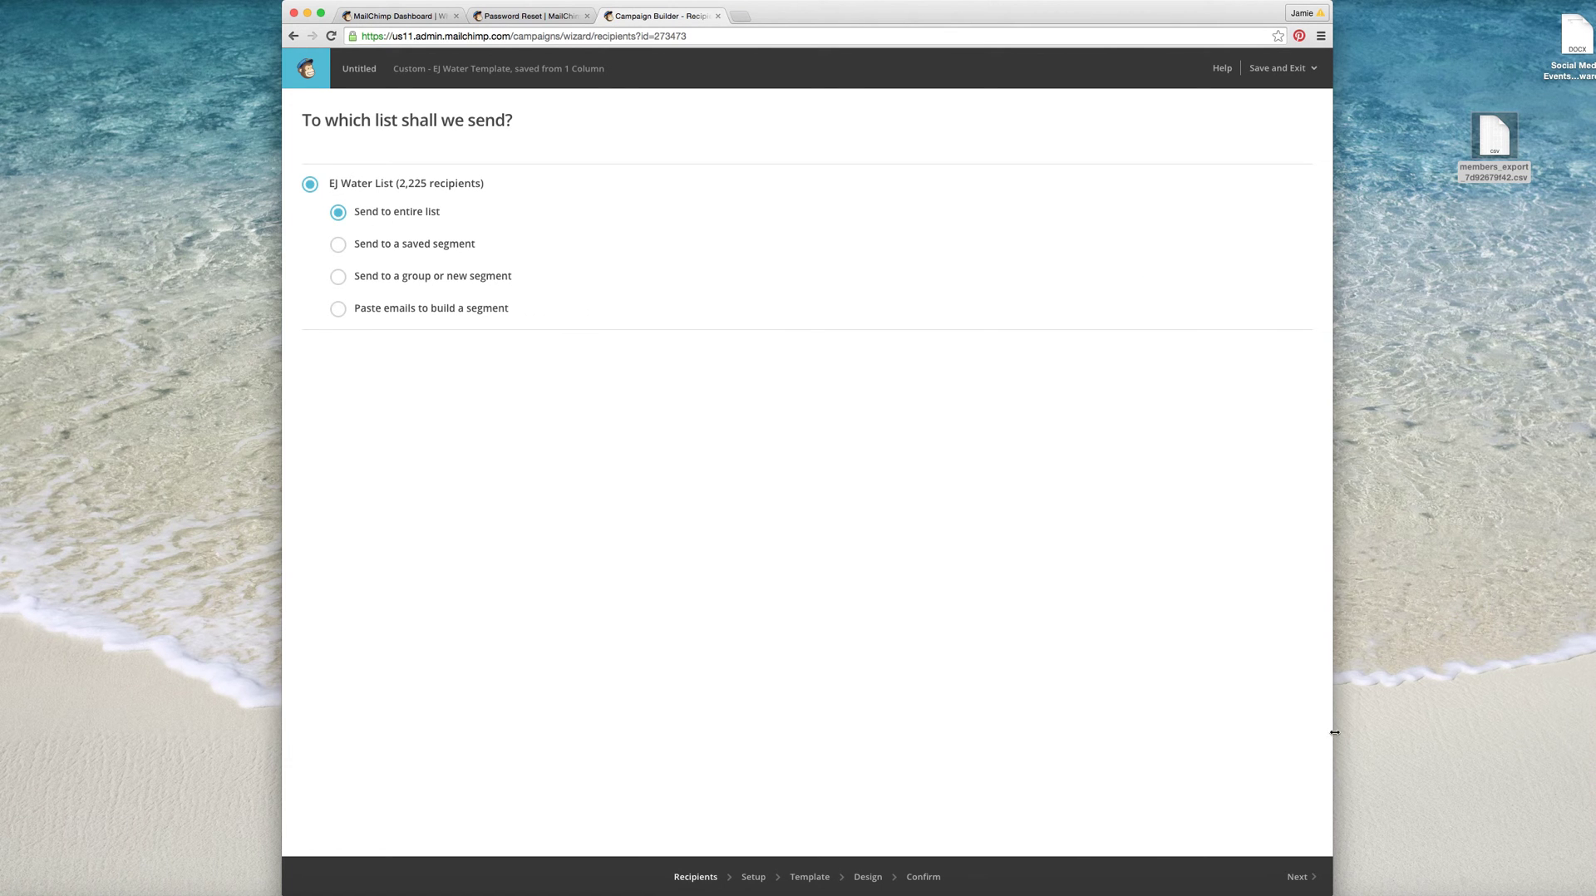
left_click(1297, 876)
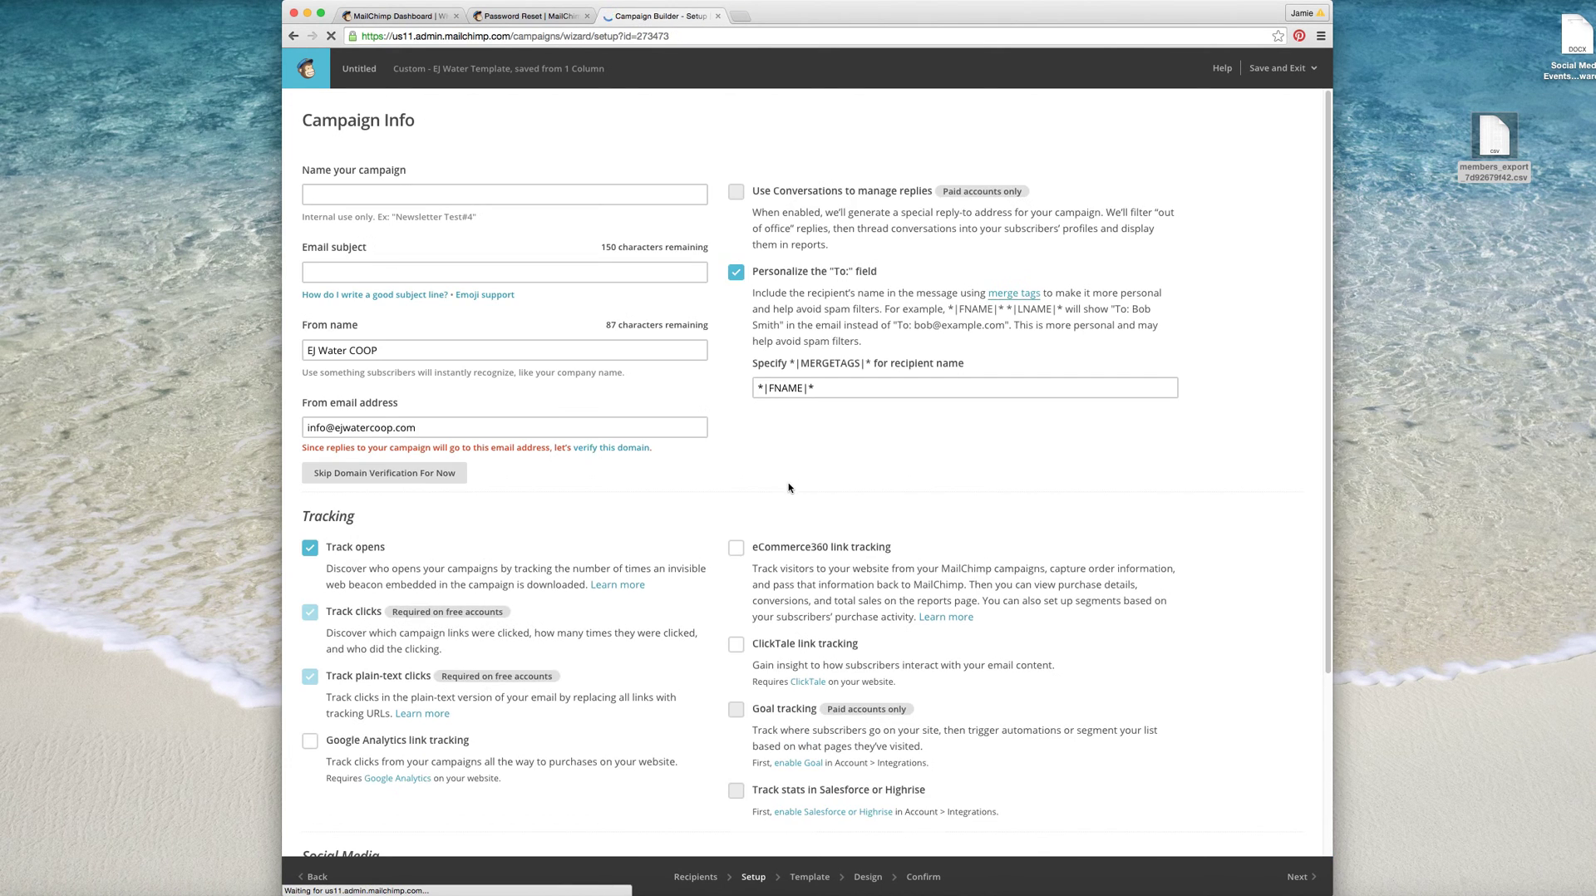
Enter name 'July Newsletter' and subject 'July Newsletter: GILA Water Treatment Plant is Launching!'
left_click(504, 193)
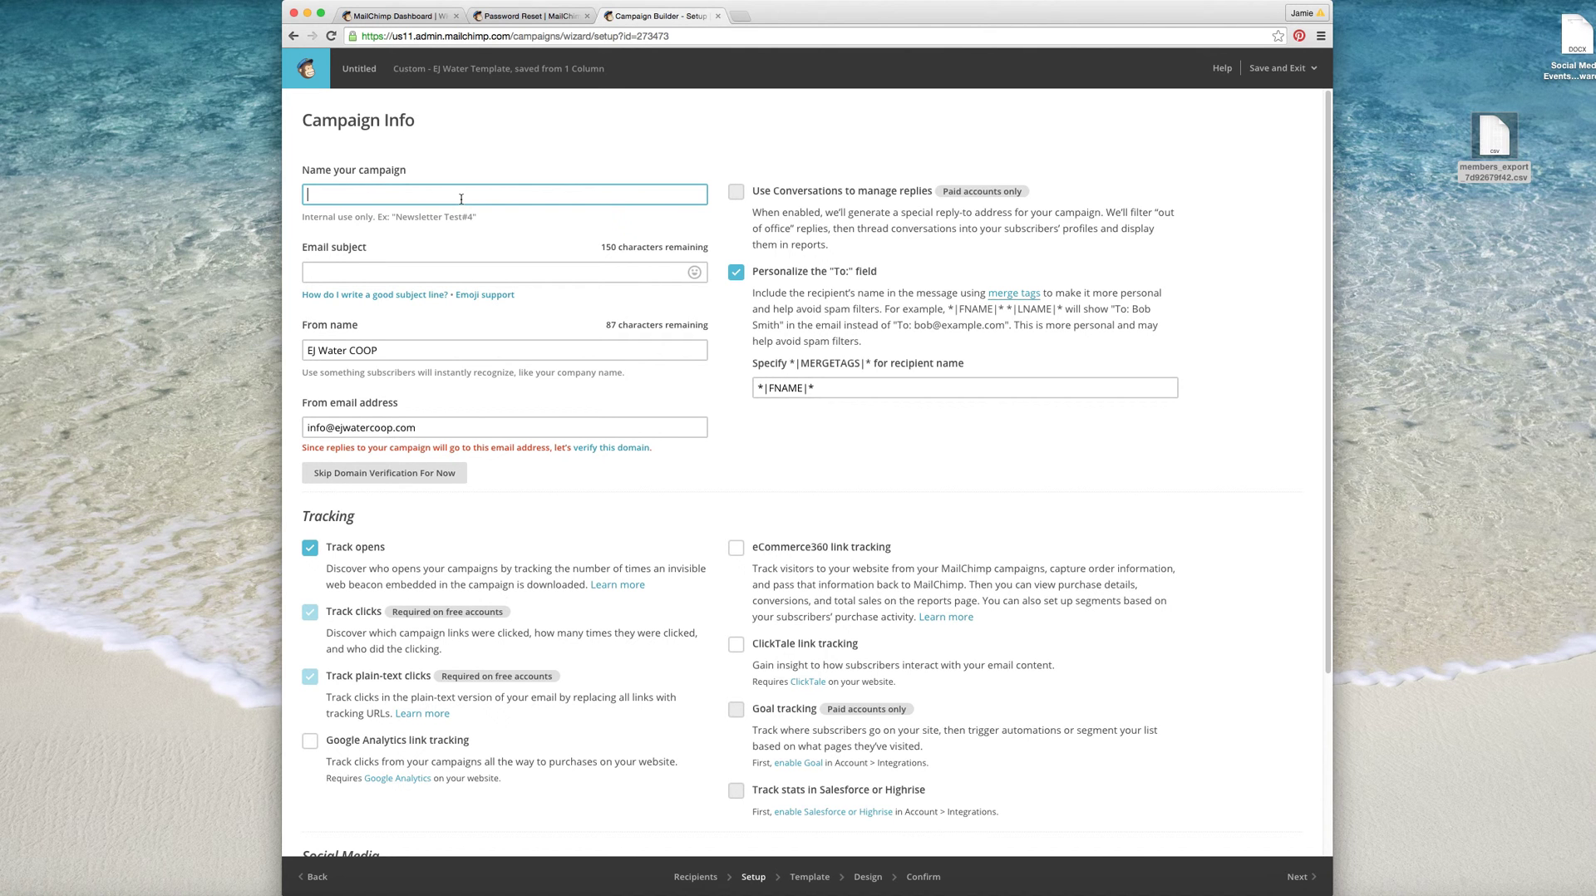
type("July")
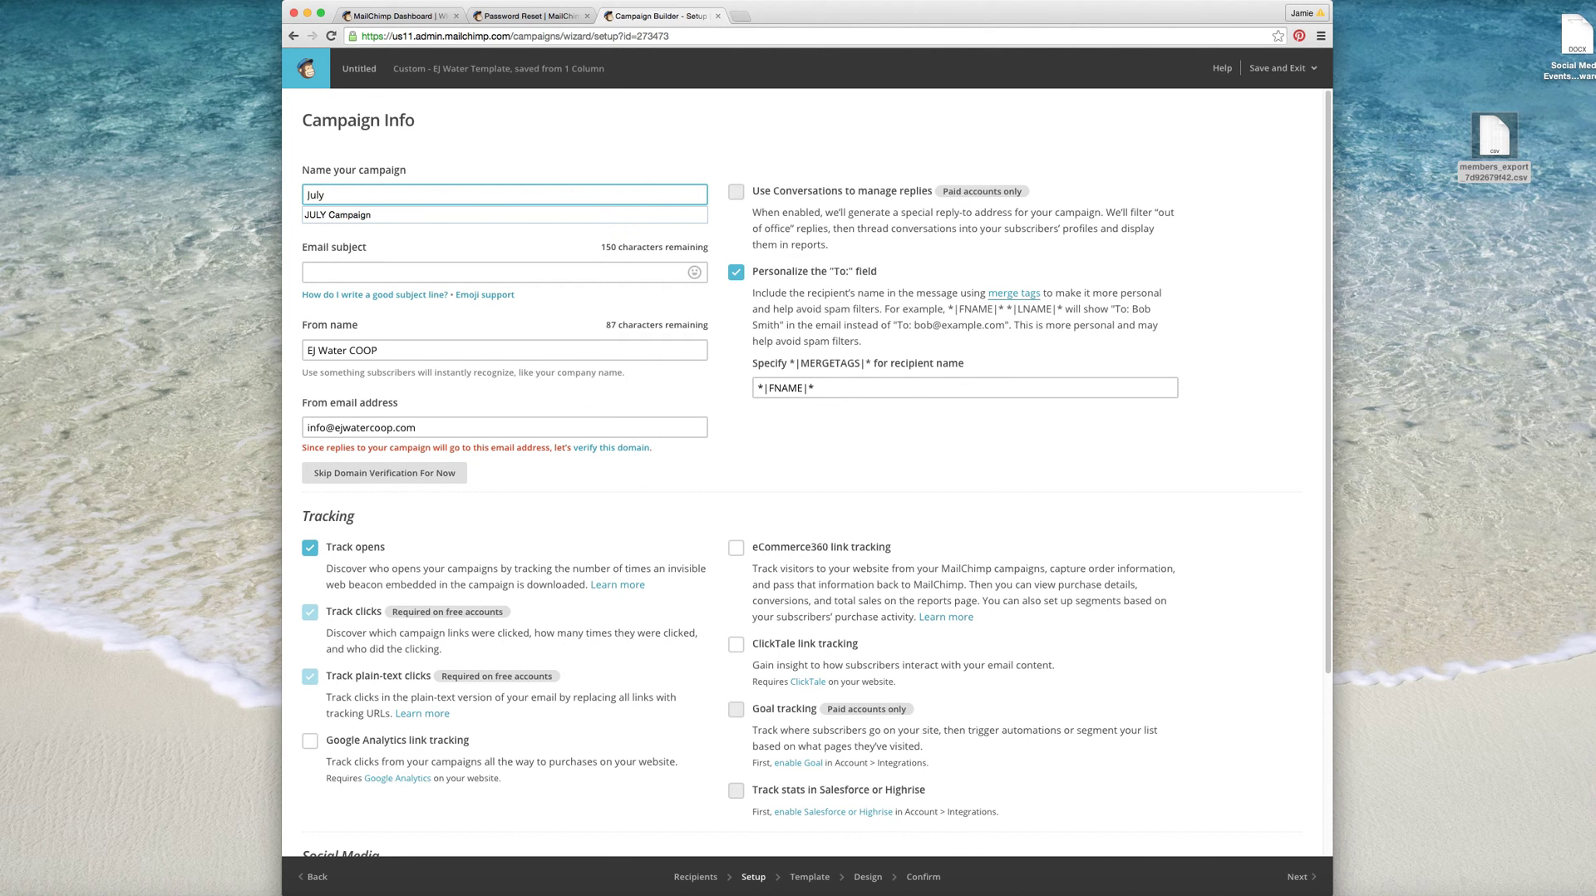
type("Newsletter")
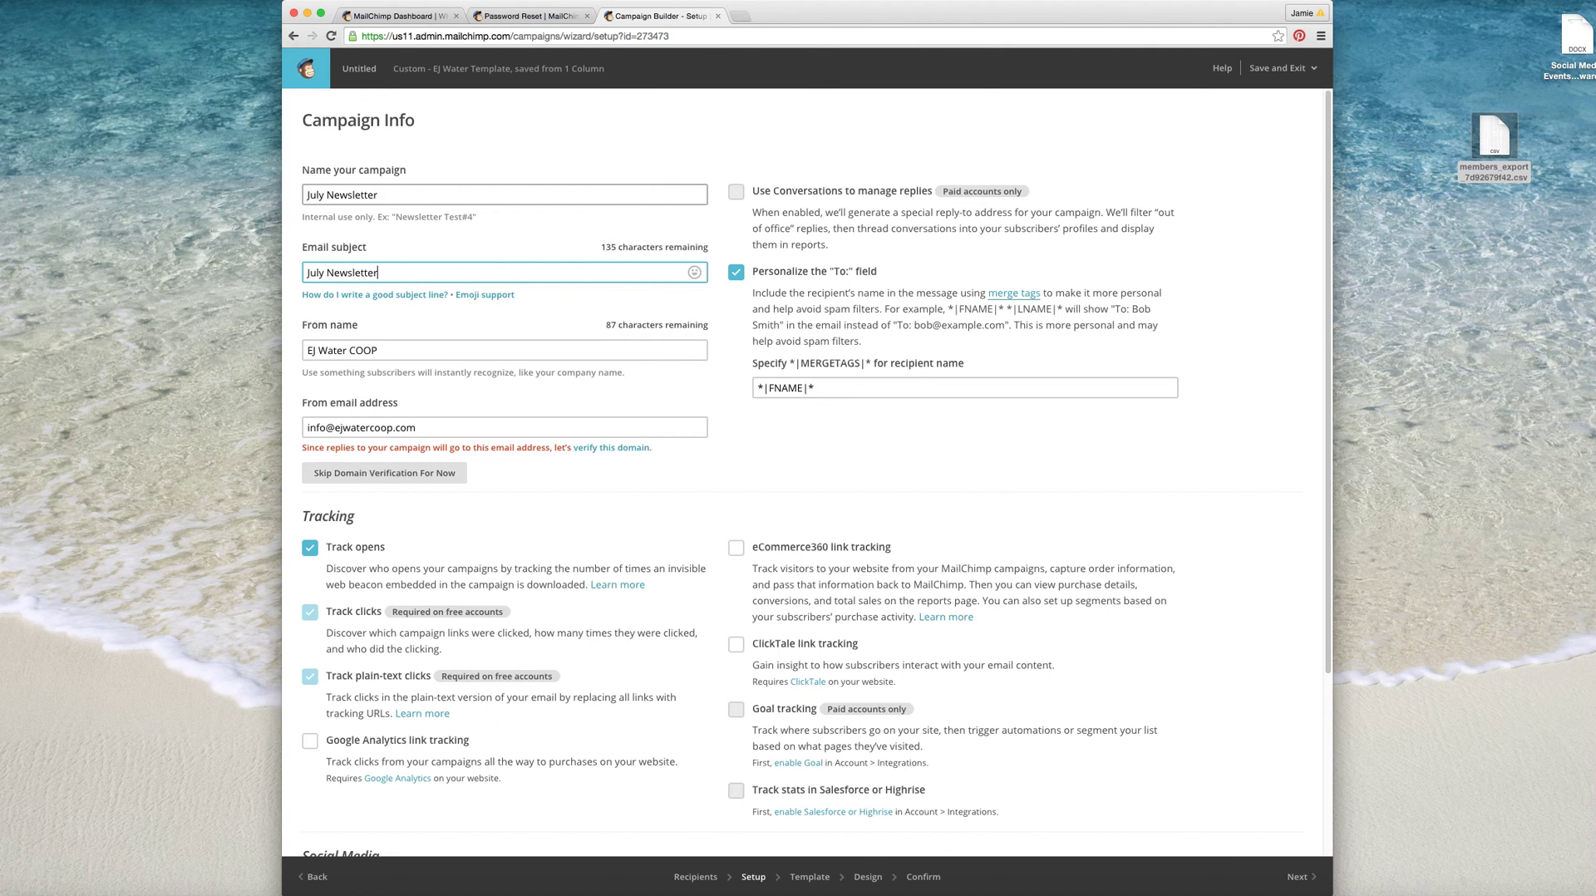
type(": GILA Water")
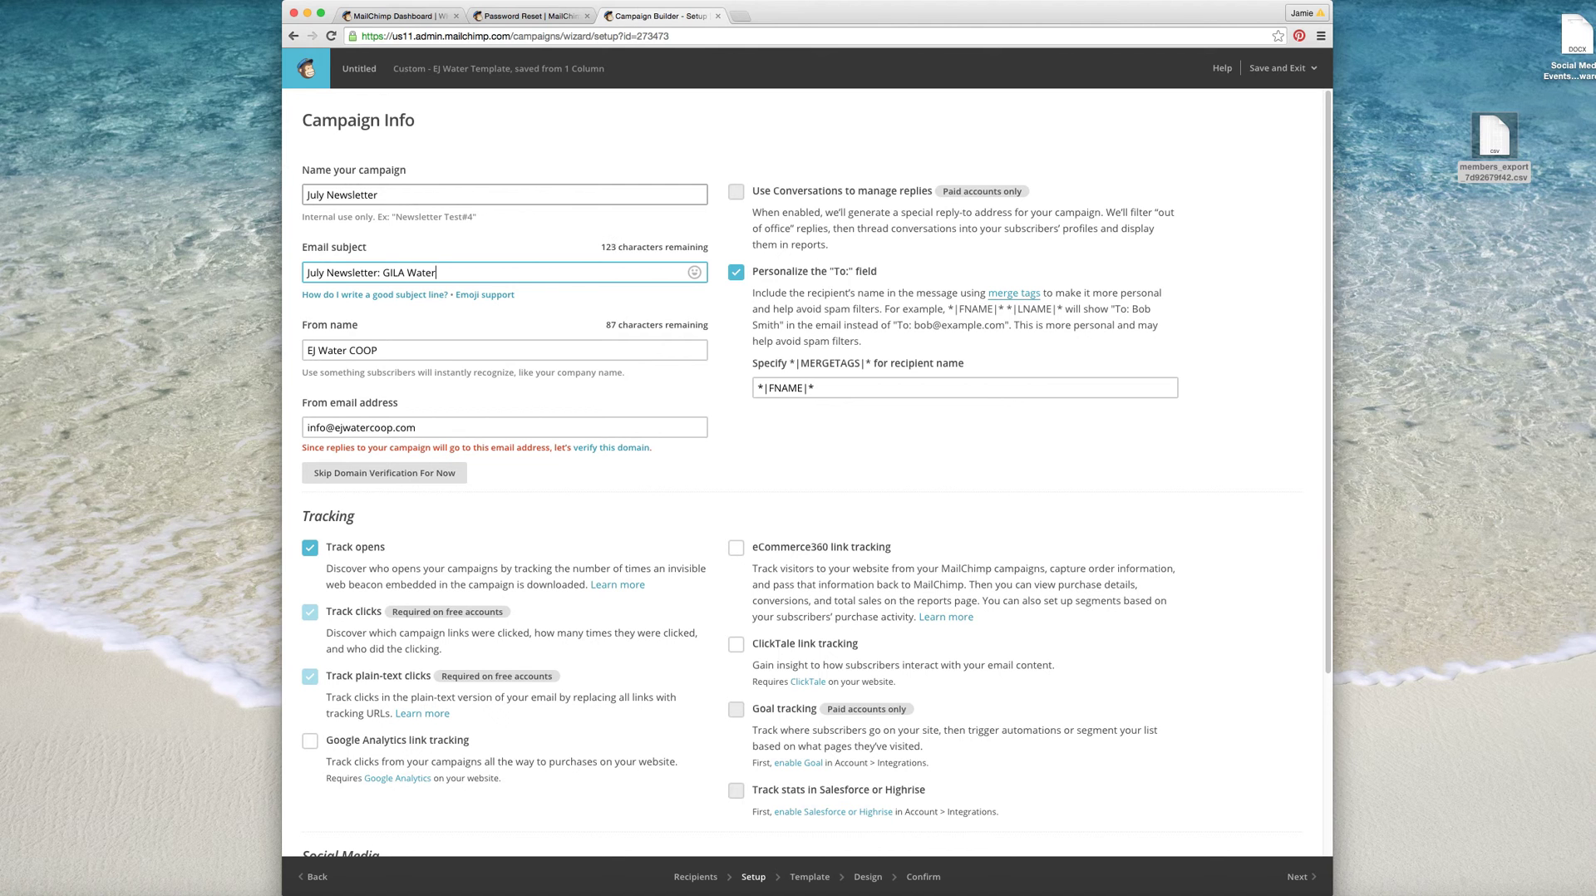
type("Treatment Plant is Launchin")
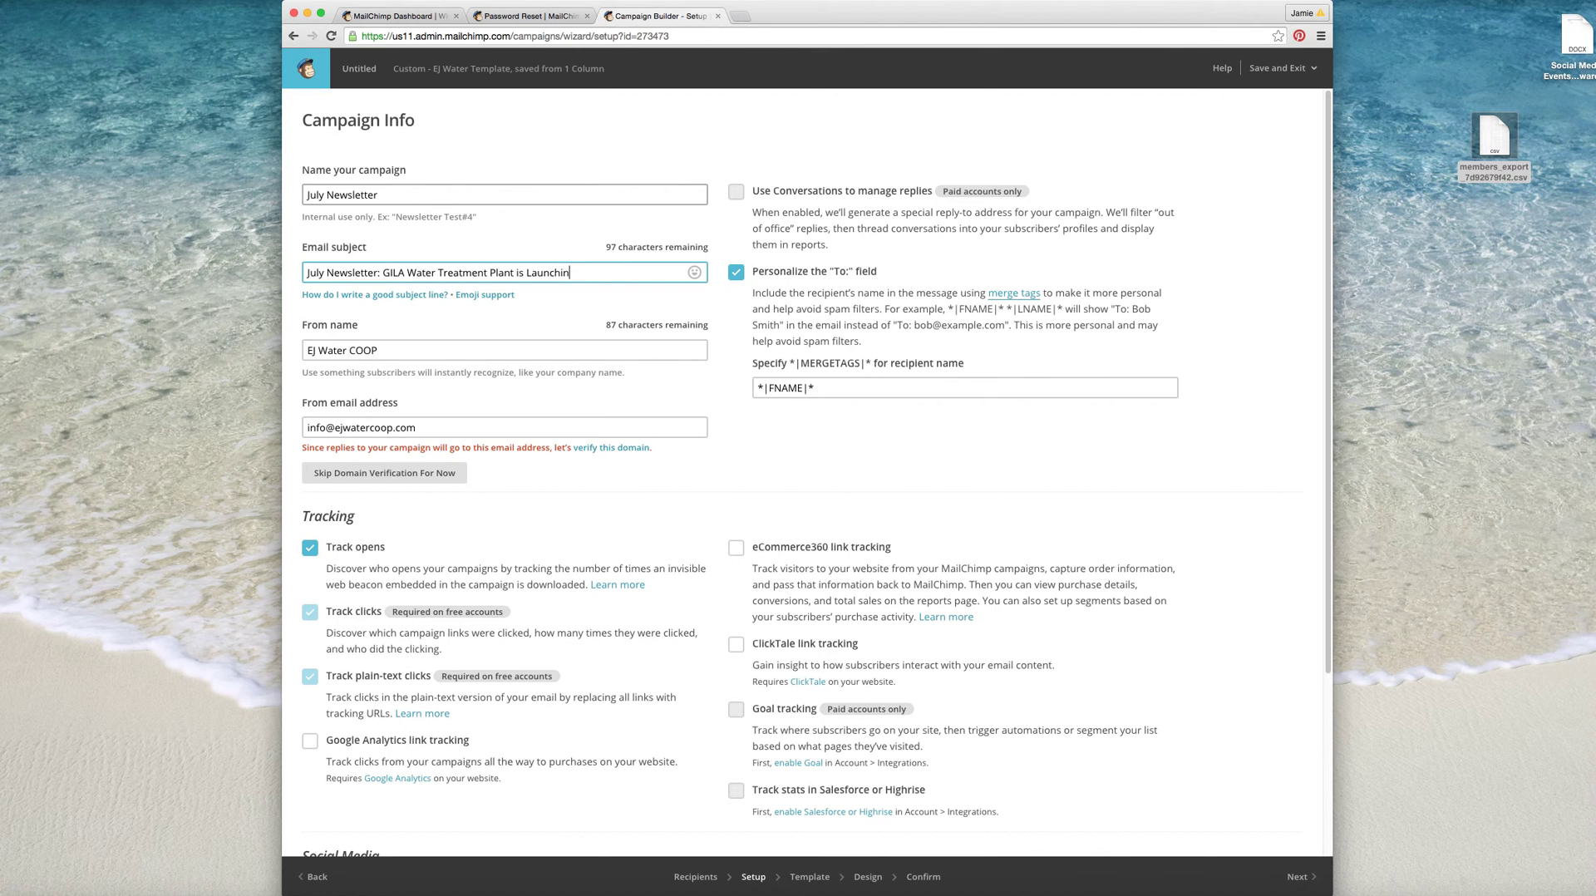
type("g!")
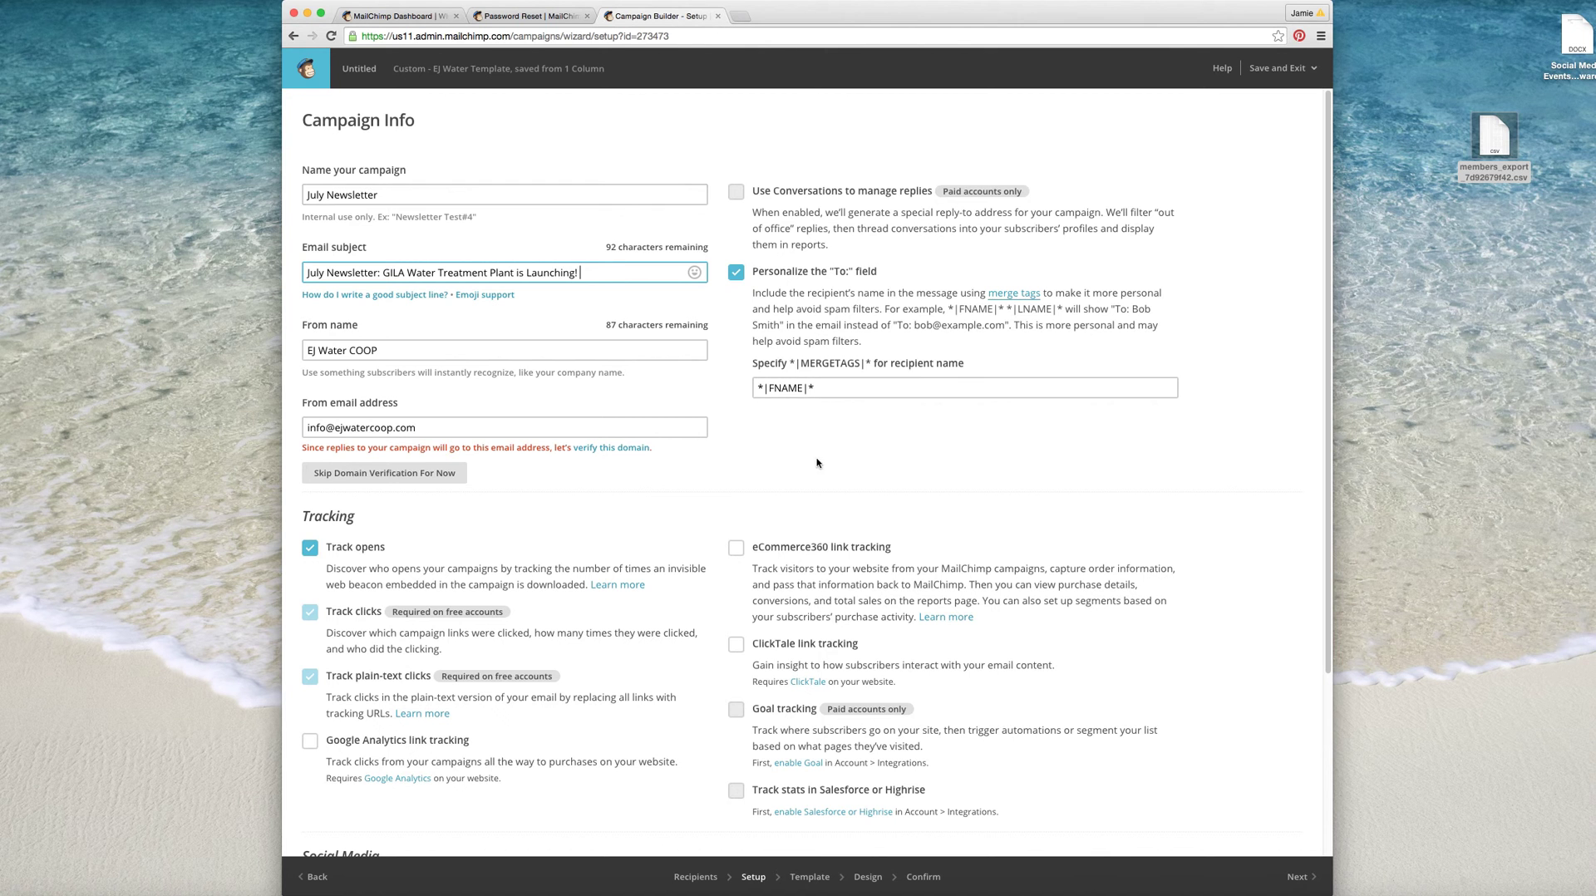
Continue past Campaign Info, skipping domain verification for now
left_click(1301, 876)
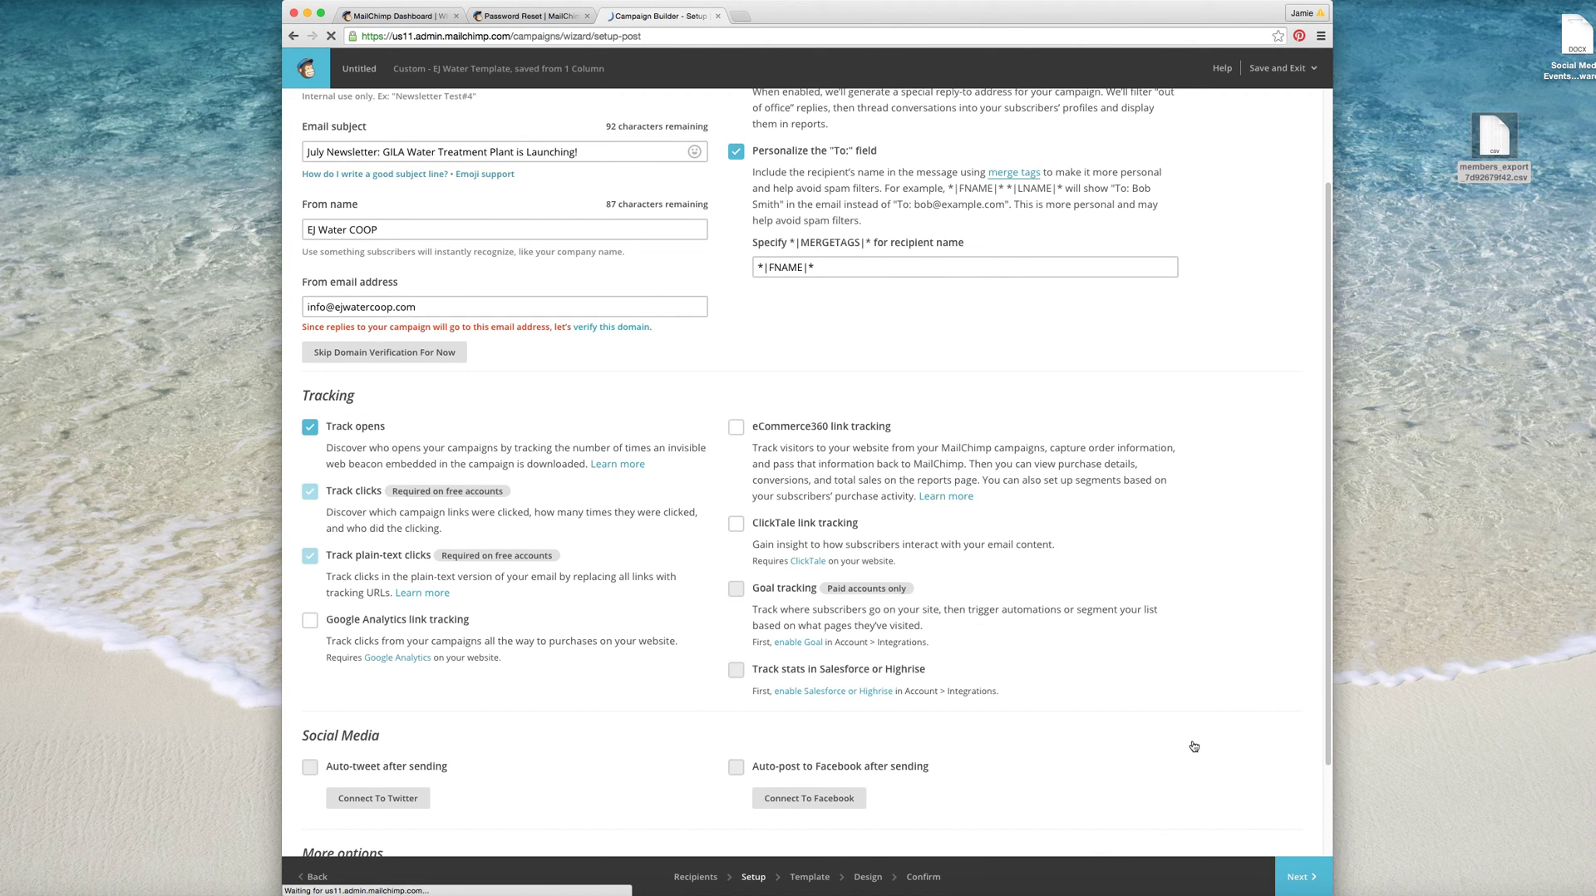
left_click(1302, 877)
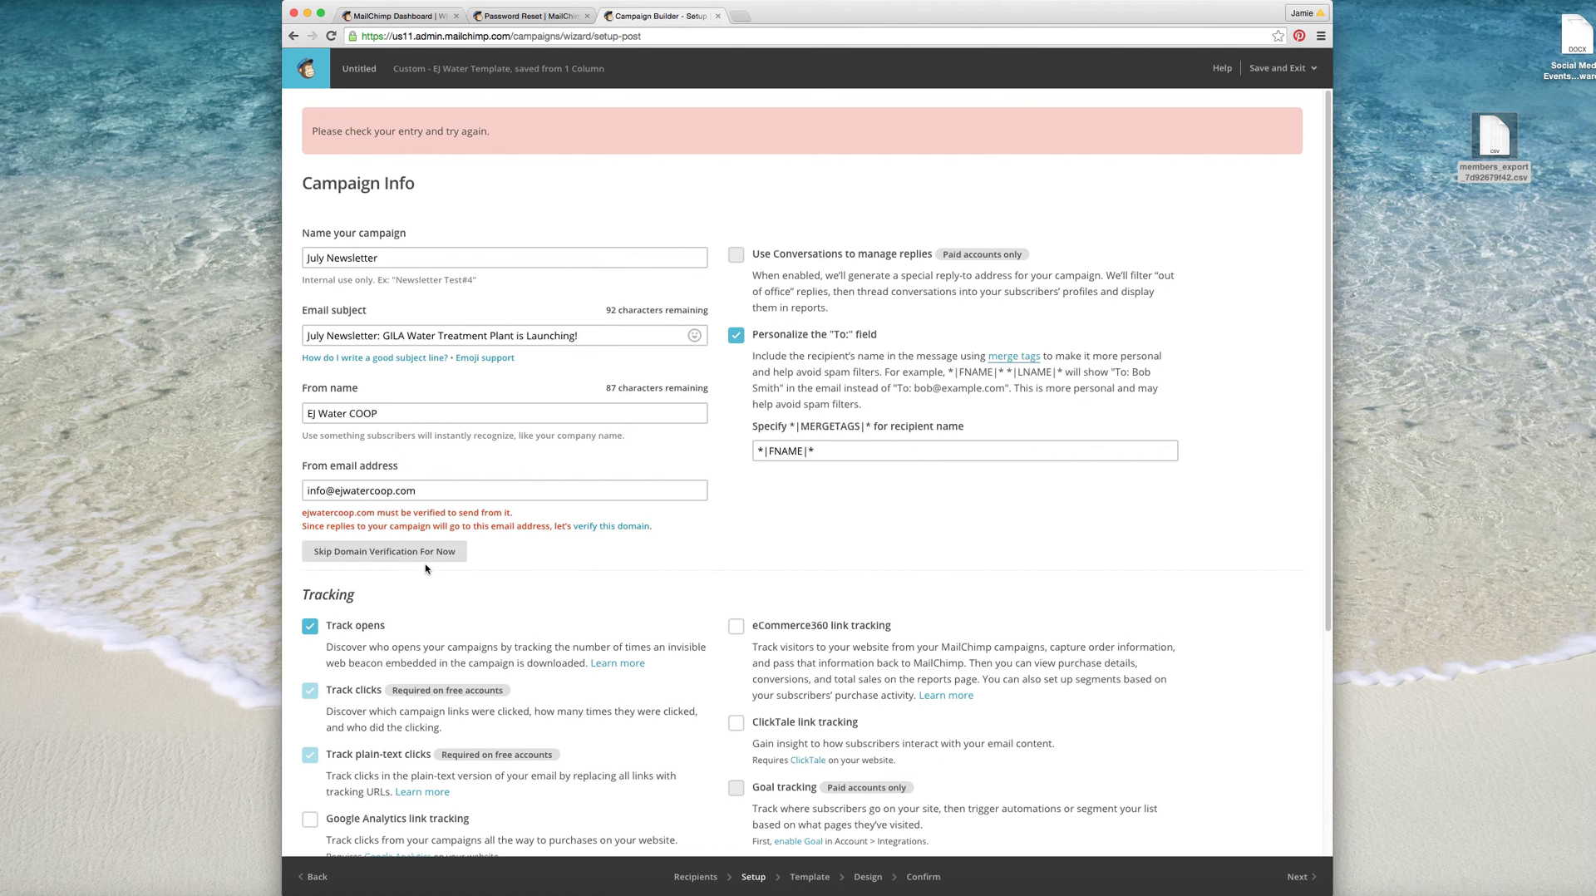
left_click(1297, 877)
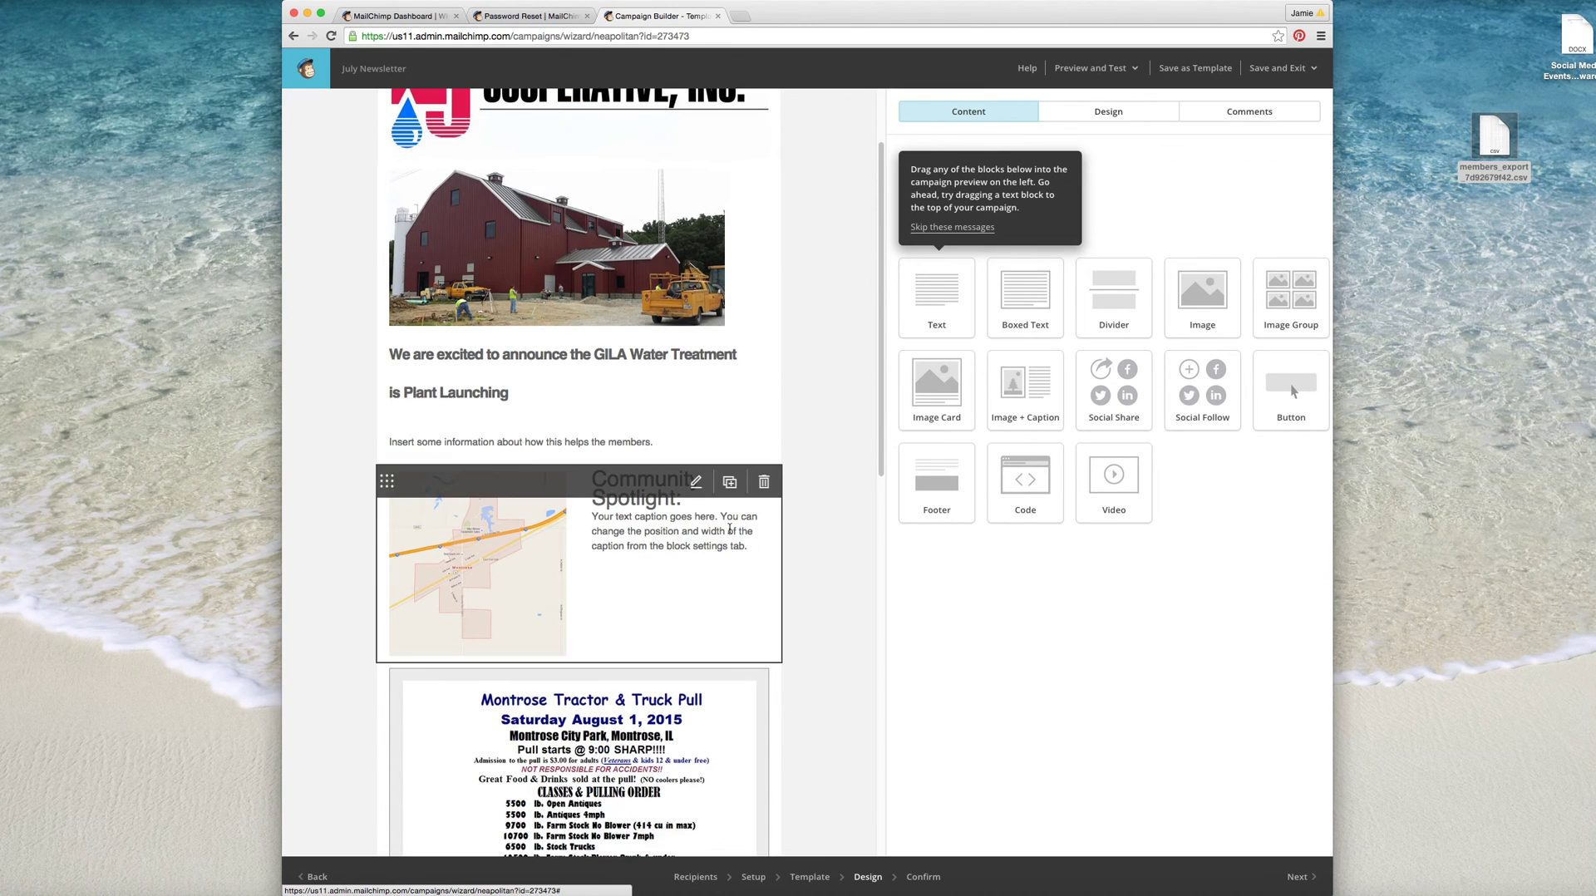
Scroll to the Community Spotlight Image + Caption block and click into its caption
scroll("down", 3)
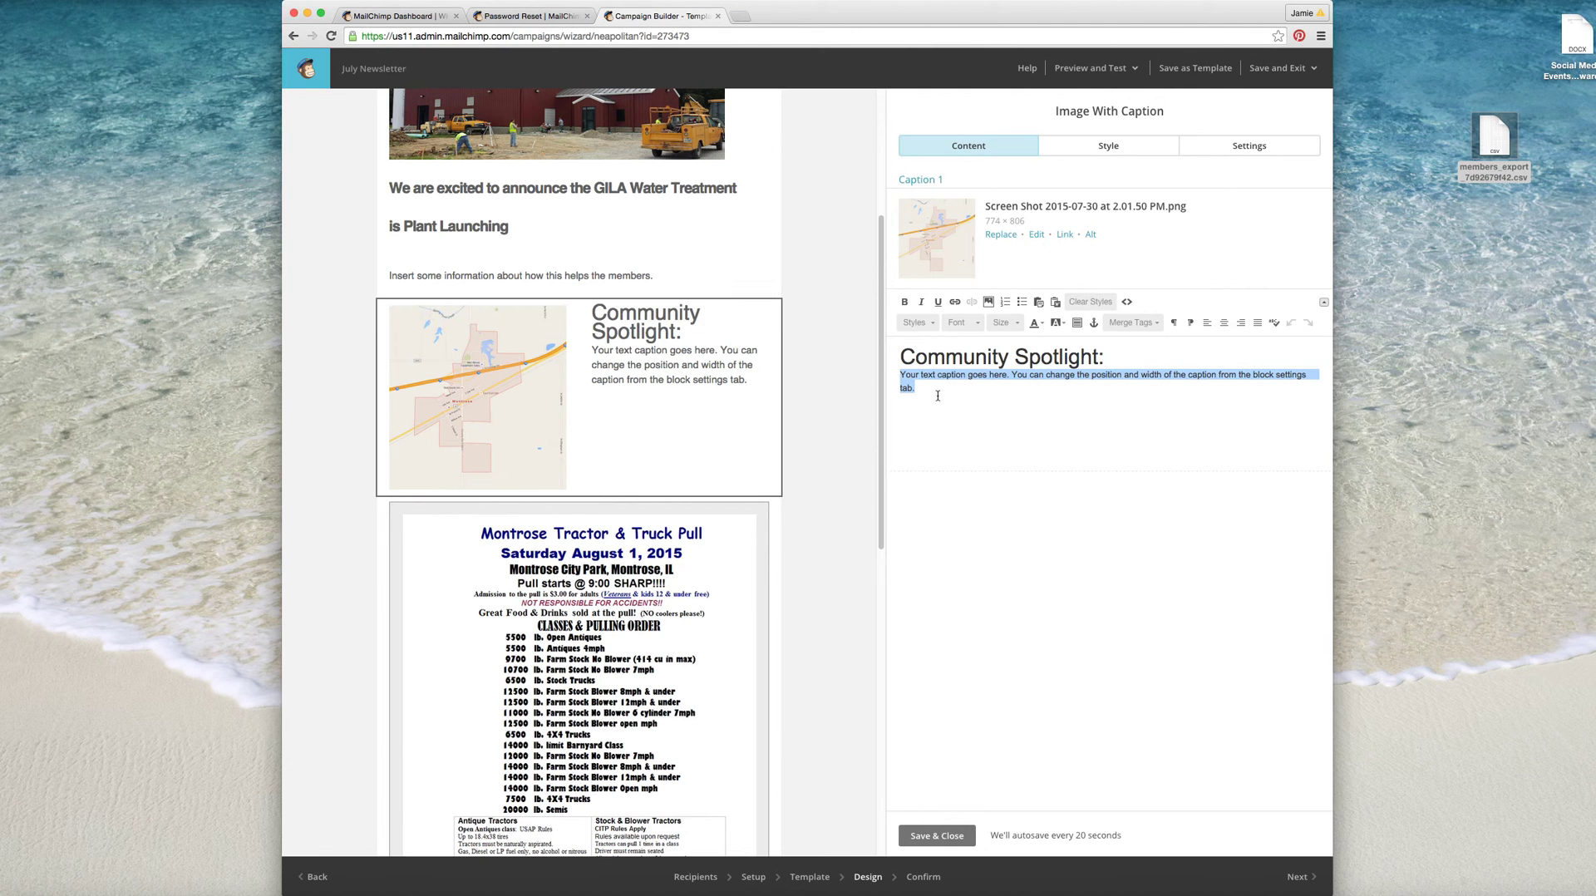
left_click(937, 398)
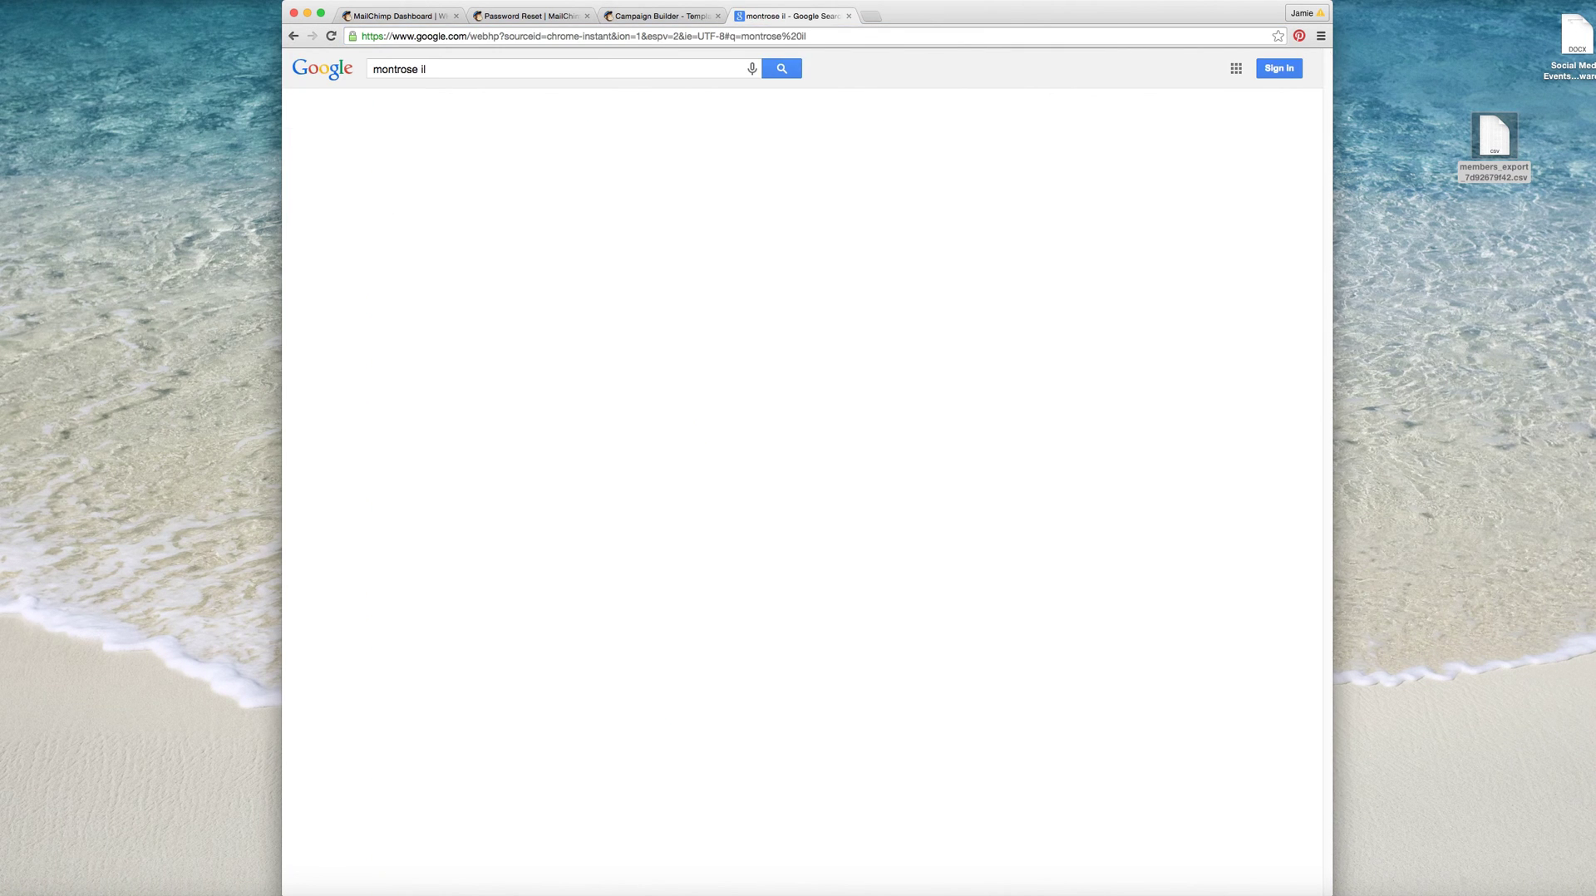
Search 'montrose il', open Montrose, Illinois on Wikipedia, copy its intro, return to campaign
left_click(781, 68)
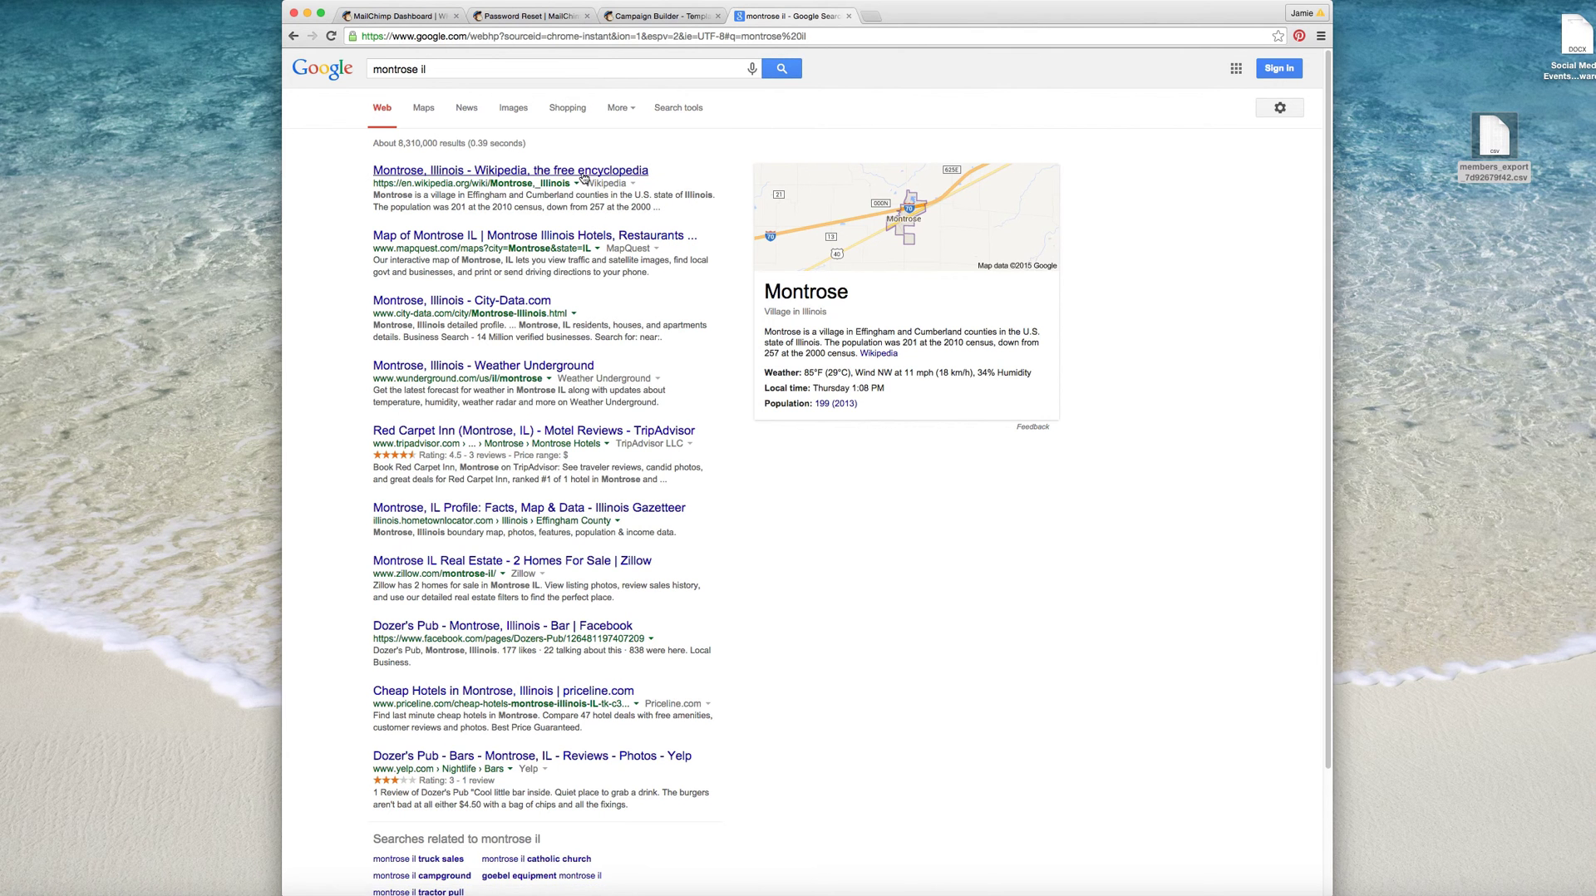
left_click(510, 171)
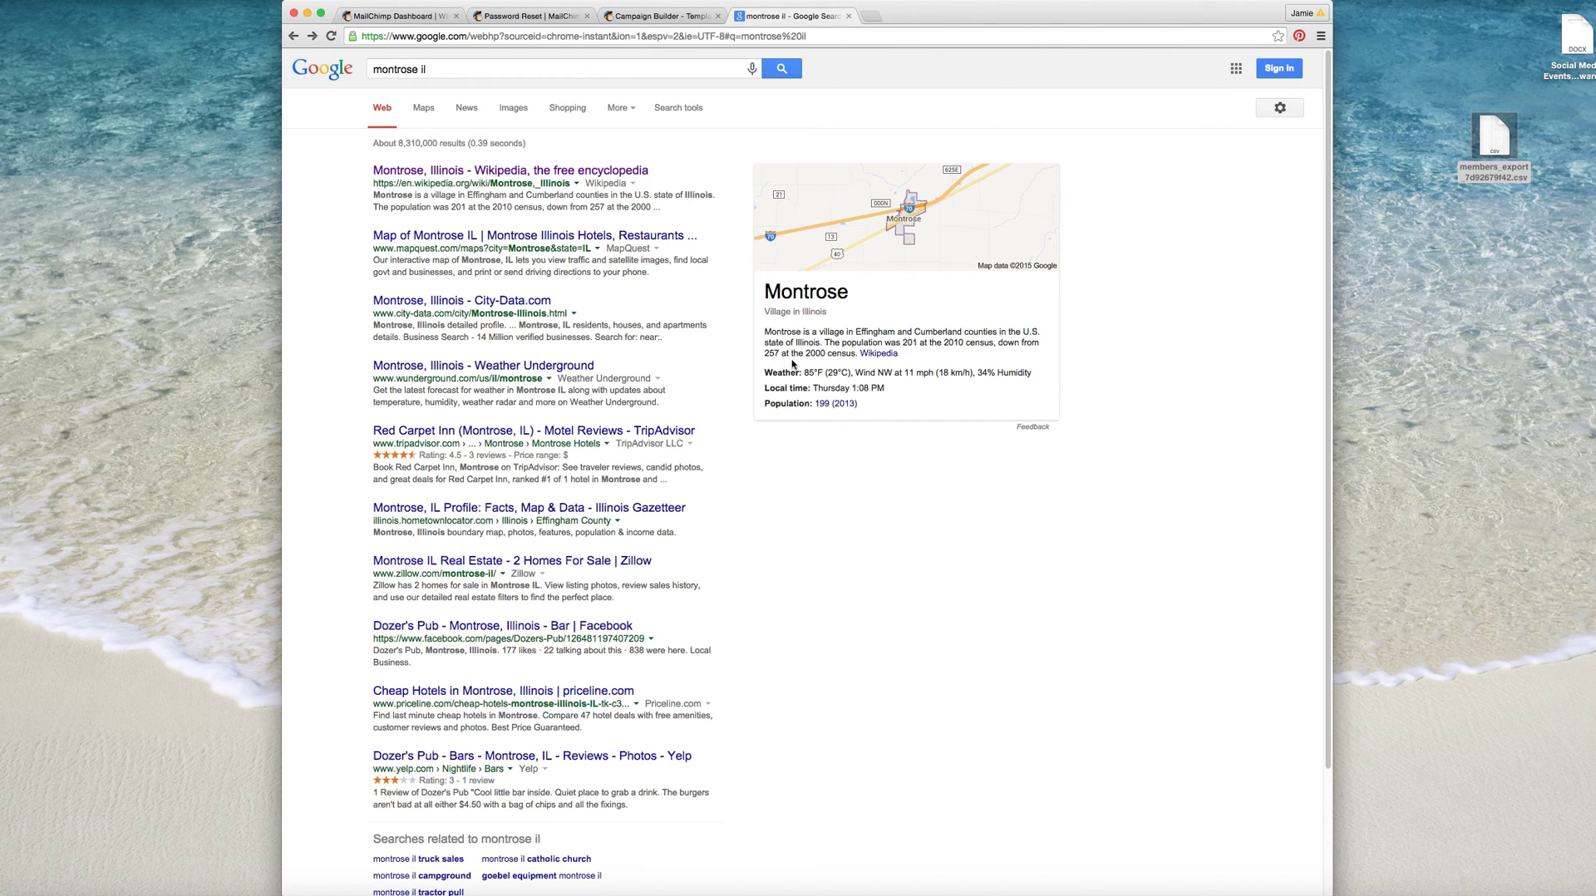
scroll("down", 3)
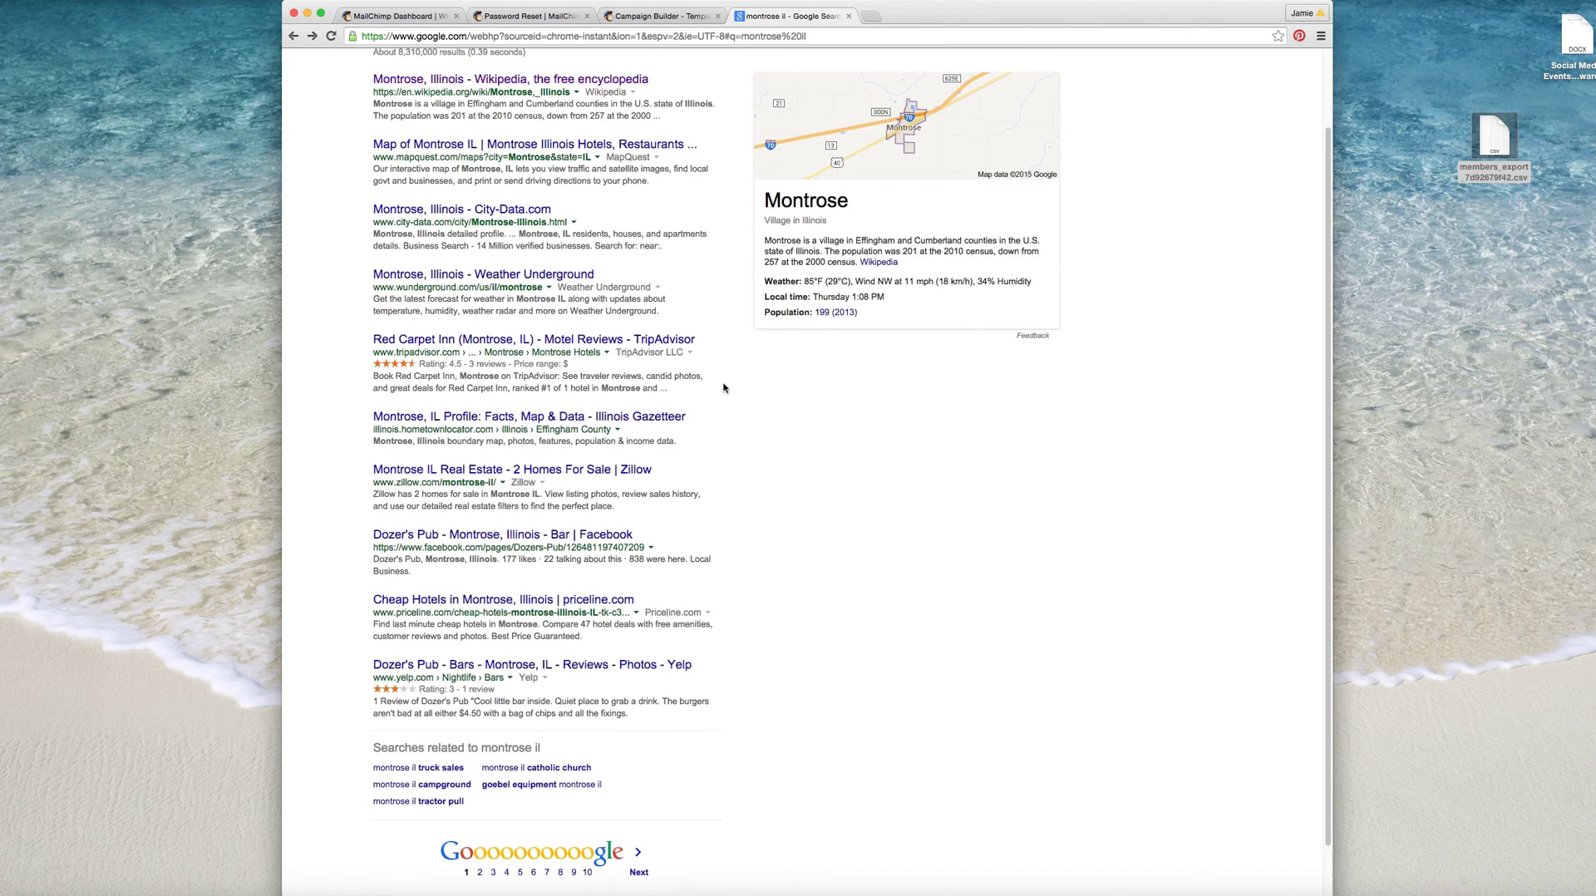
mouse_move(509, 80)
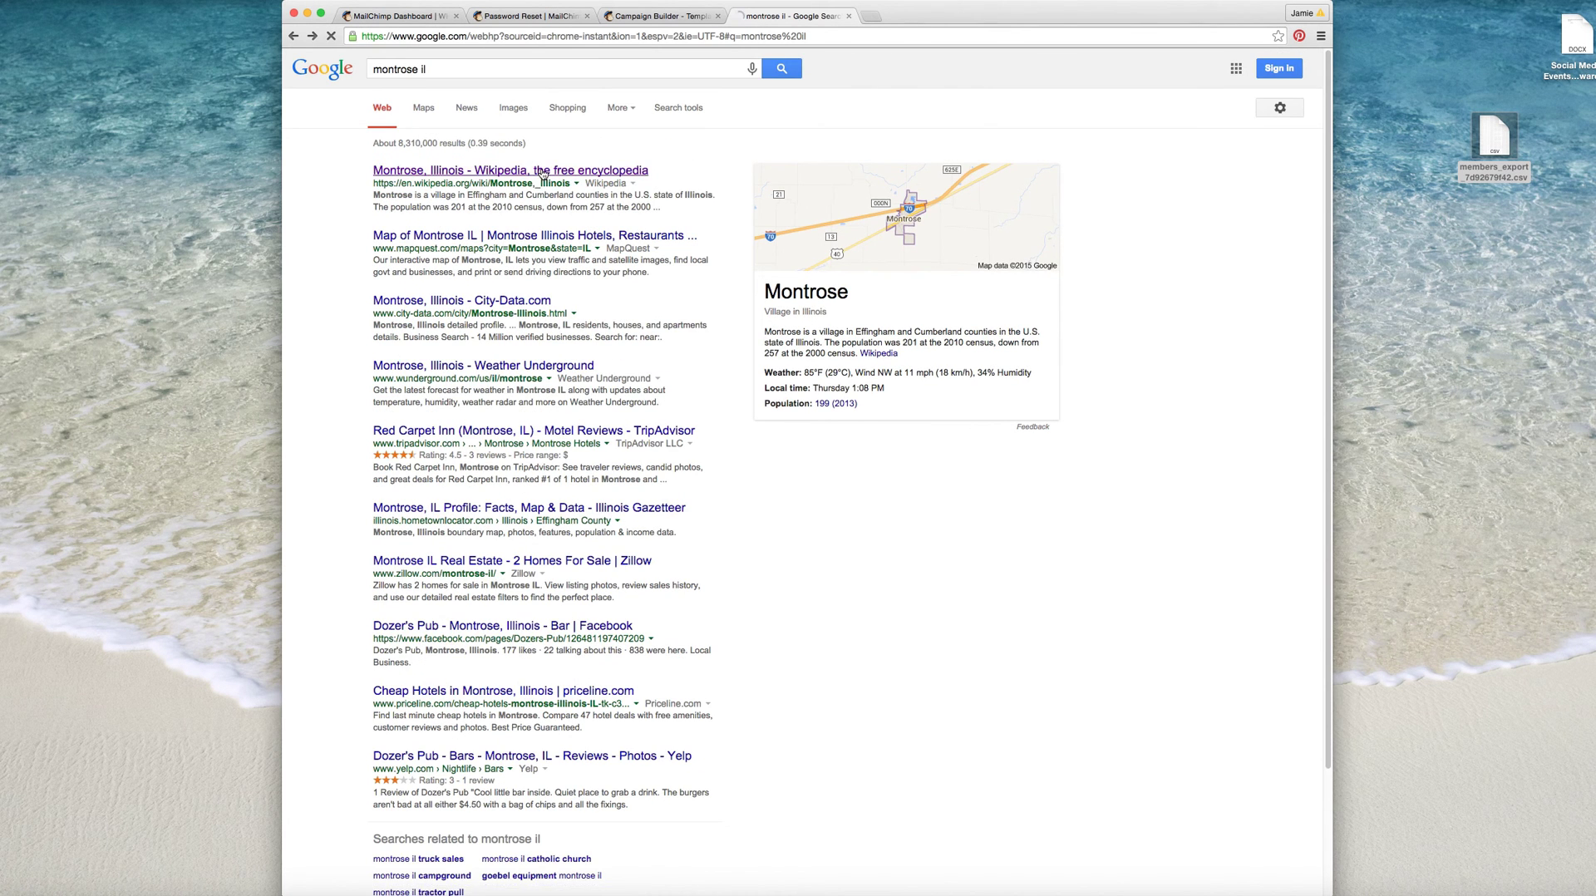
left_click(510, 170)
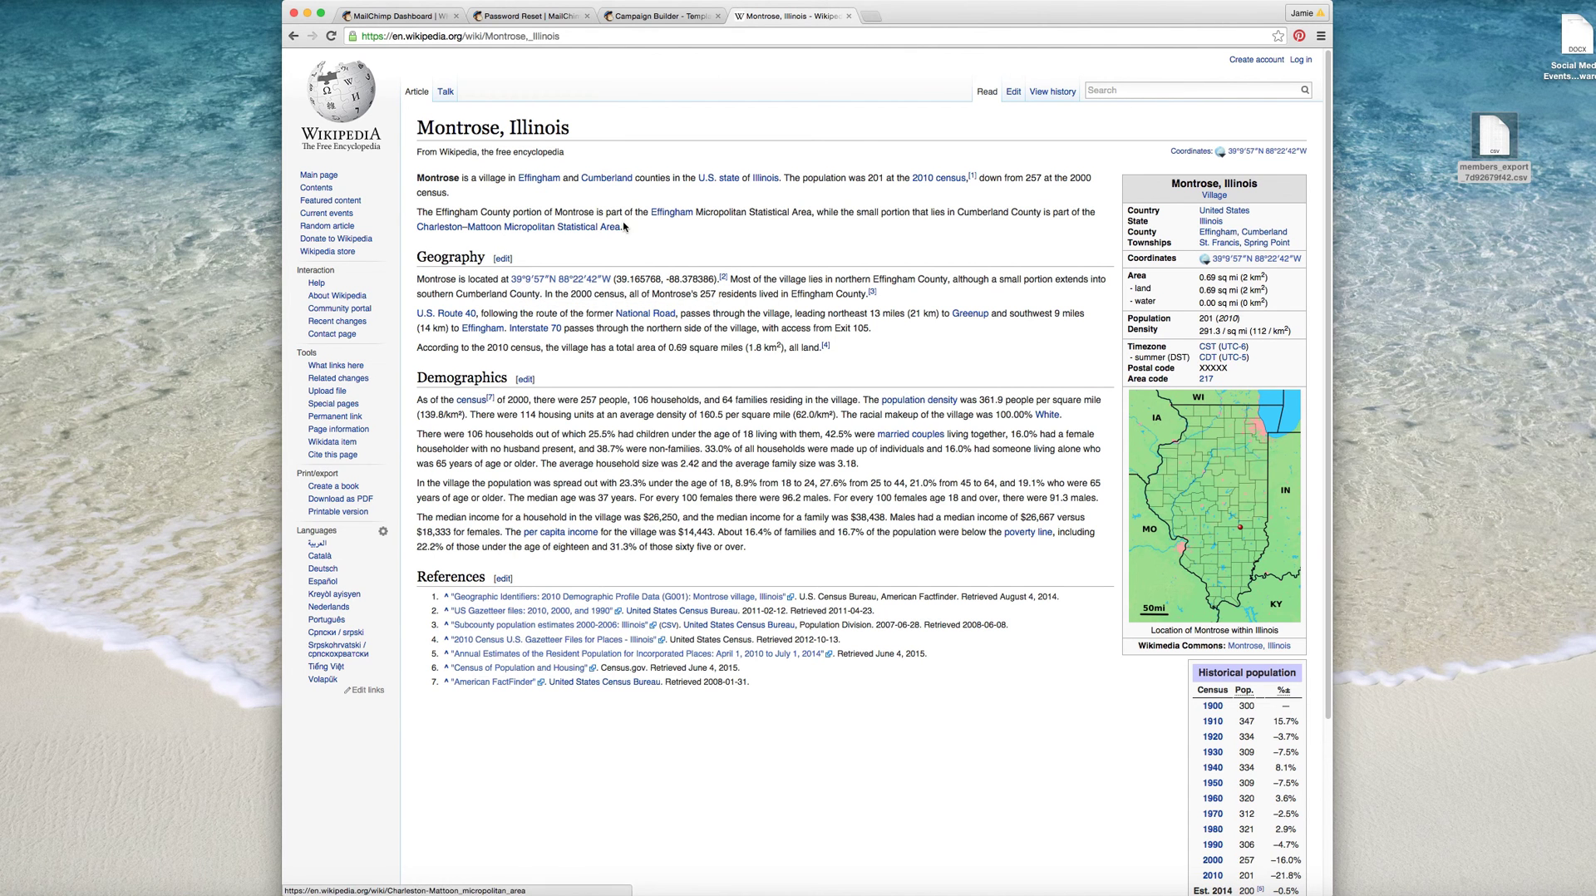
mouse_move(641, 228)
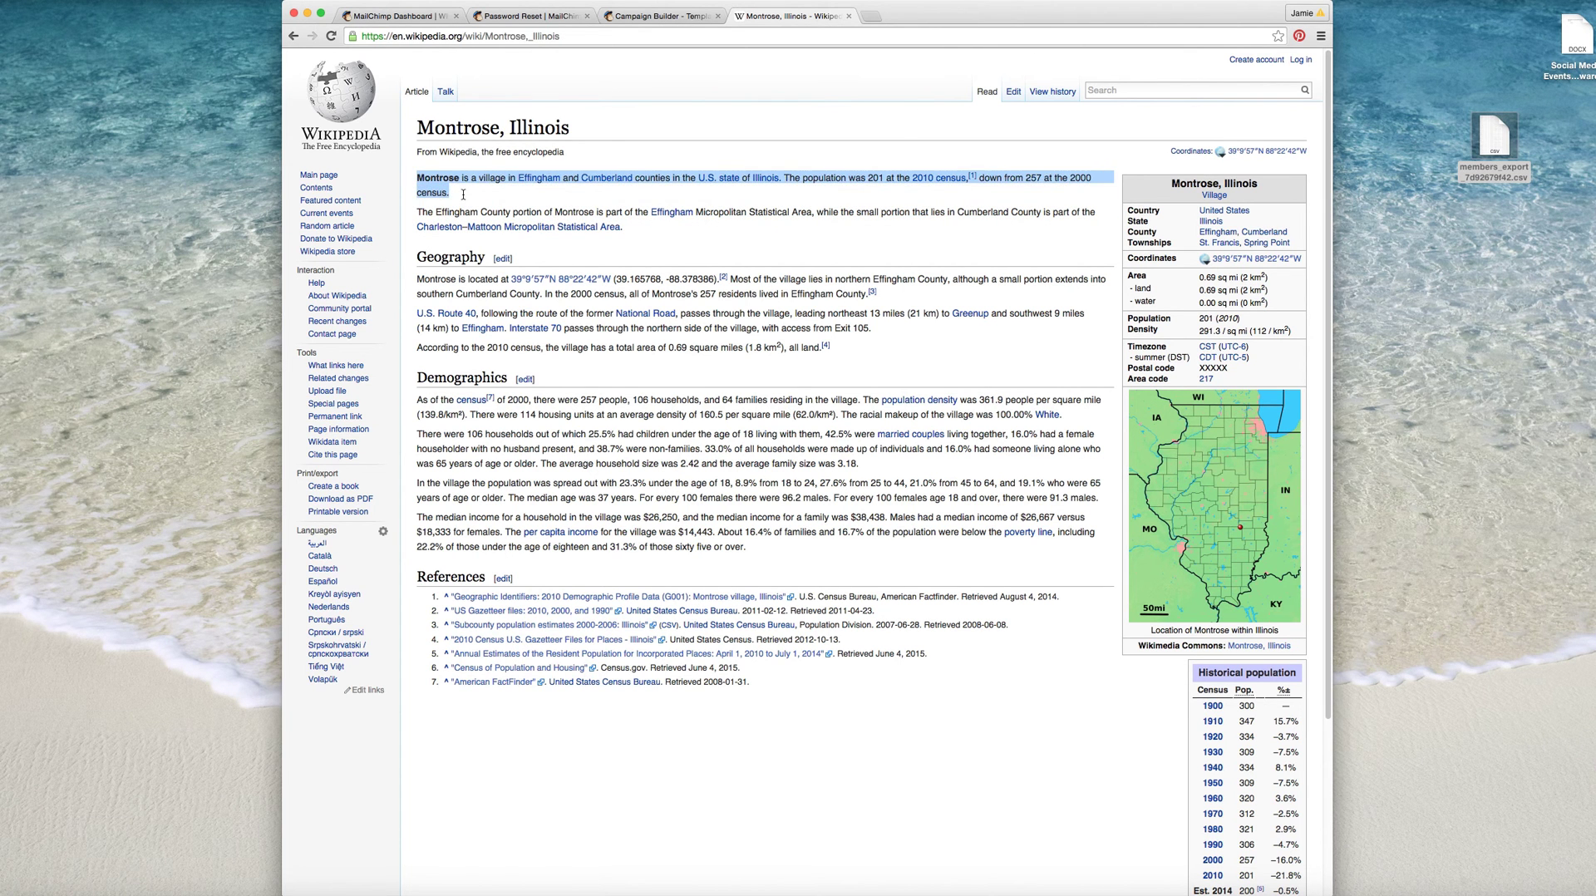
left_click(660, 15)
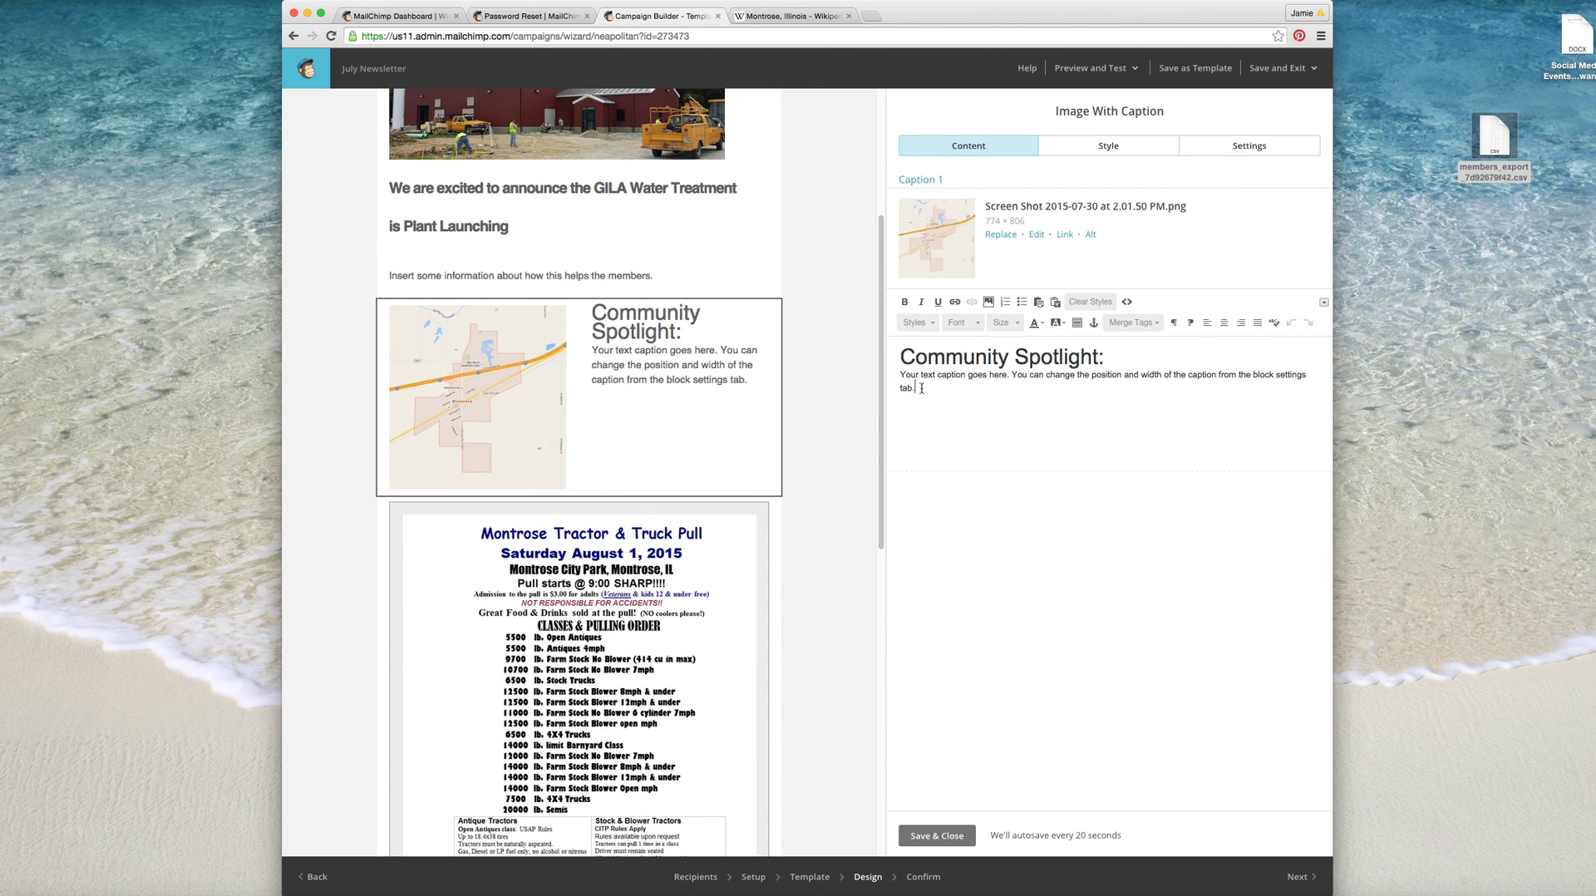
Replace the placeholder caption with the Montrose Wikipedia intro, adding ', IL'
type("Mont")
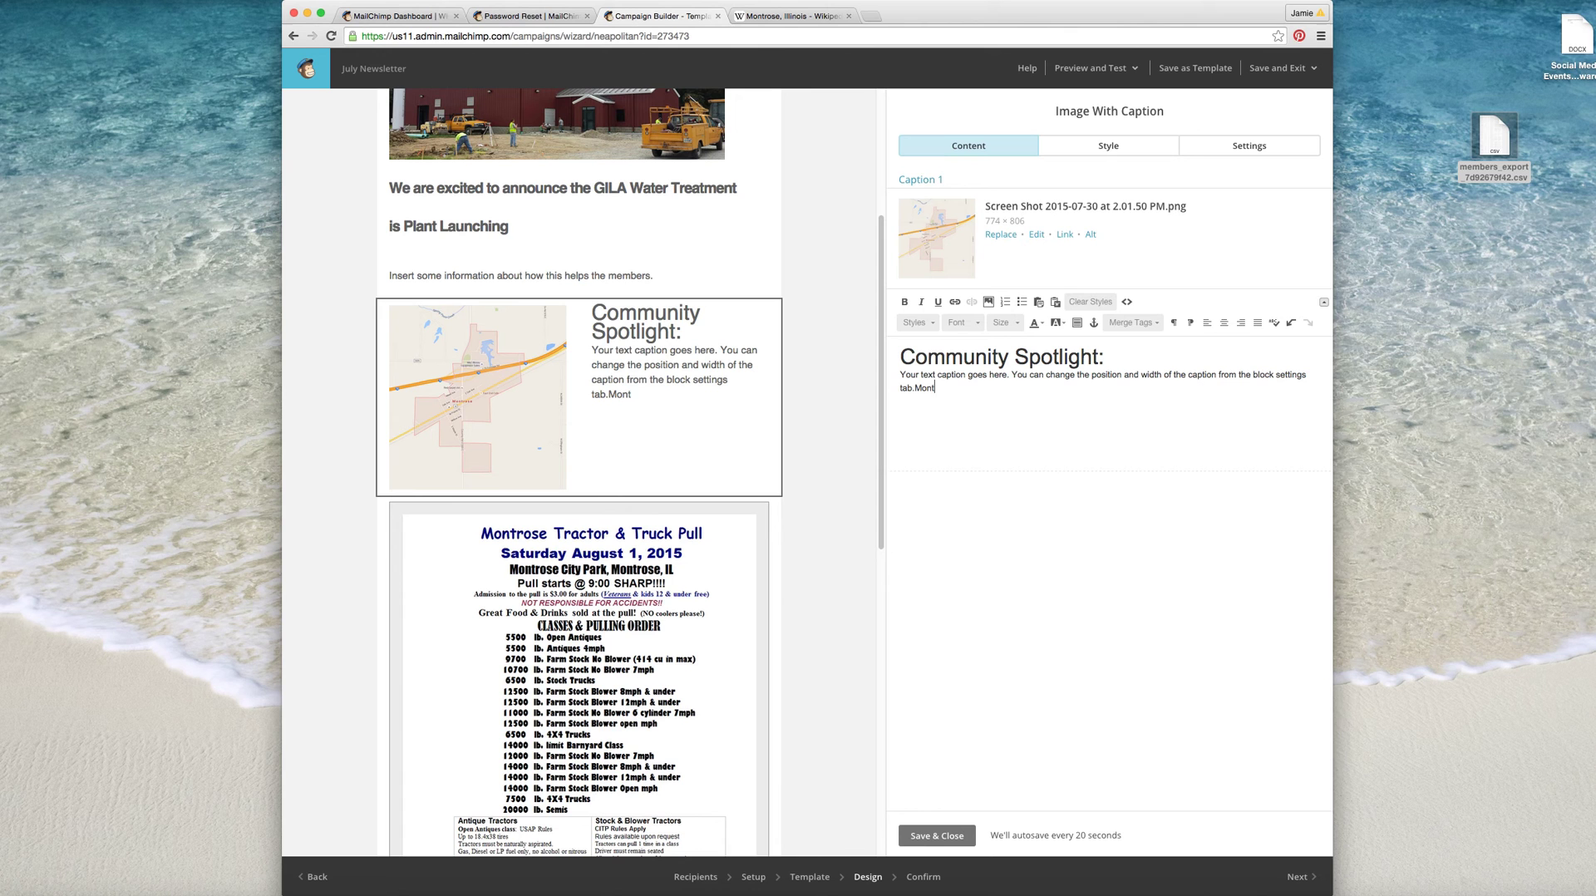
type("rose")
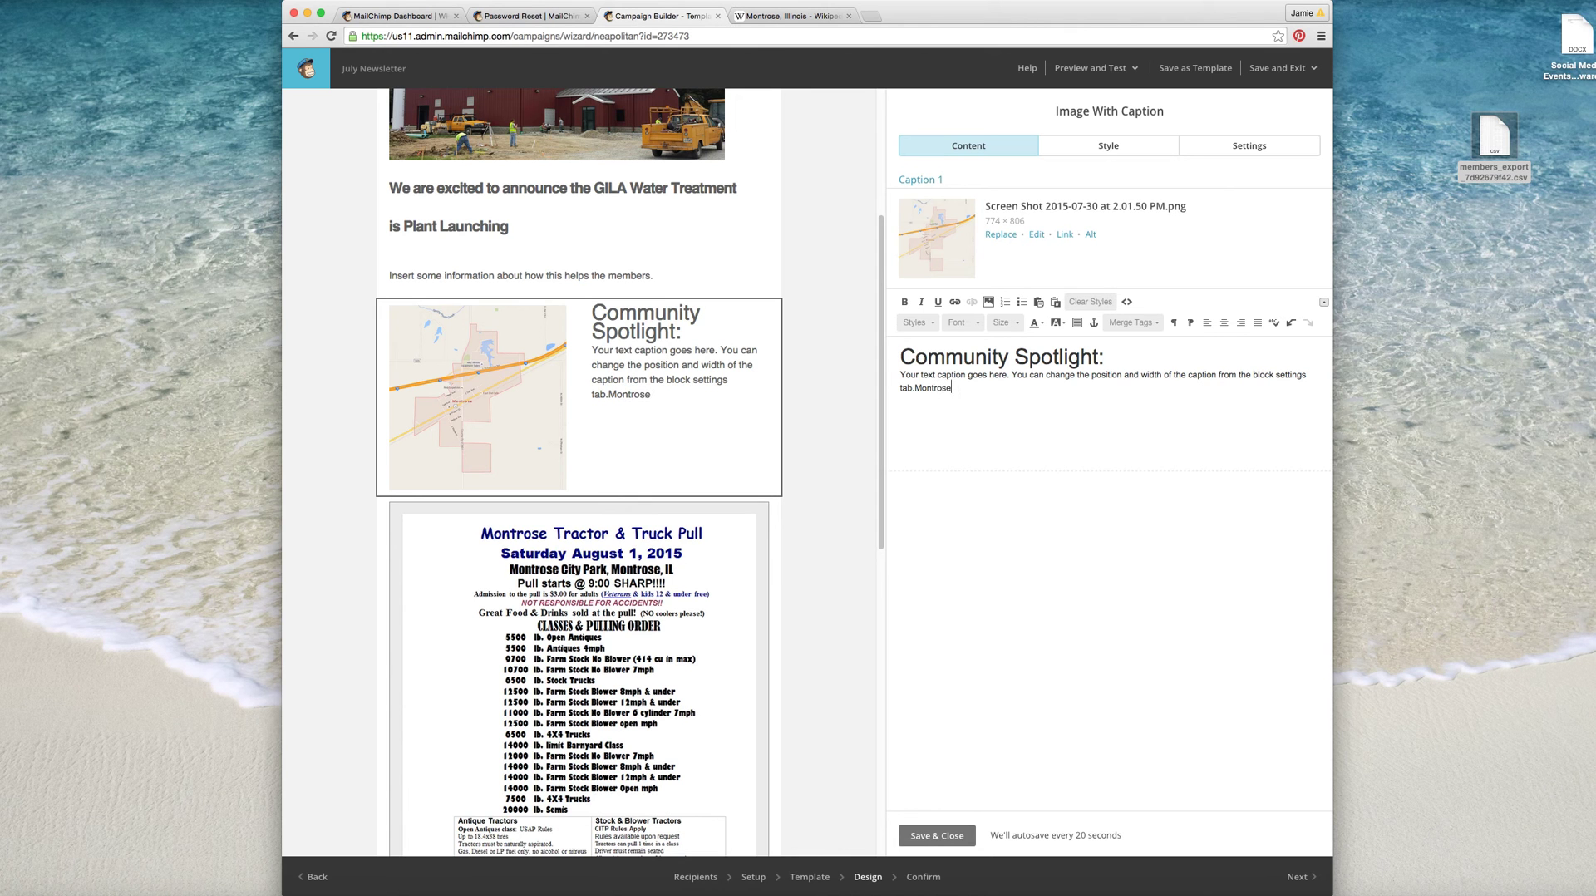
key("Backspace")
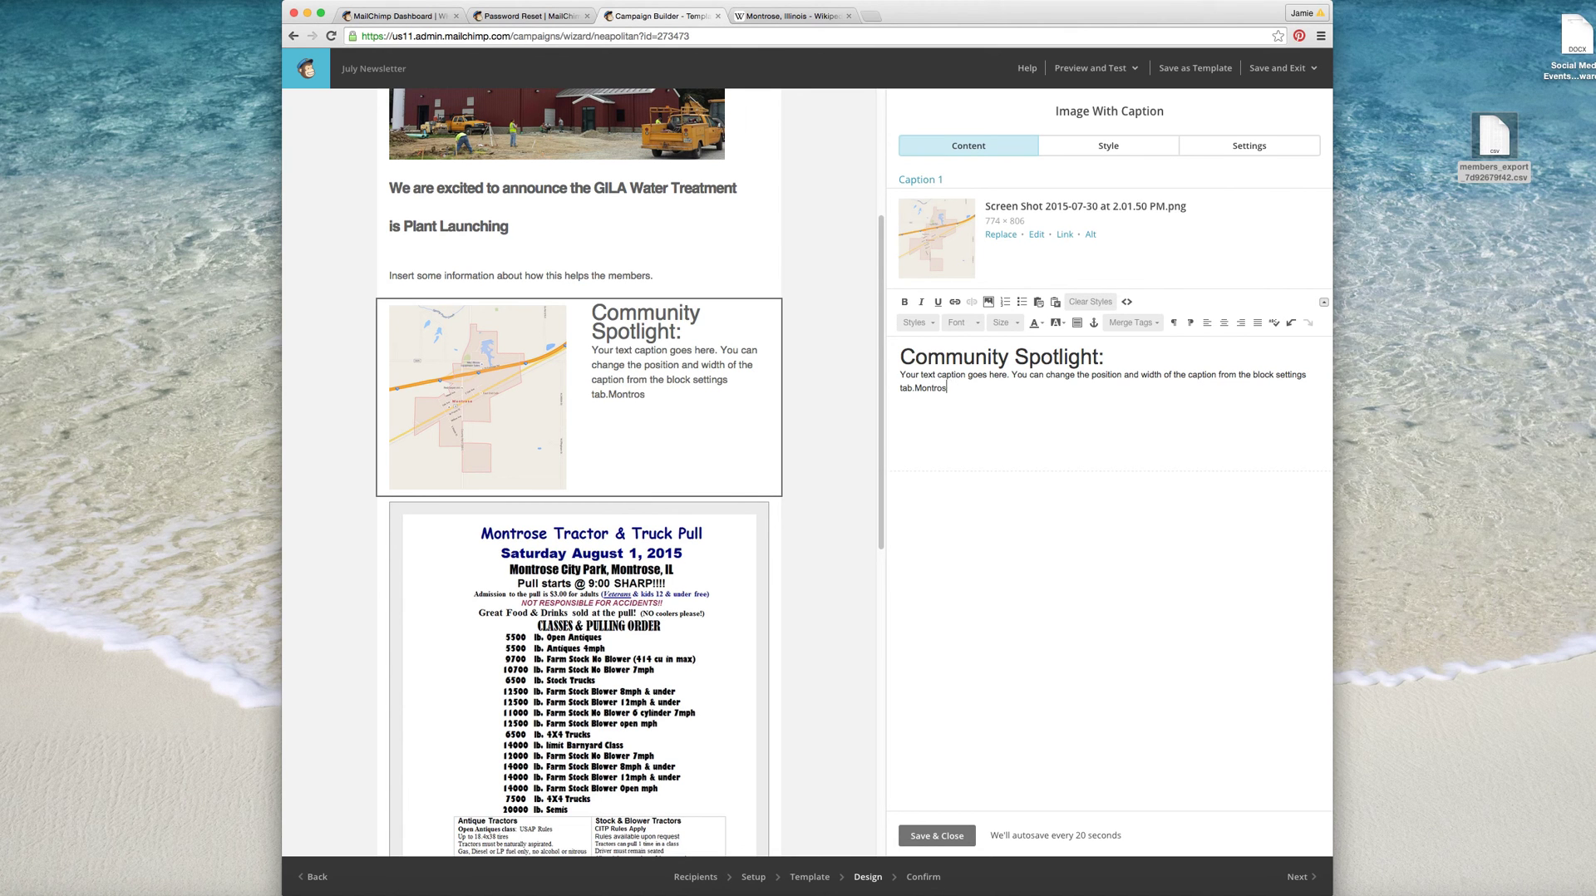
key("backspace")
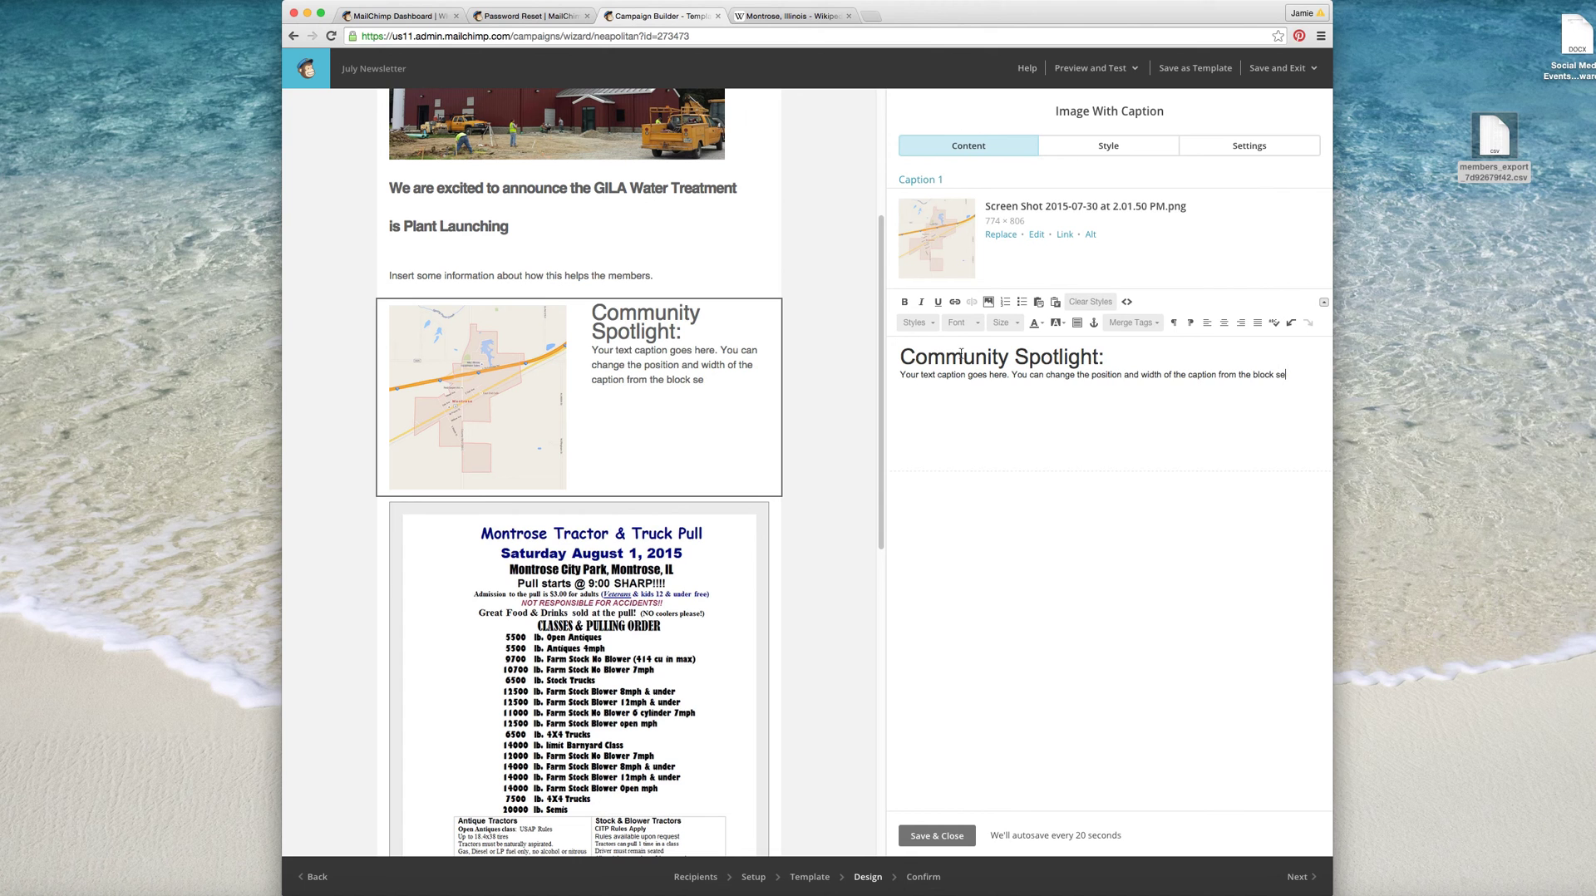
triple_click(1093, 375)
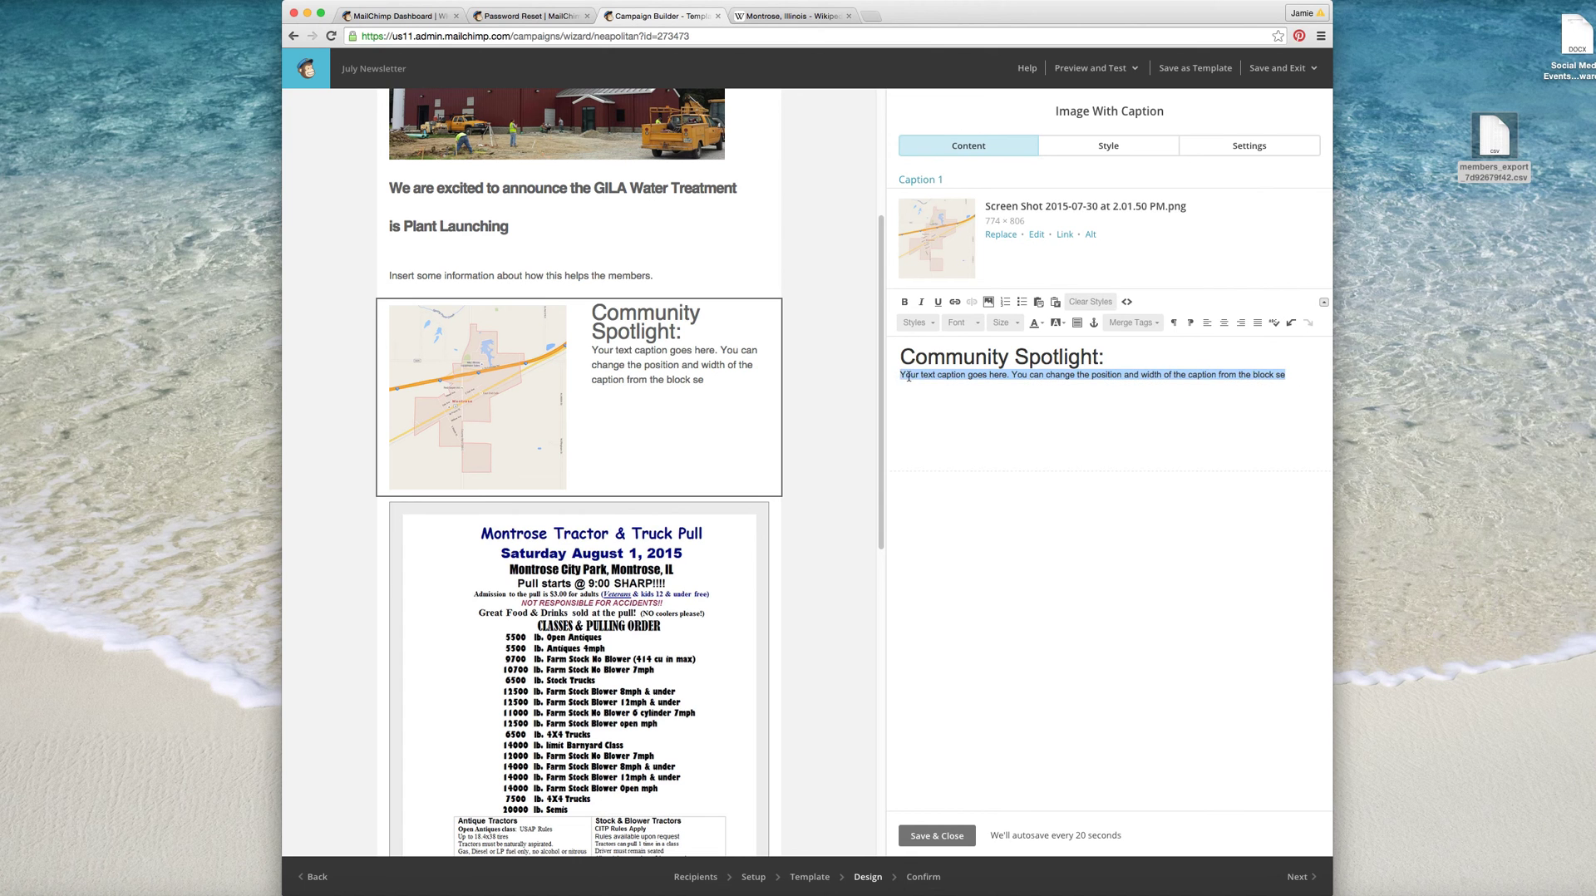
type("Montrose is a village in Effingham and Cumberland counties in the U.S. state of Illinois. The population was 201 at the 2010 census, down from 257 at the 2000 census.")
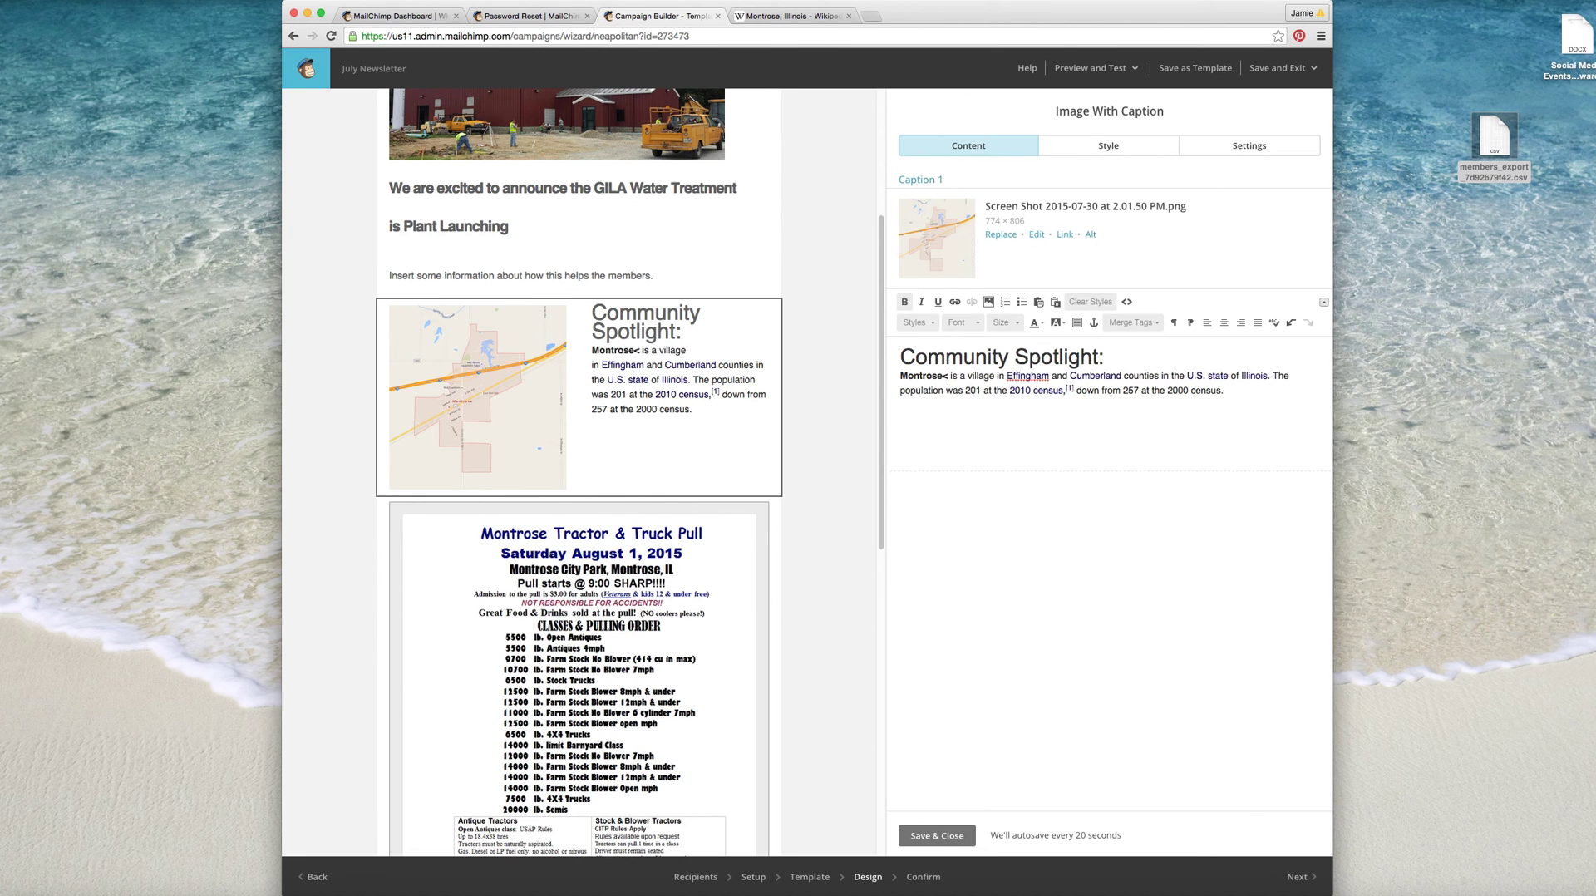
type(", IL")
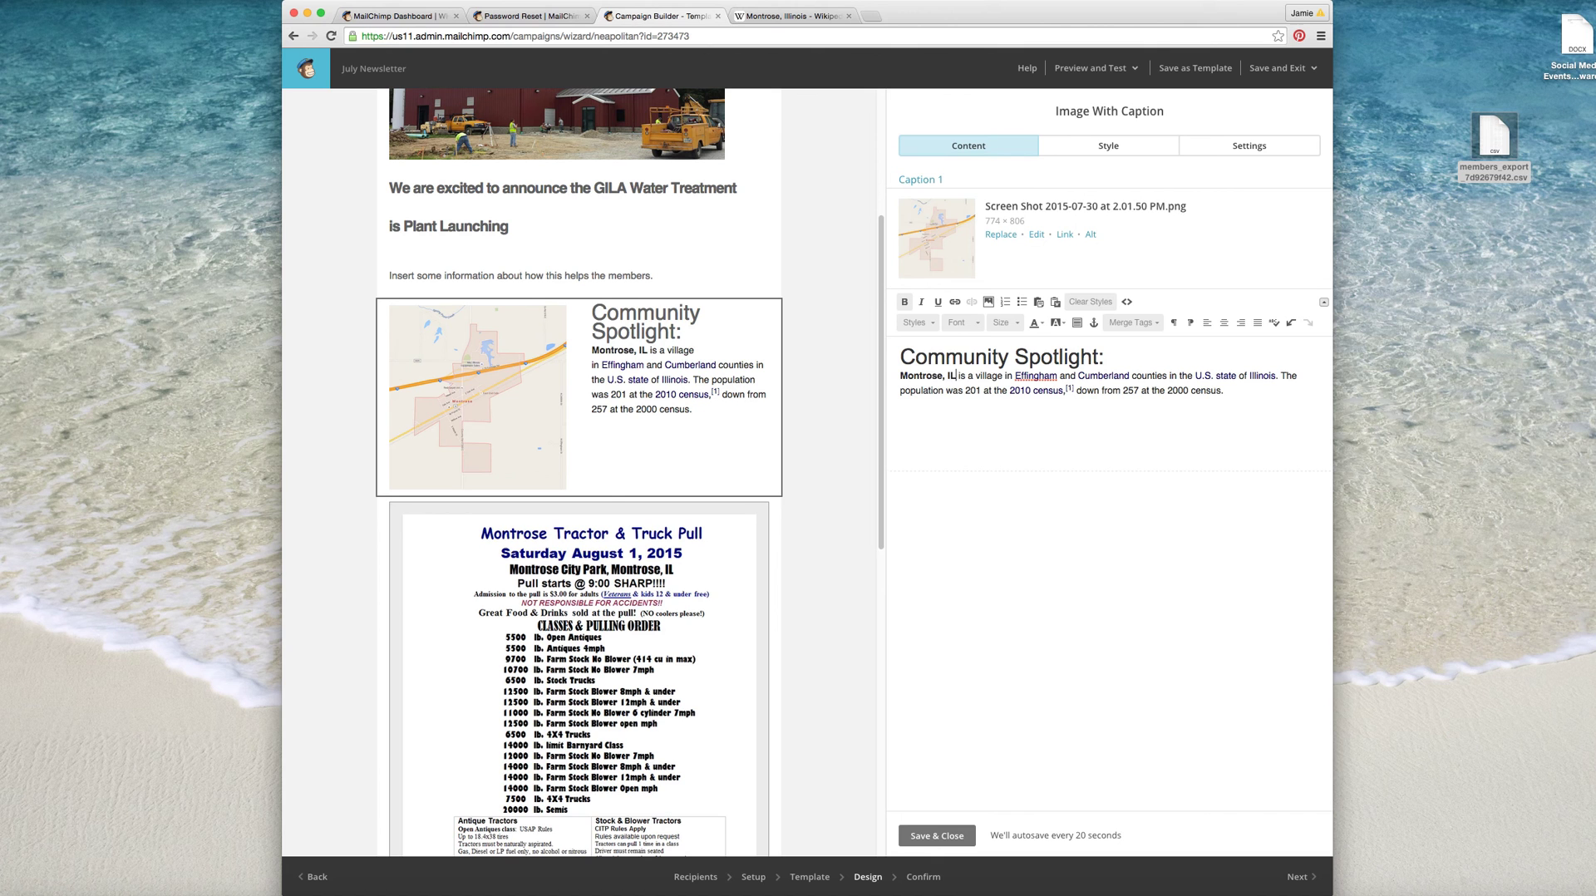
Touch up the caption text, then Save & Close the block editor
left_click(1219, 391)
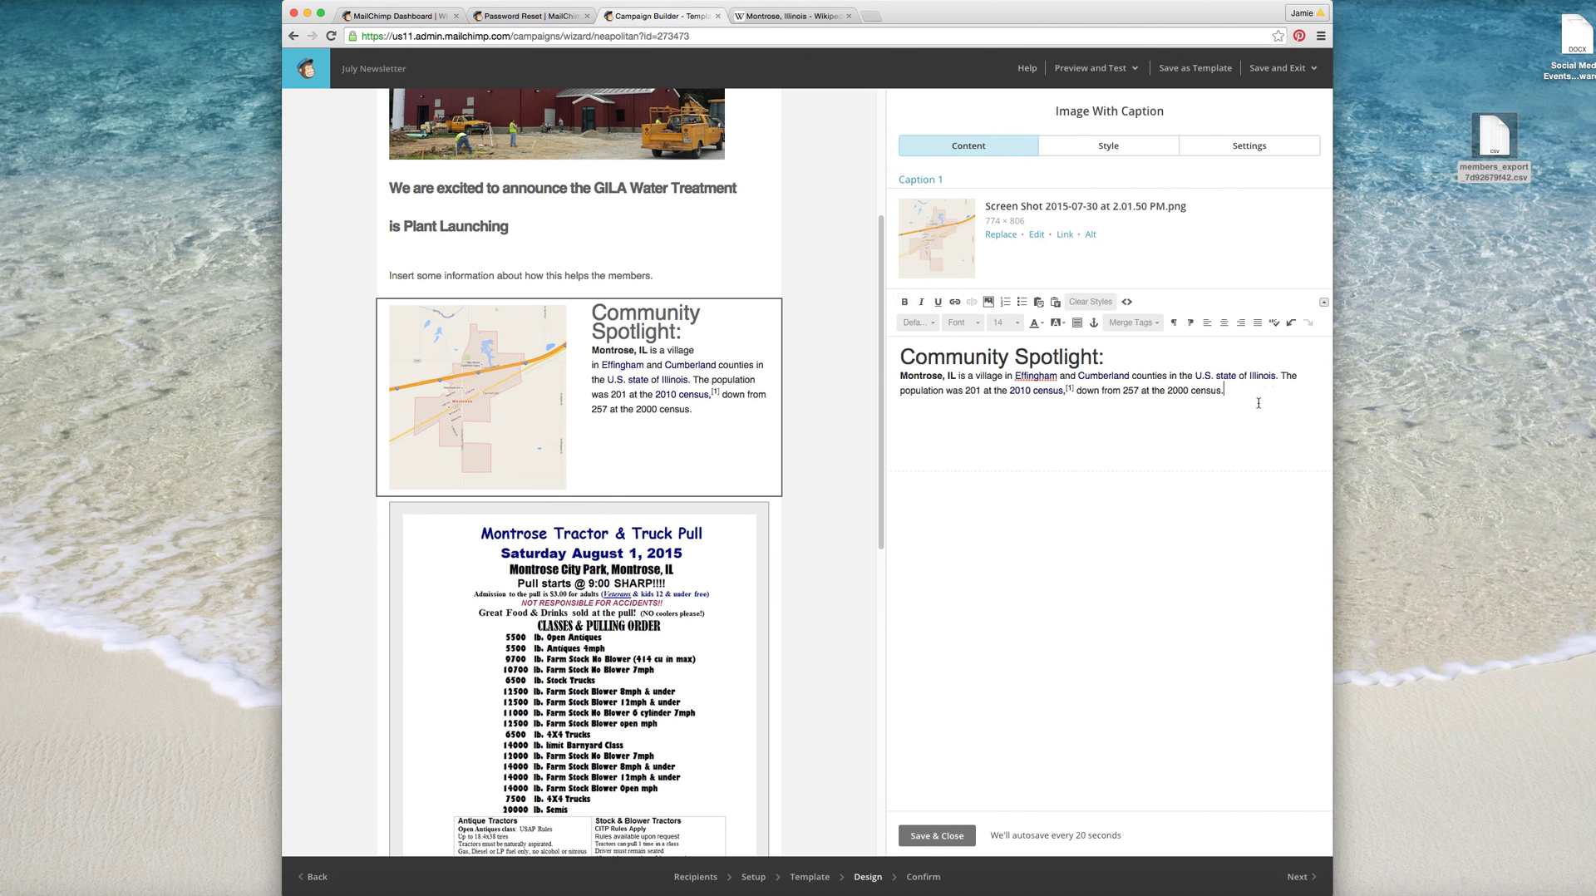
left_click(1002, 322)
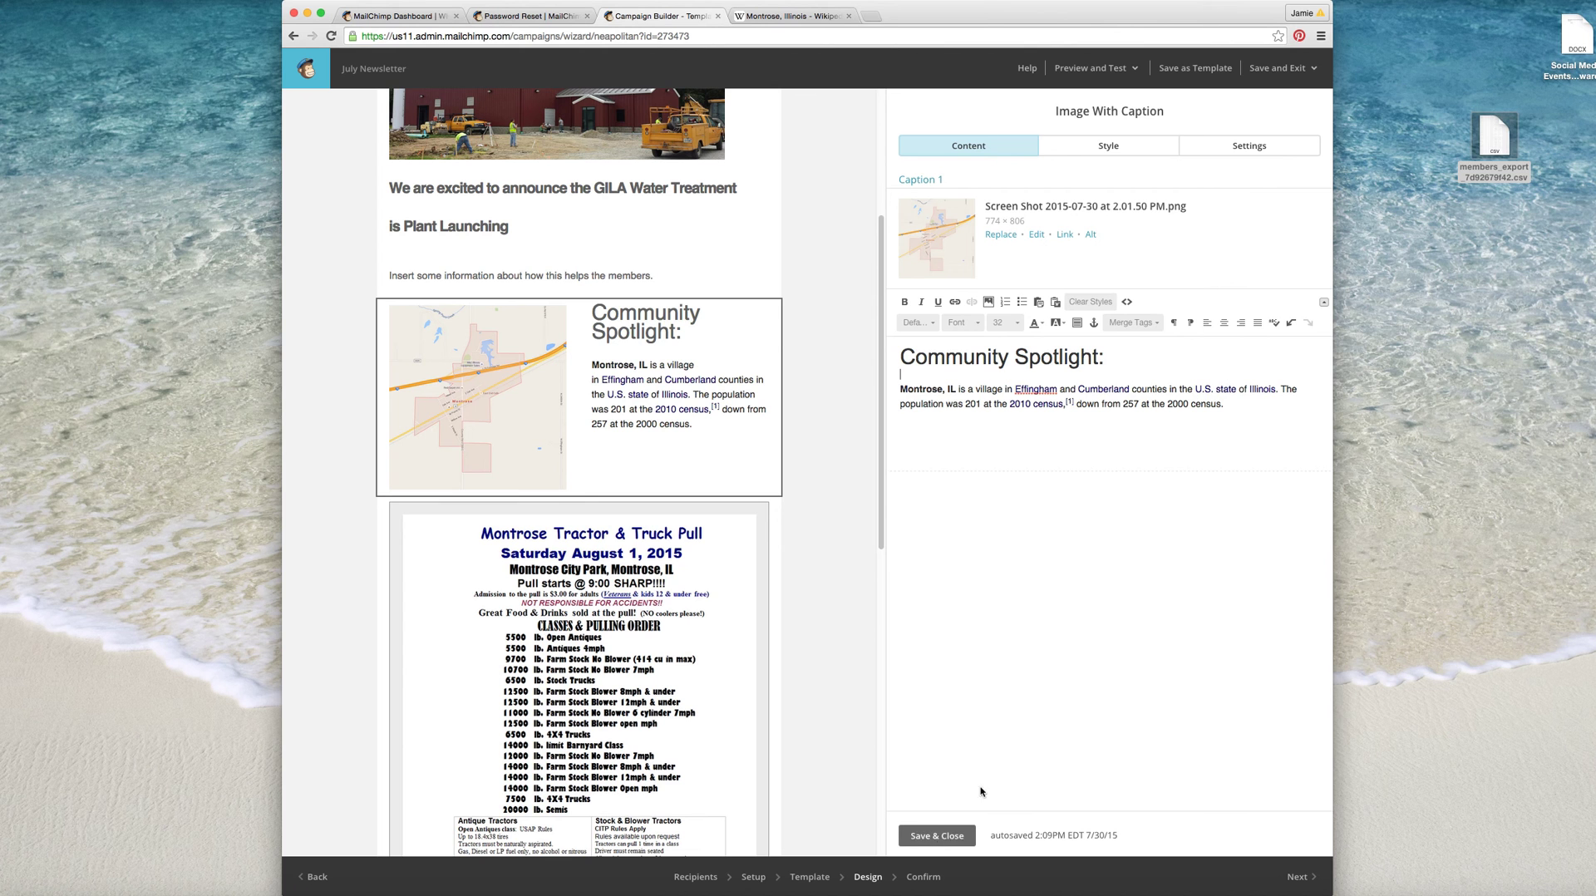
left_click(935, 835)
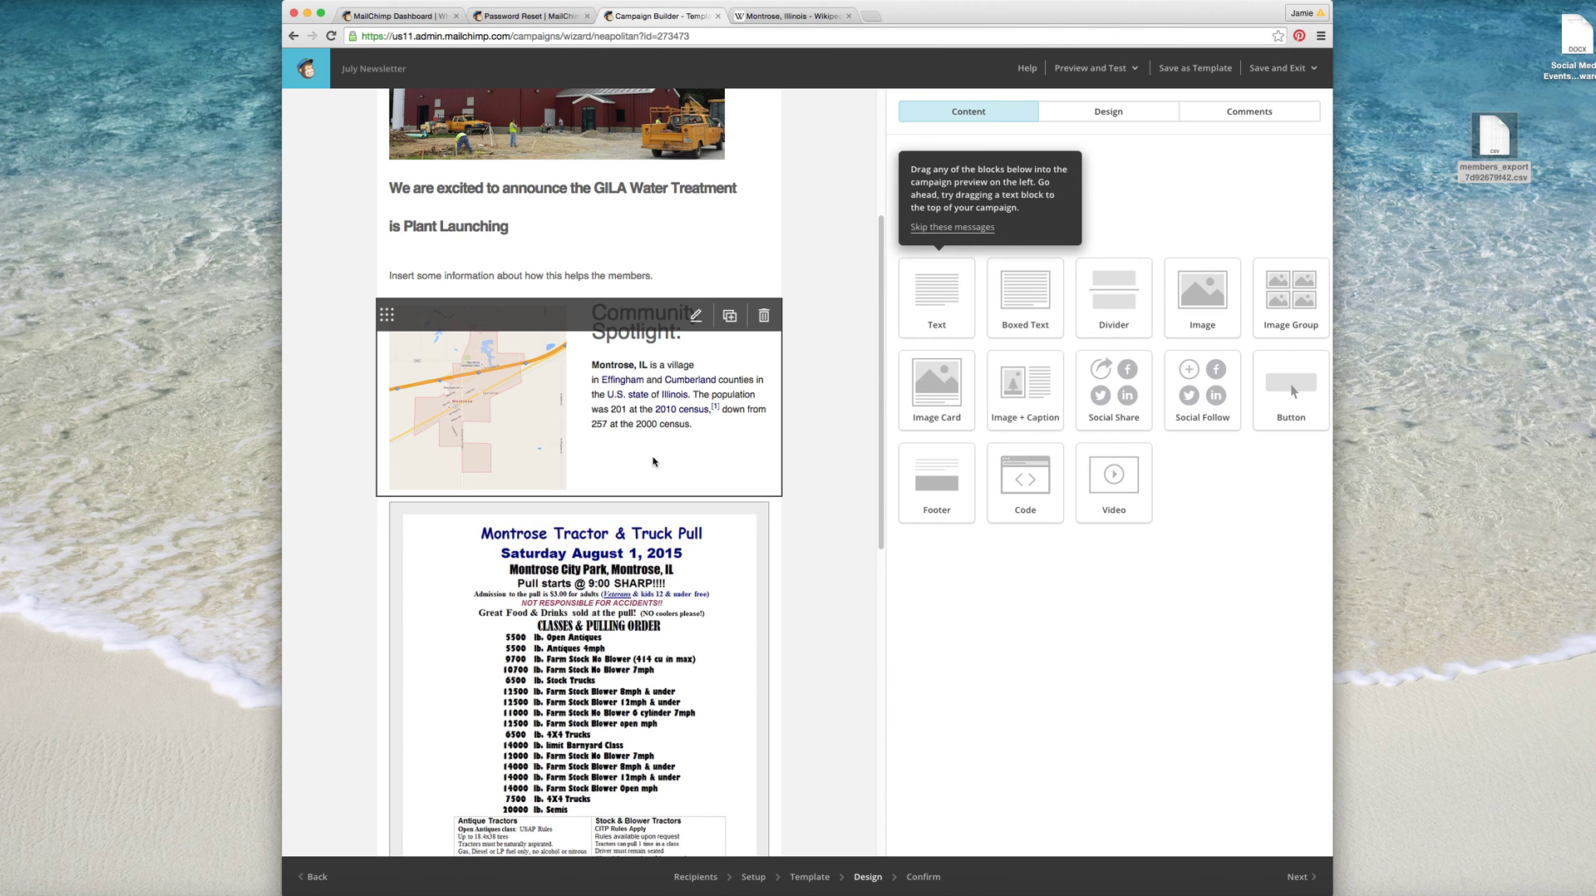
scroll("down", 3)
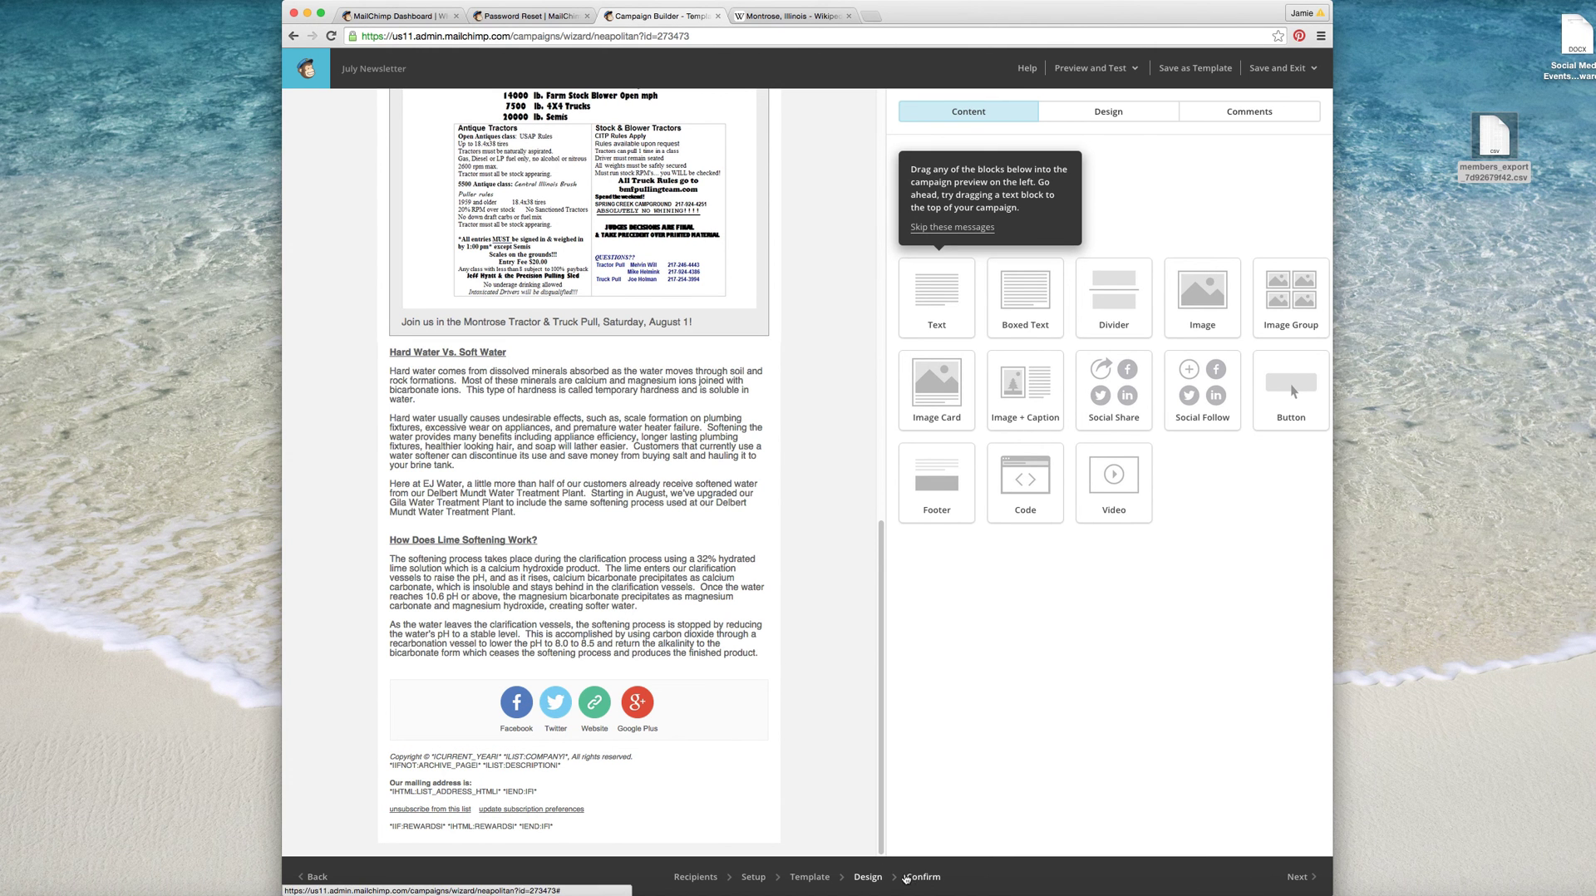
mouse_move(1110, 140)
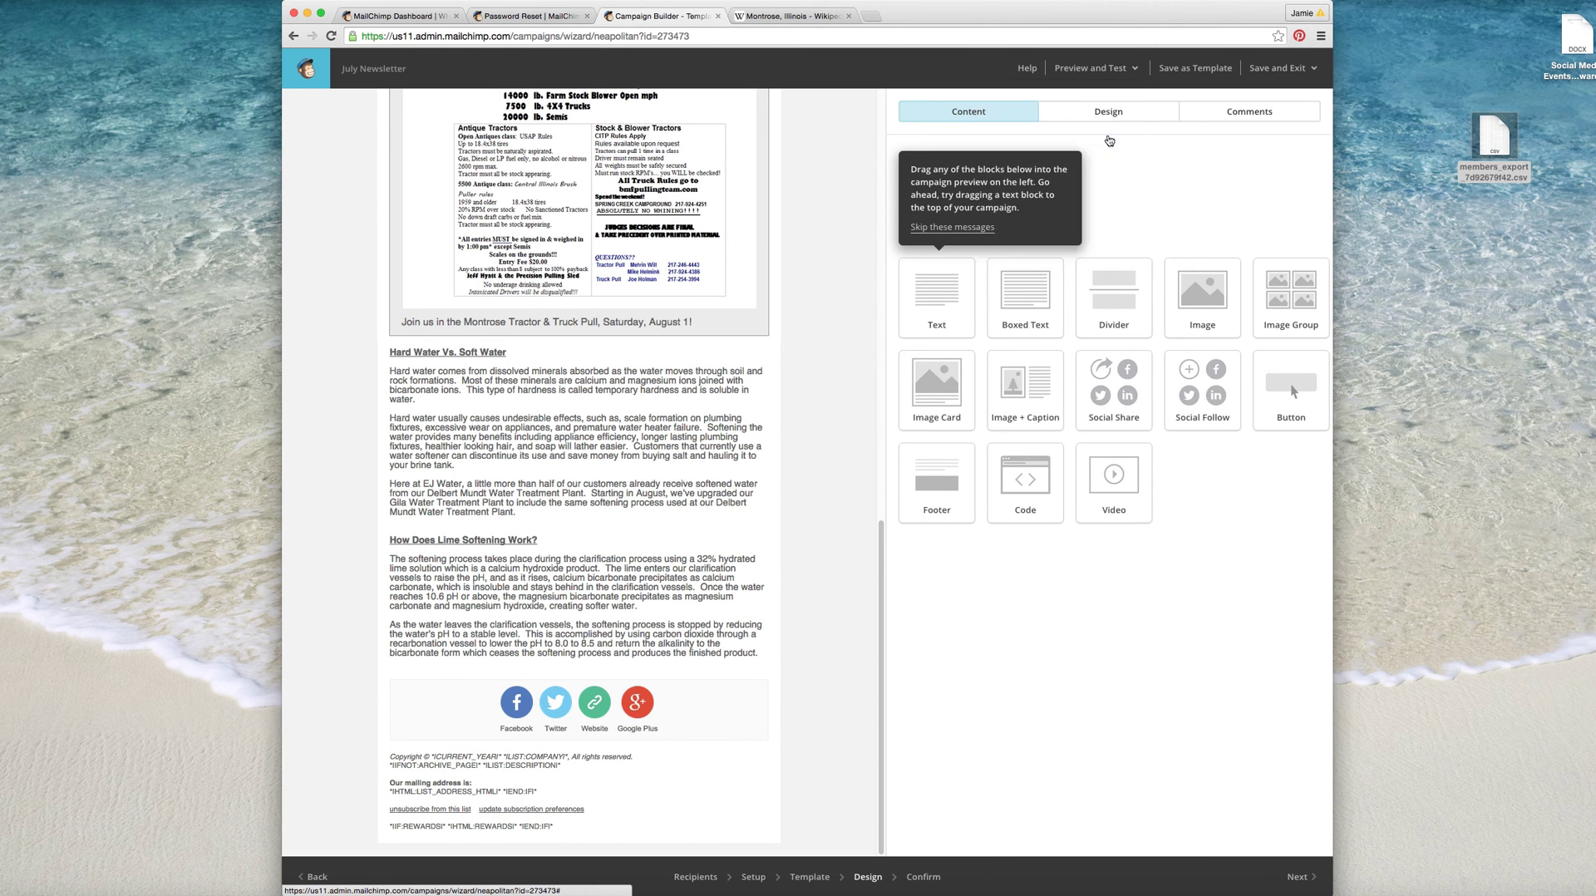
left_click(1090, 68)
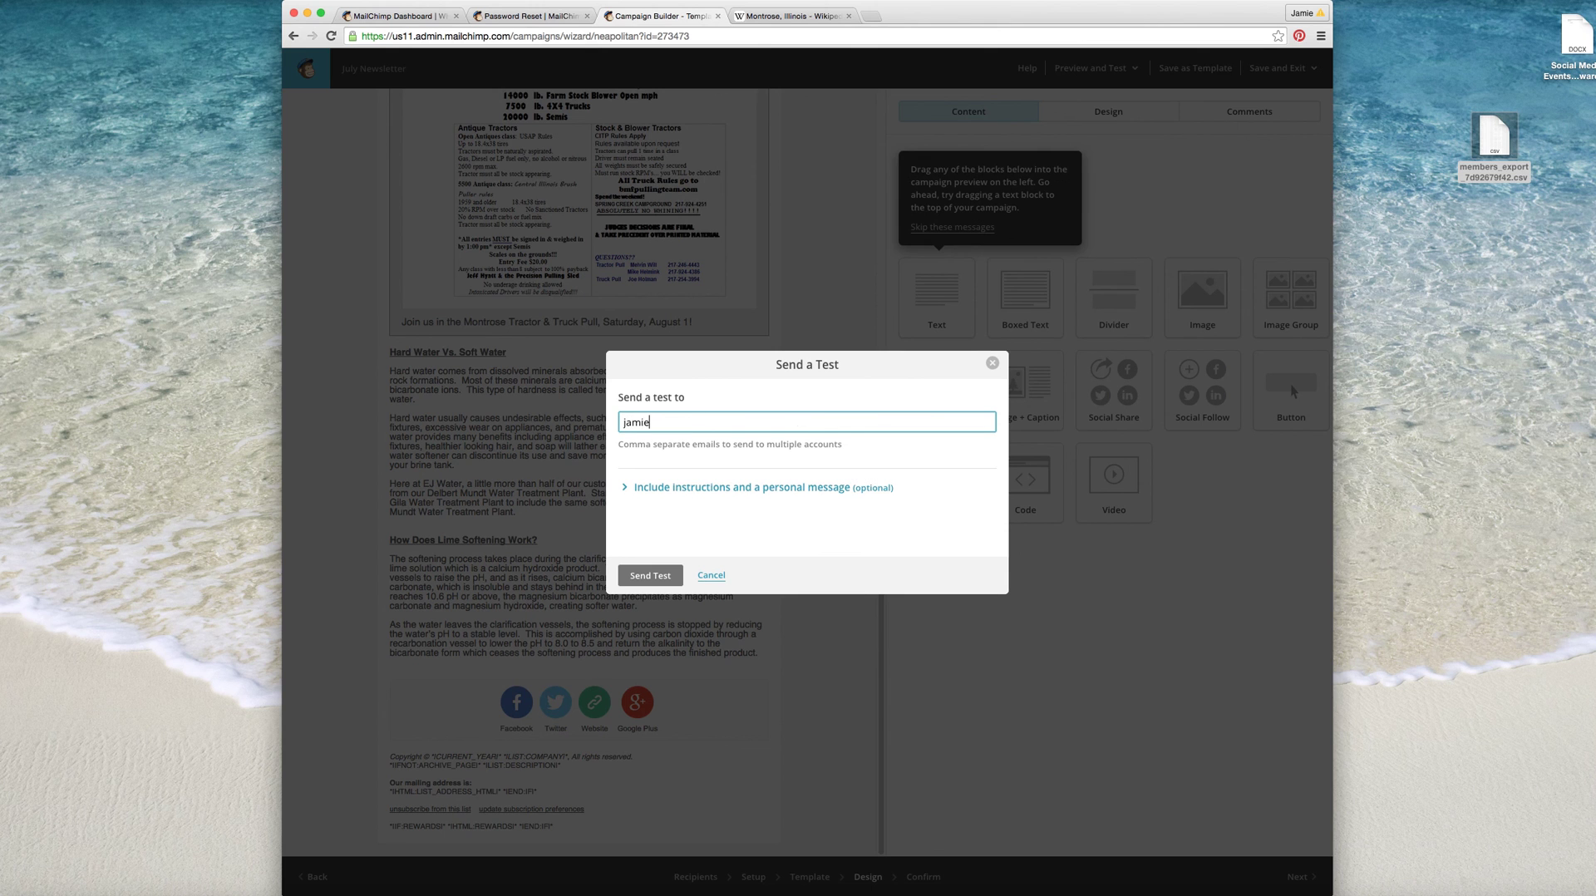
type("@outliermarket")
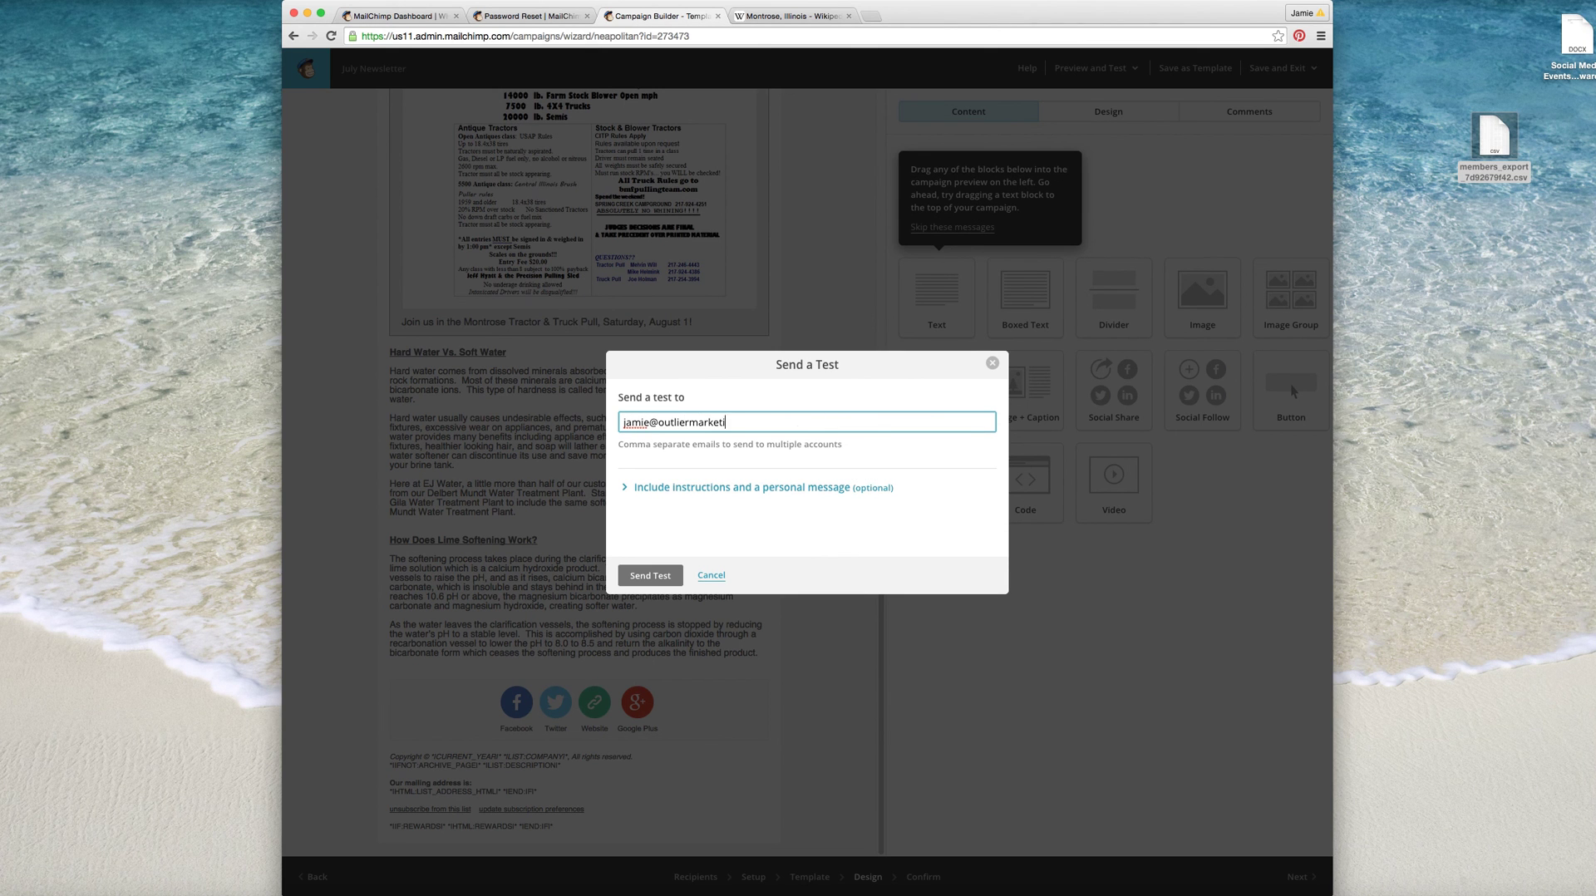
type("inggroup.com")
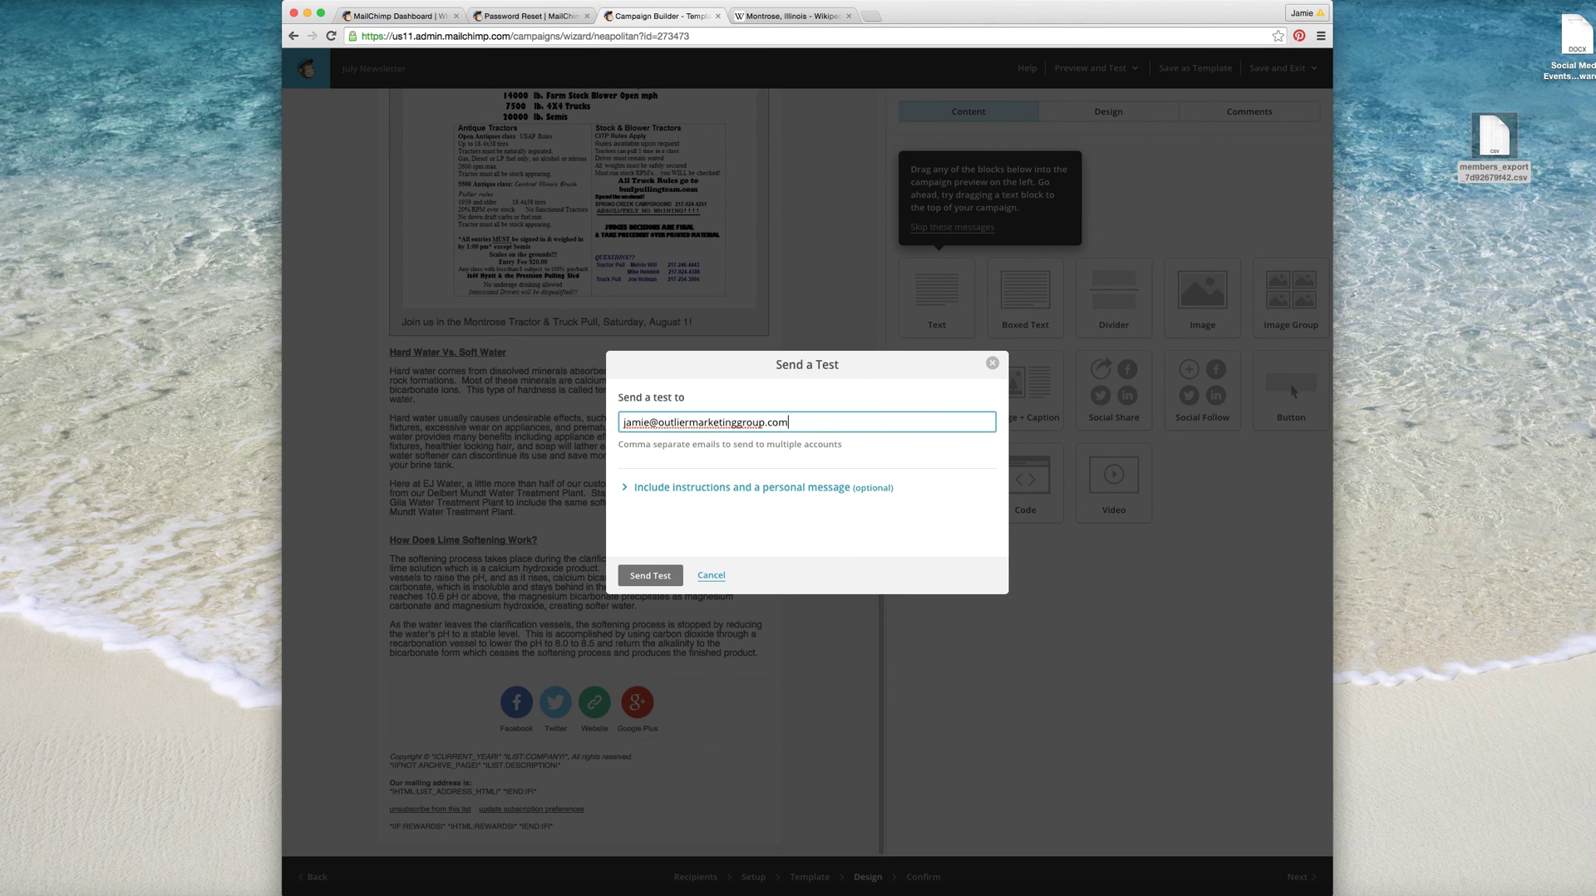
left_click(649, 574)
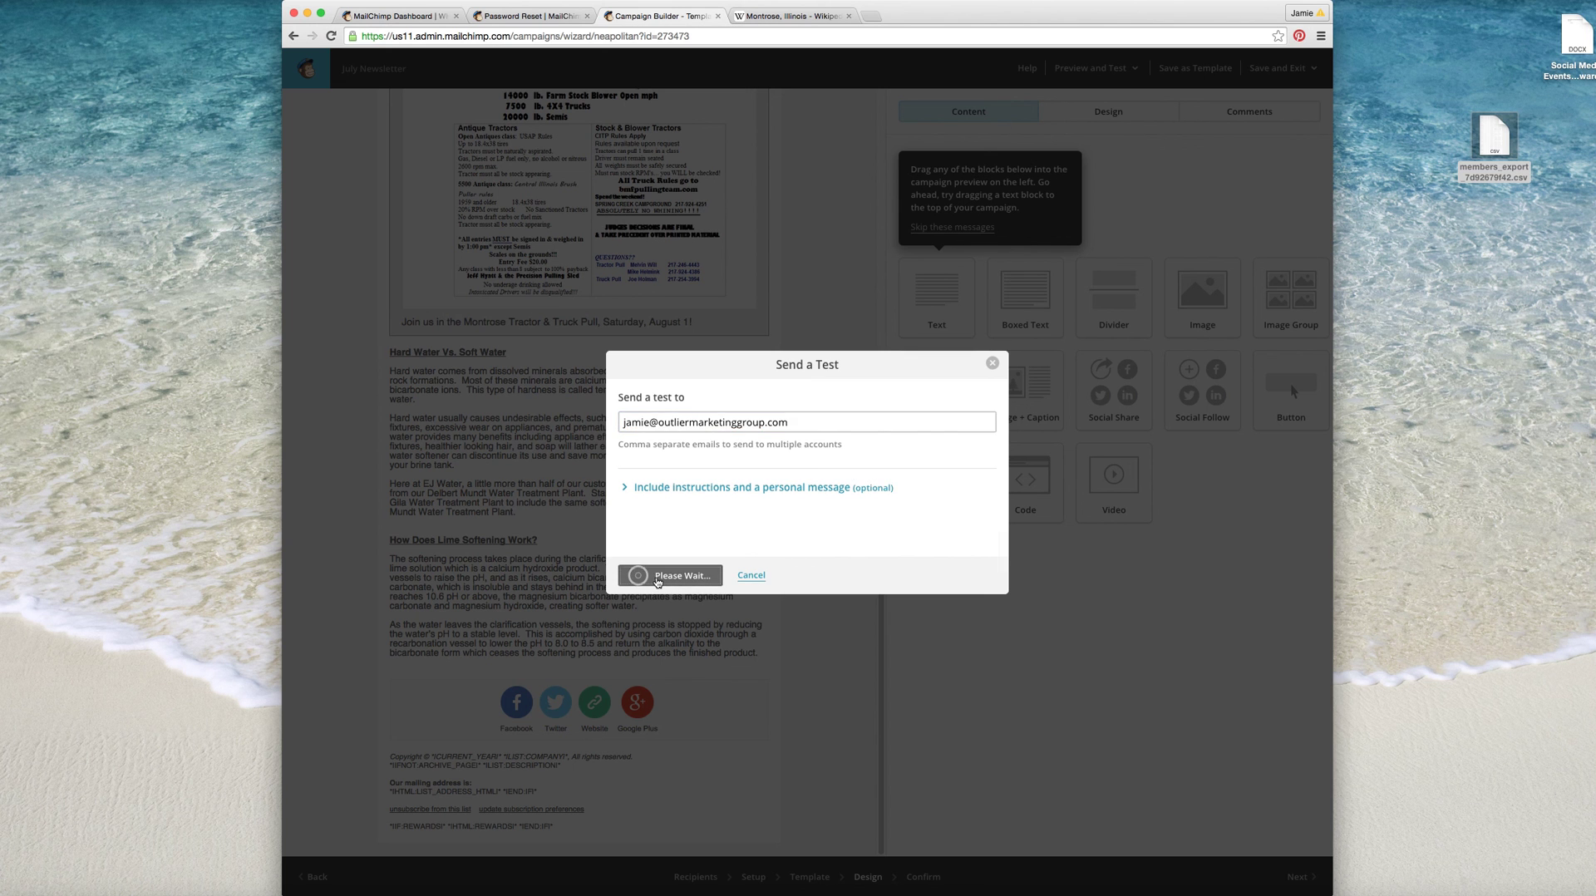
left_click(671, 575)
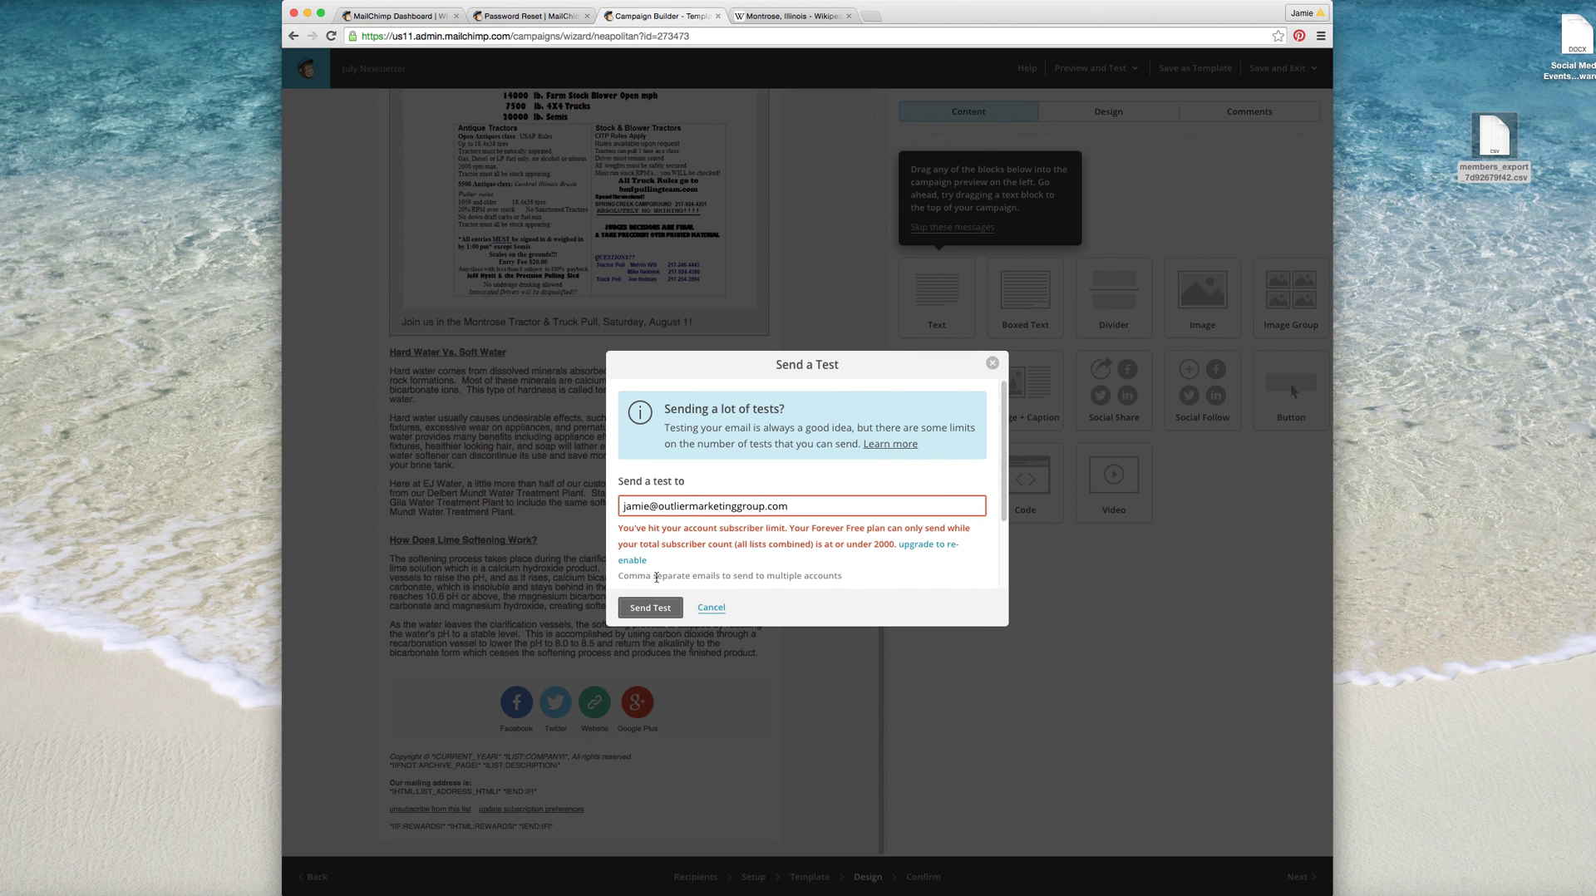
mouse_move(962, 560)
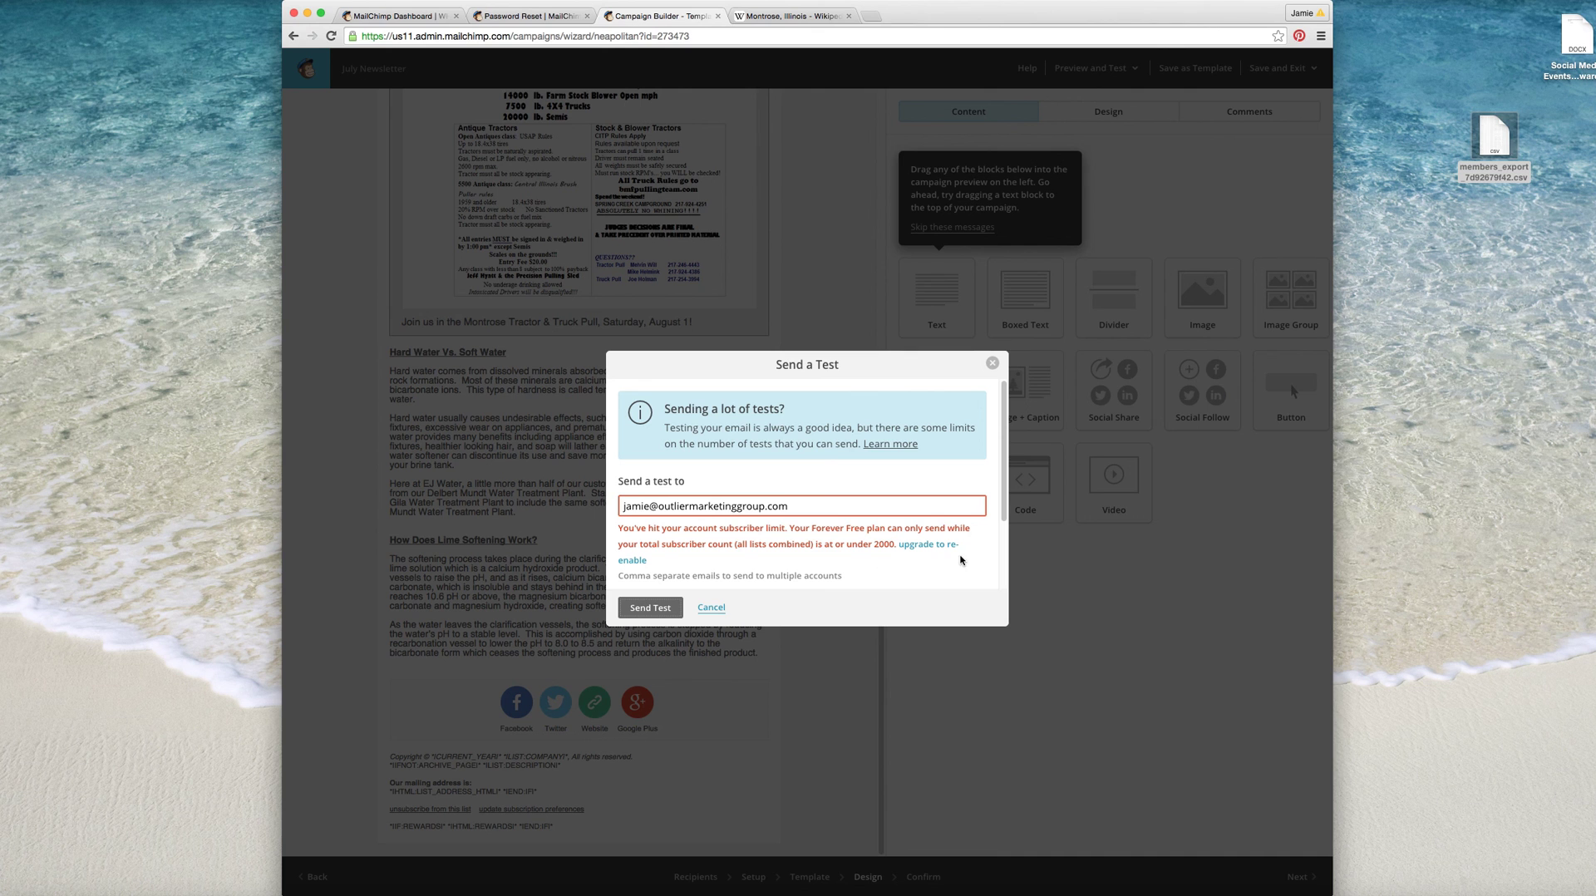
mouse_move(659, 619)
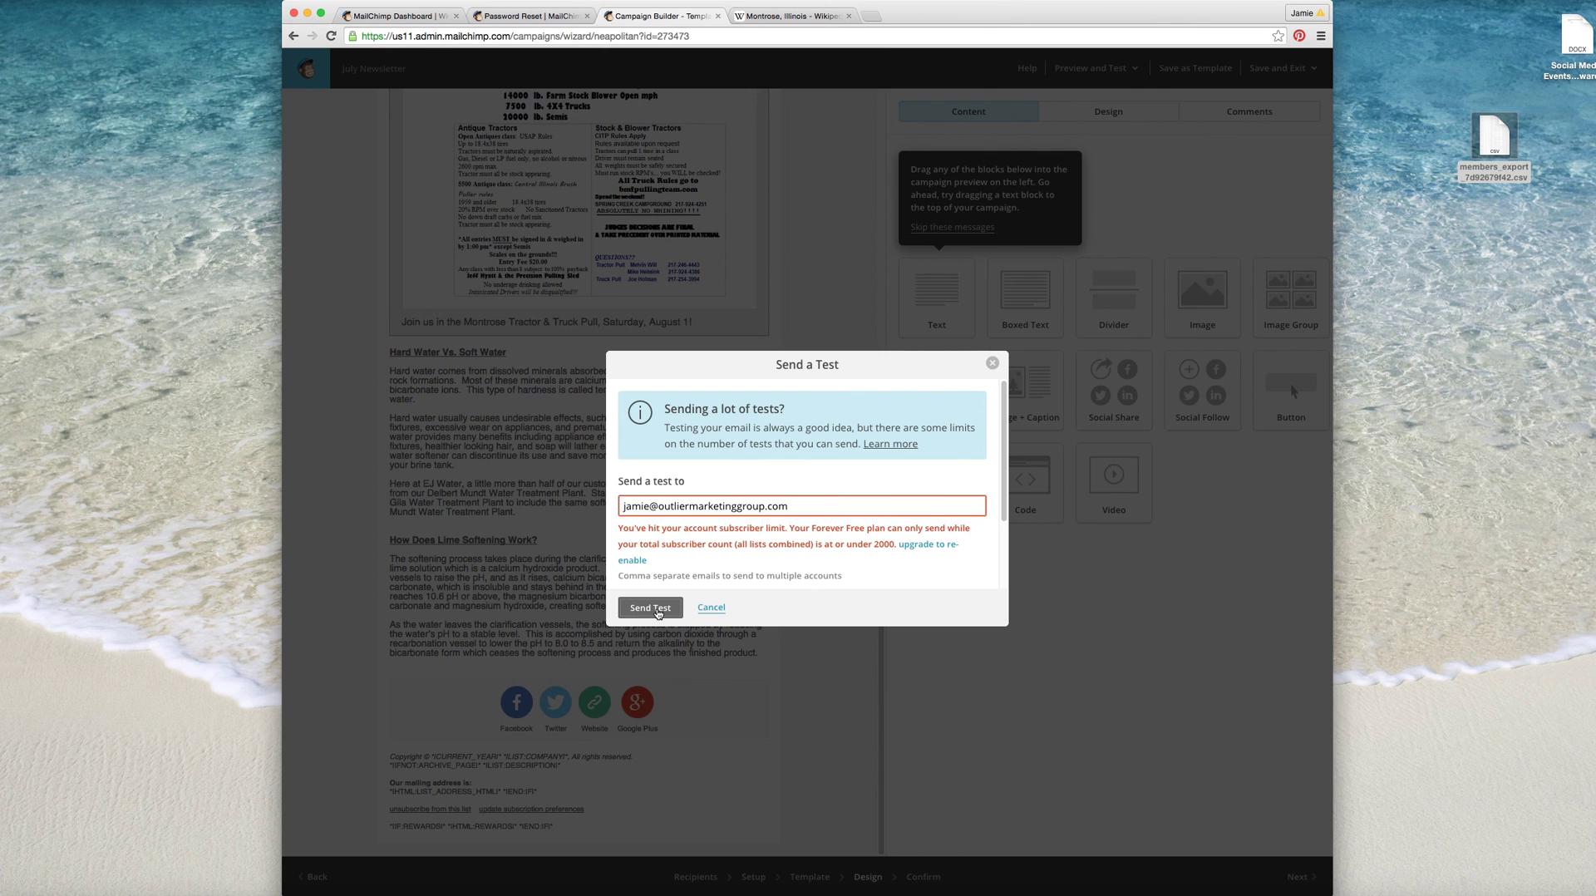
mouse_move(1003, 379)
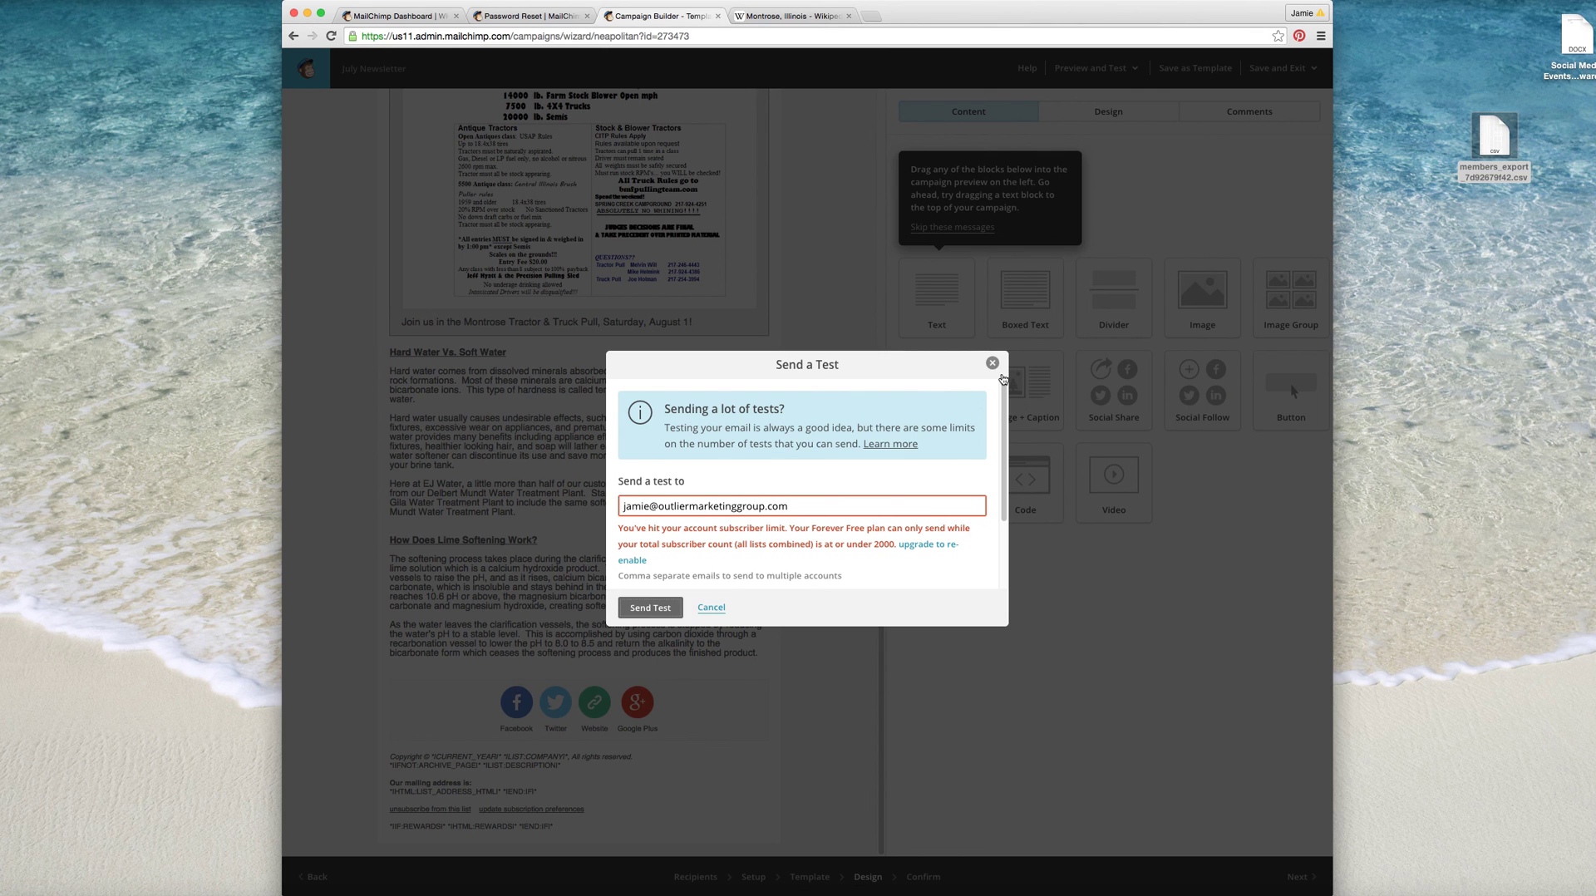